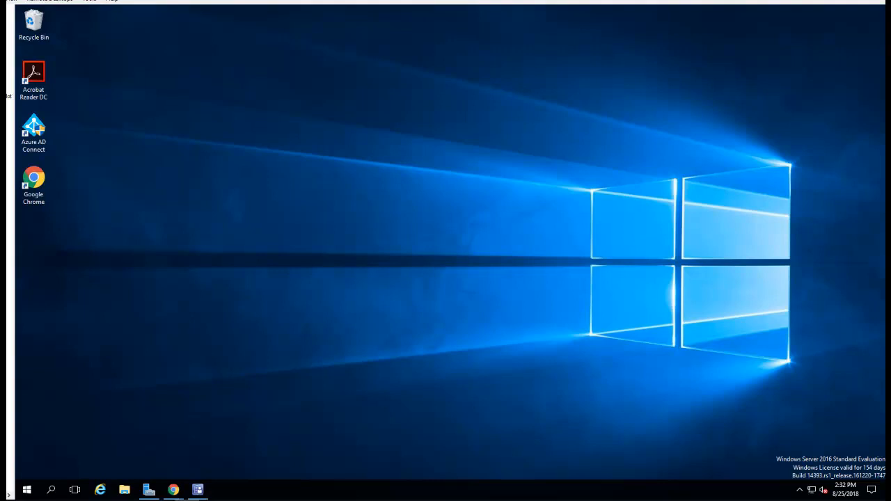
mouse_move(573, 376)
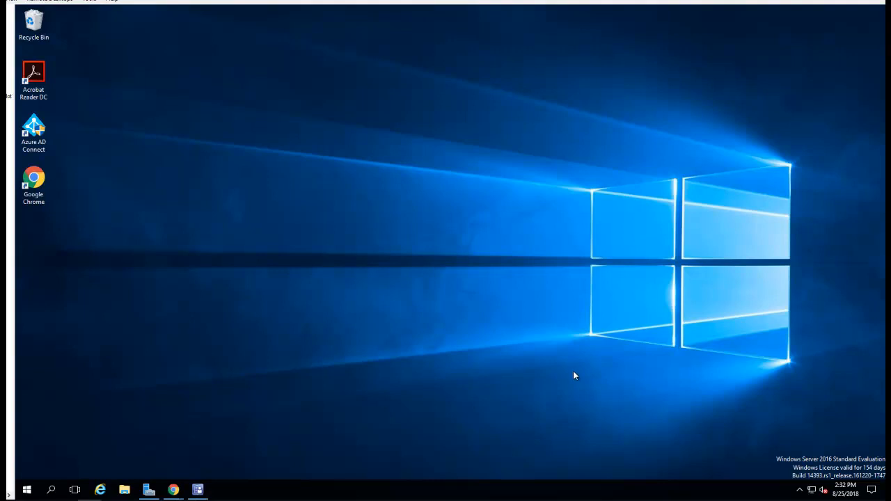
Show the empty Task Sequences node under Operating Systems and view its context actions.
click(198, 489)
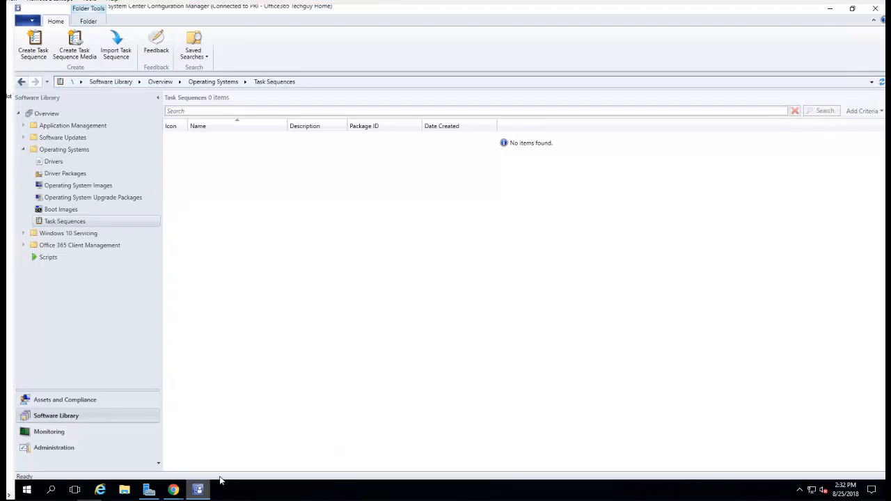
mouse_move(225, 320)
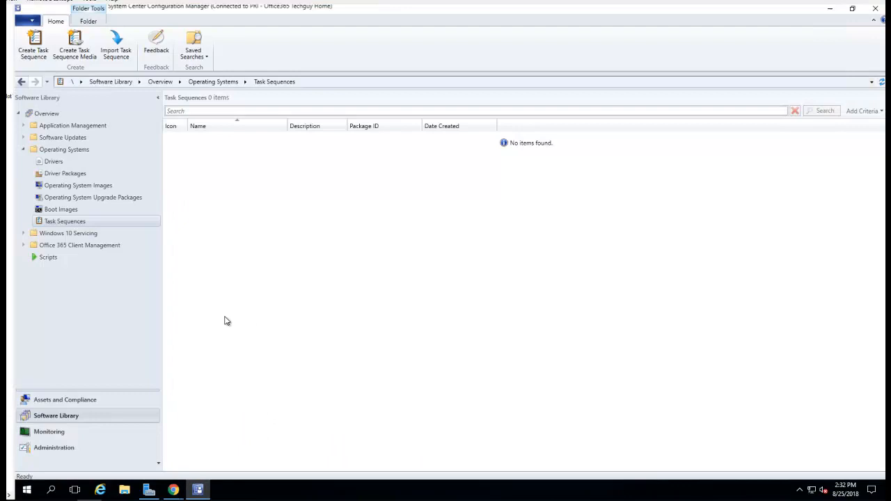
click(78, 185)
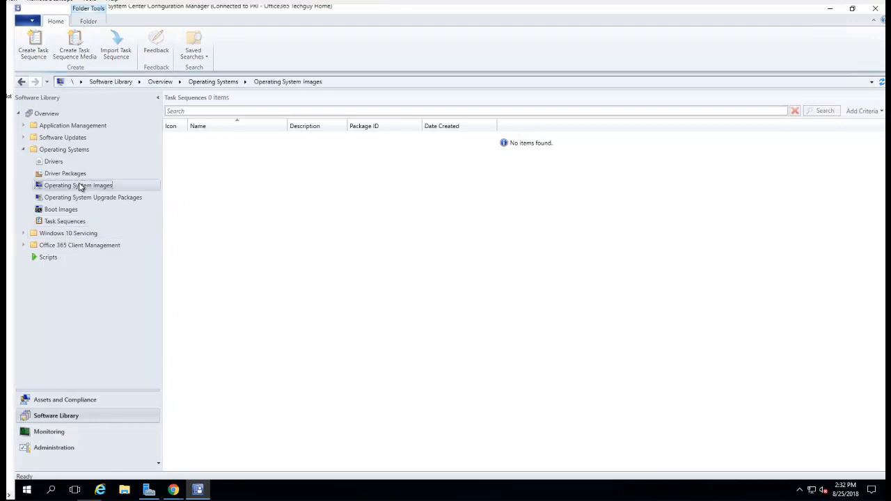
click(64, 220)
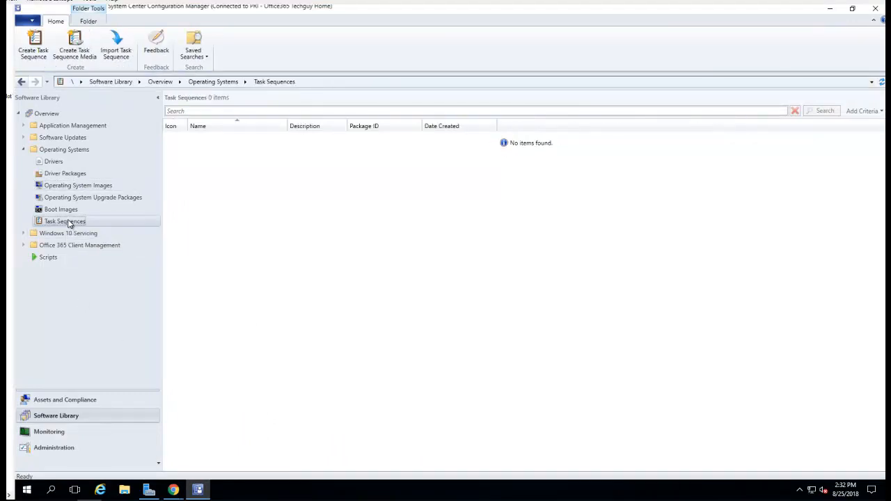
right_click(64, 220)
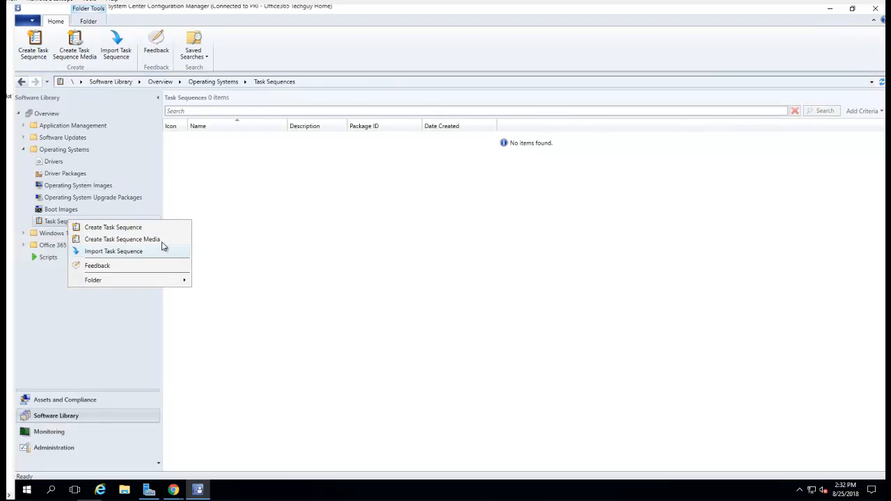
mouse_move(113, 227)
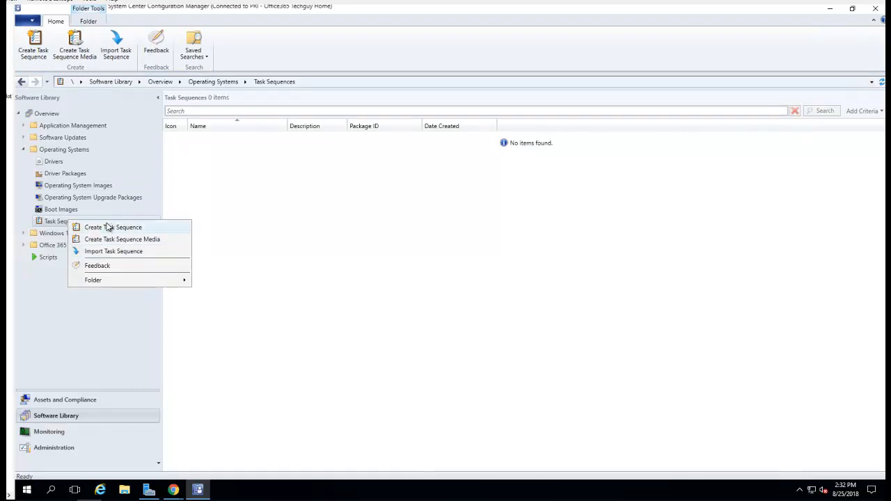
mouse_move(68, 234)
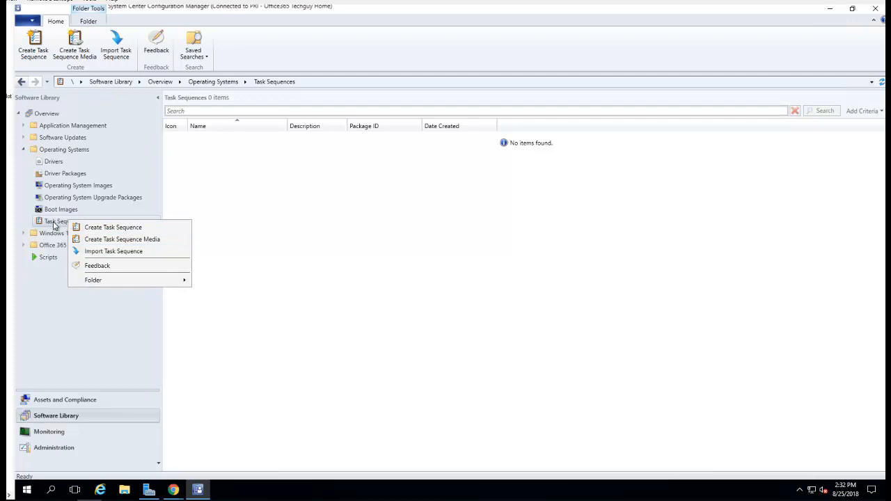
mouse_move(113, 227)
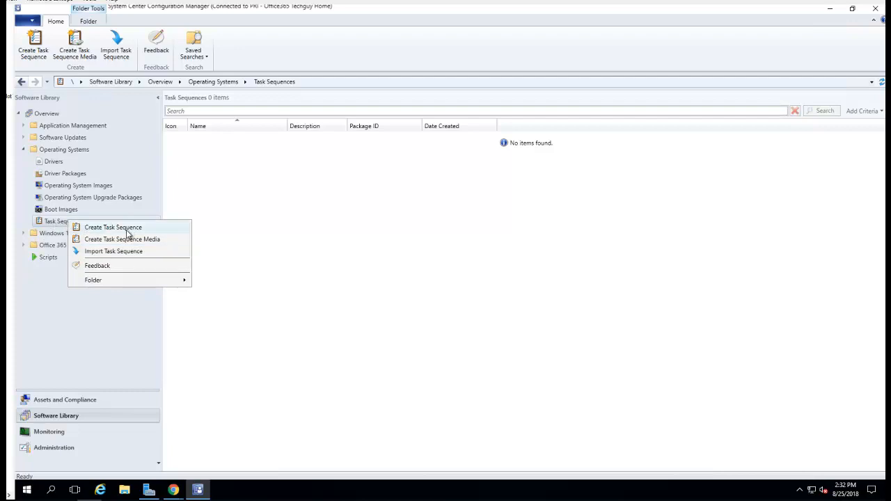
mouse_move(142, 209)
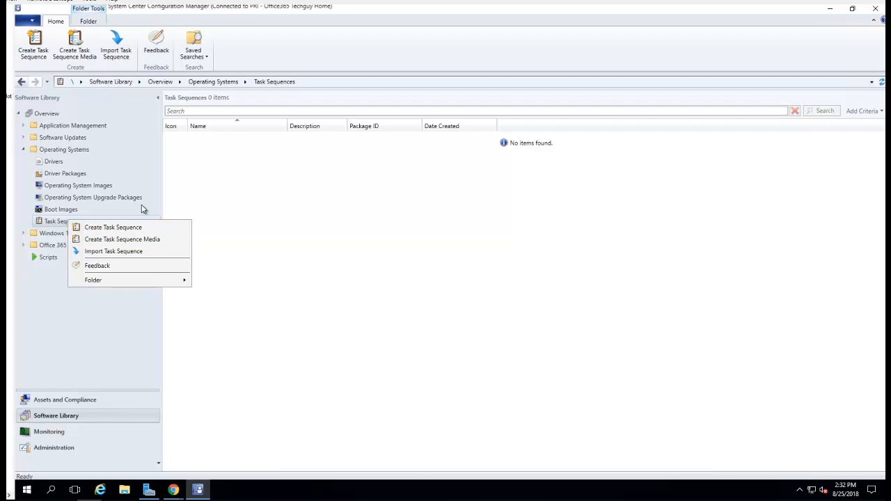
click(351, 278)
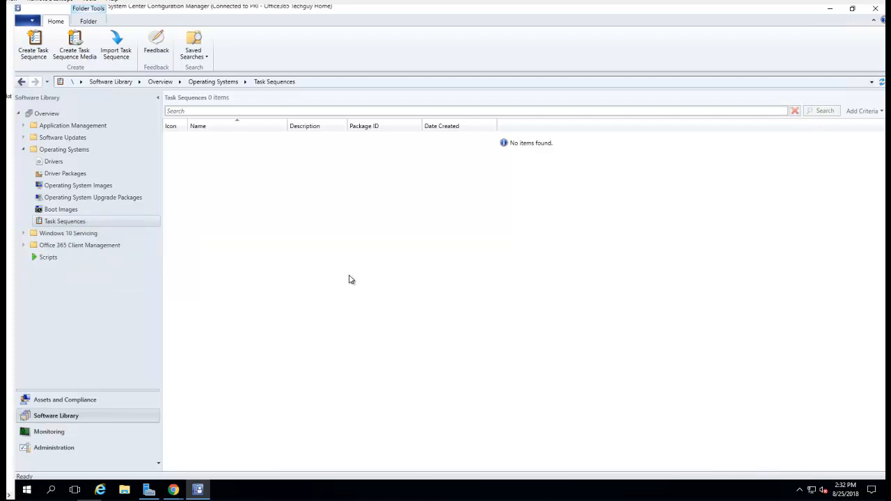
mouse_move(50, 490)
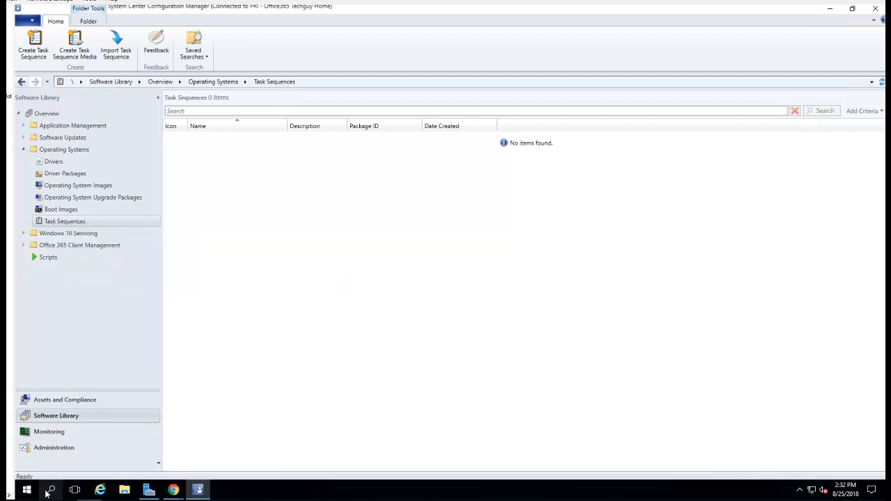
Launch Configure ConfigMgr Integration from the Microsoft Deployment Toolkit Start menu folder.
click(27, 490)
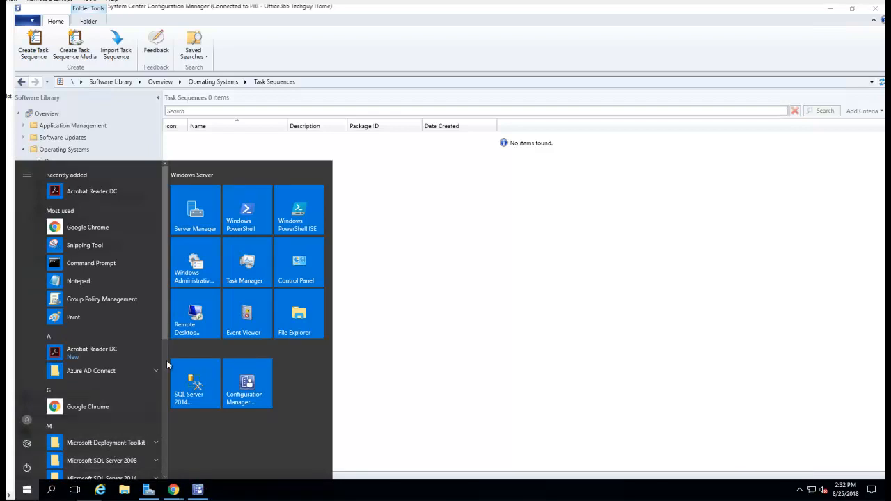
mouse_move(495, 323)
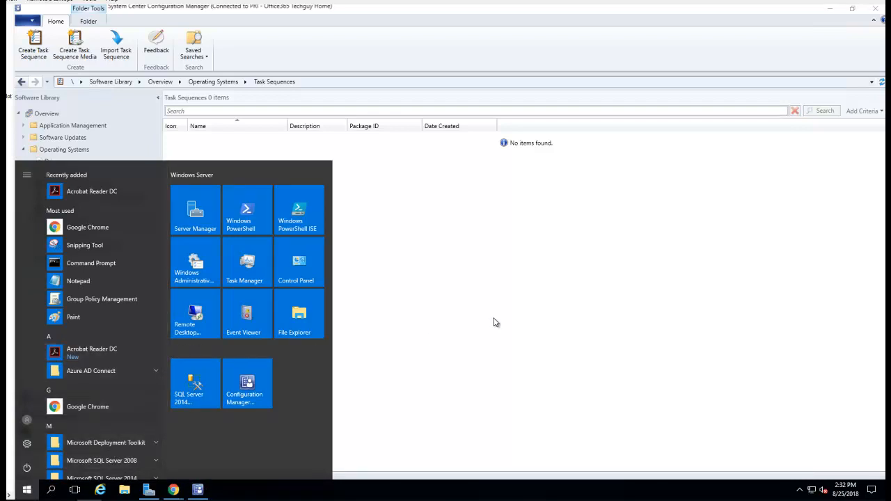
mouse_move(27, 490)
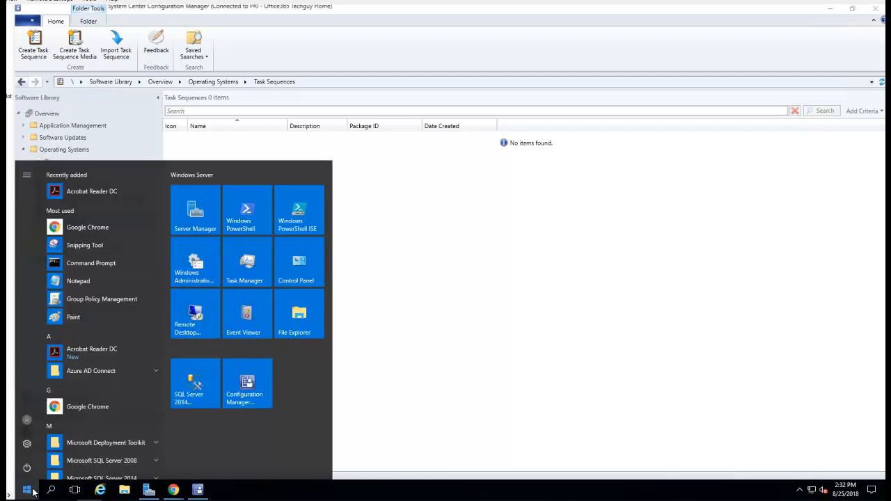
scroll(down, 3)
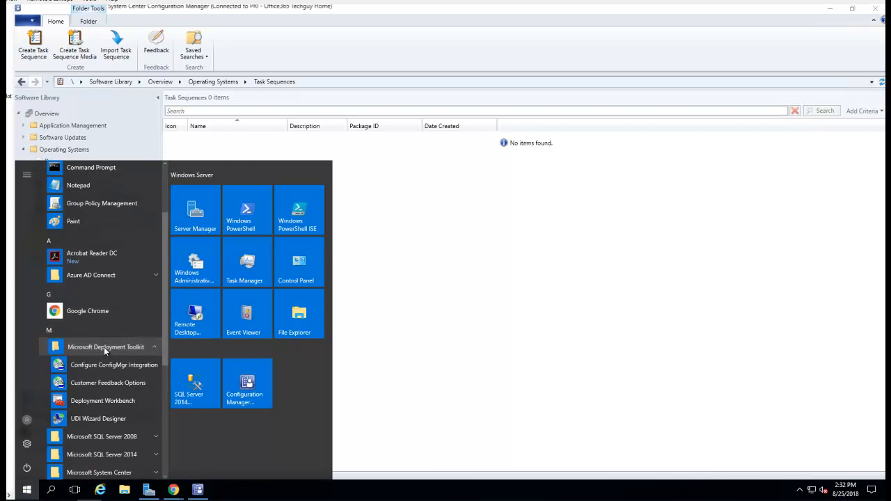
mouse_move(97, 364)
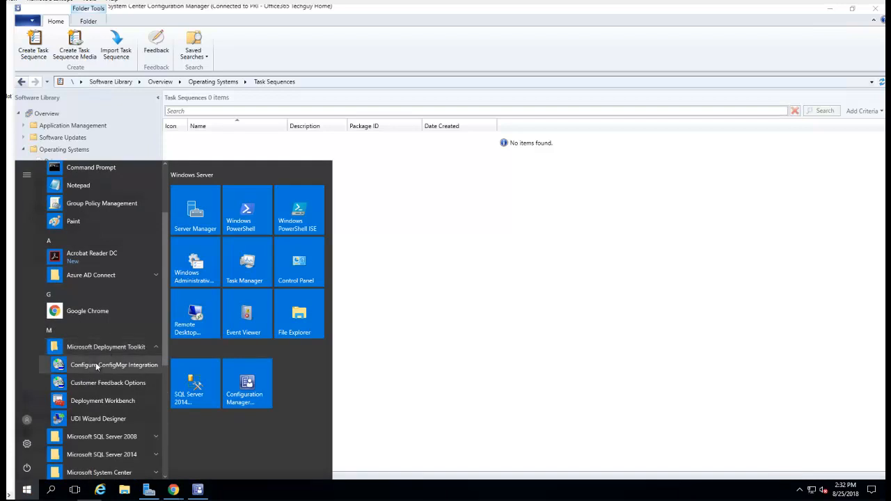
mouse_move(100, 371)
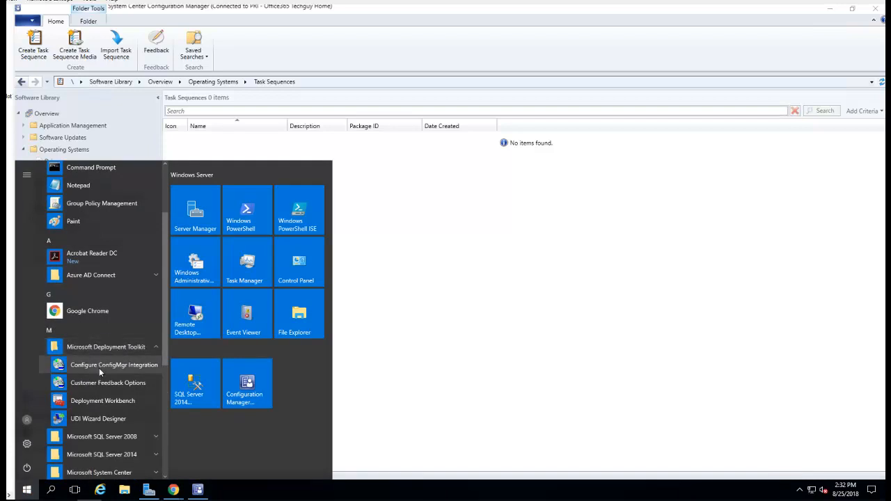
mouse_move(95, 374)
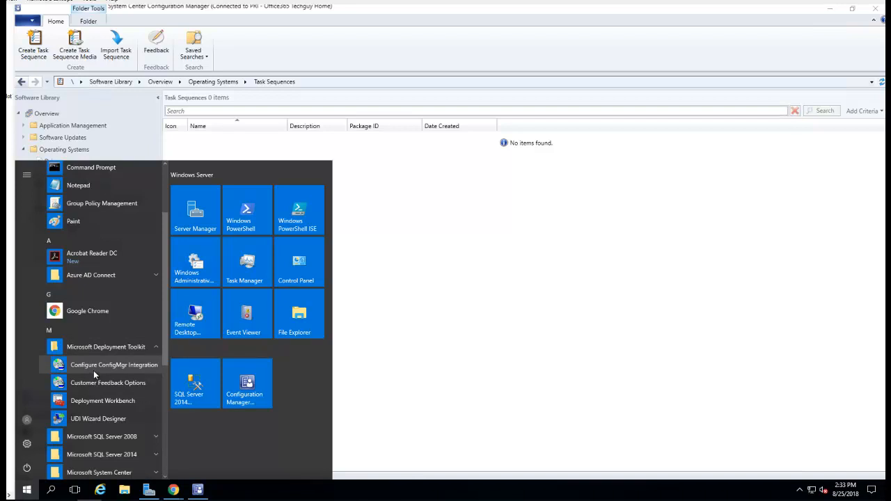
mouse_move(117, 371)
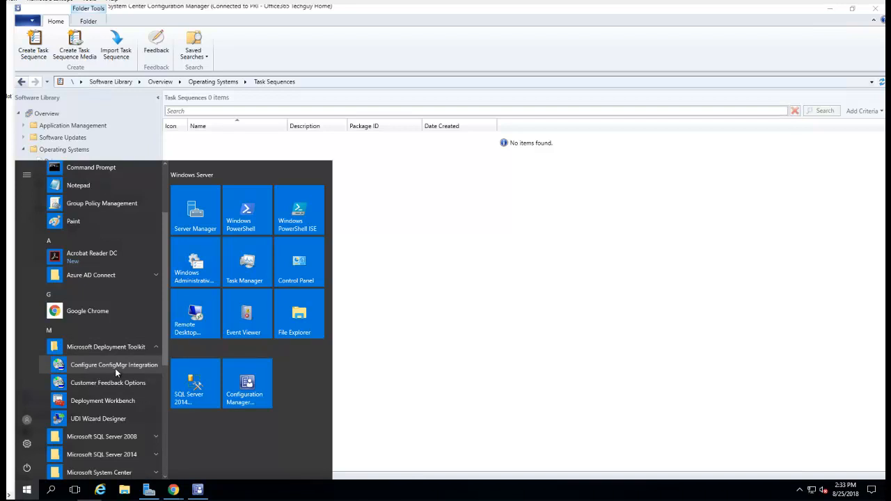
mouse_move(128, 369)
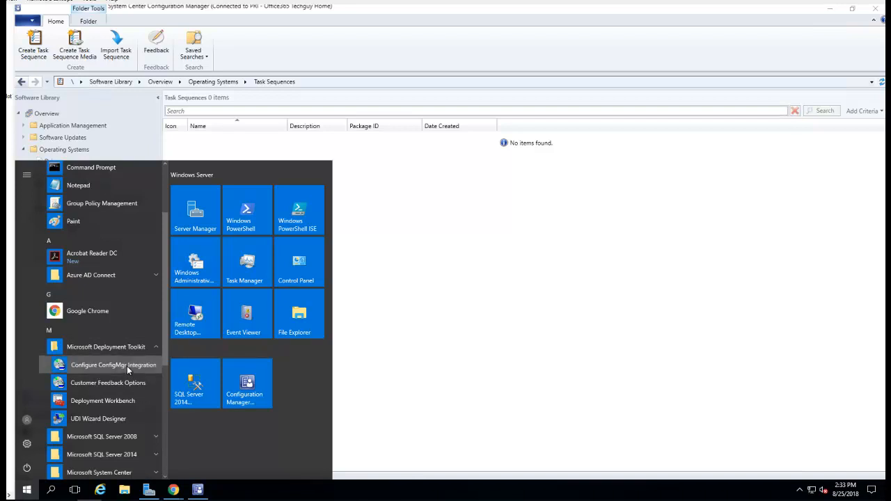
click(114, 365)
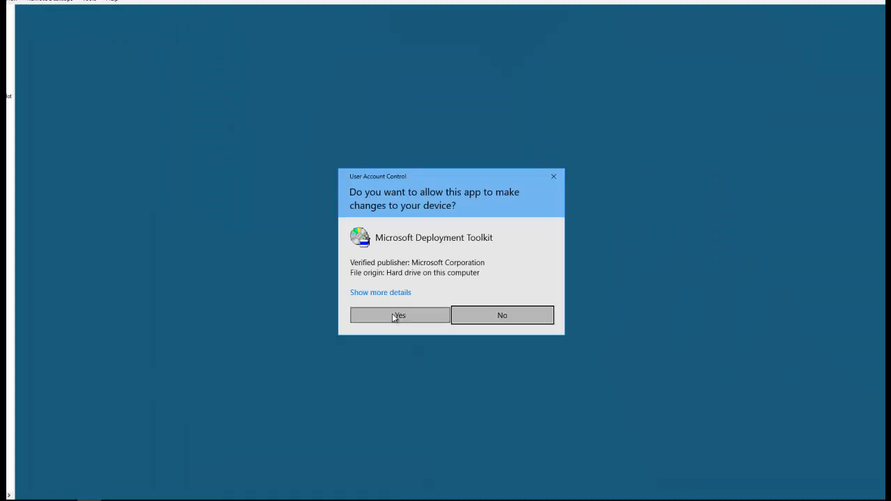
Allow UAC and install the MDT extensions into Configuration Manager, then finish the tool.
click(399, 315)
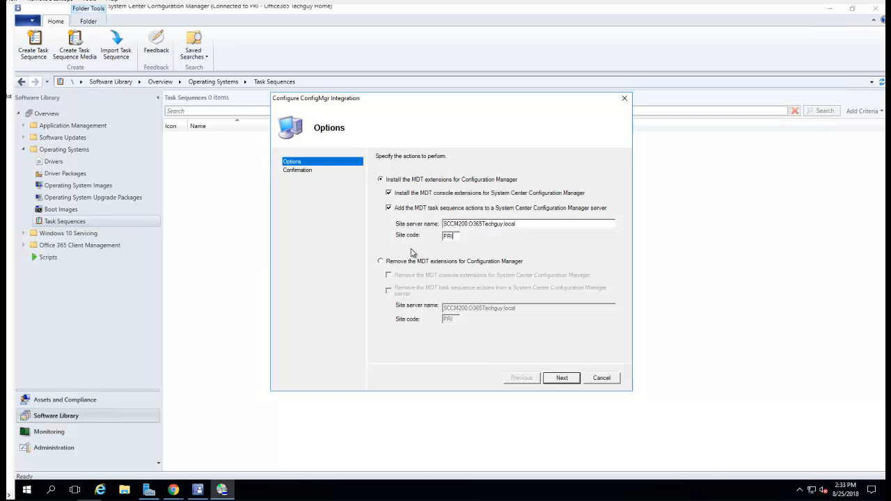
mouse_move(537, 303)
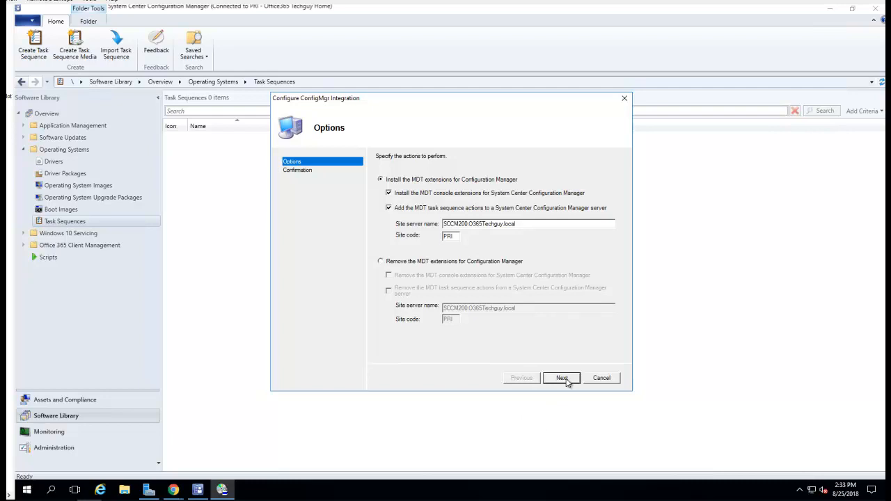
click(561, 377)
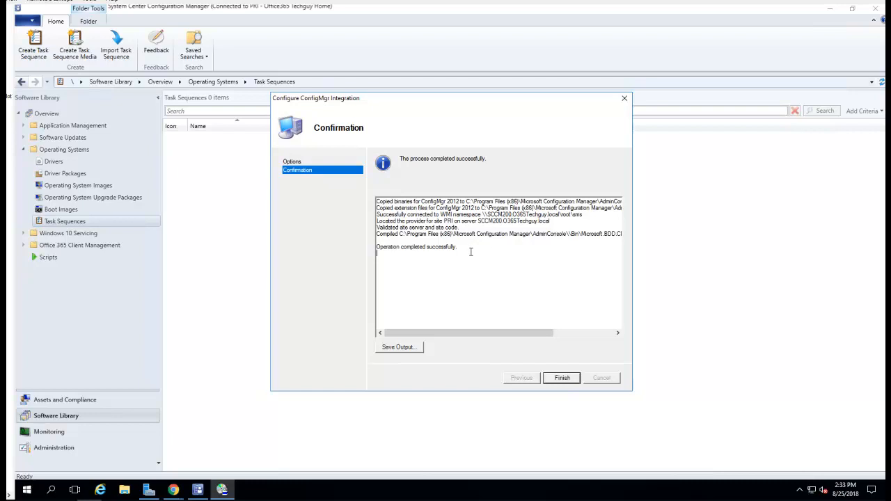
click(562, 377)
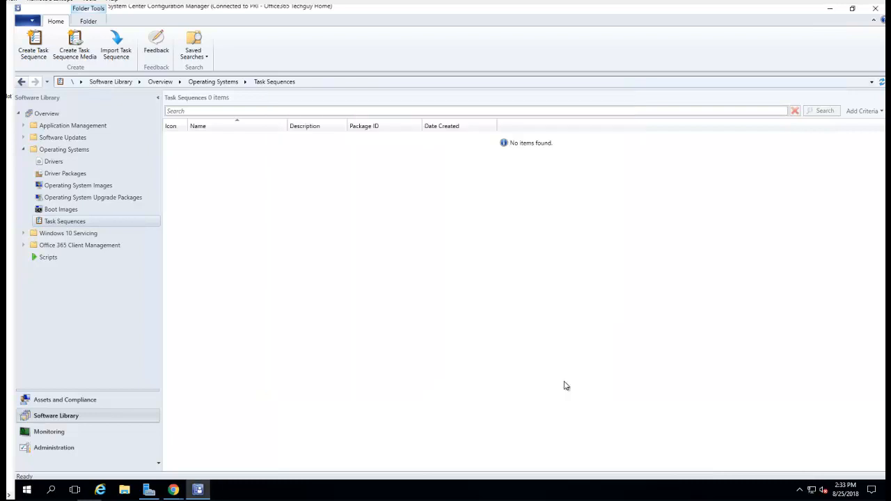
mouse_move(104, 226)
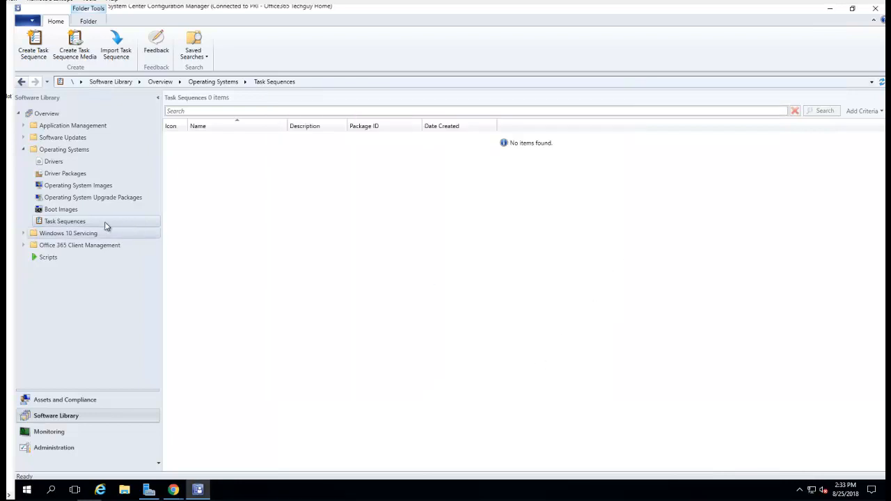
right_click(64, 220)
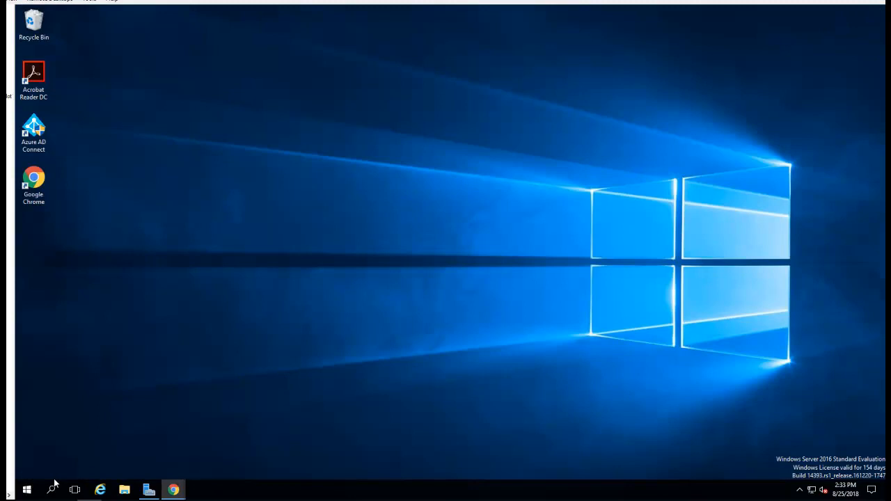
Reopen the console to Software Library > Operating Systems > Task Sequences and show its actions.
click(26, 490)
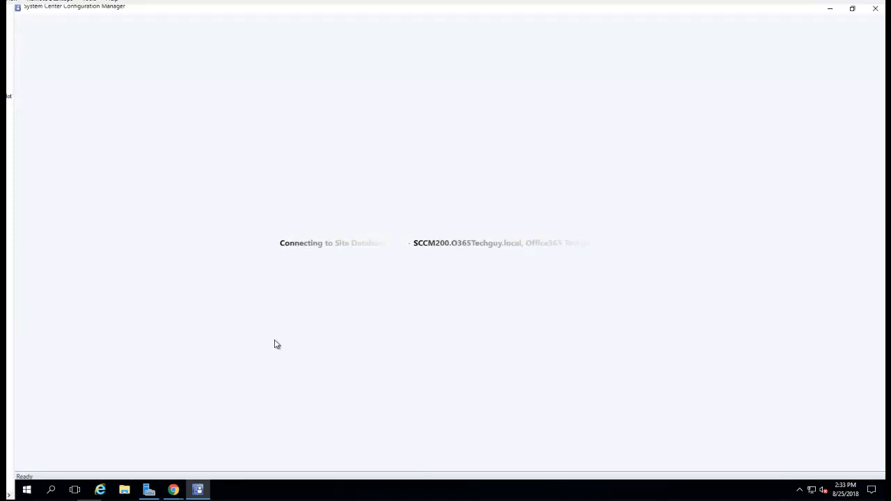
mouse_move(282, 334)
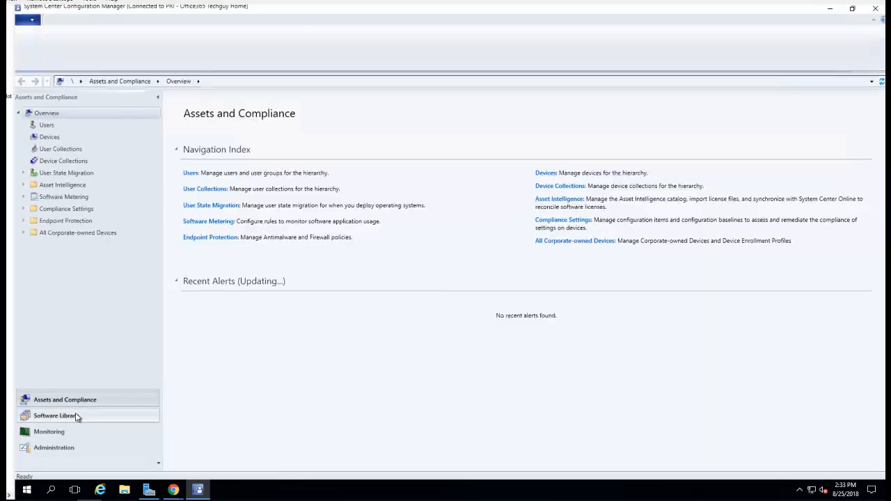
mouse_move(67, 421)
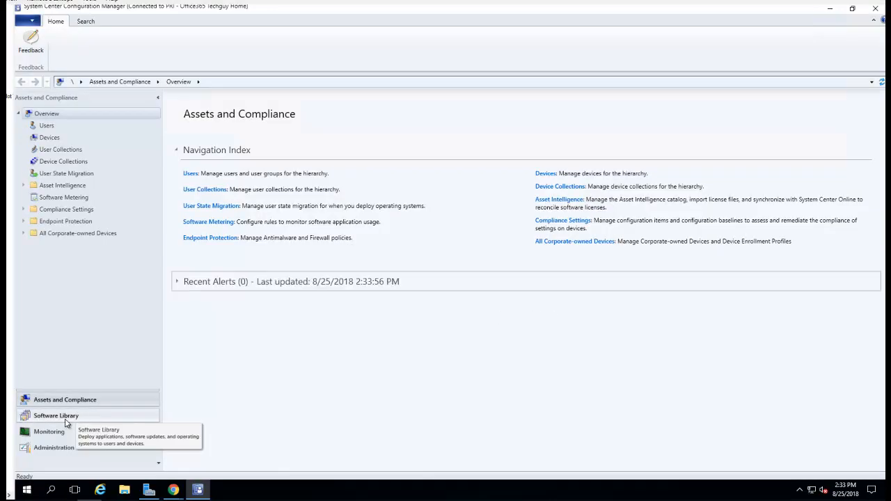
click(56, 415)
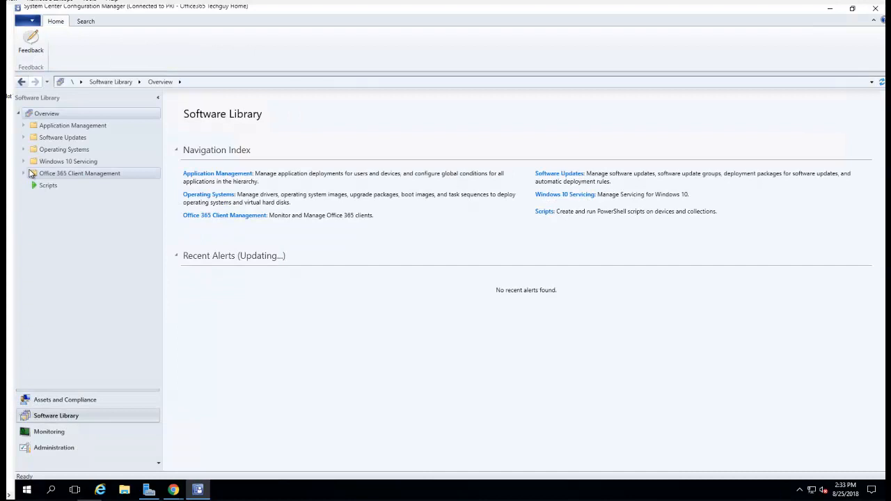
click(24, 148)
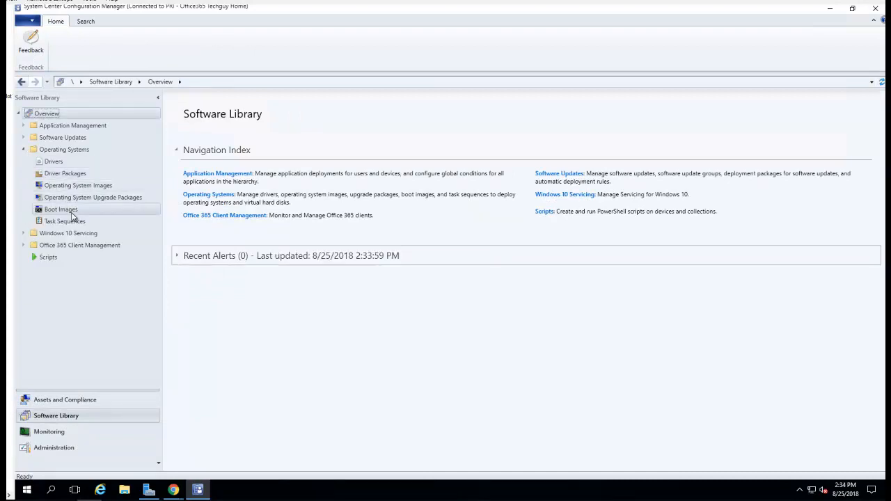
click(64, 220)
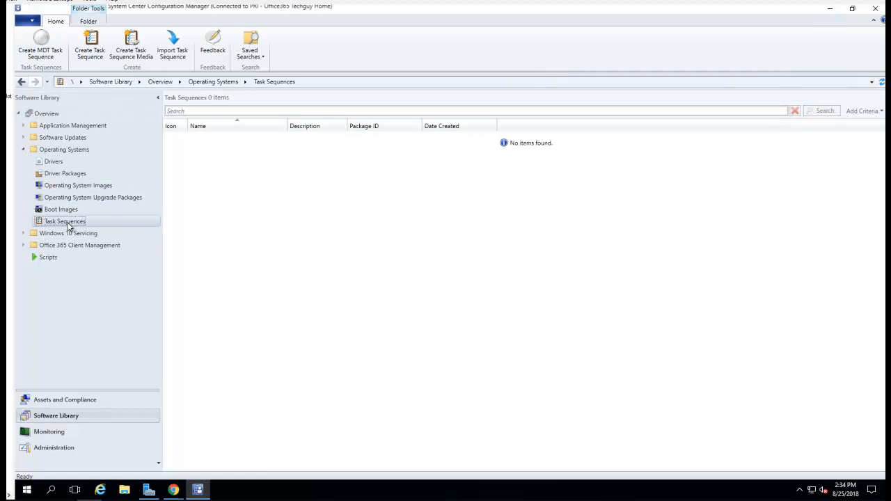
right_click(64, 220)
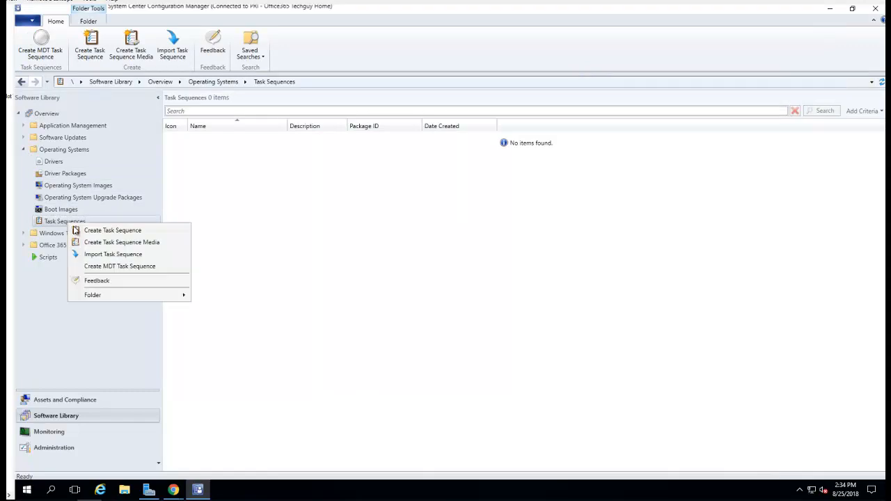
mouse_move(104, 277)
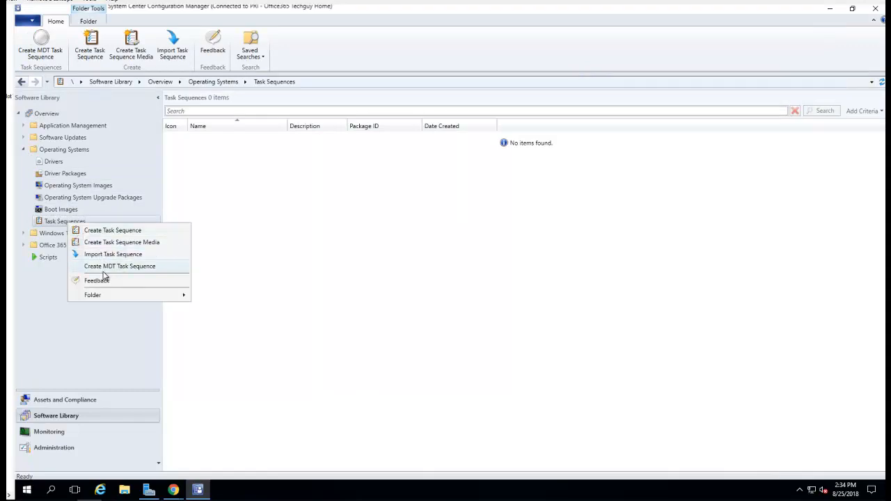
mouse_move(102, 270)
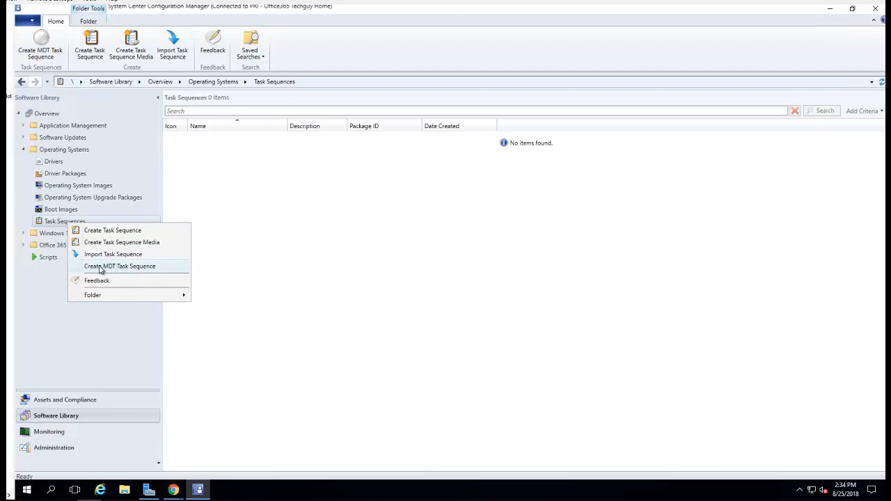
mouse_move(120, 270)
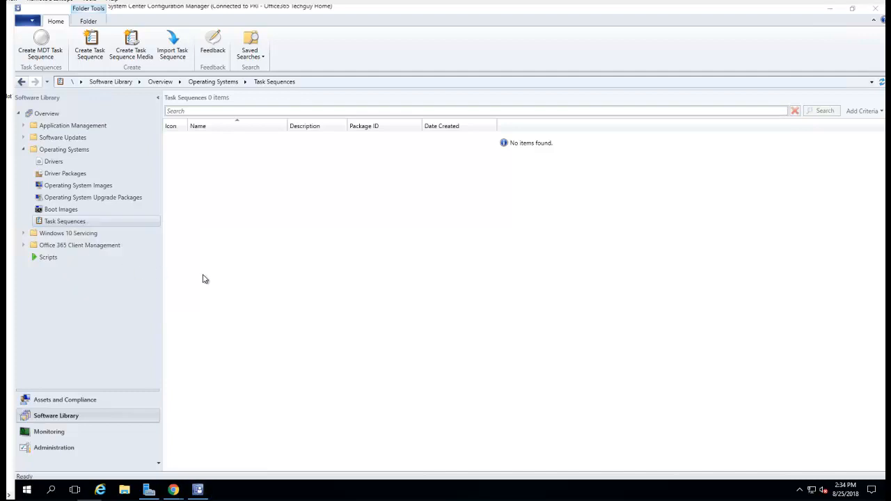
Start a Create MDT Task Sequence from the Client Task Sequence template named 'Test MDT TS'.
click(41, 45)
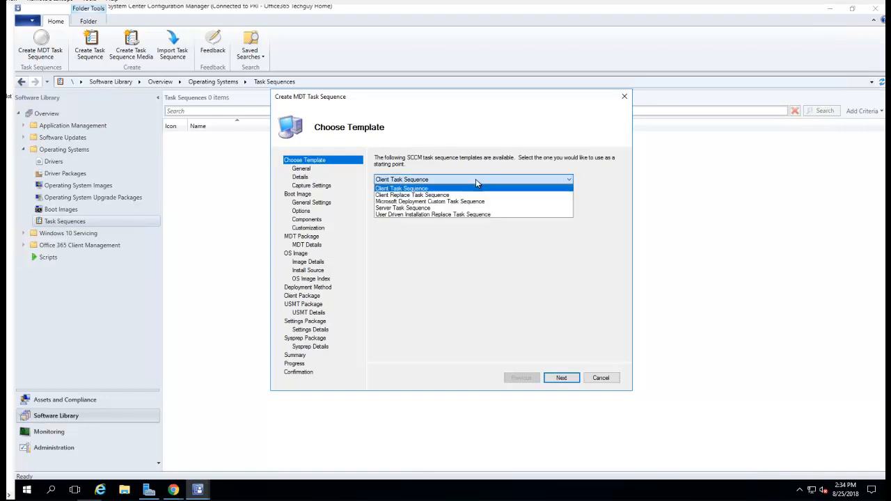
mouse_move(493, 183)
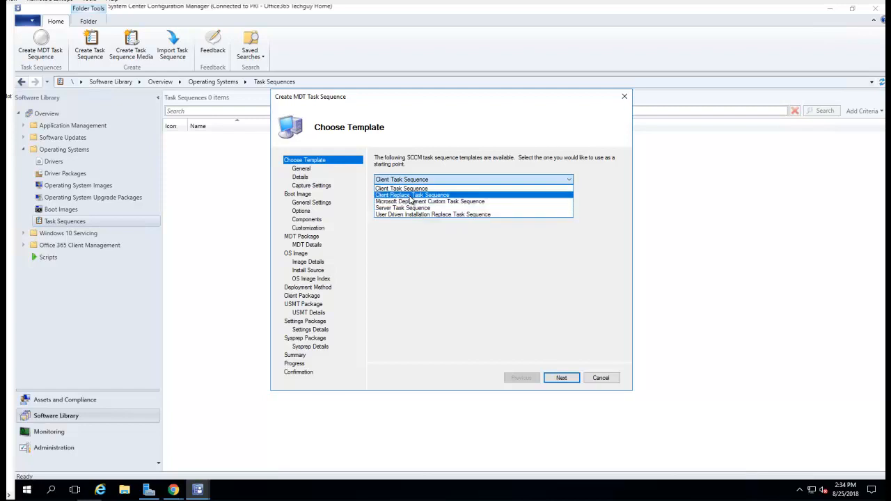
click(401, 188)
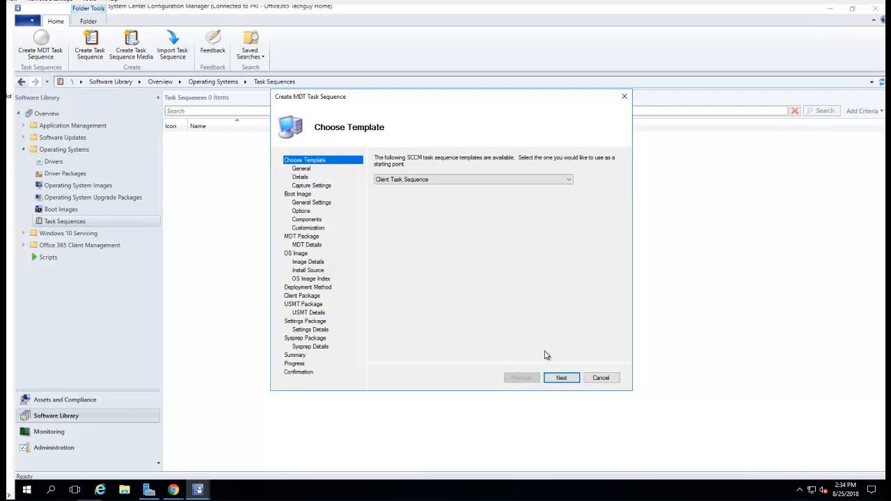
click(561, 377)
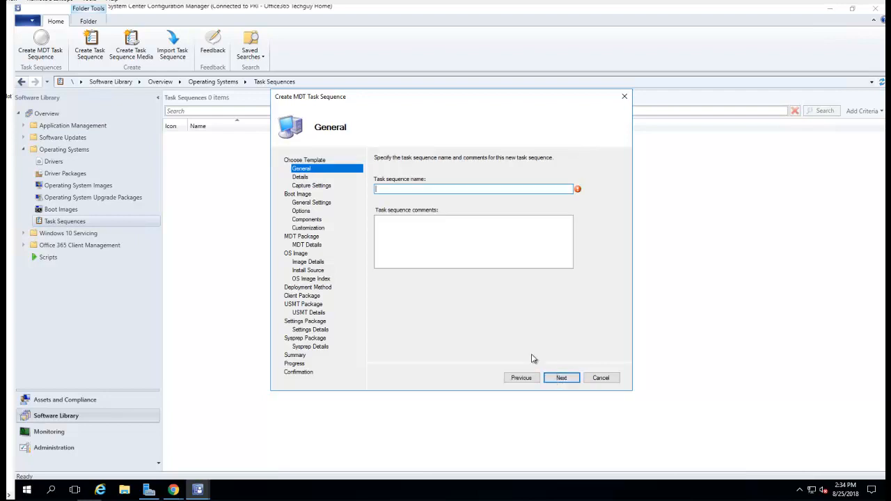
mouse_move(485, 368)
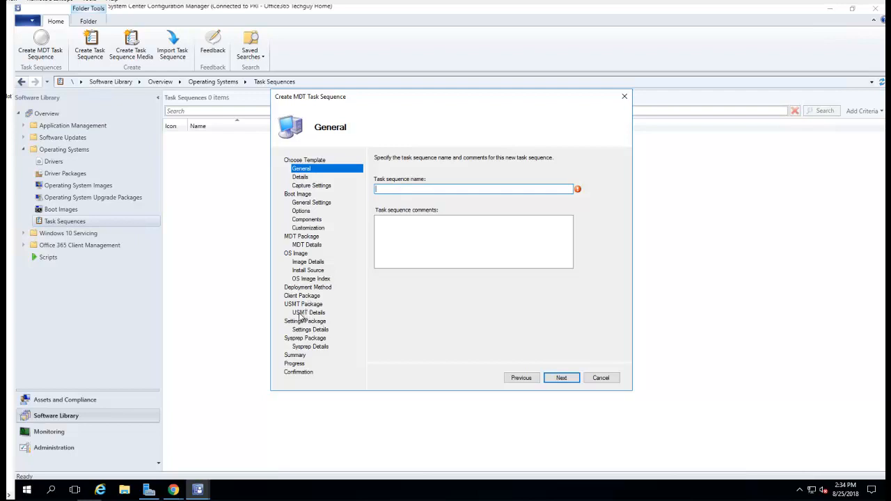
mouse_move(305, 265)
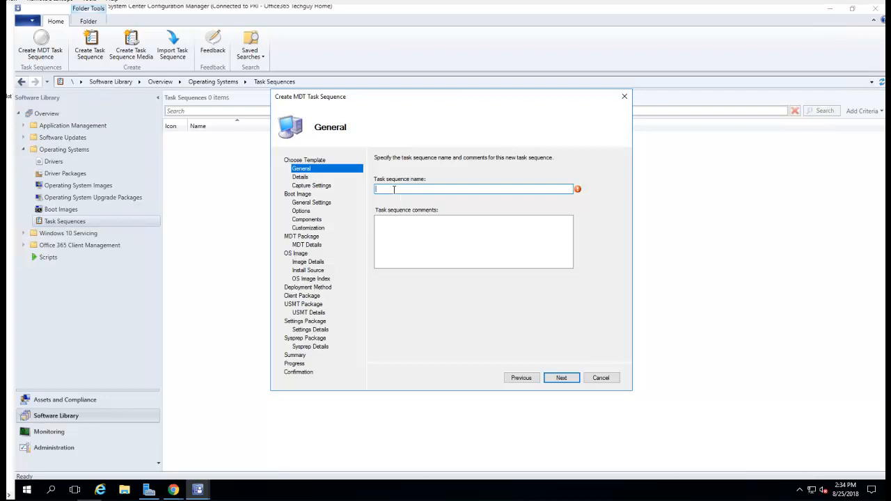
text(Test)
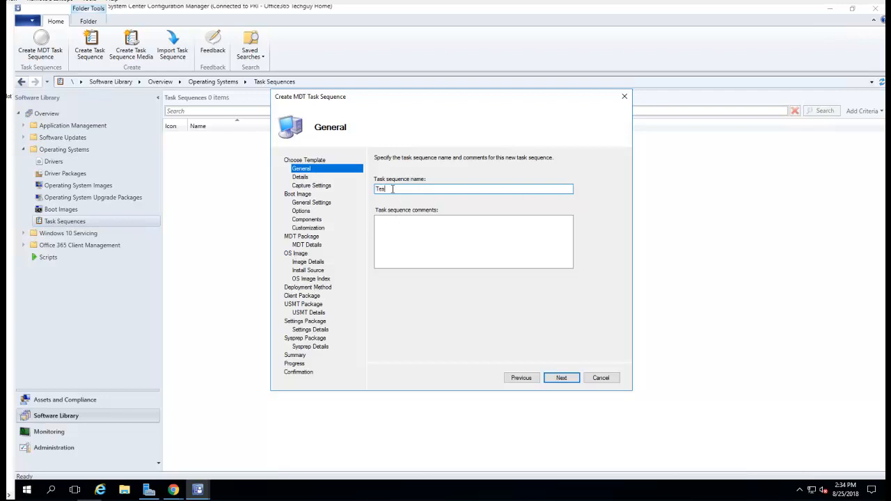
text(MDT)
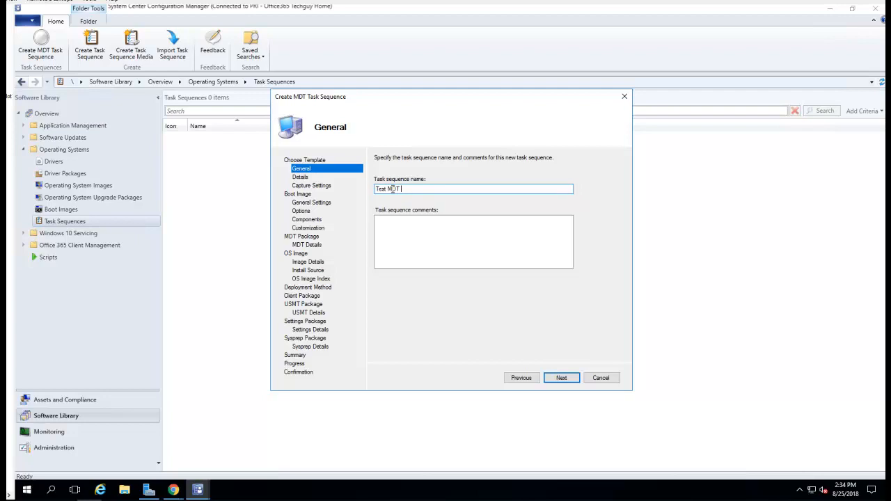
text(TS)
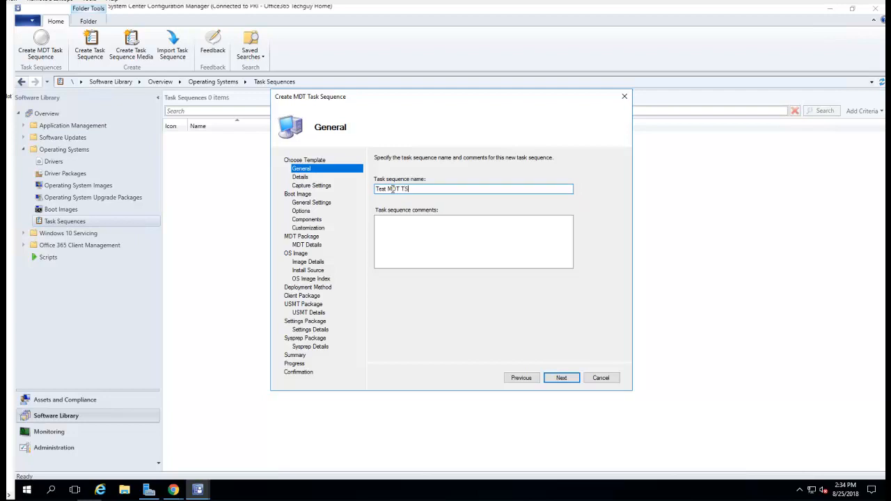
click(561, 377)
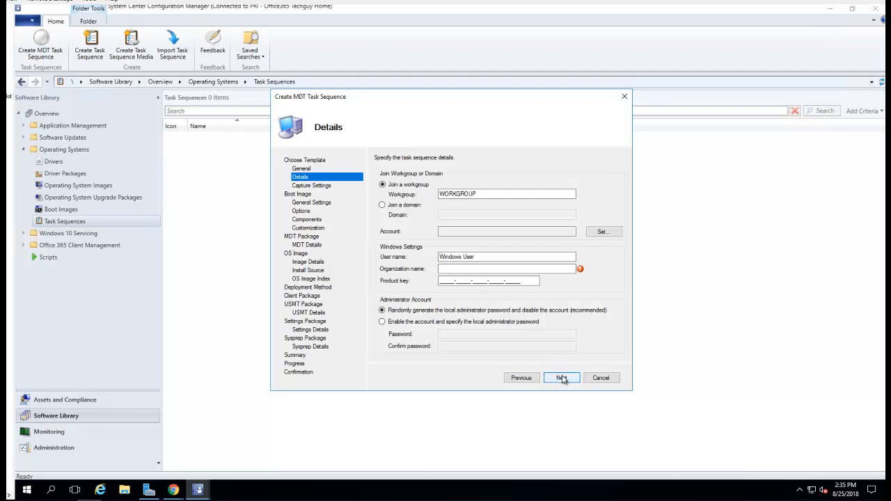
Dismiss the missing-details error and fill in the organization name 'Test' on the Details page.
click(561, 377)
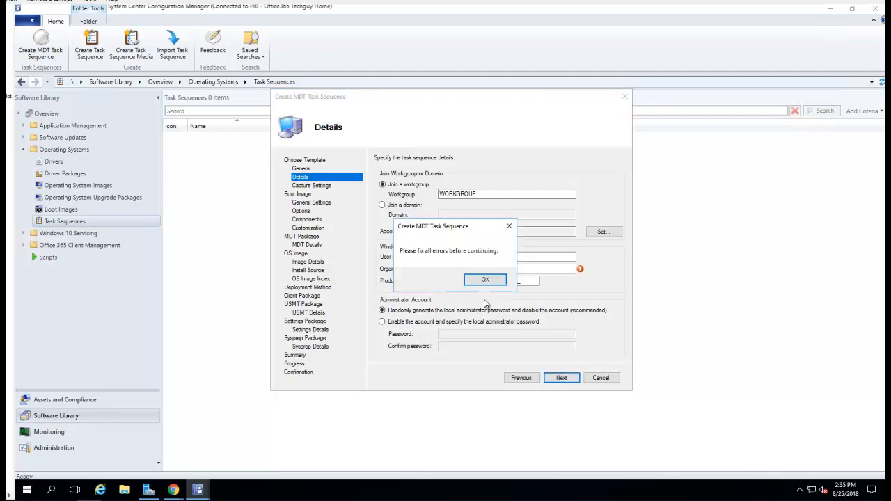
click(484, 279)
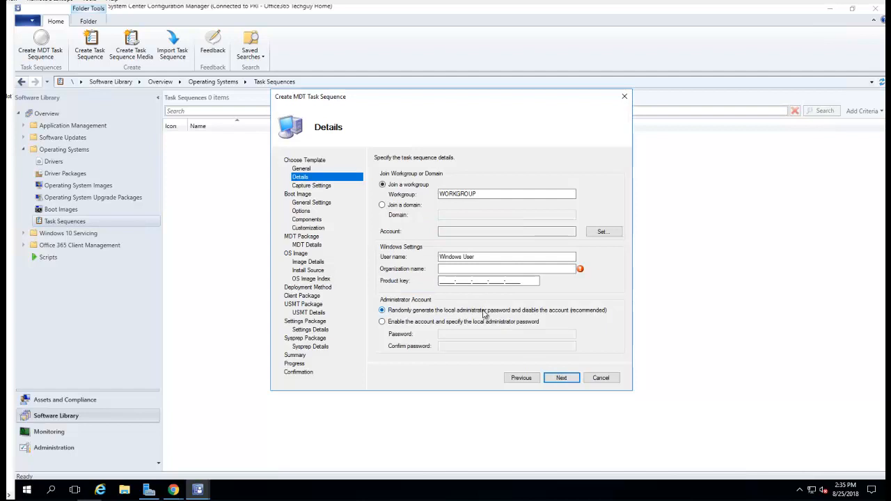
click(507, 268)
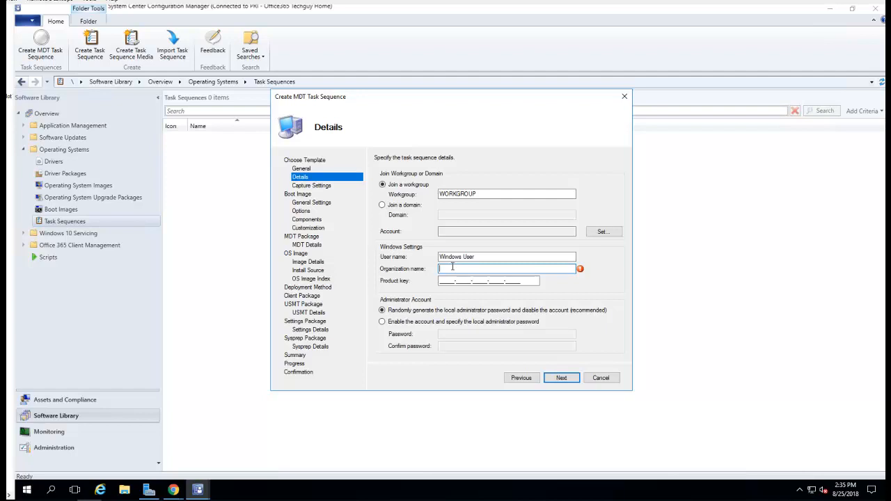
text(Test)
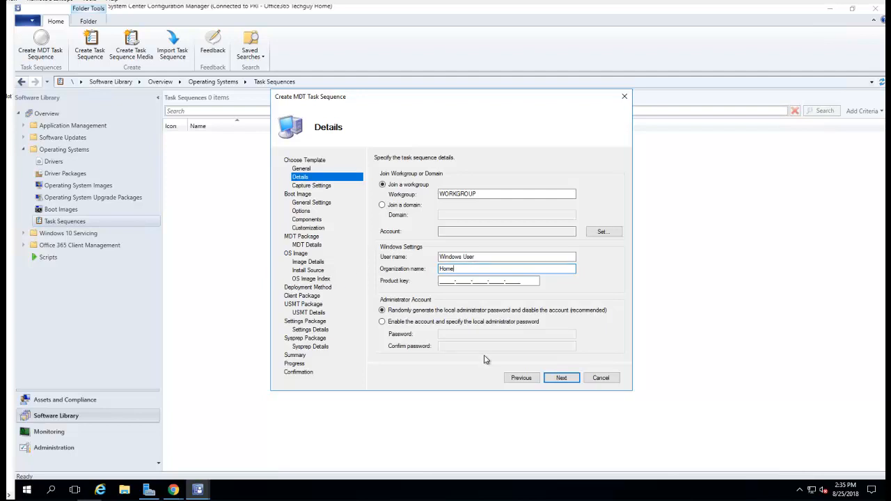
click(561, 377)
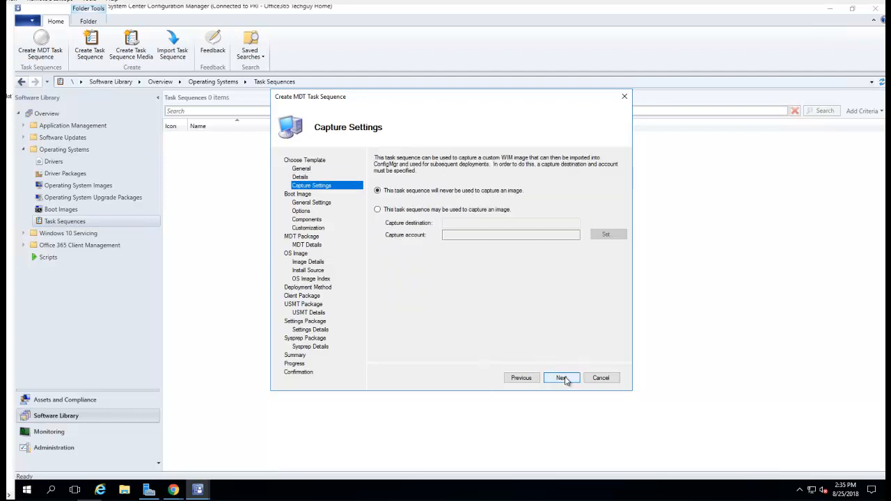
mouse_move(412, 217)
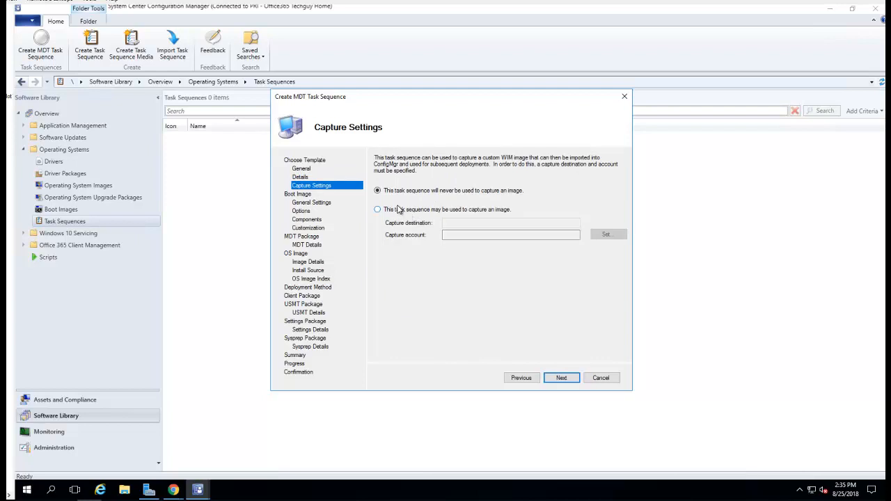
mouse_move(387, 221)
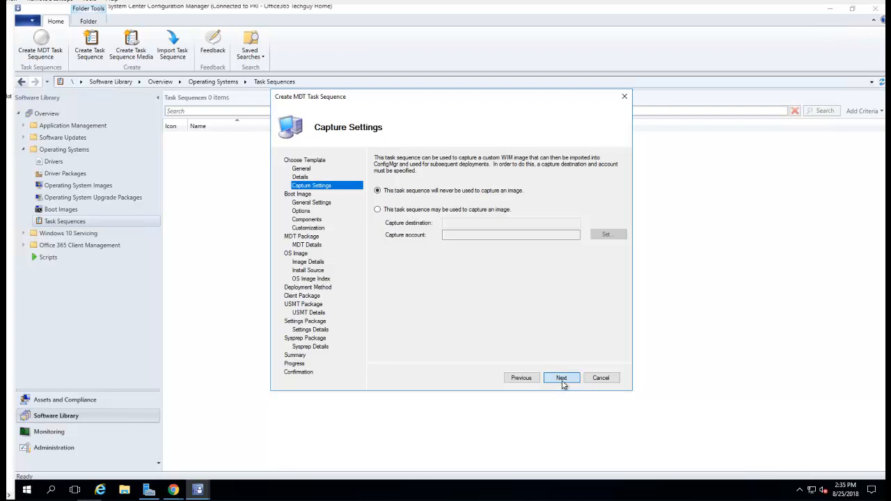
Keep 'never be used to capture an image' and advance to the Boot Image page.
click(560, 377)
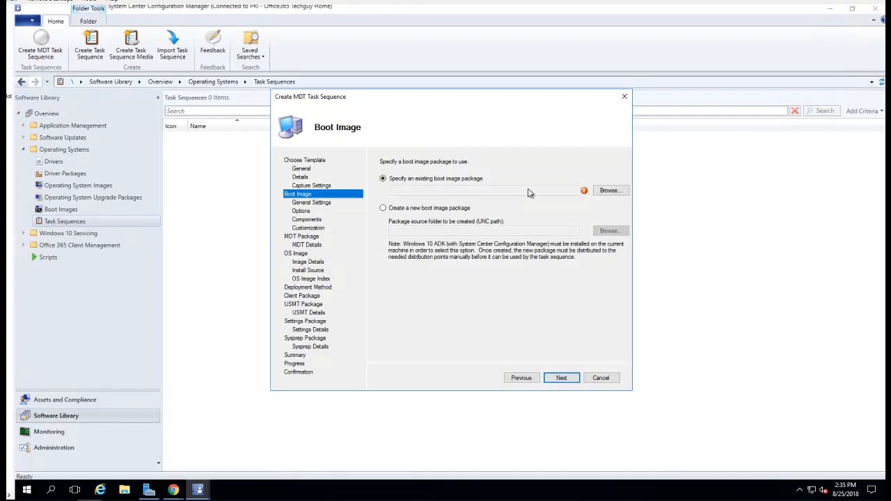
Find no existing boot image package to browse, so choose 'Create a new boot image package'.
click(610, 189)
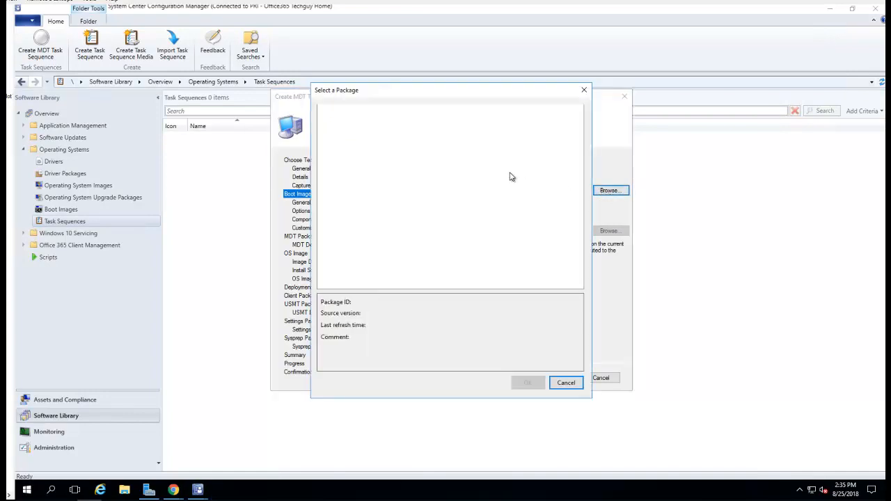
mouse_move(382, 147)
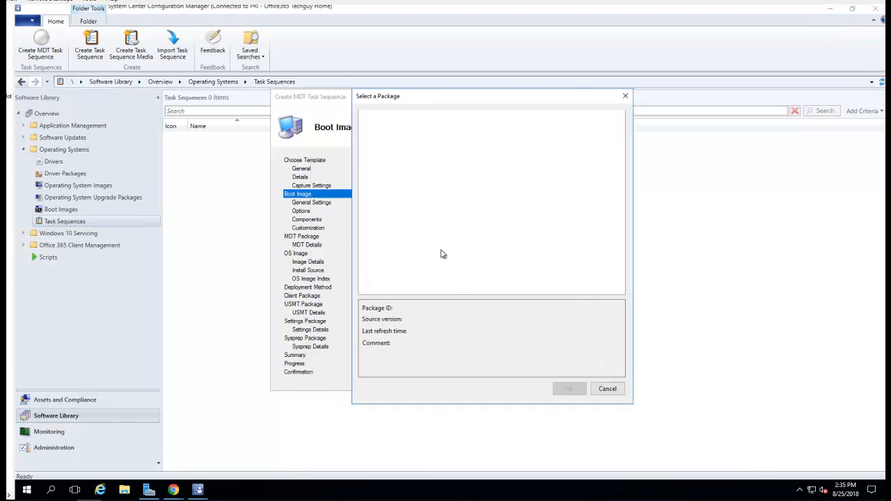
click(607, 389)
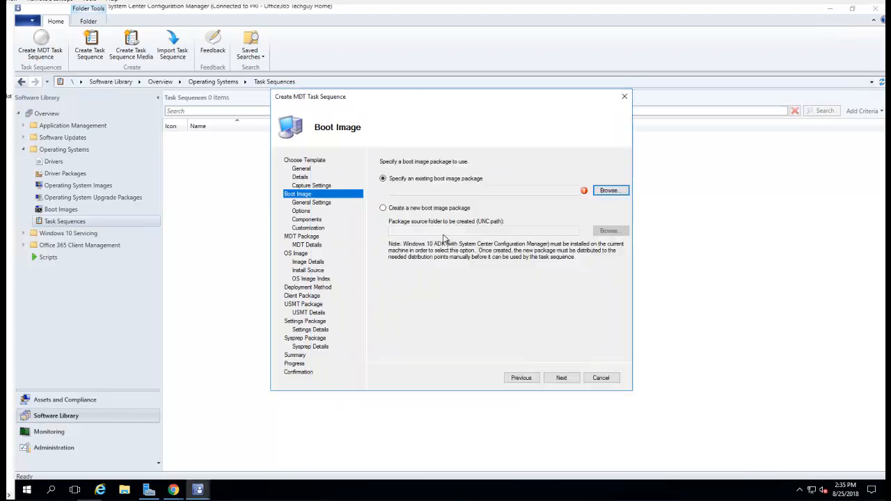
click(382, 207)
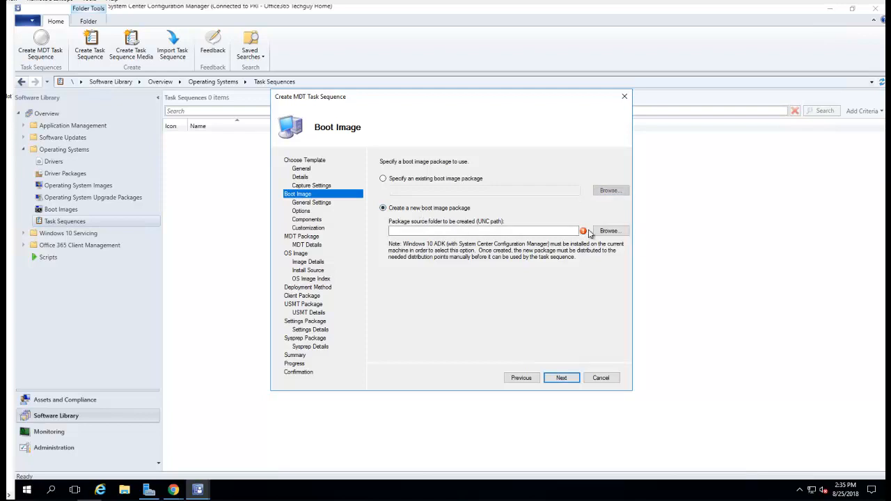
mouse_move(587, 234)
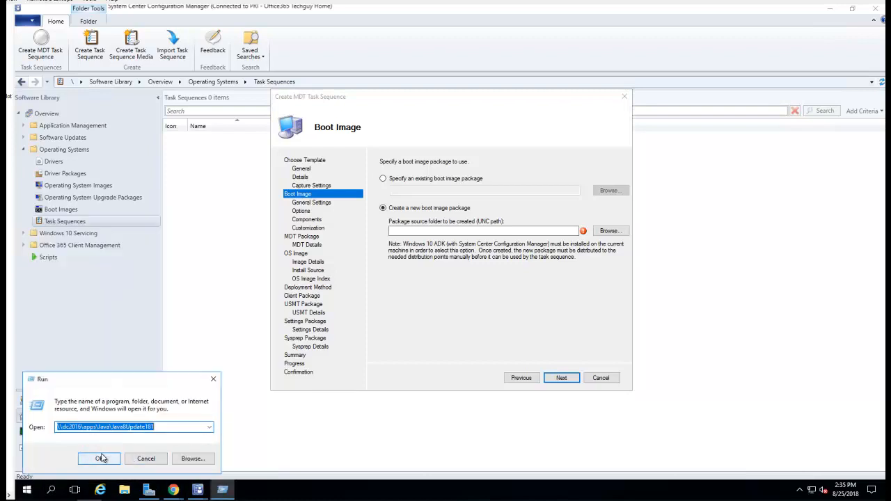
Create a new folder named Image inside the Apps share and enter it.
click(100, 458)
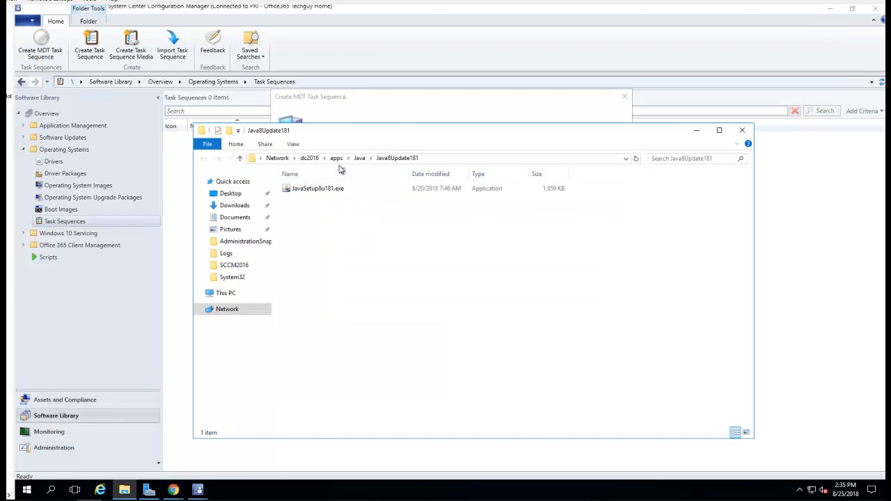
click(337, 158)
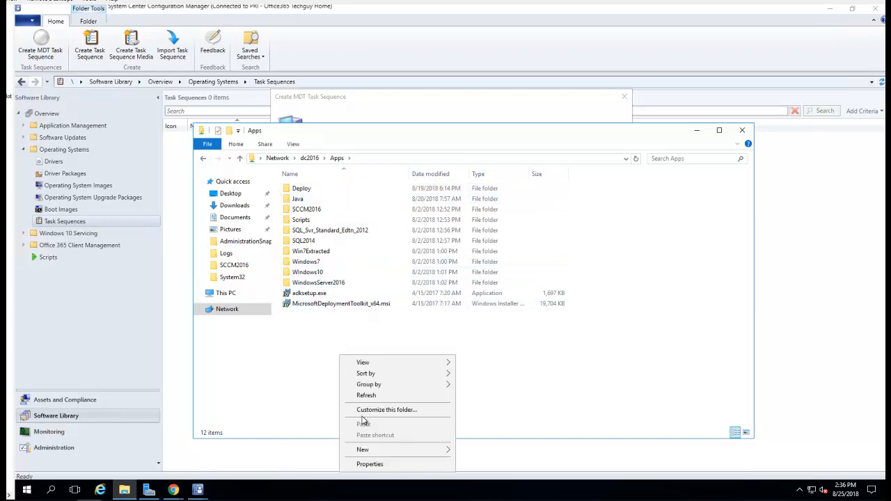
click(362, 448)
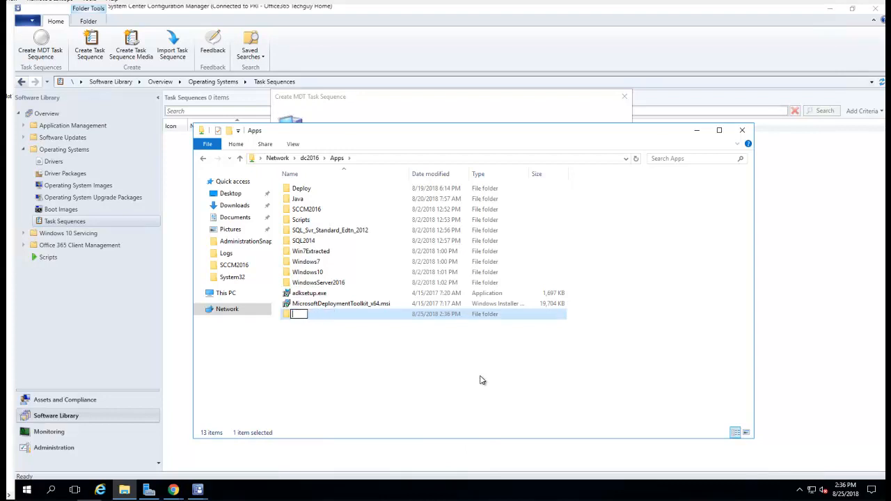
text(Image)
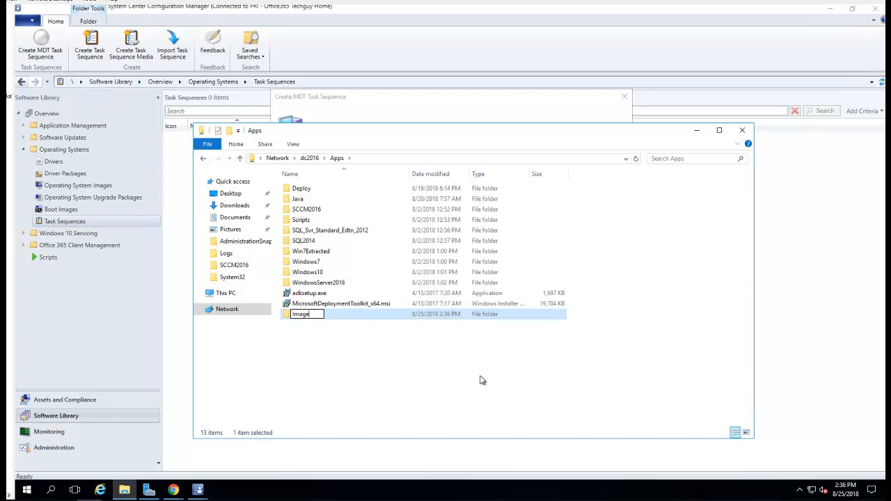
key(Return)
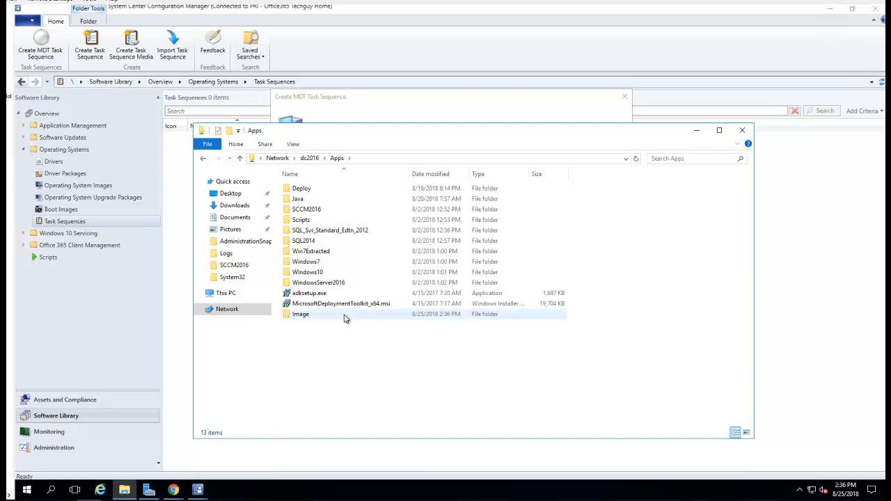
double_click(300, 315)
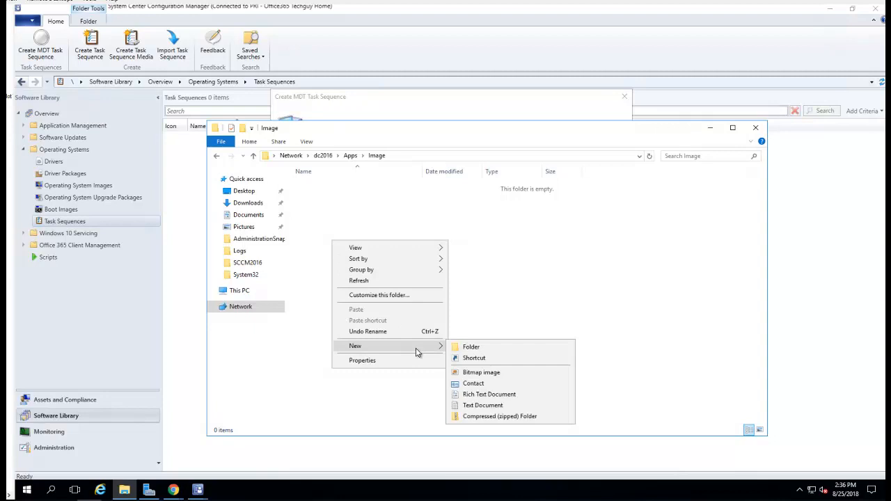
Create an MDTBootImage folder inside Image and enter it.
click(471, 346)
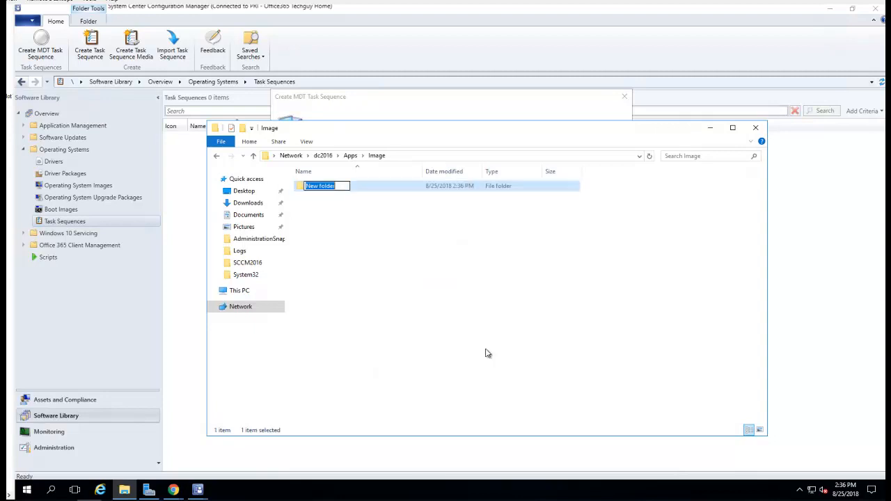
text(MDT)
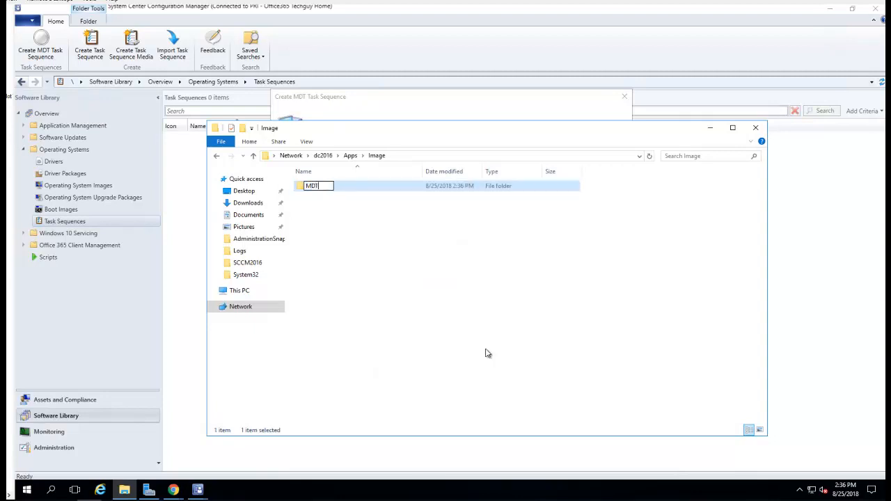
text(Boot)
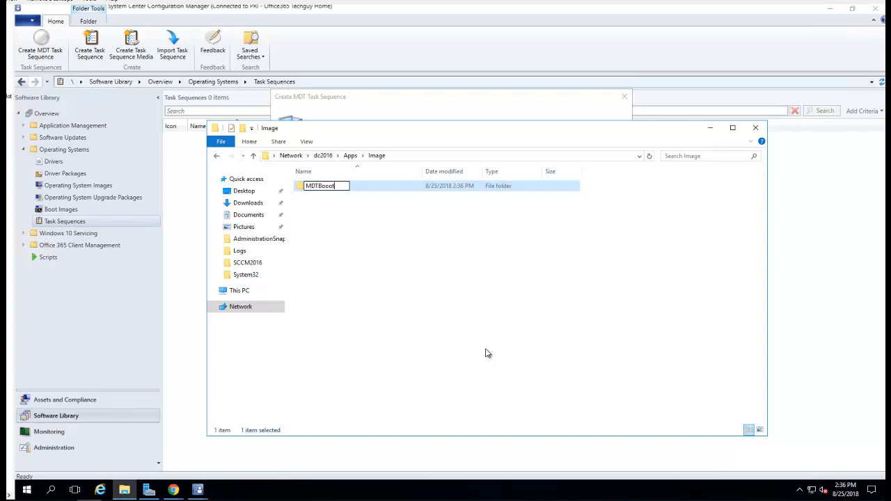
text(imag)
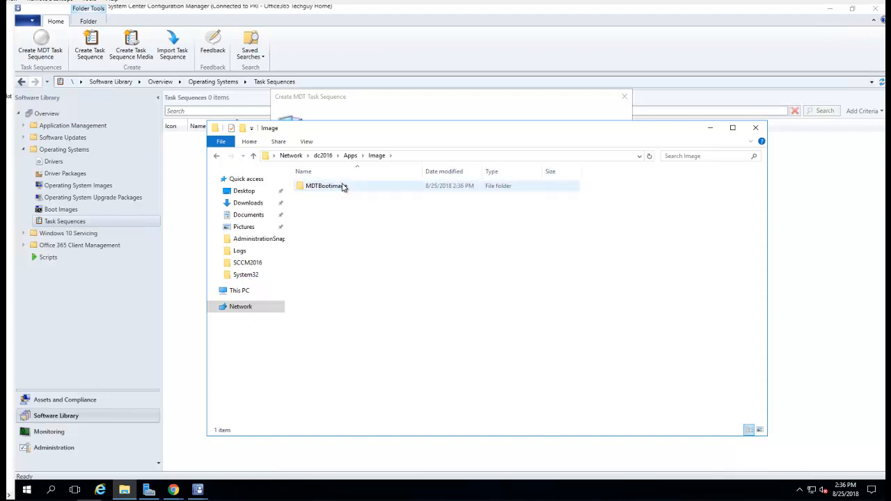
double_click(323, 185)
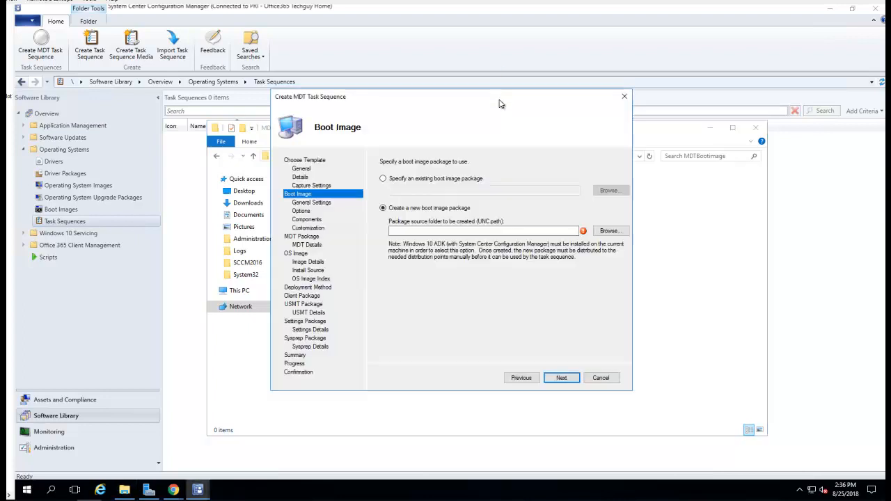
Source the new boot image package from \\dc2016\Apps\Image\MDTBootImage and name it 'MDT Boot Image'.
text(\\dc2016\Apps\Image\MDTBootImage)
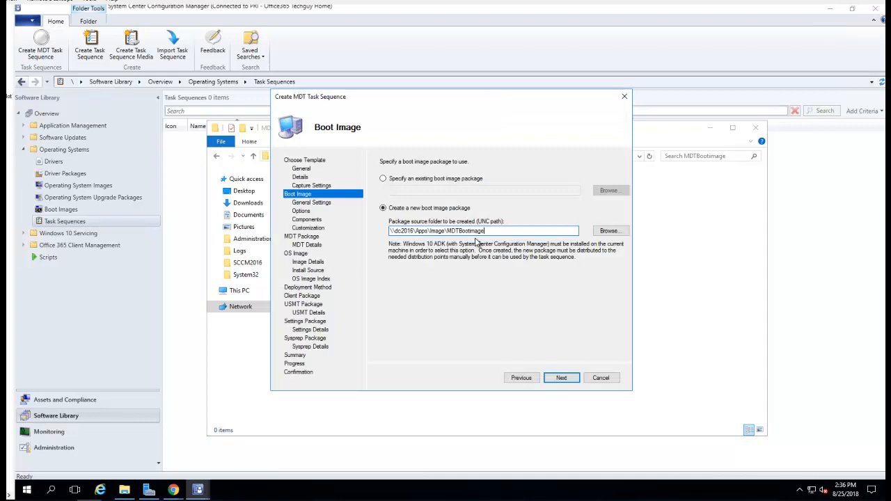
click(561, 377)
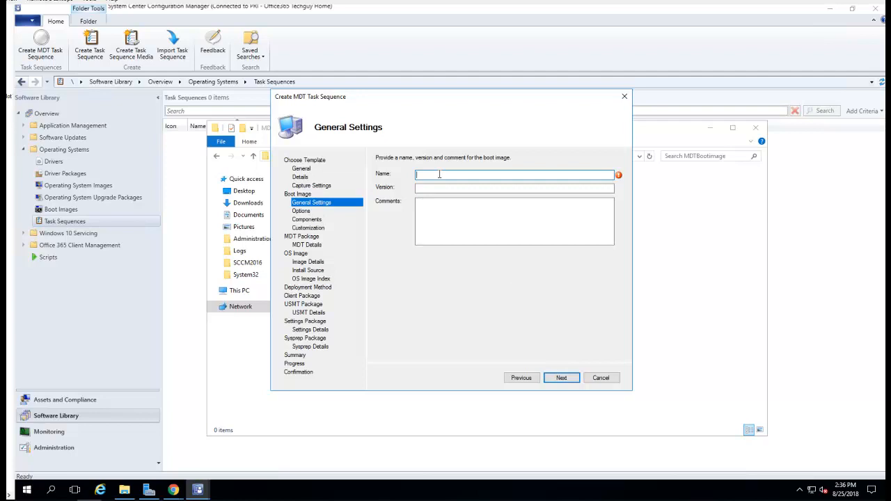
text(MDT)
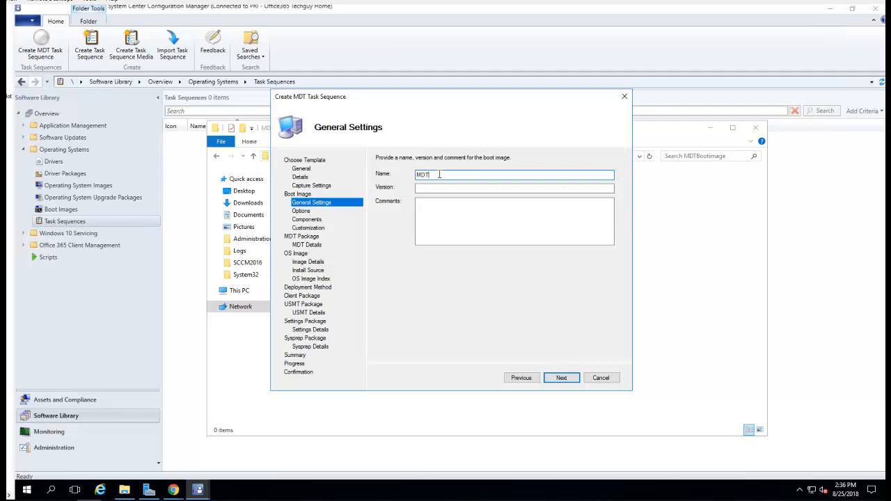
text(Boot)
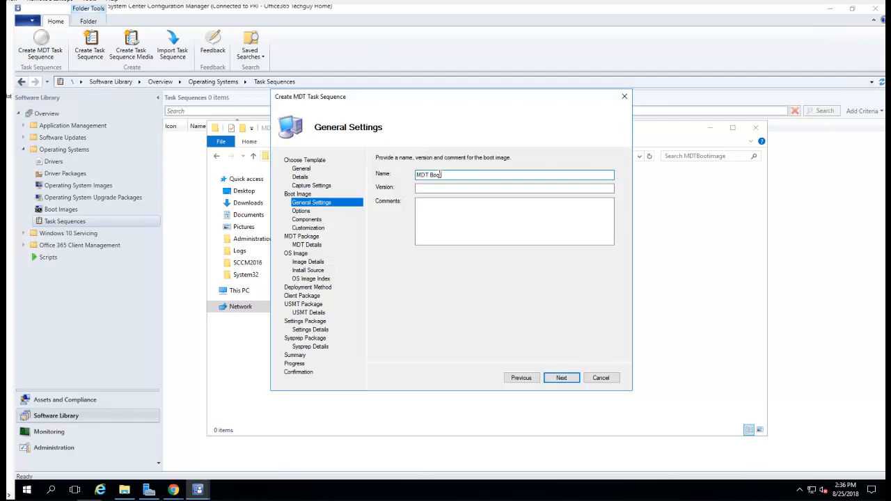
text(Image)
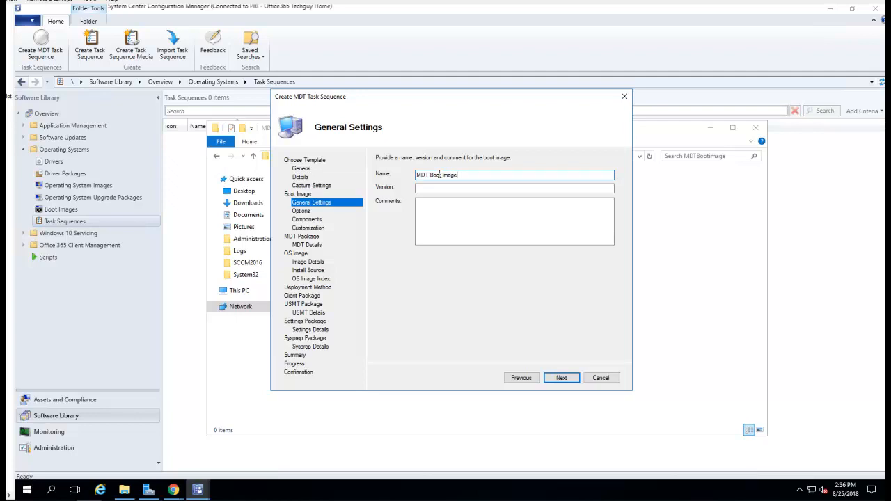
click(561, 377)
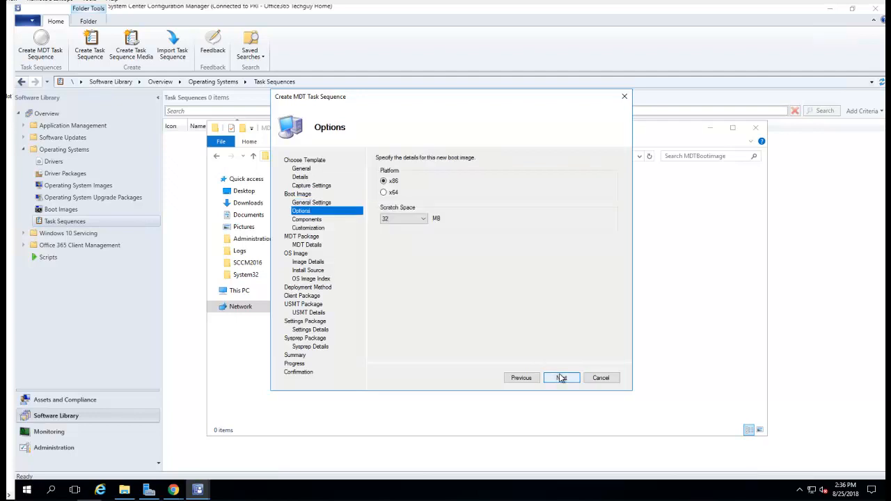
mouse_move(523, 387)
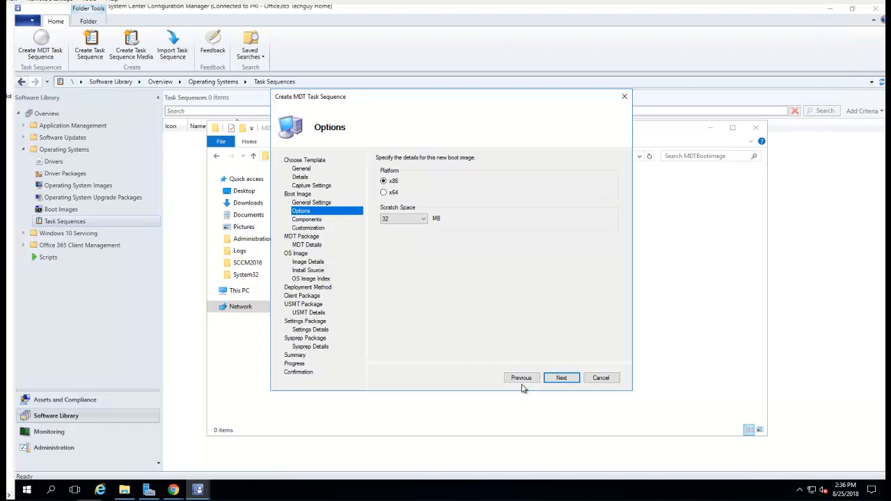
mouse_move(507, 234)
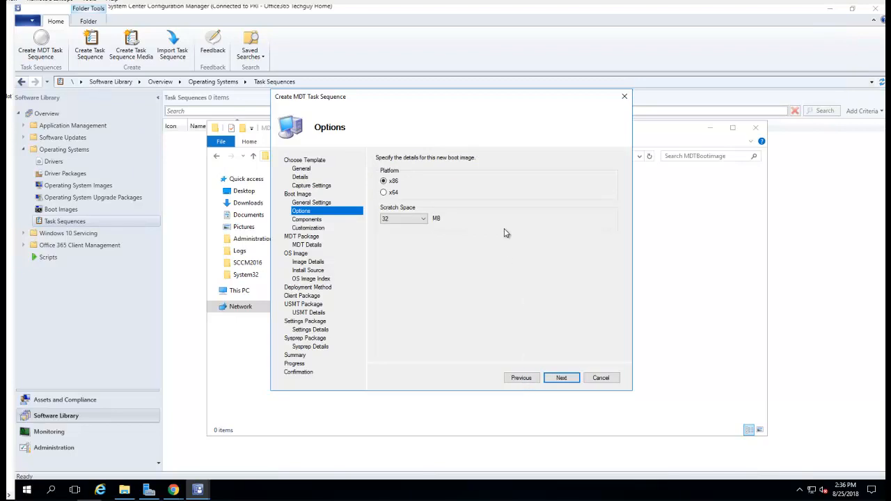
Append a platform suffix to the boot image name, set the platform to x64, and reach Components.
click(312, 202)
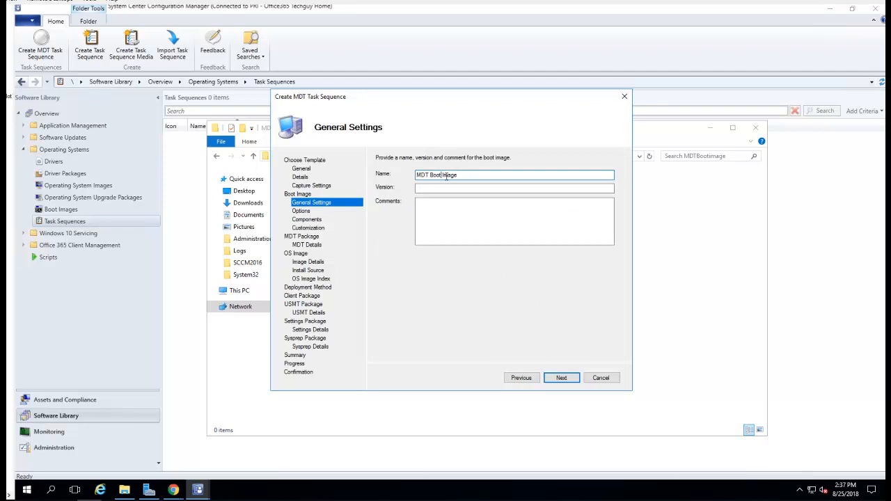
text(x86)
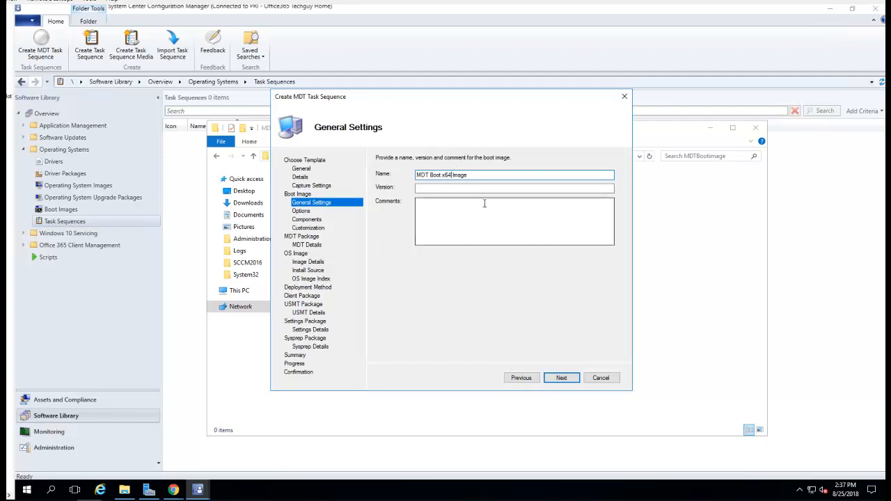
click(563, 377)
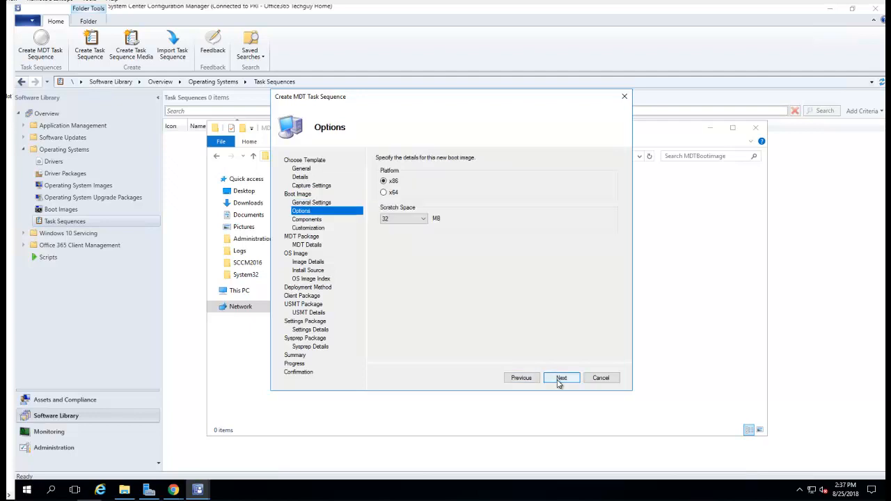
click(383, 192)
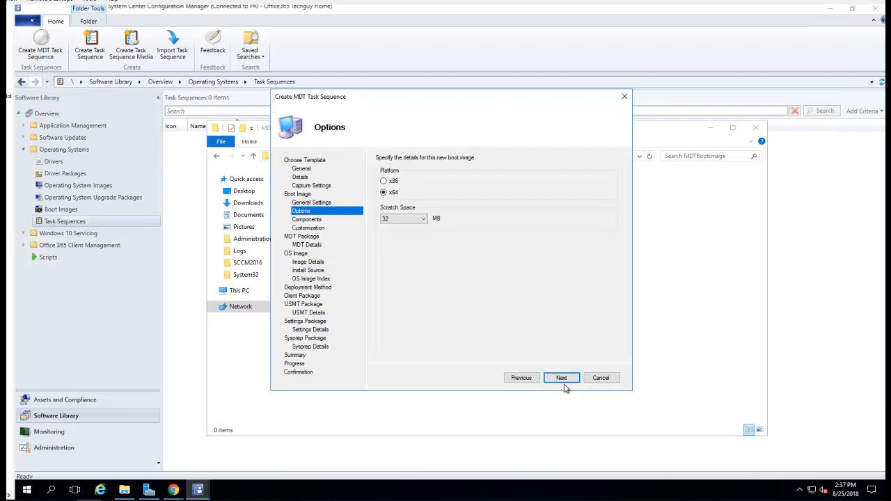
click(561, 378)
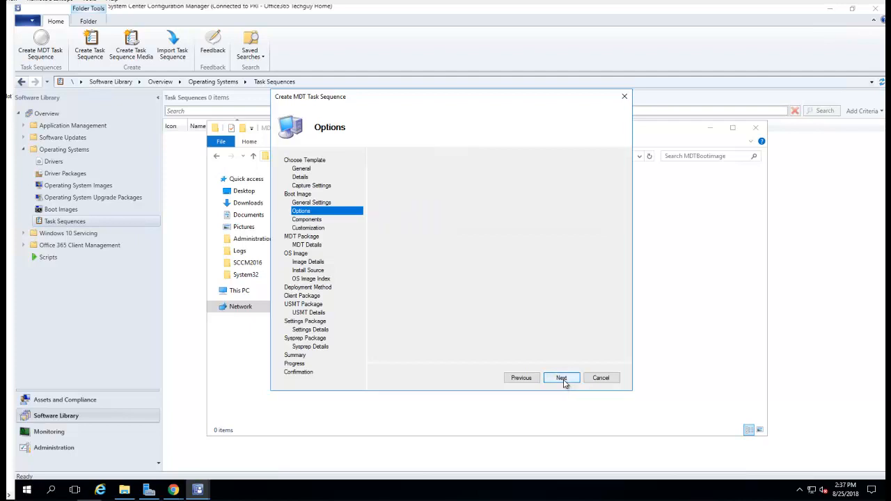
click(561, 377)
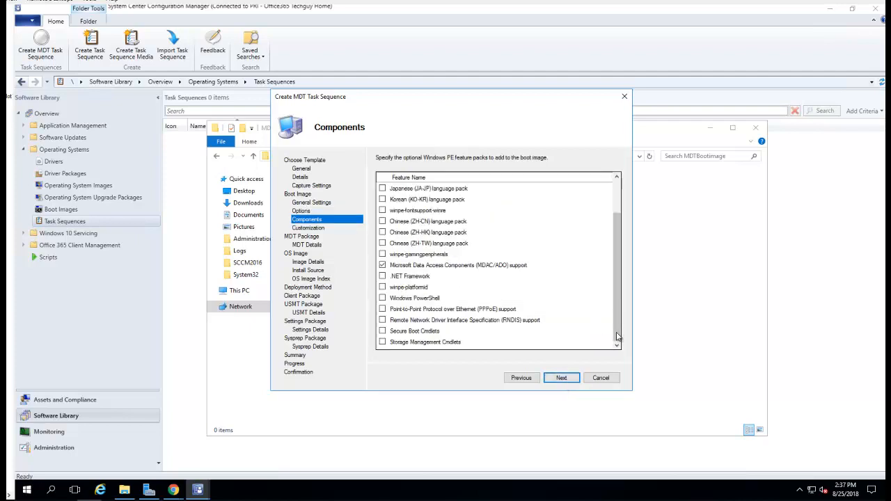
Leave Components and Customization unchanged and advance the wizard to the MDT Package page.
scroll(up, 3)
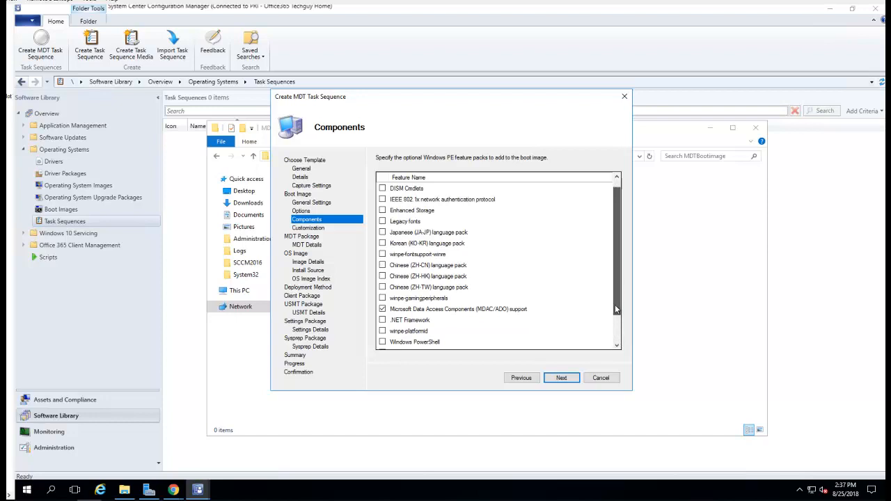
scroll(down, 3)
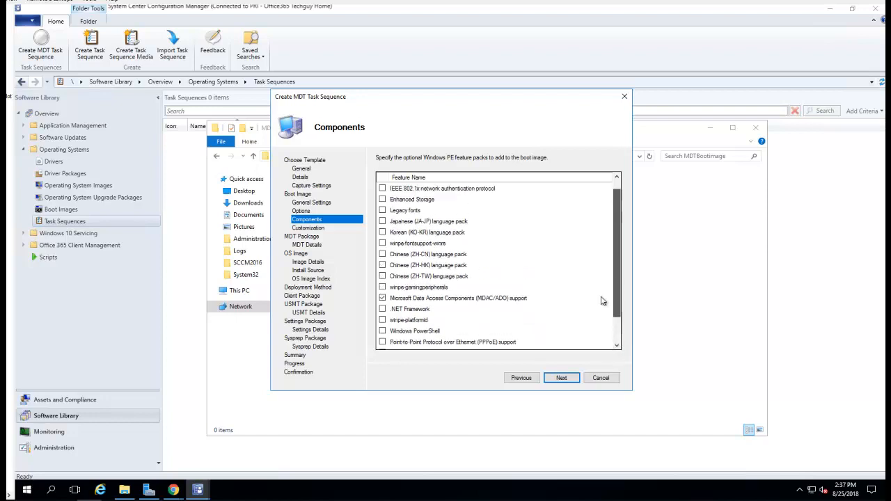
scroll(up, 3)
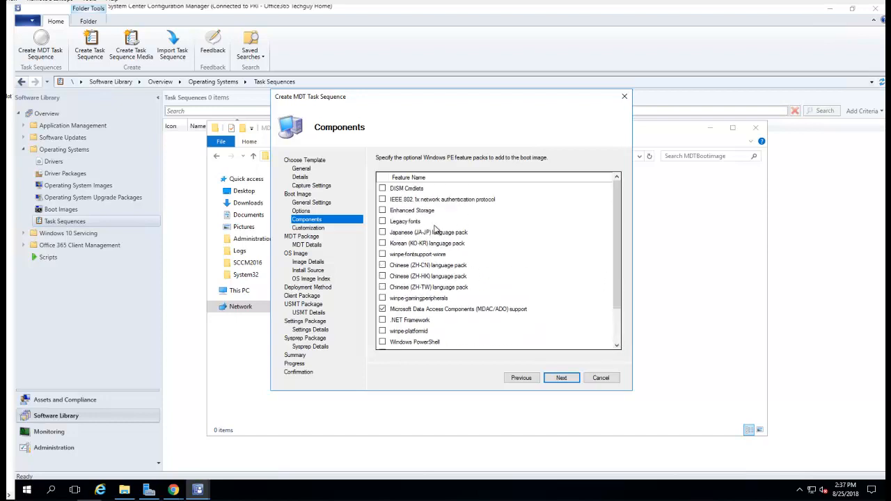
scroll(down, 3)
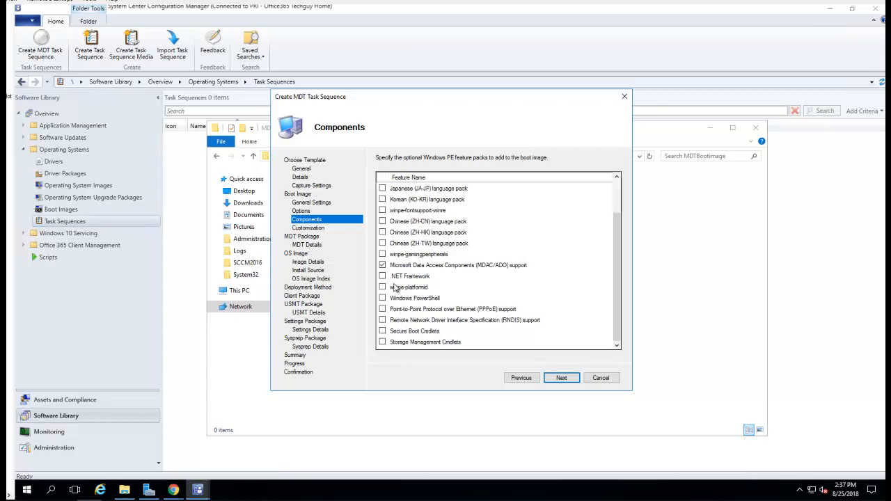
mouse_move(583, 320)
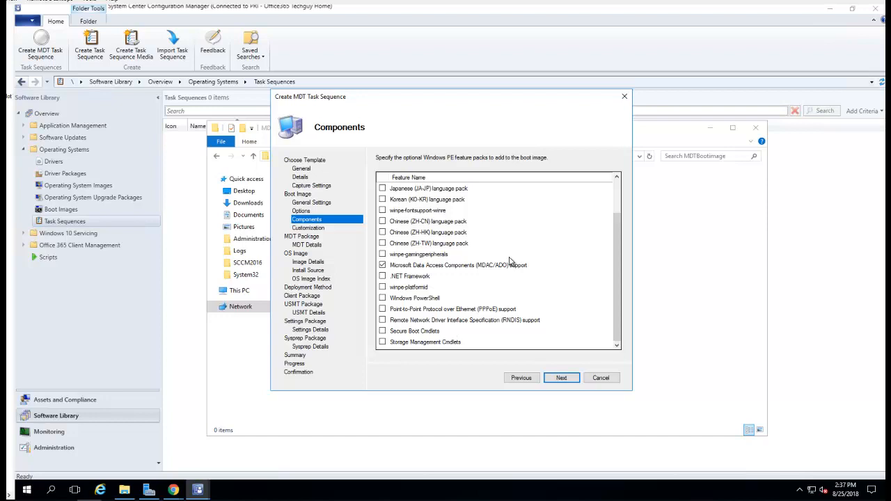
scroll(up, 3)
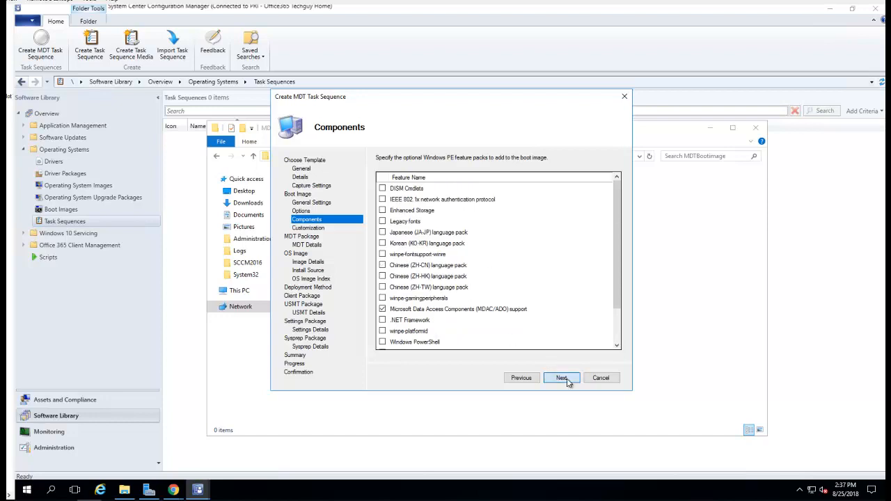
click(561, 378)
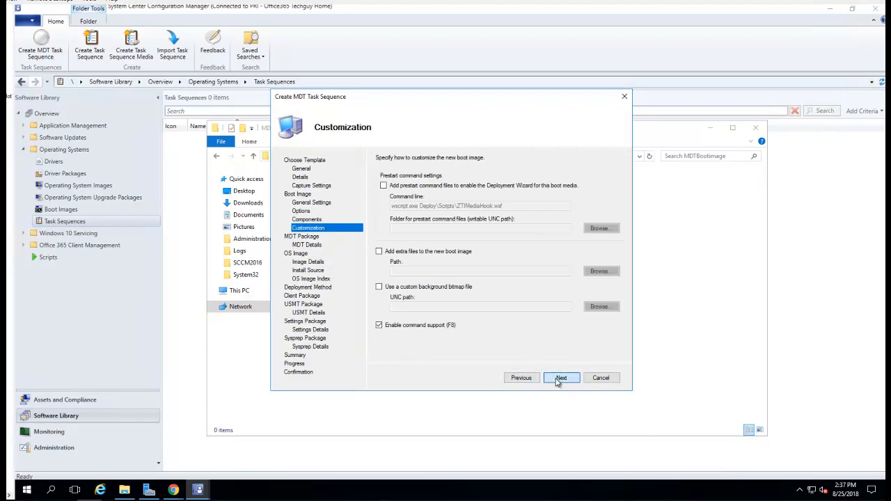
click(560, 377)
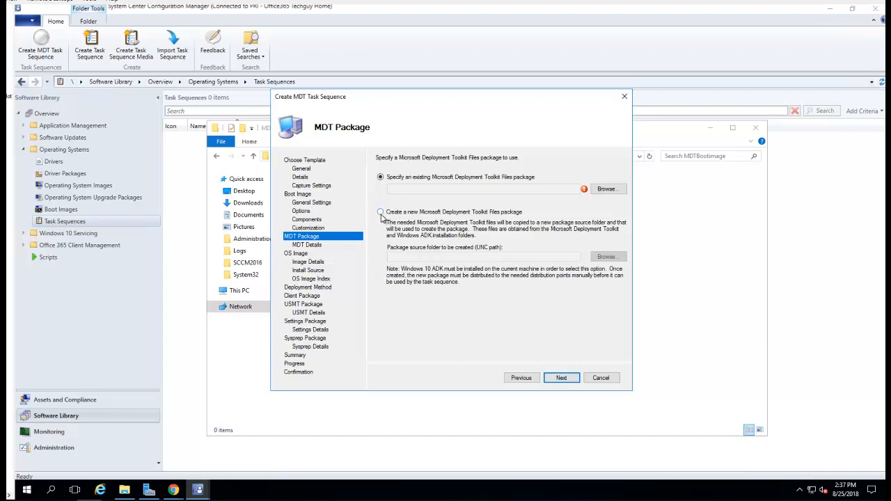
Choose a new MDT toolkit package and create an MDTToolKit folder under \\dc2016\Apps\Image as its source.
click(382, 211)
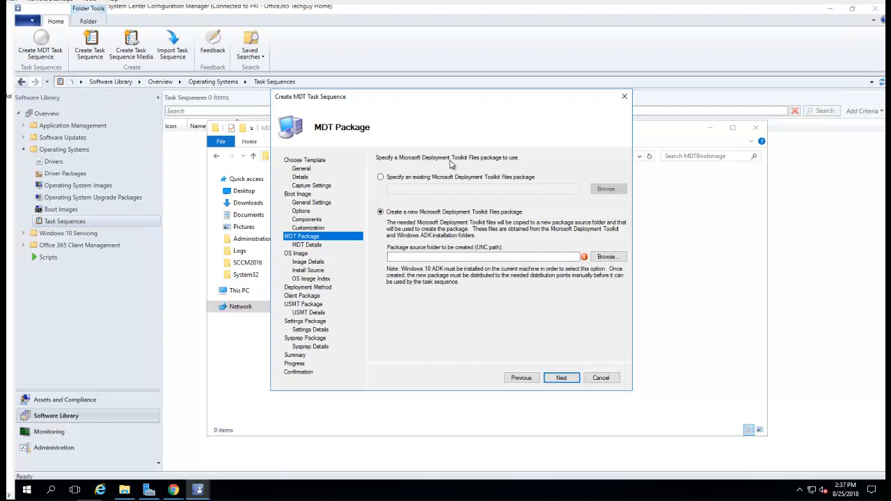
mouse_move(350, 356)
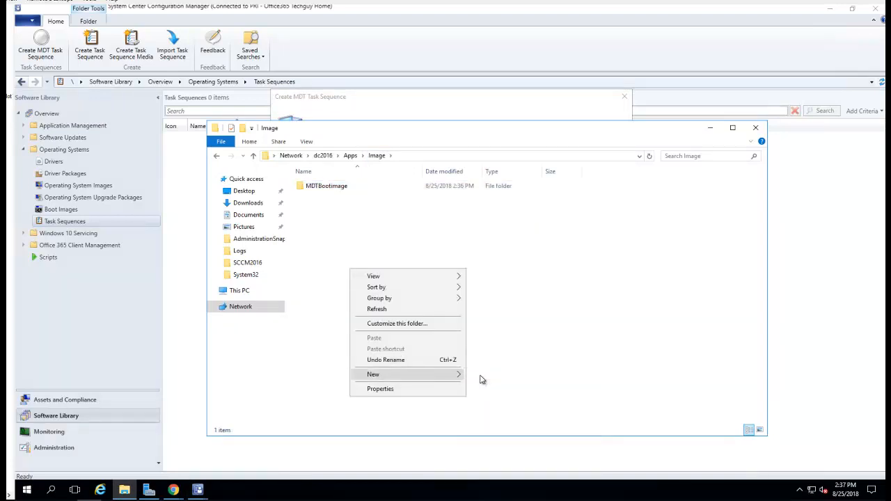
click(373, 374)
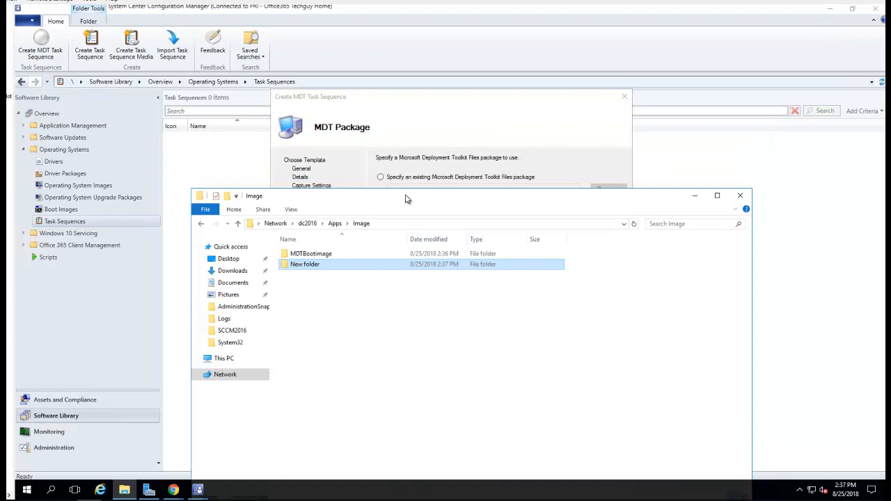
right_click(305, 265)
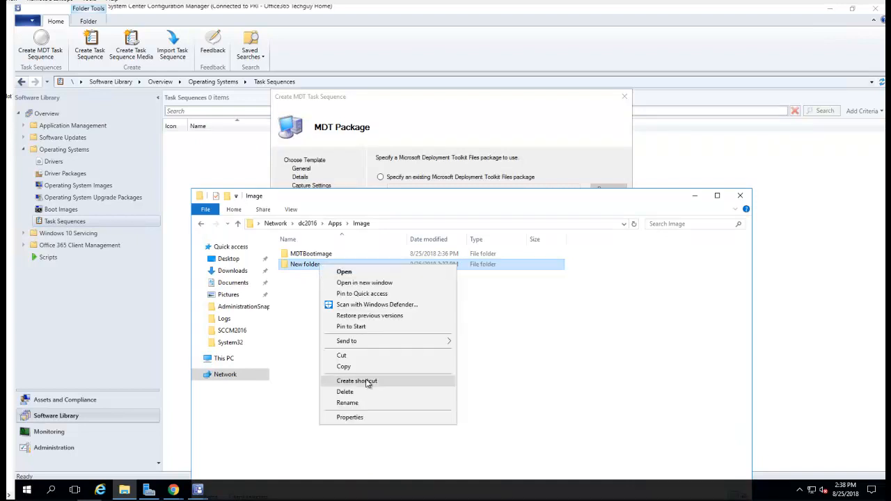
click(347, 403)
text(MDTTool)
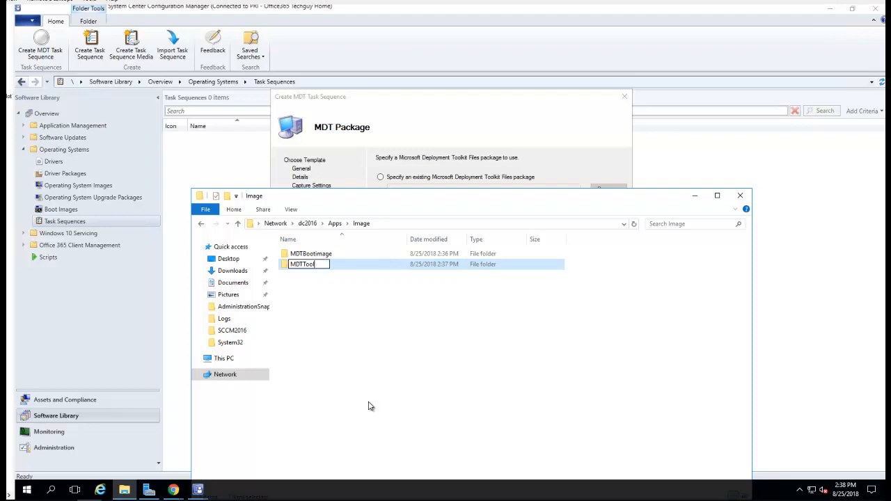
text(Kit)
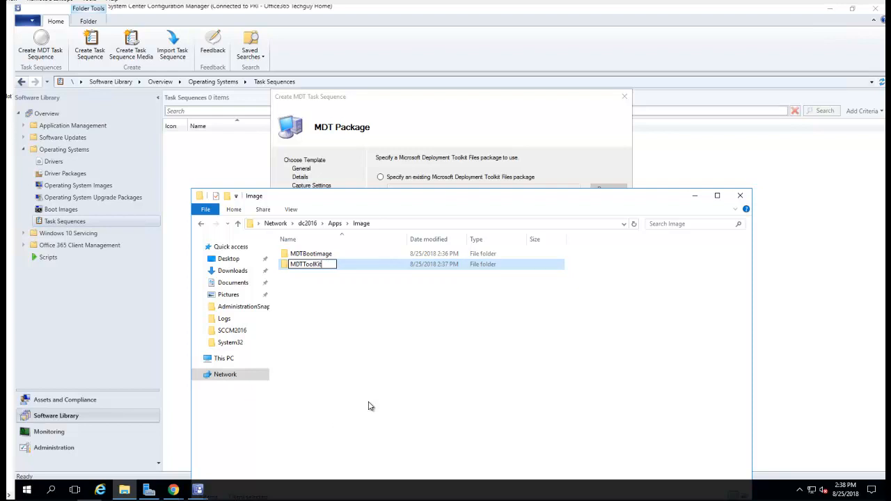
mouse_move(378, 340)
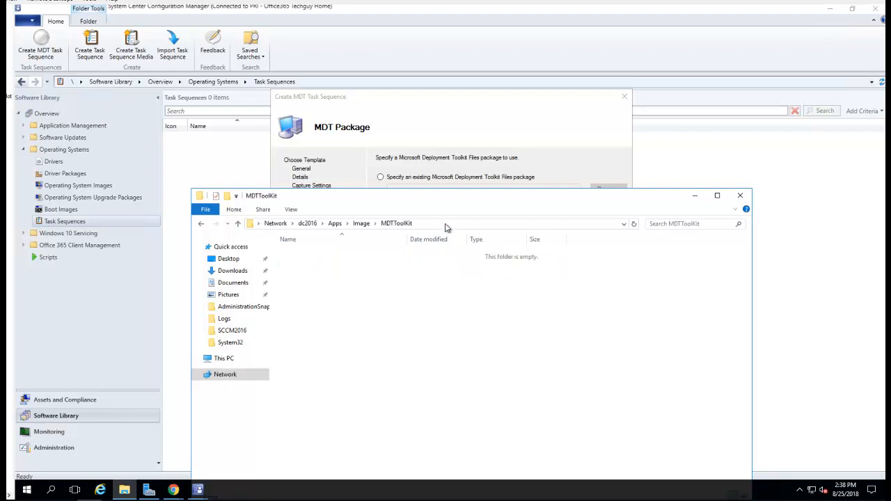
click(445, 223)
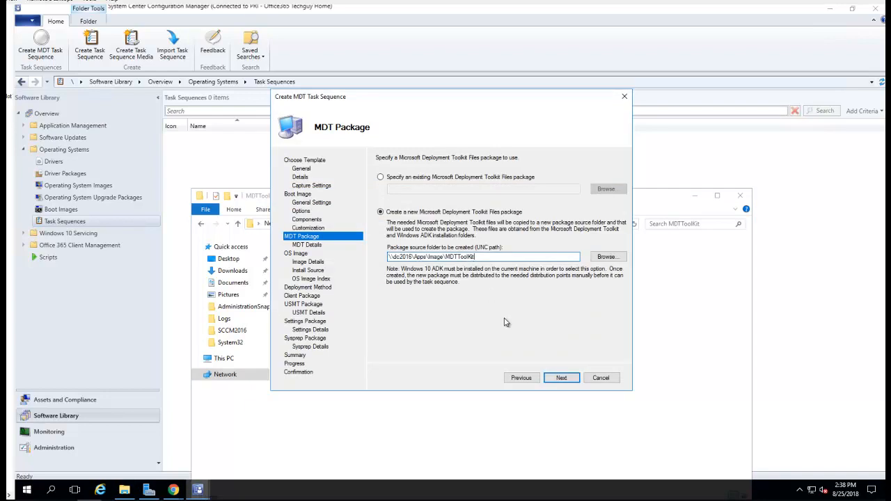
Name the new toolkit package 'MDT ToolKit' and advance to the OS Image page.
click(561, 378)
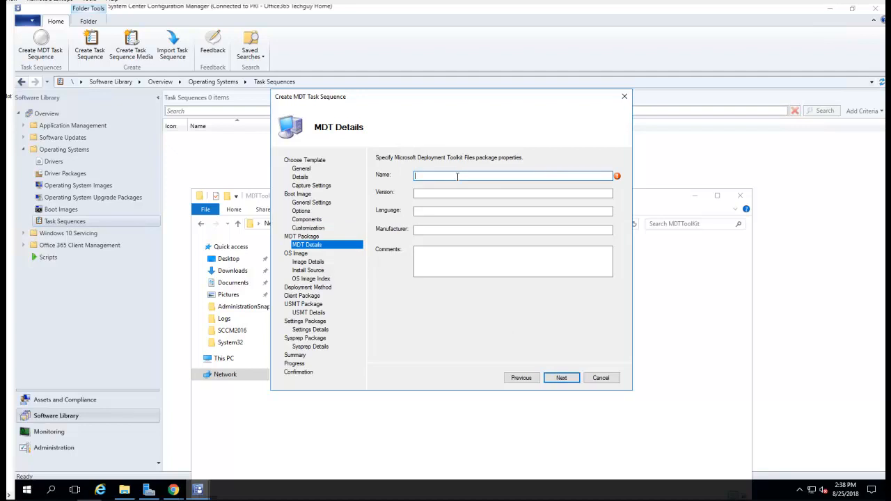
text(MDT T)
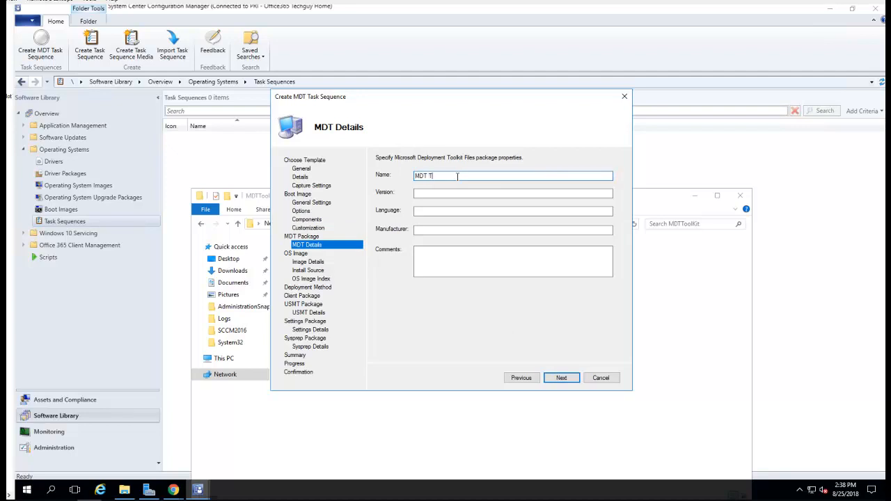
text(o)
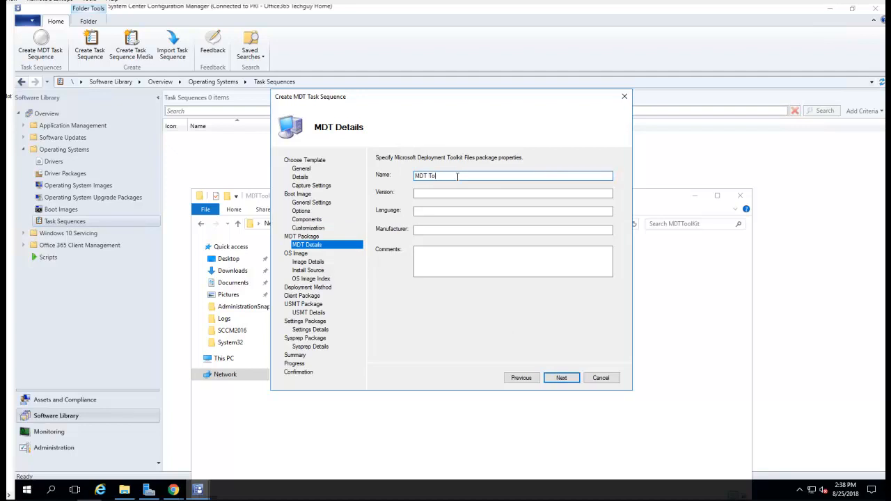
text(olKit)
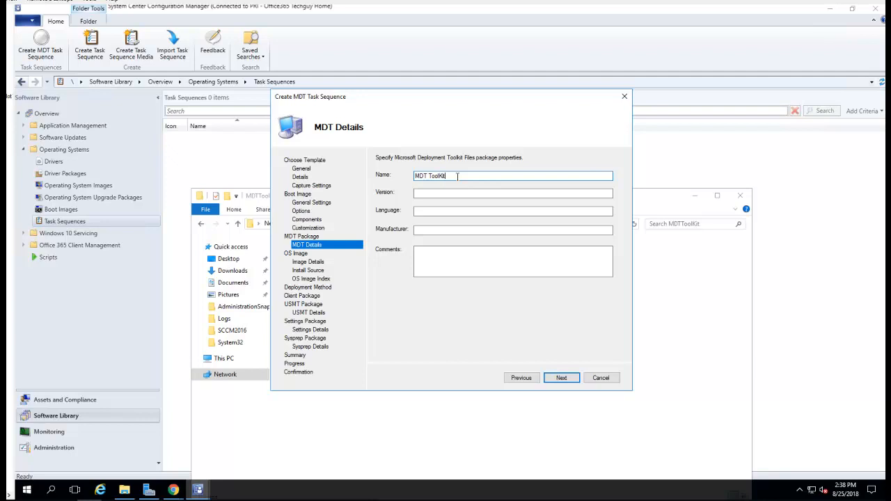
mouse_move(561, 379)
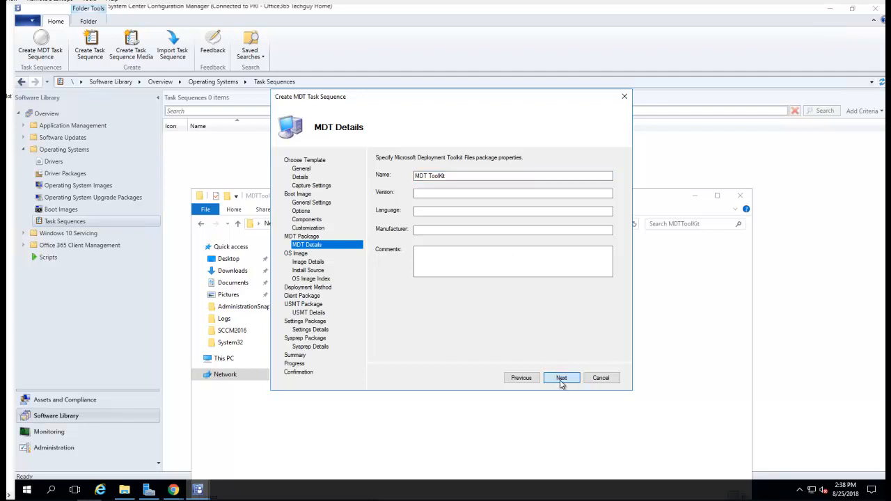
click(561, 377)
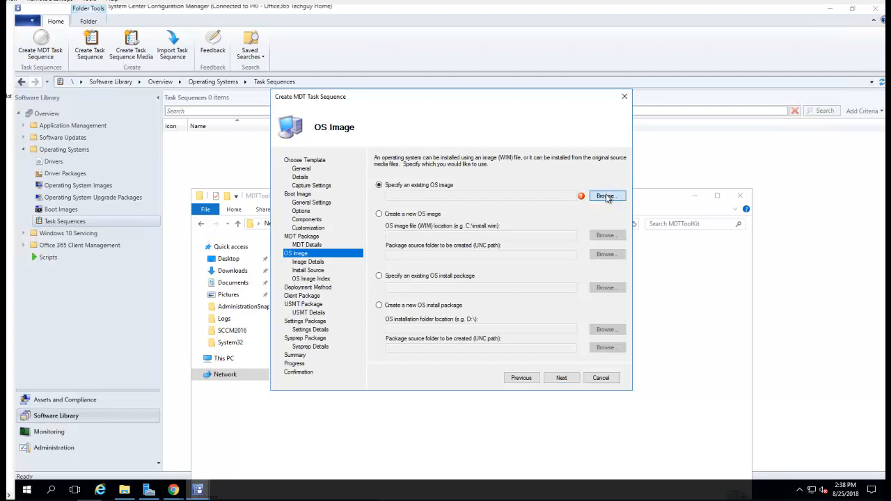
Look for an existing OS image package and for a WIM under apps\Windows10, finding neither.
click(607, 195)
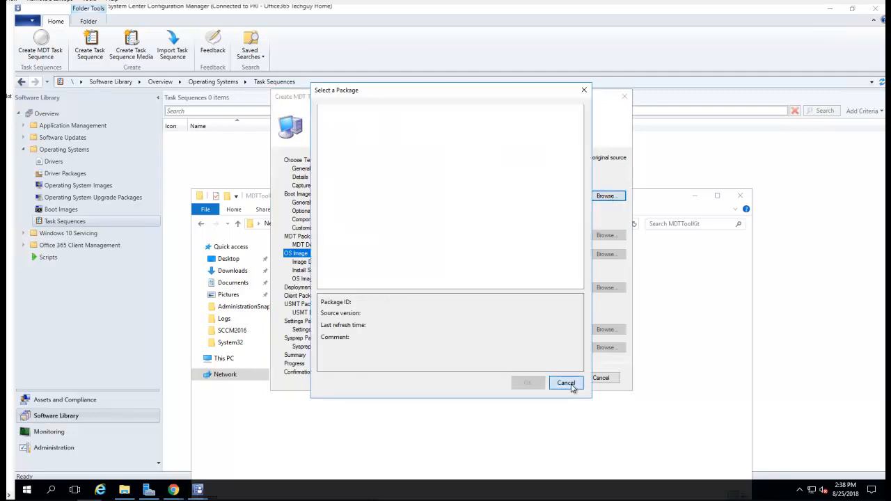
click(566, 382)
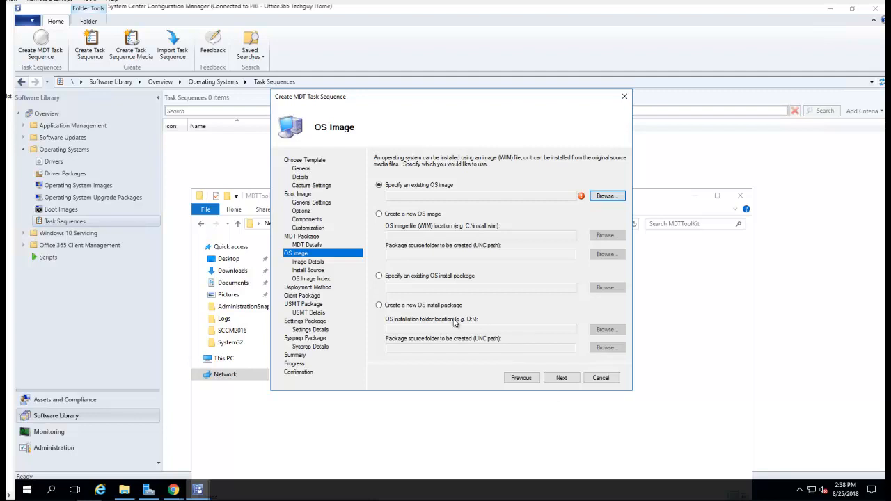
mouse_move(390, 271)
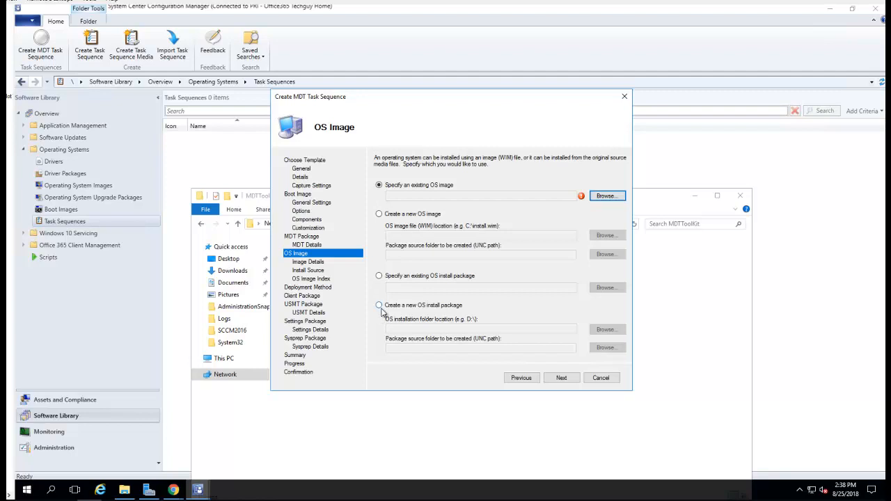
mouse_move(405, 245)
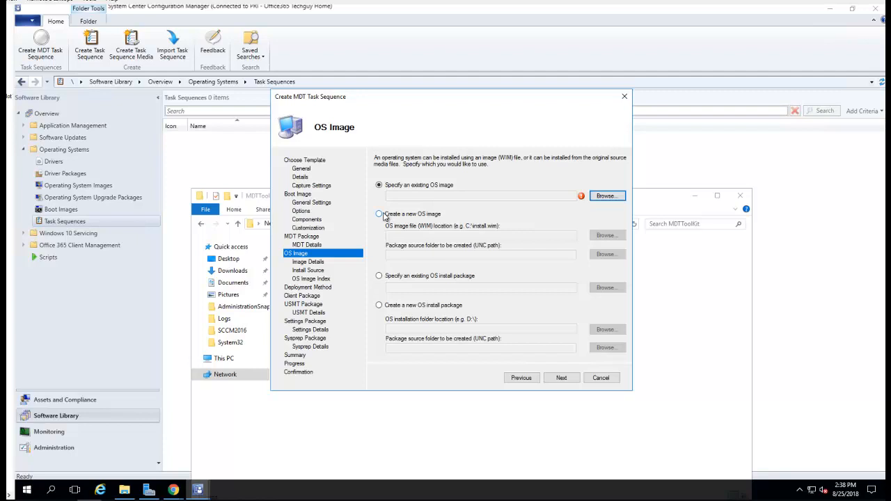
click(378, 214)
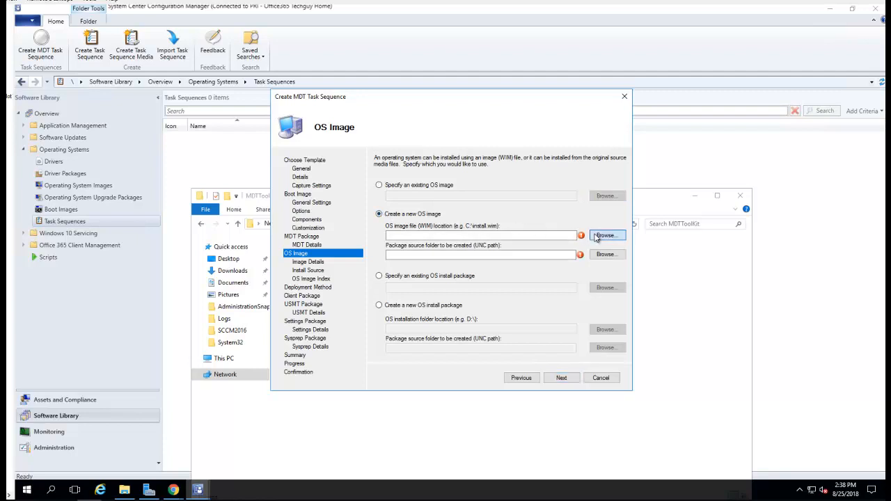
click(605, 235)
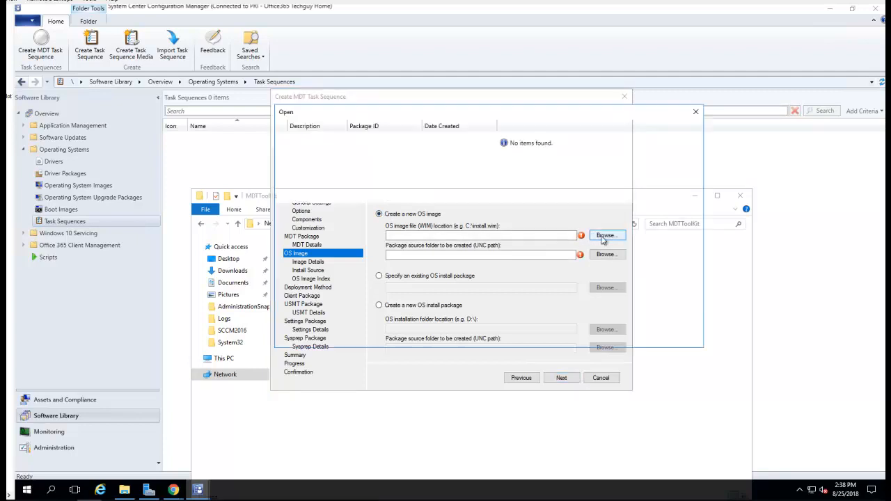
click(606, 234)
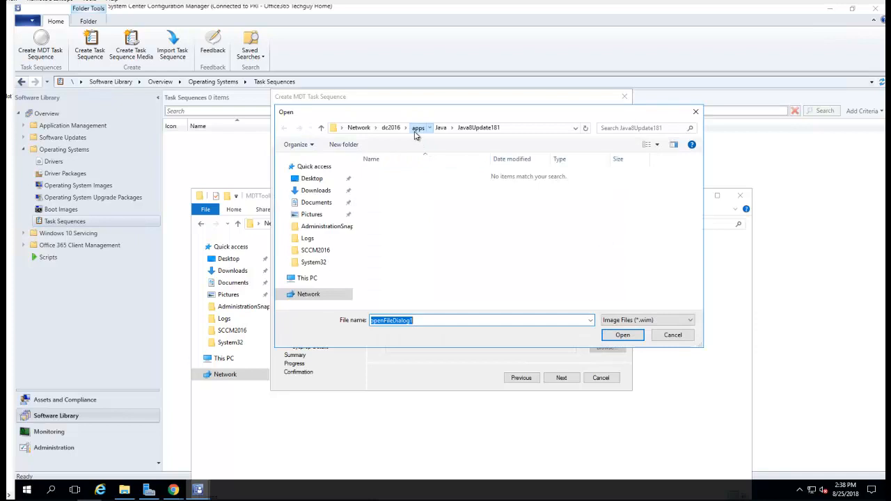
click(418, 128)
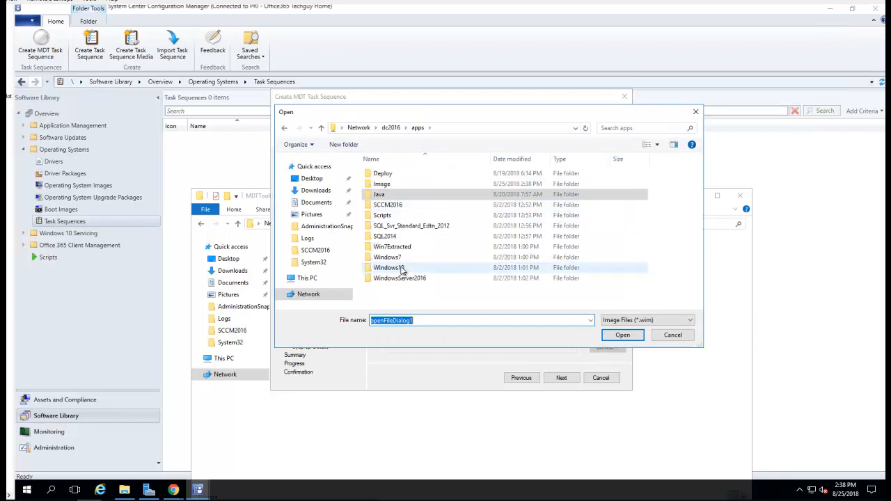
double_click(389, 267)
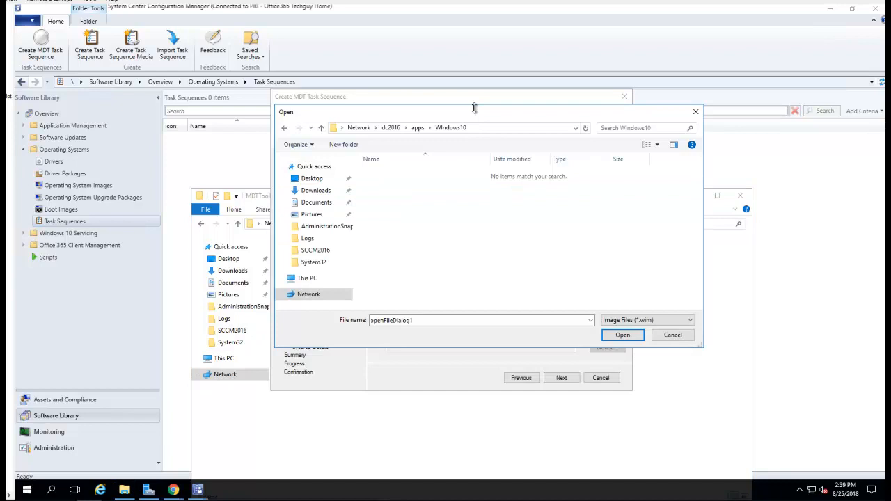
click(671, 334)
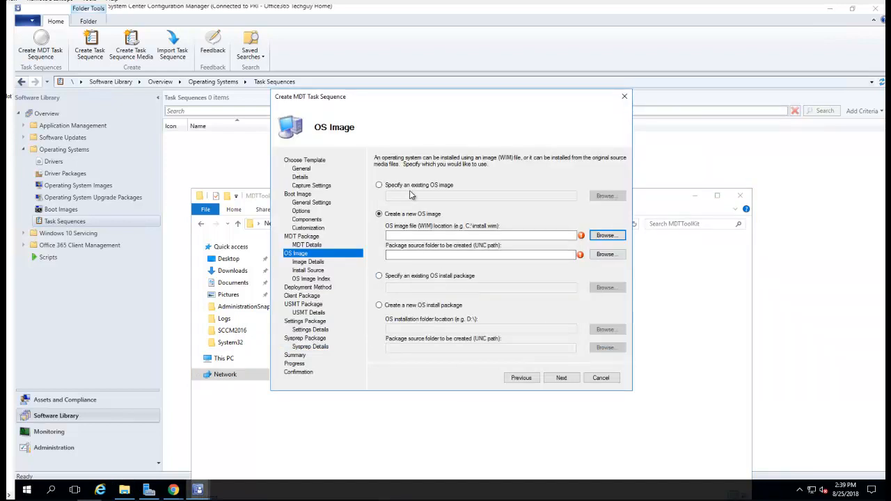
Settle on 'Specify an existing OS install package' on the OS Image page.
click(379, 184)
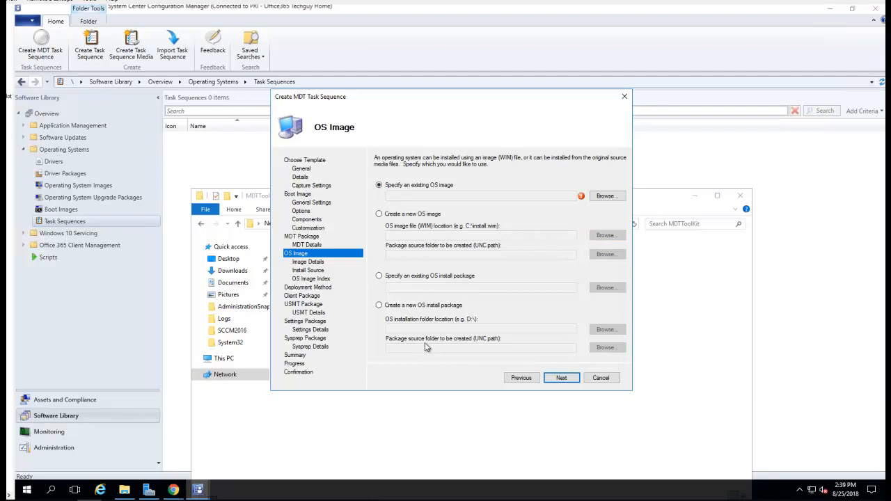
click(379, 305)
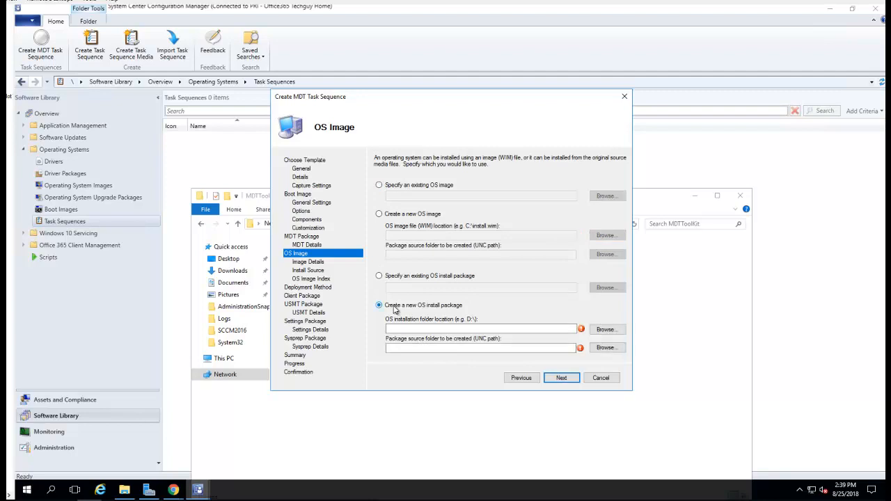
click(378, 275)
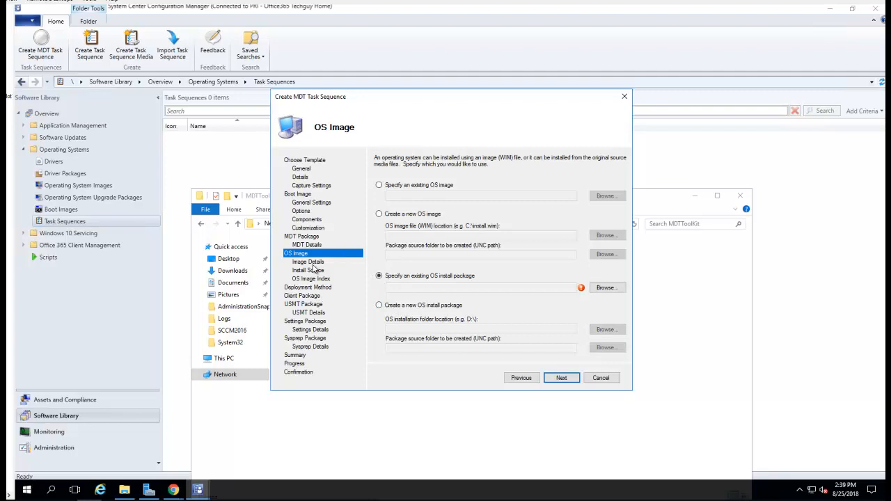
mouse_move(312, 270)
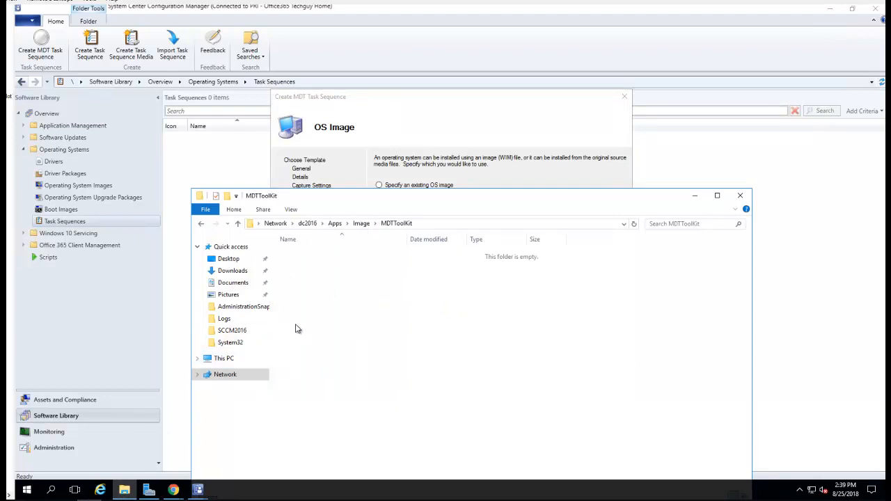
mouse_move(334, 223)
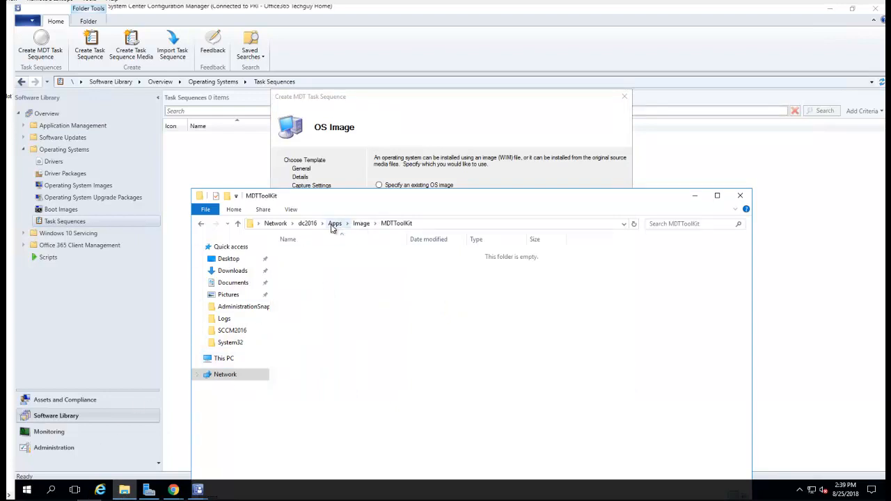
Mount the Windows 10 Pro ISO from Apps\Windows10 and select all files on the DVD drive.
click(306, 223)
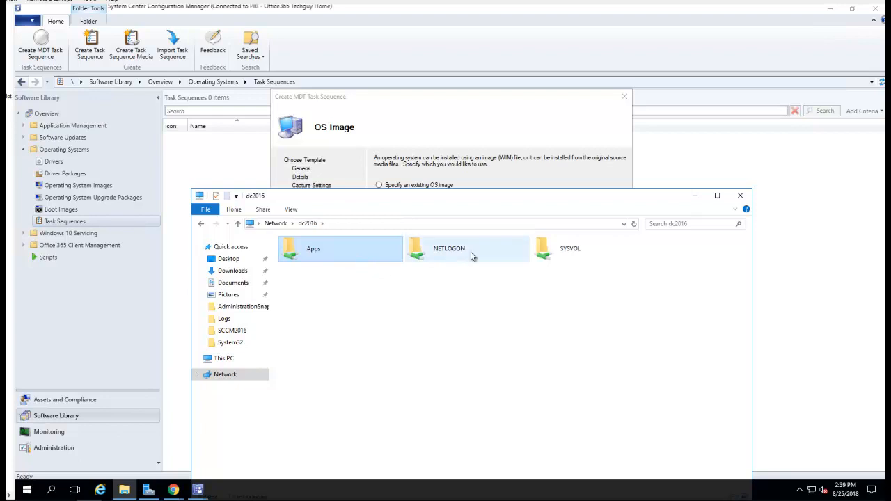
double_click(313, 248)
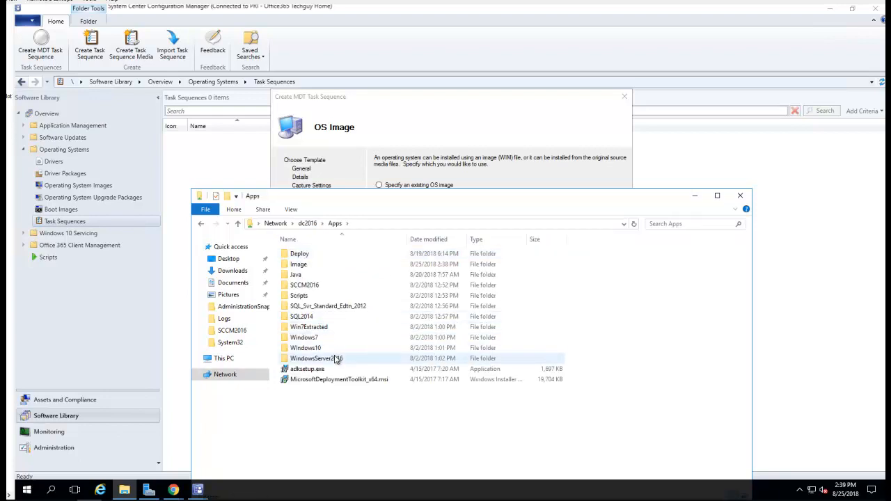
double_click(304, 348)
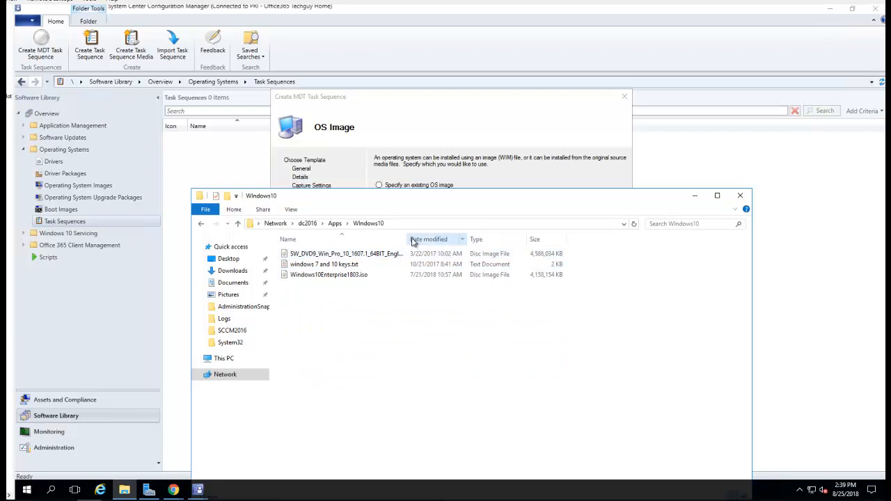
drag(414, 240, 501, 239)
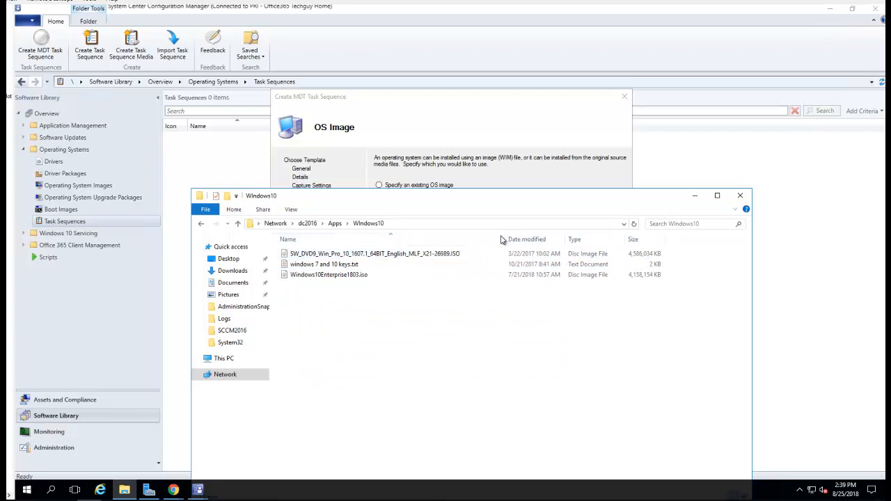
click(373, 253)
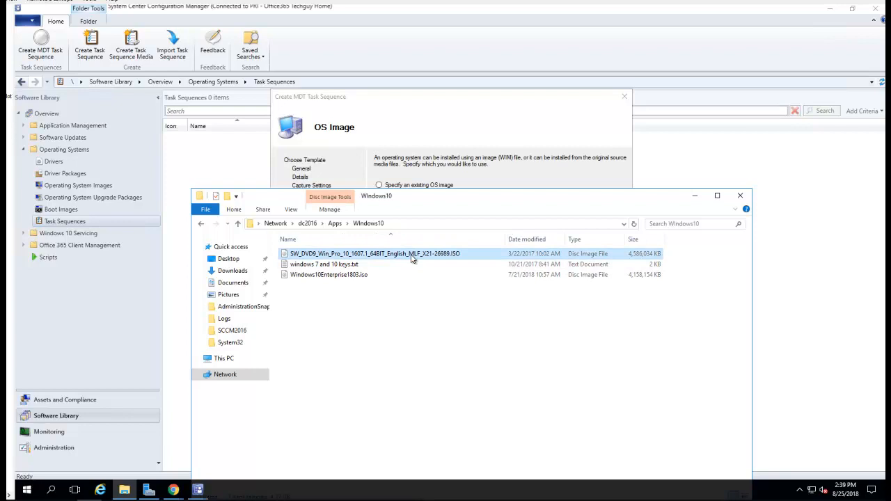
right_click(373, 253)
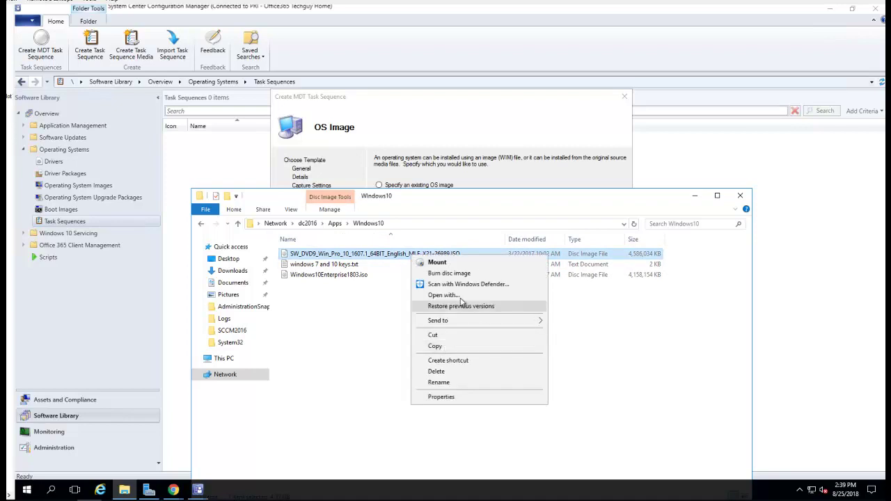
click(379, 346)
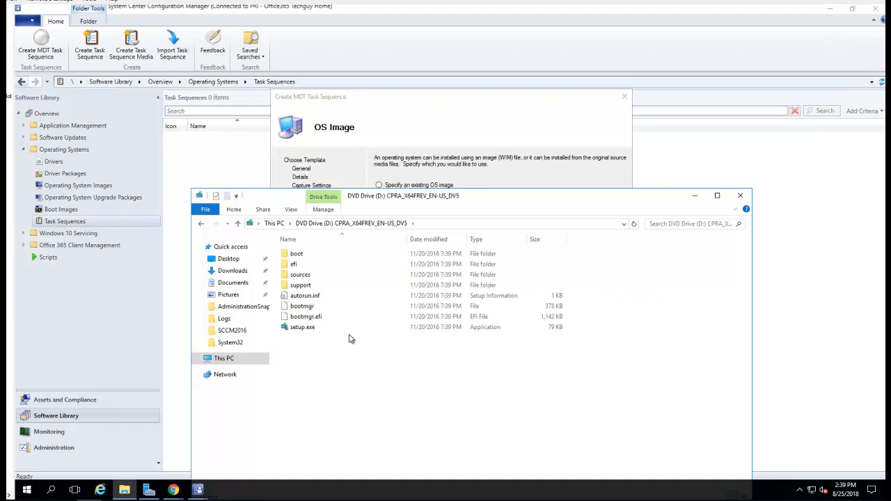
mouse_move(351, 369)
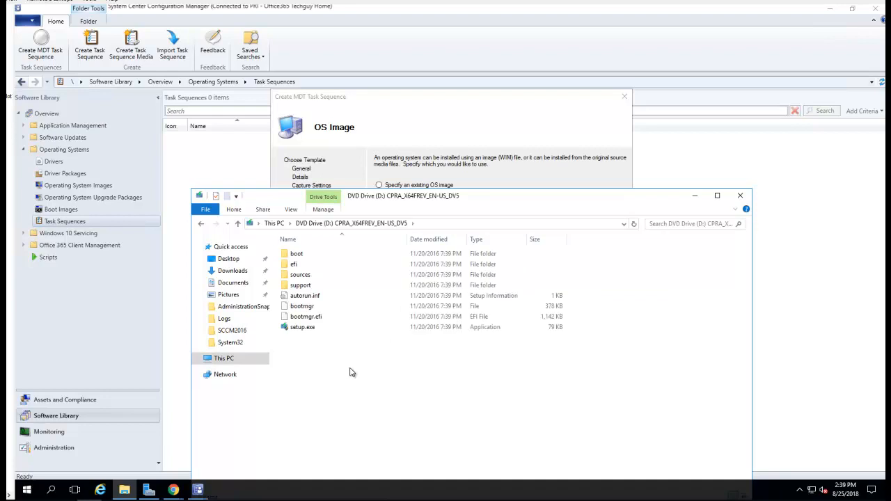
mouse_move(353, 375)
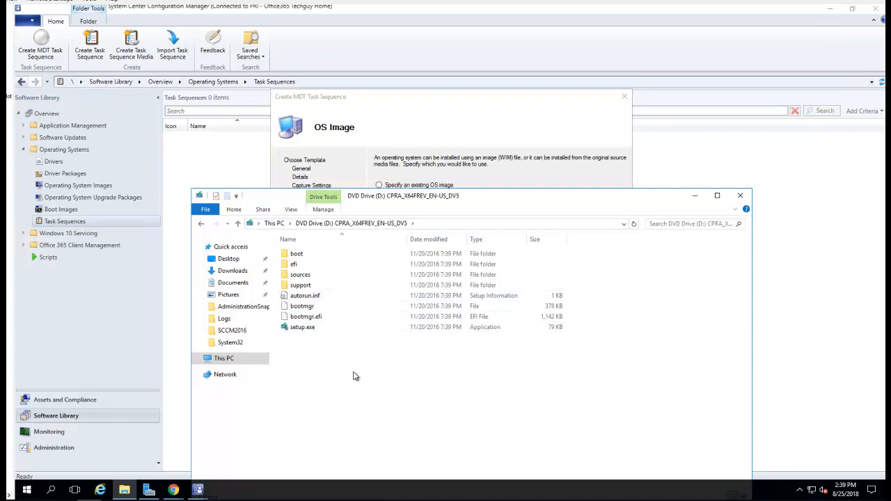
key(ctrl+a)
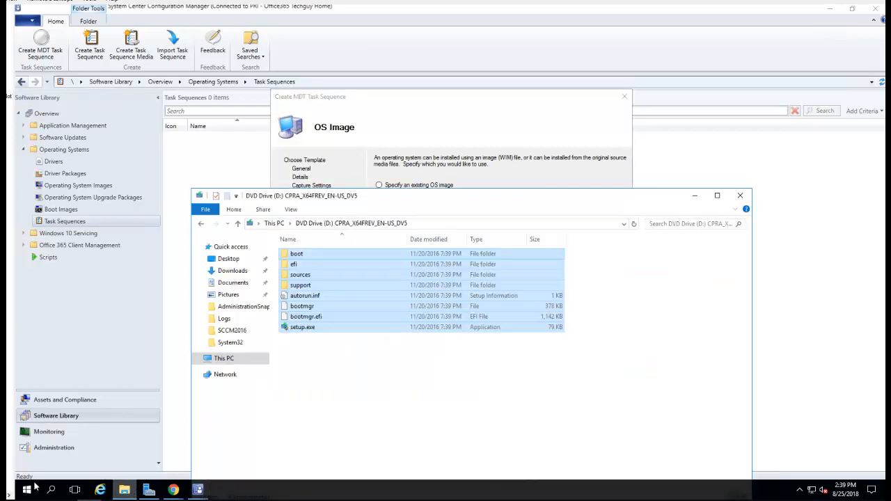
Reach the Image folder on the dc2016 apps share via the Run prompt.
right_click(26, 490)
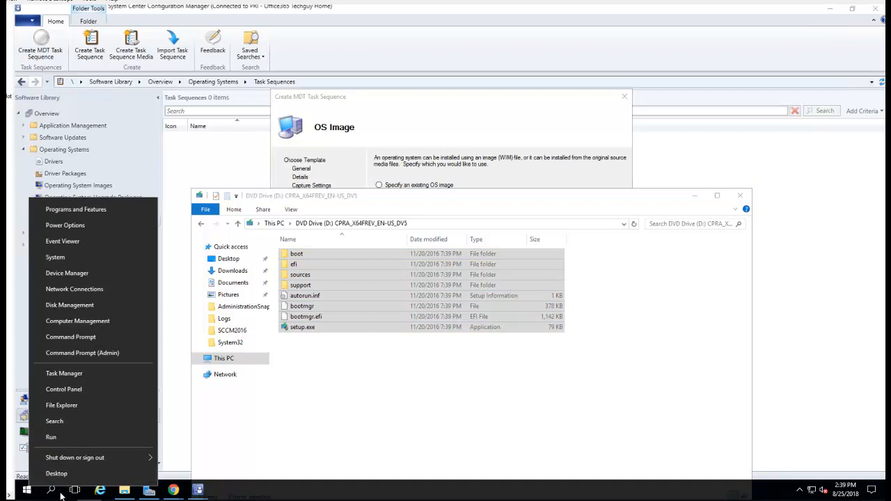
click(51, 437)
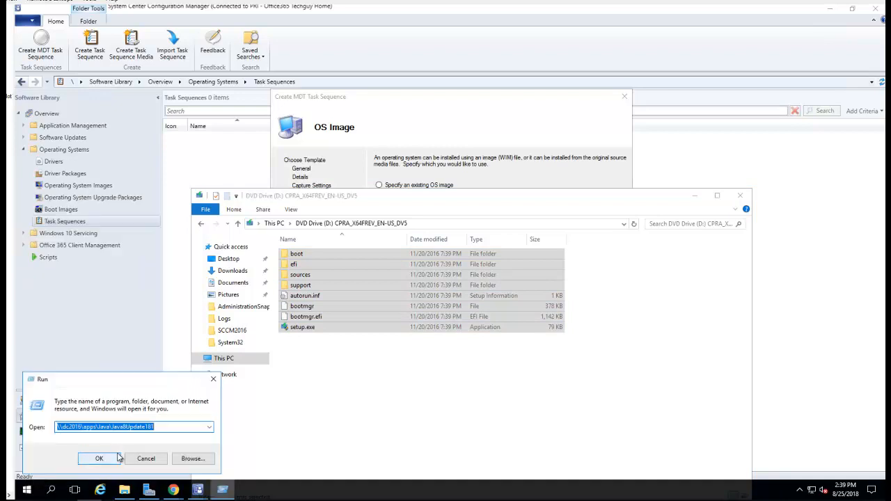
click(99, 458)
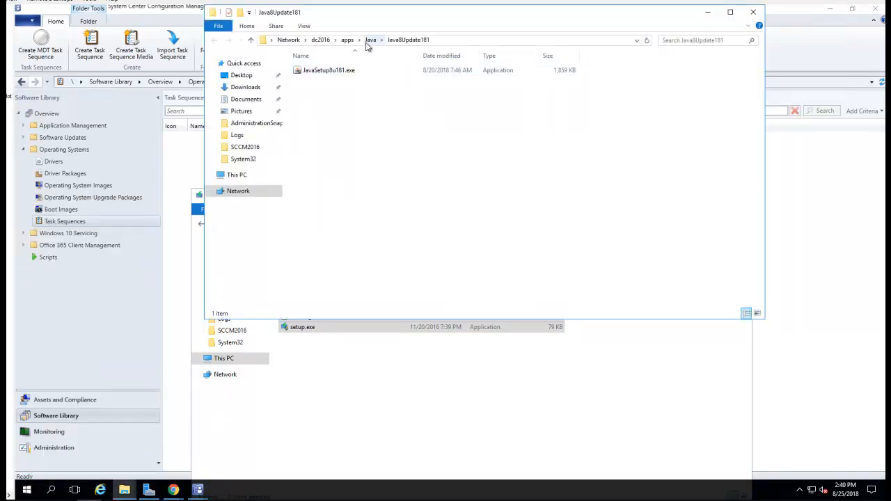
click(346, 39)
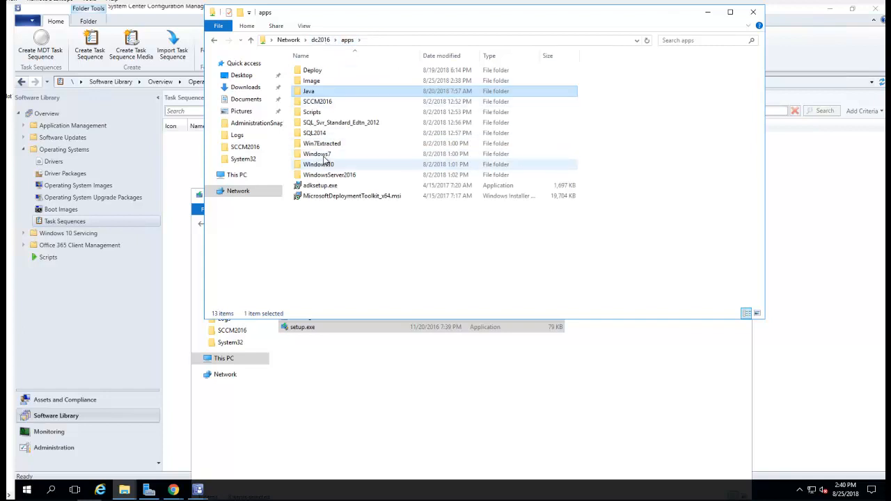
double_click(318, 164)
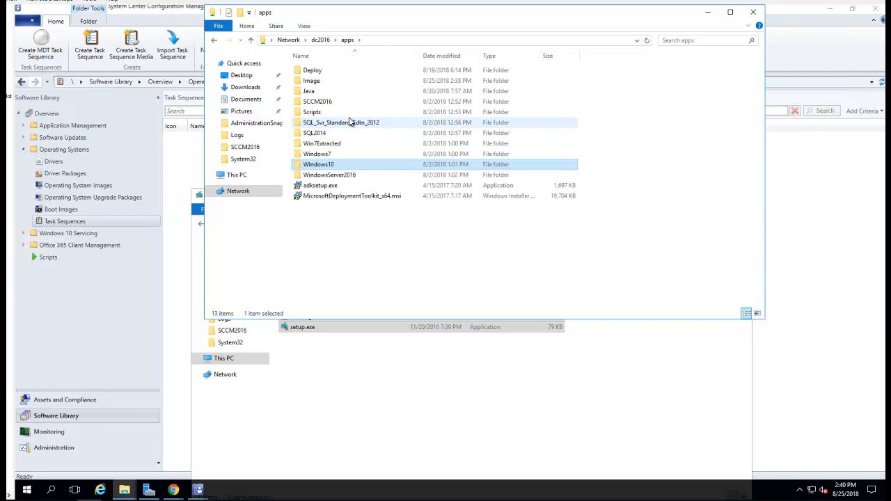
double_click(310, 80)
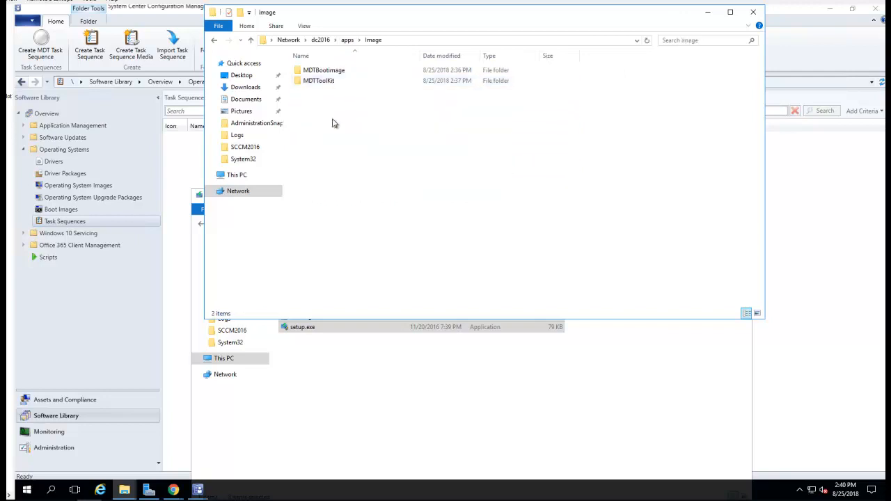
Create a new folder inside Image and name it Win10Image.
right_click(334, 122)
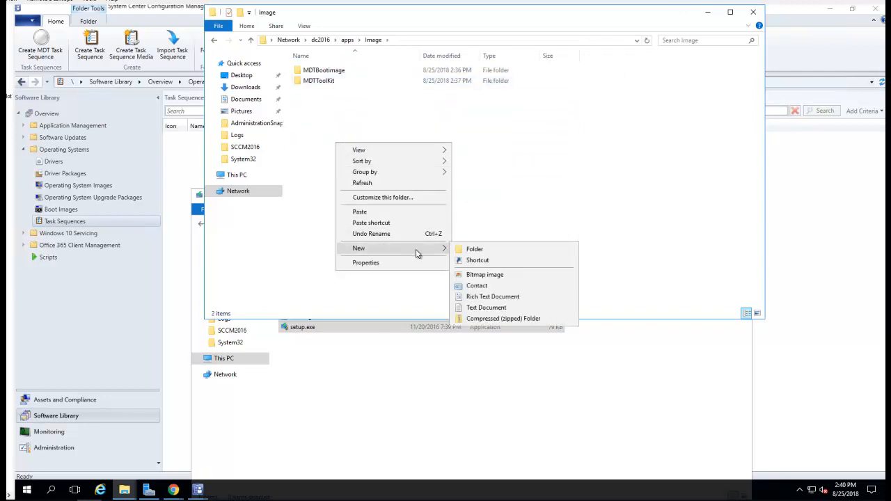
click(473, 248)
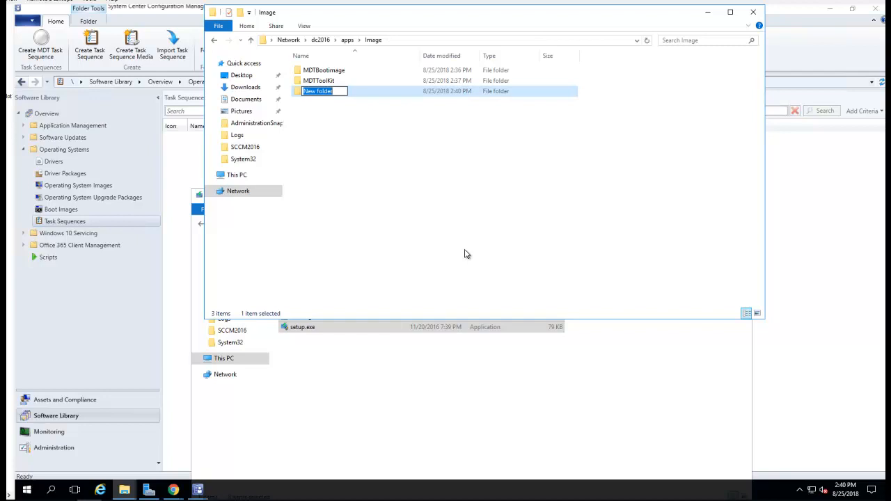
text(MDT)
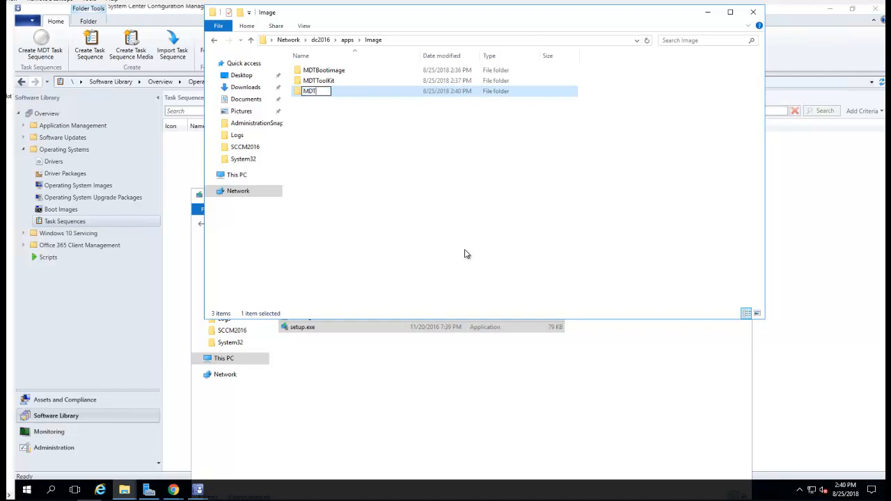
key(ctrl+a)
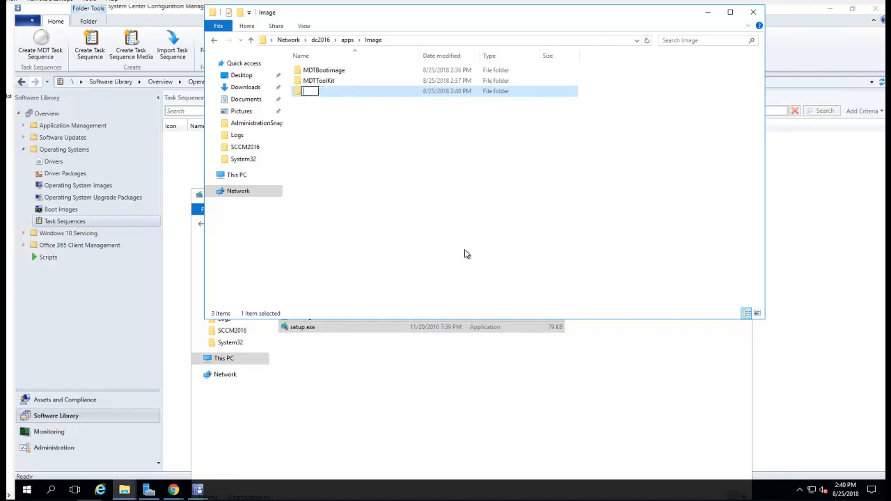
text(Win10Image)
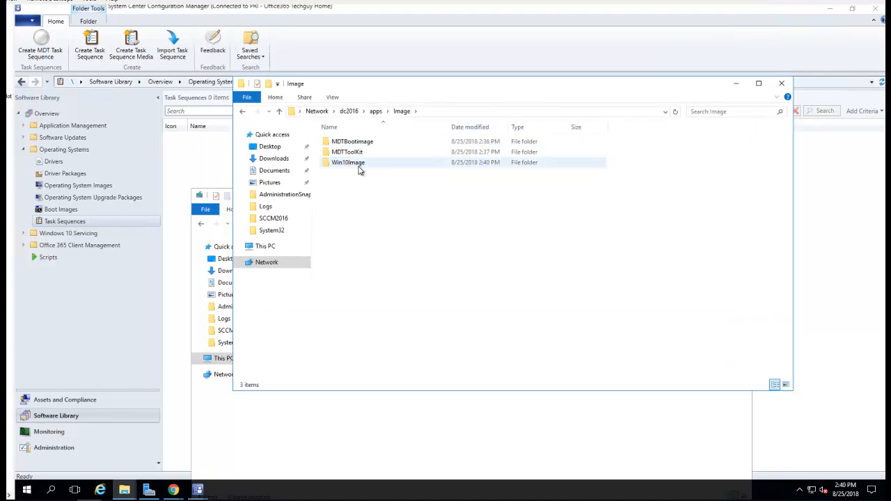
Paste the mounted disc's files into the Win10Image folder, starting the copy.
double_click(348, 161)
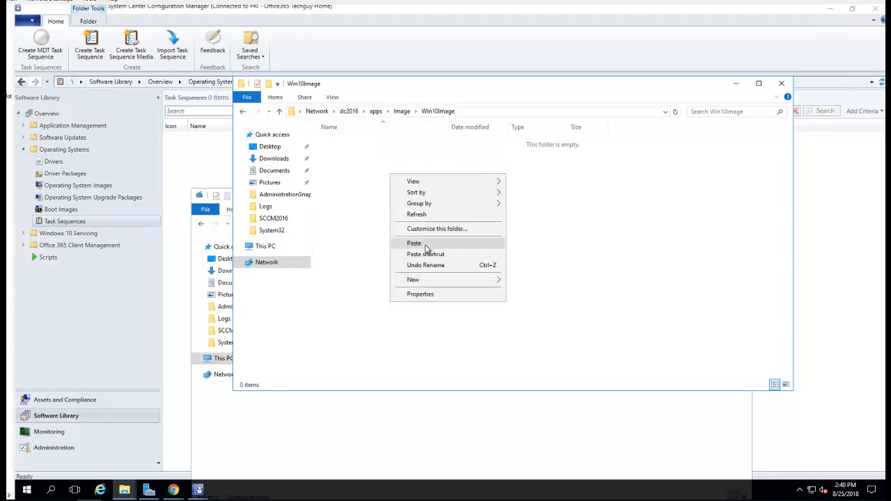
click(413, 242)
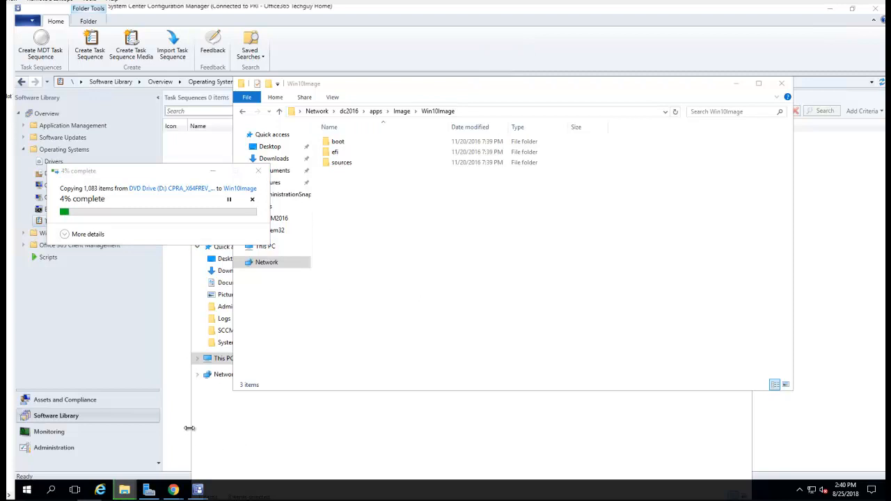
mouse_move(398, 326)
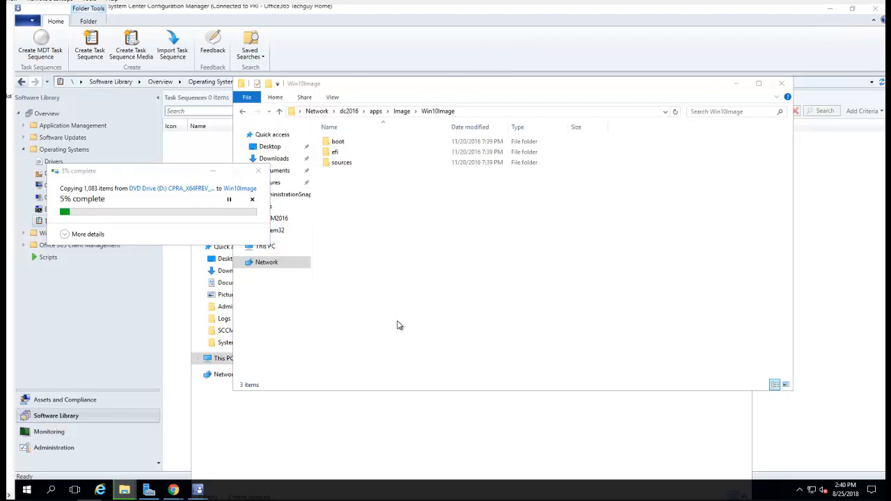
mouse_move(554, 339)
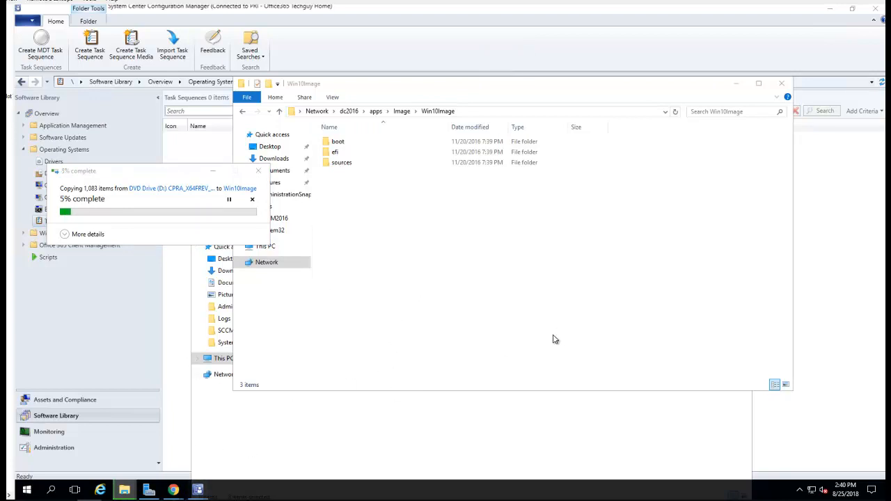
mouse_move(198, 490)
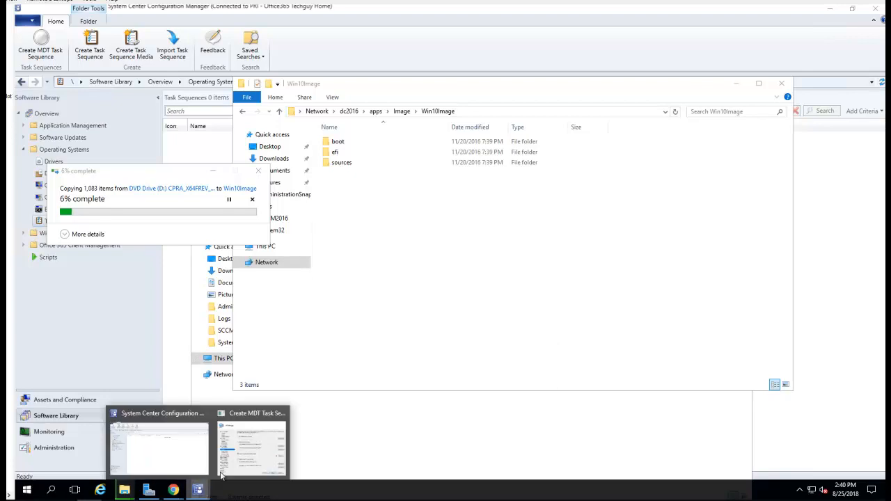
Return to the wizard's OS Image page and choose 'Create a new OS image' from a WIM file.
click(251, 445)
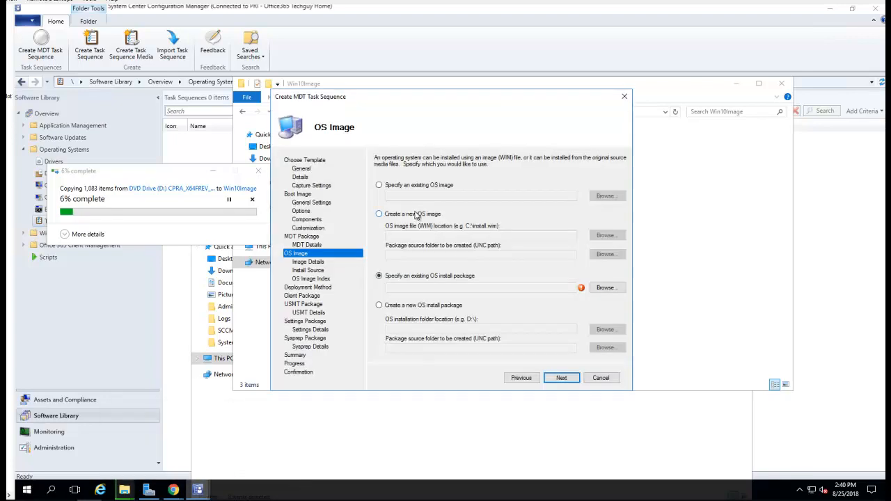
click(379, 214)
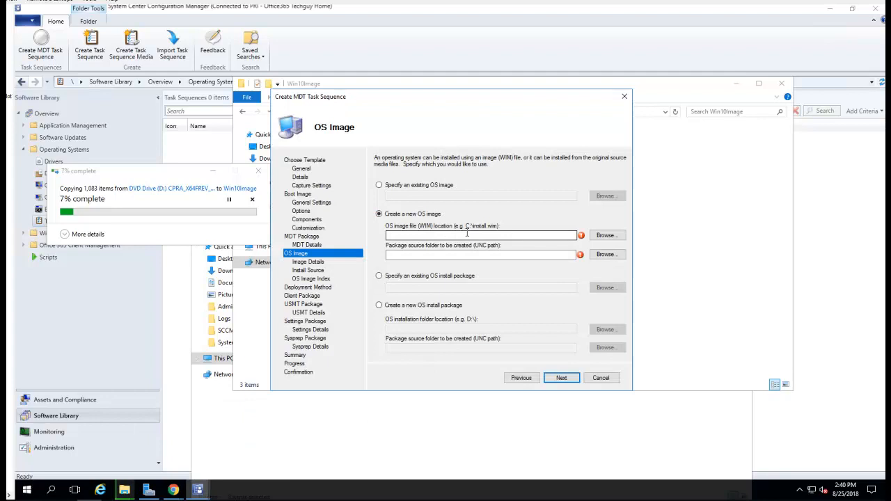
click(481, 236)
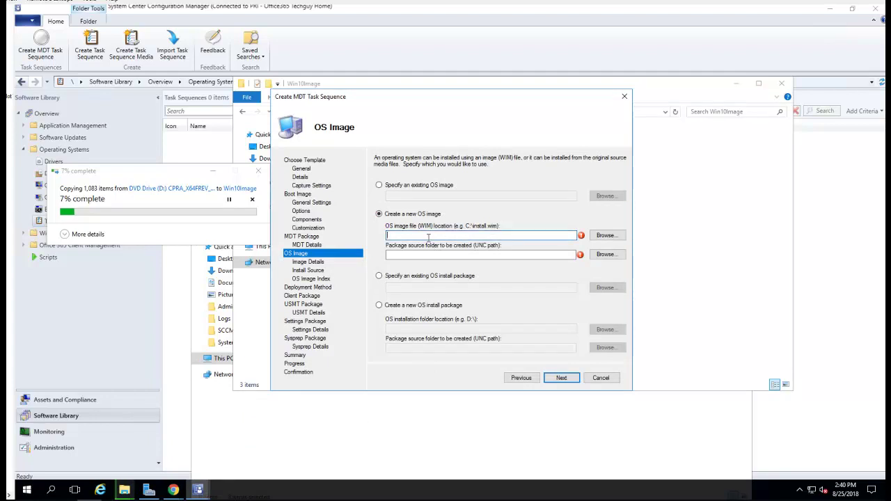
mouse_move(348, 233)
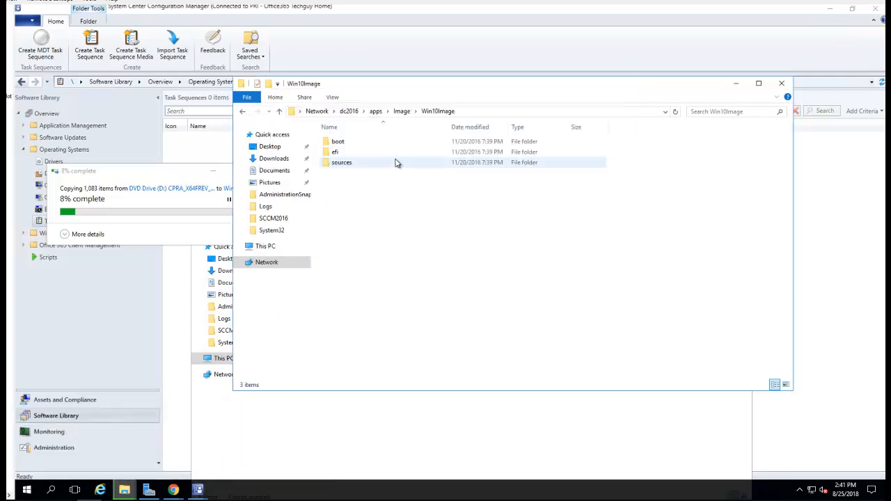
Confirm install.wim is in Win10Image's sources folder, then return to the wizard's file picker.
double_click(341, 161)
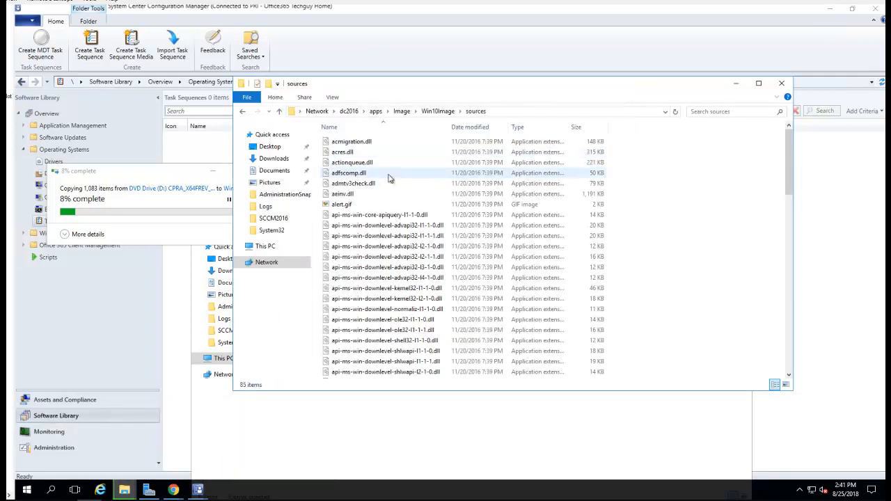
scroll(down, 3)
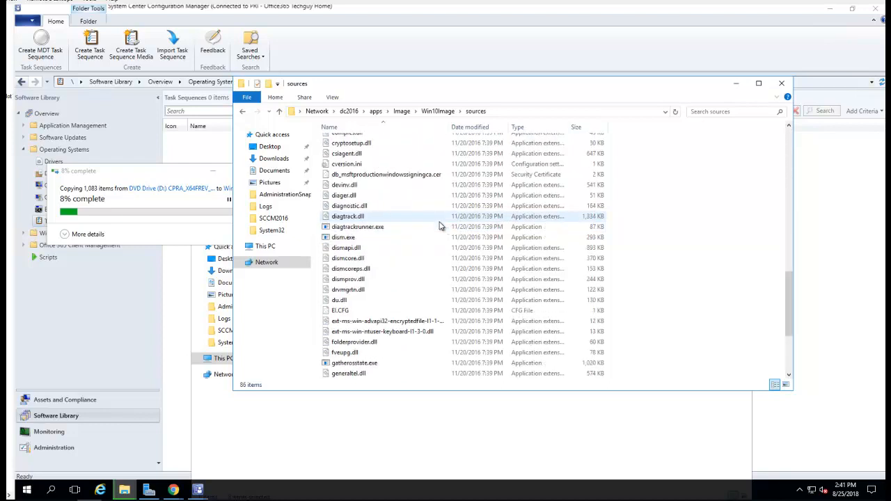
click(348, 217)
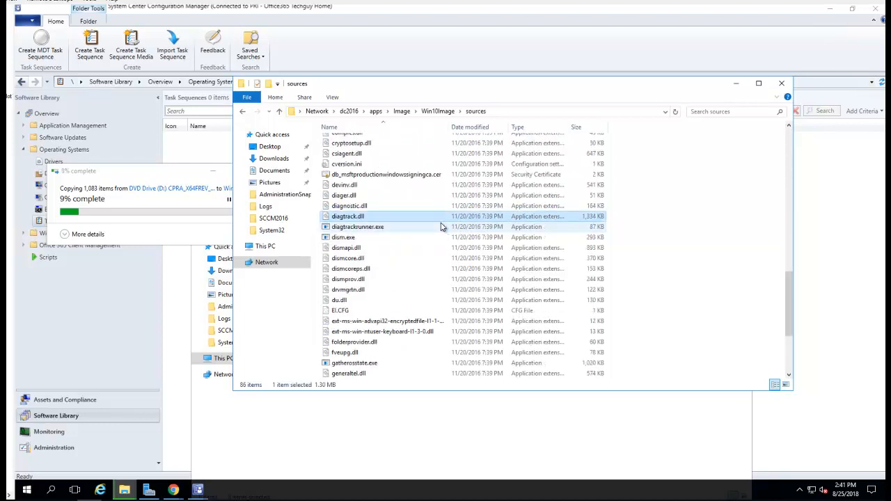
scroll(down, 3)
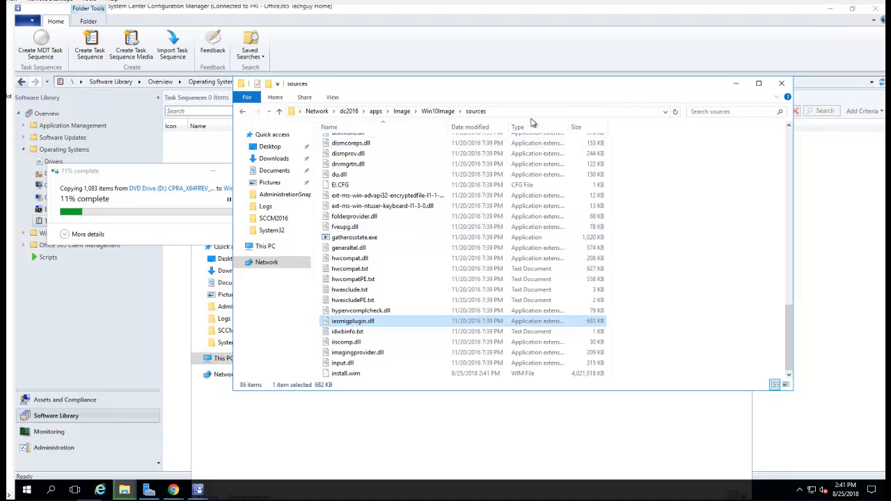
click(476, 111)
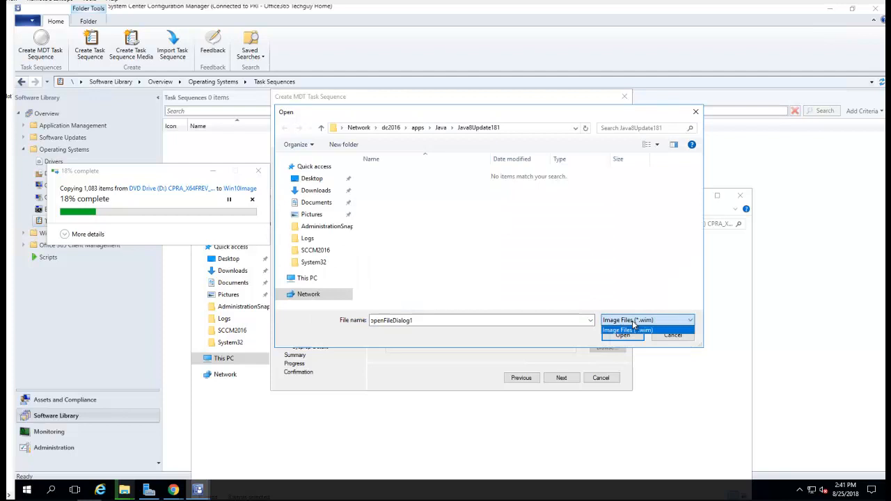
Select install.wim from \\dc2016\Apps\Image\Win10Image\sources, acknowledging the file-in-use warning.
click(629, 328)
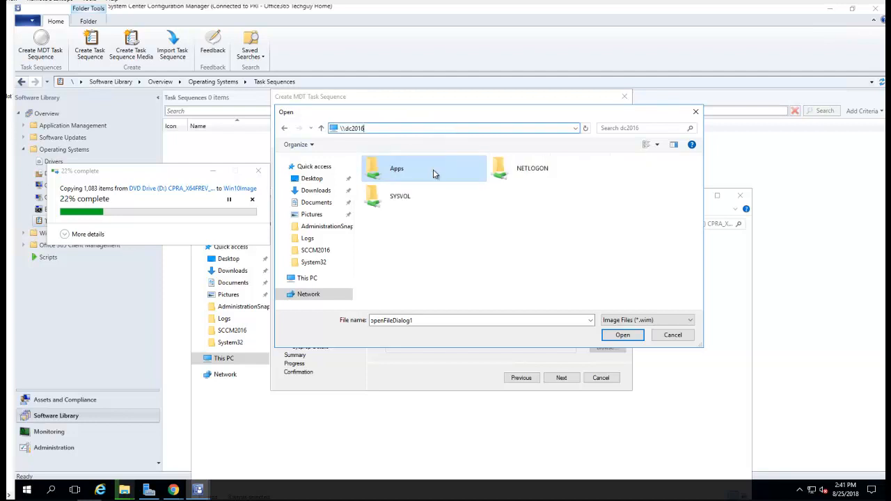
double_click(397, 167)
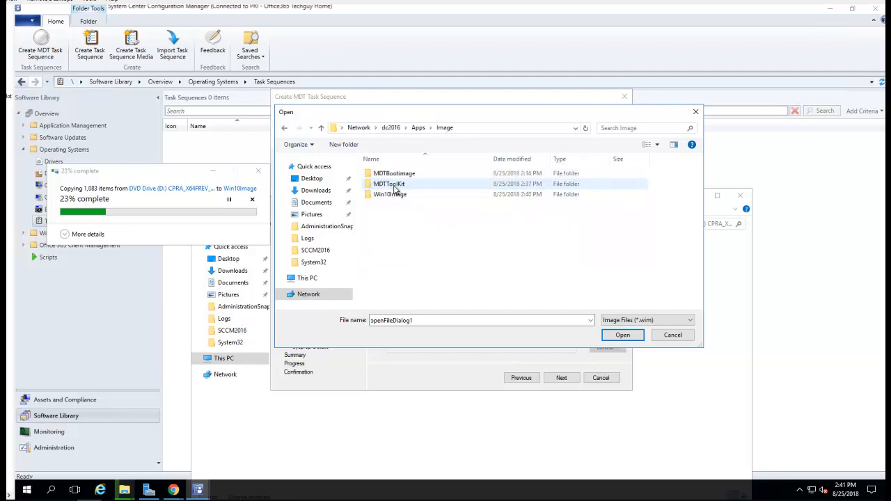
double_click(389, 195)
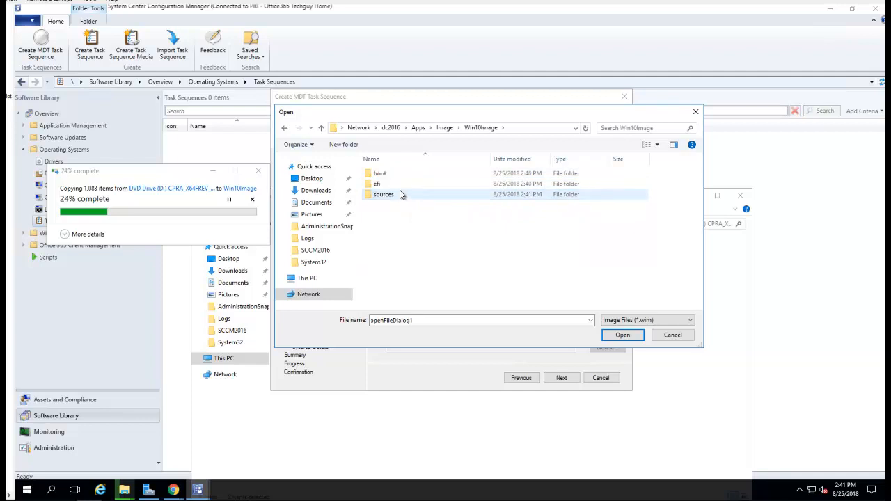
double_click(387, 195)
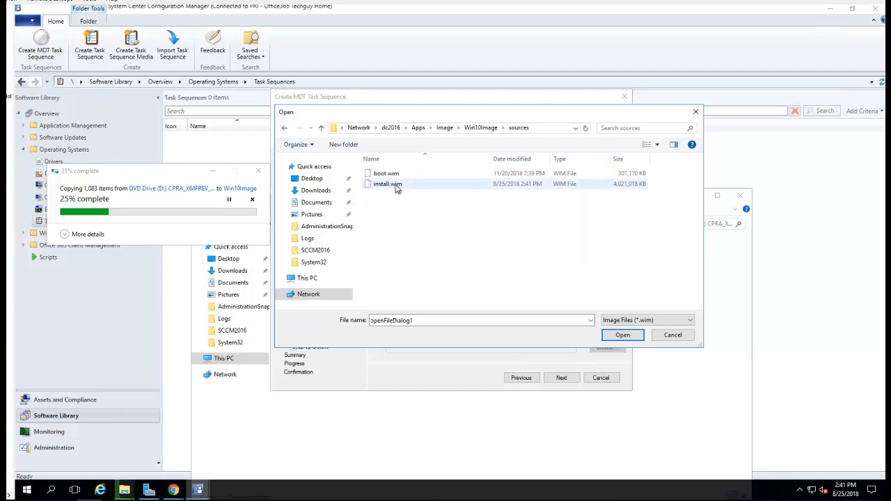
click(387, 183)
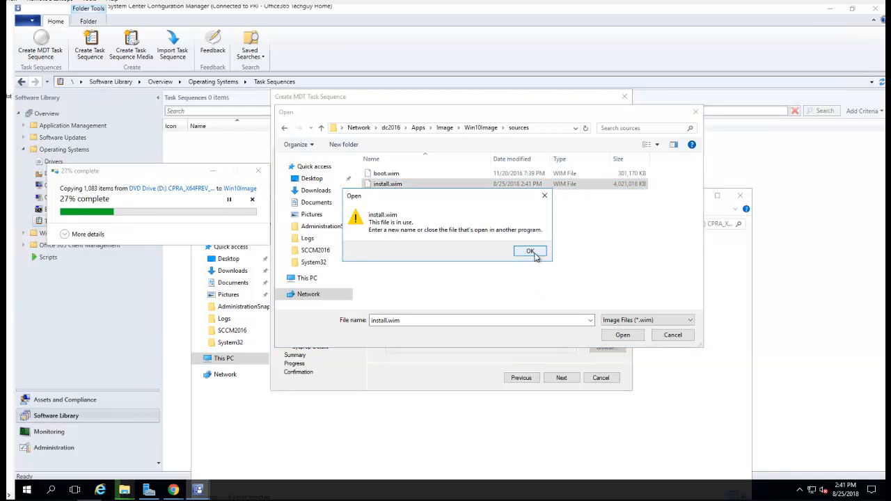
click(529, 251)
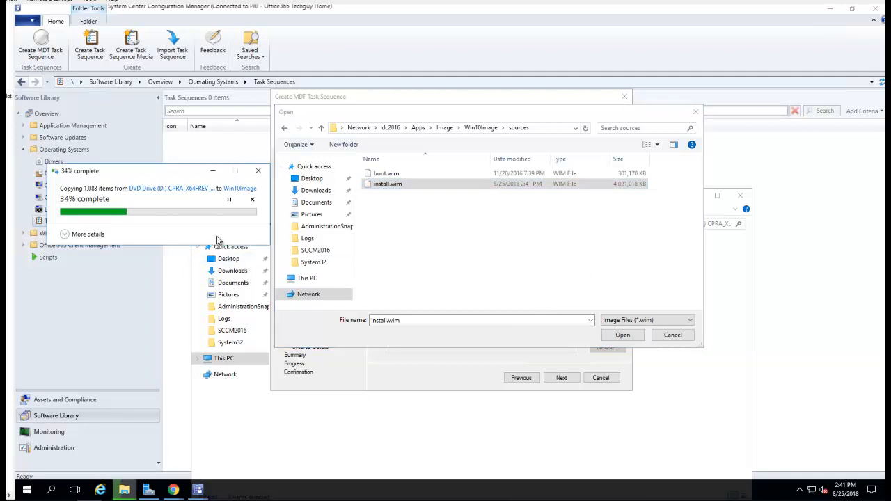
mouse_move(439, 405)
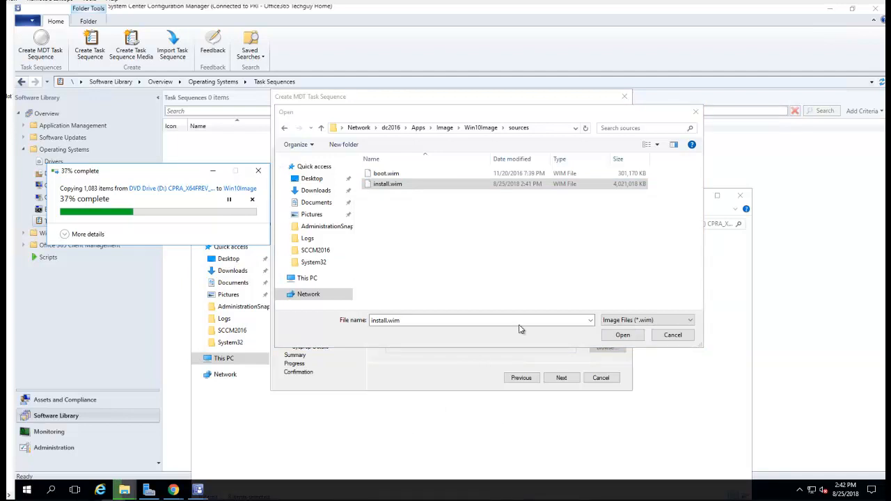
mouse_move(863, 276)
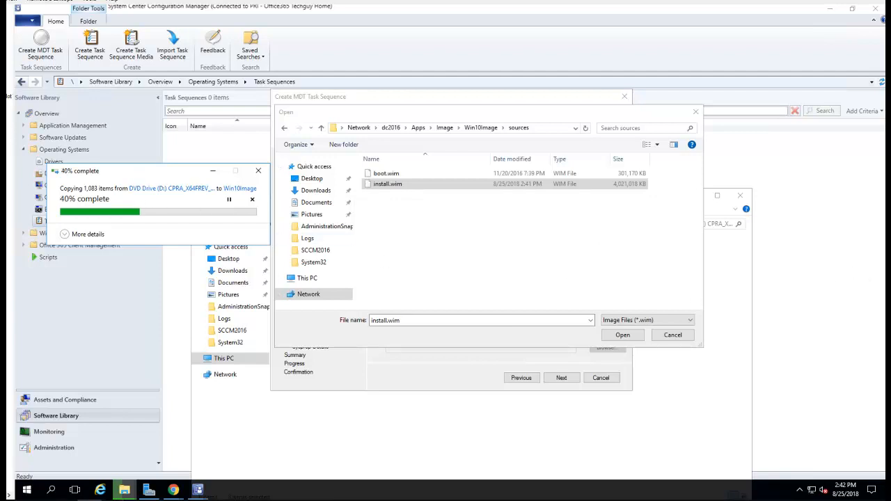
click(620, 334)
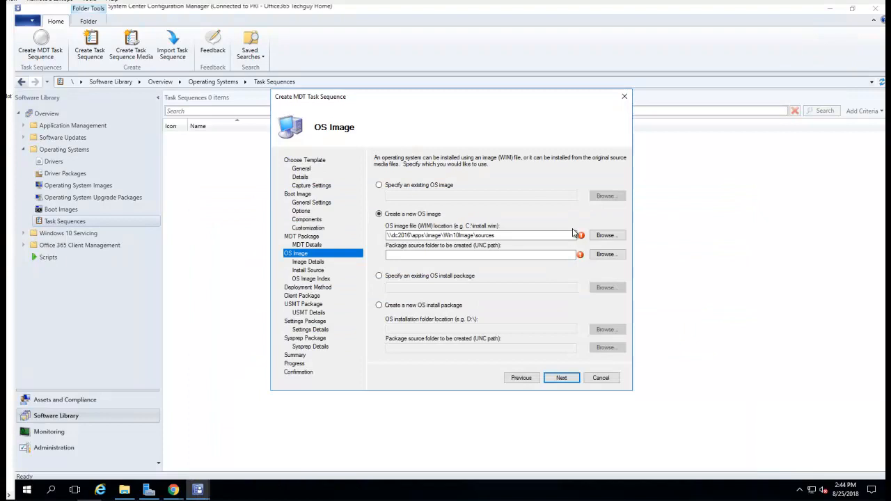
Browse dc2016\Apps\Image\Win10Image\sources and pick install.wim as the WIM file location.
click(607, 234)
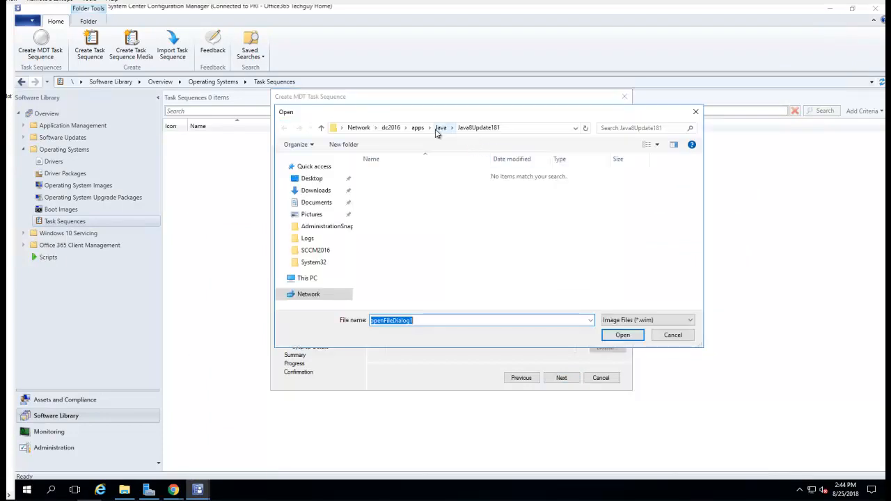
click(390, 128)
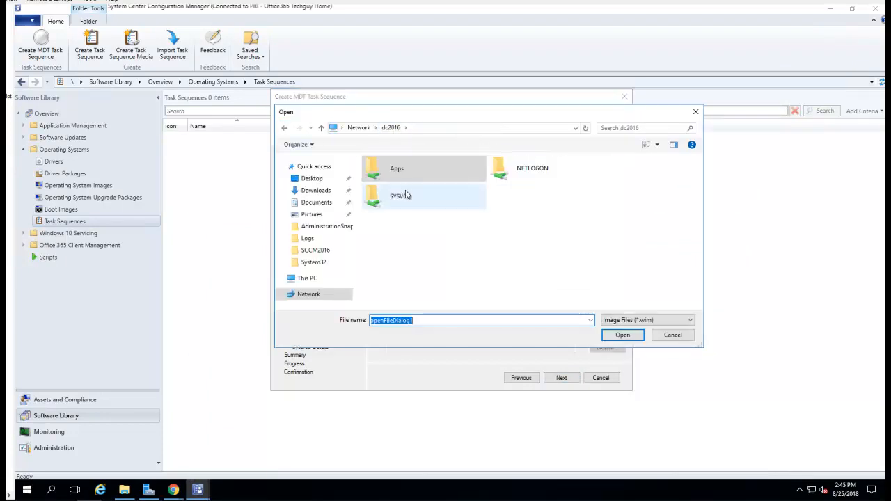
double_click(396, 167)
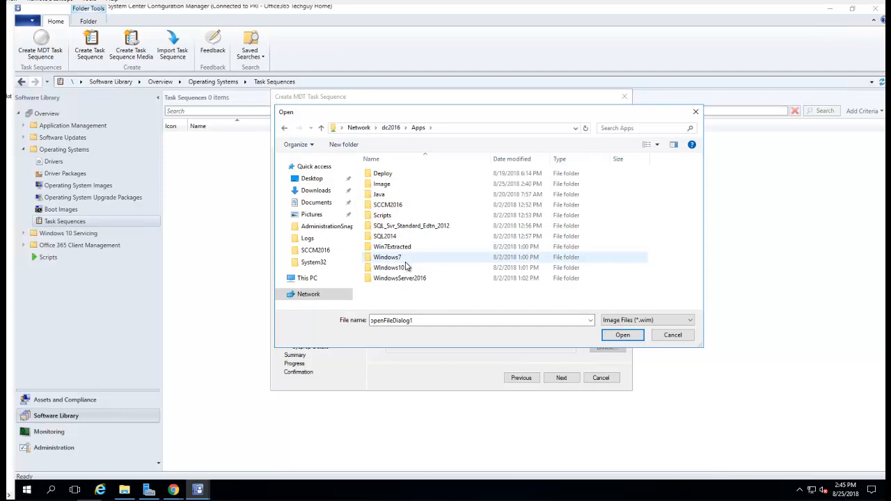
mouse_move(387, 257)
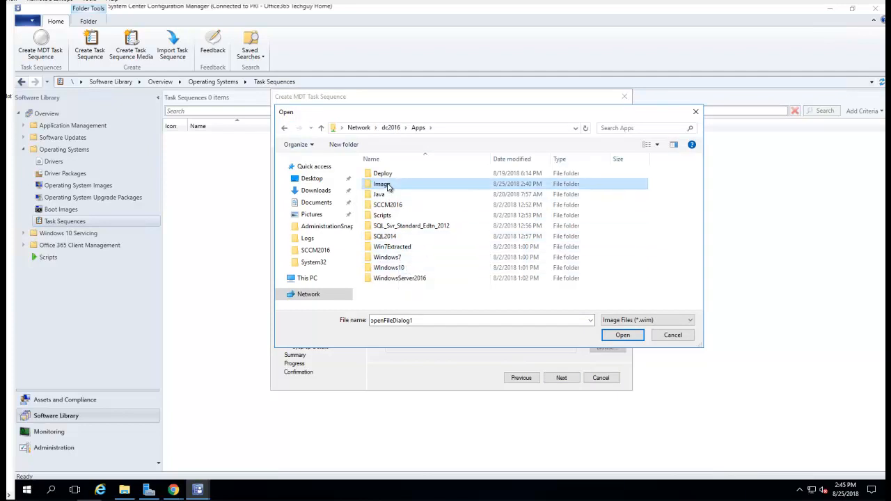
double_click(382, 184)
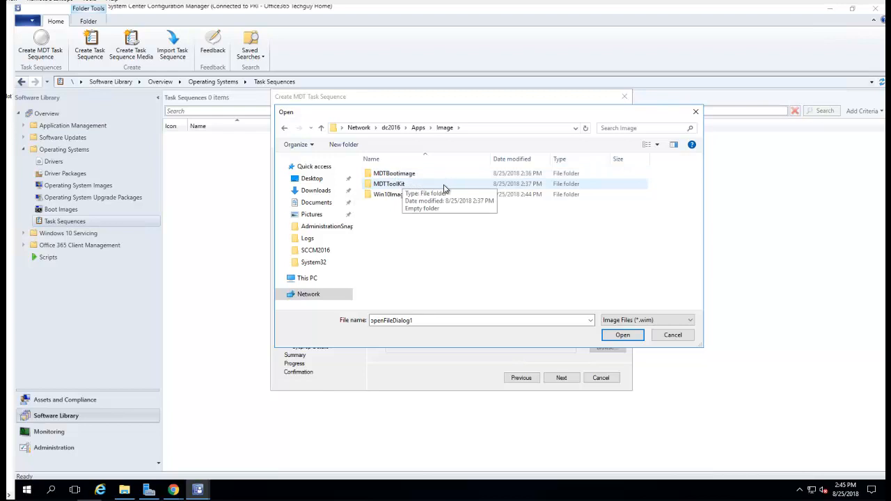
mouse_move(390, 195)
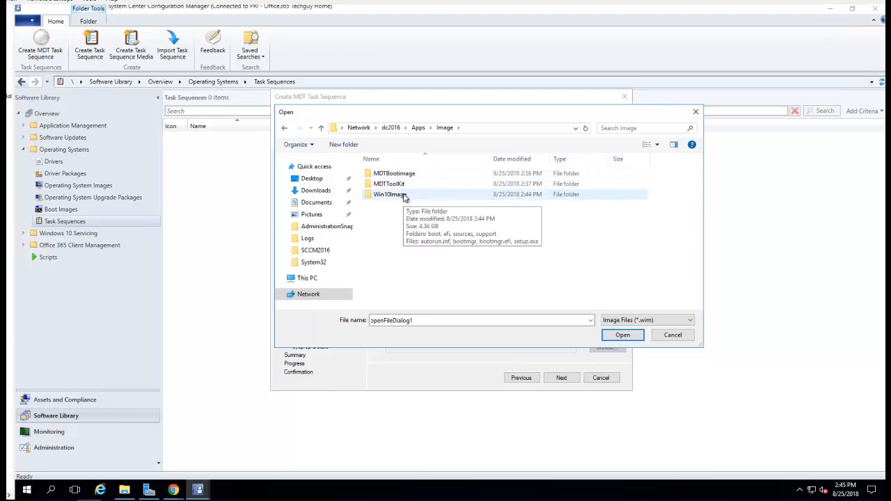
double_click(390, 195)
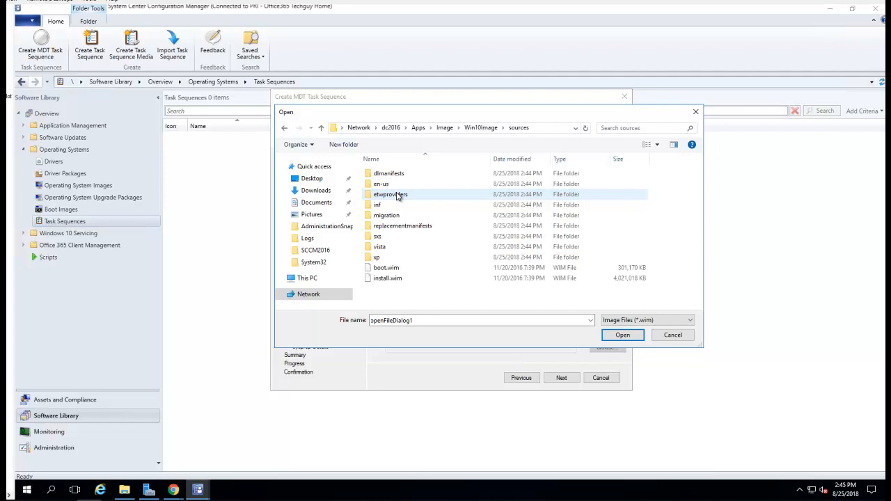
click(387, 279)
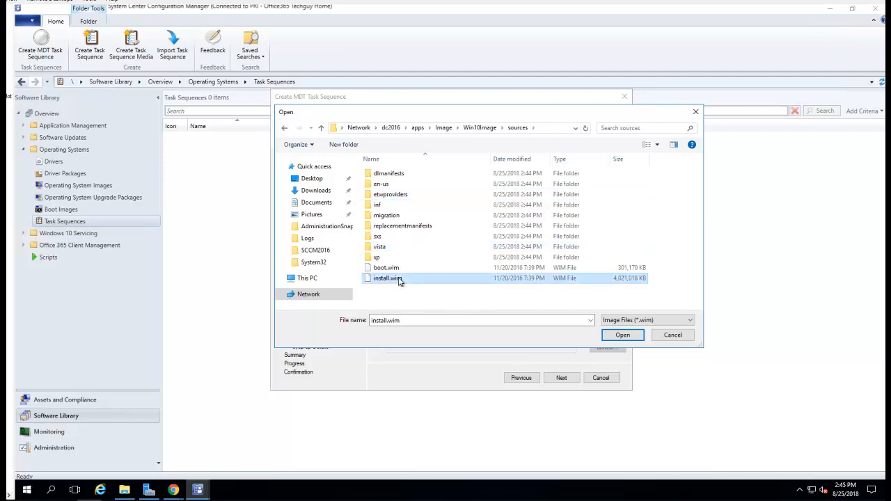
click(621, 334)
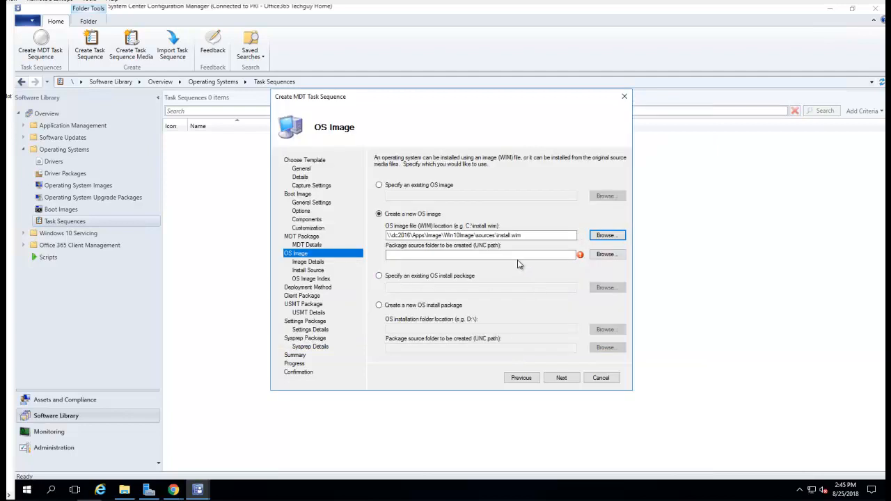
click(480, 253)
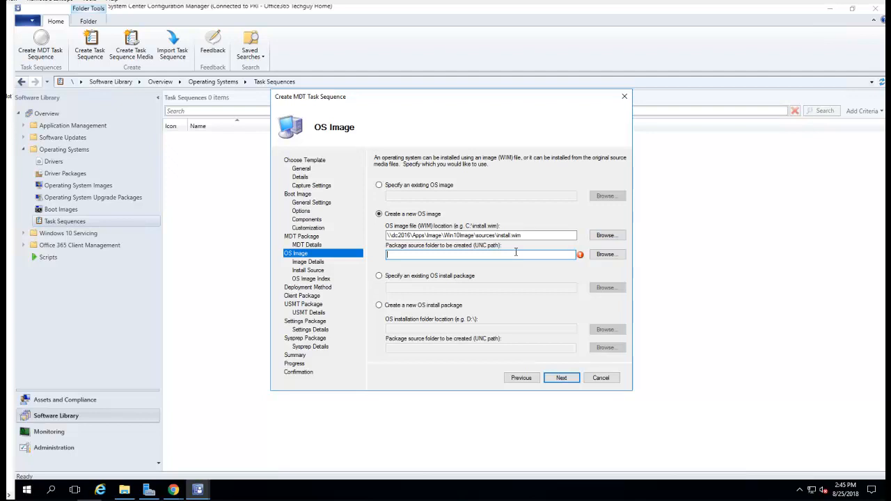
mouse_move(590, 271)
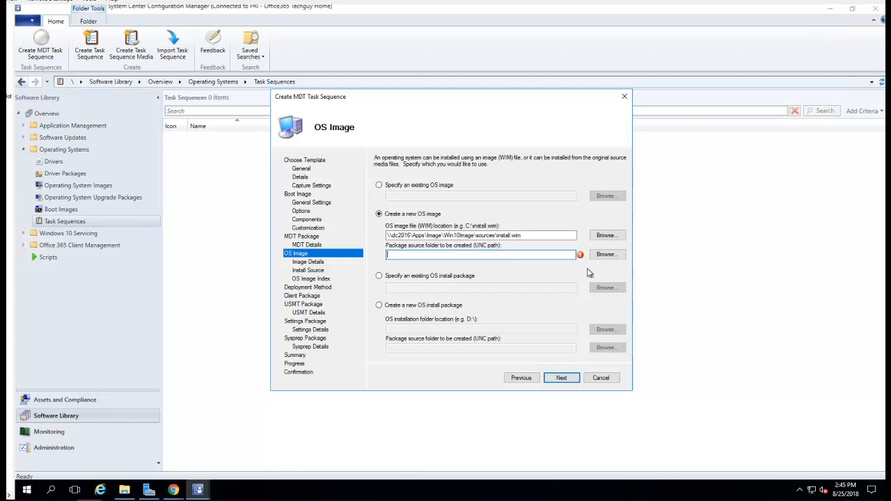
mouse_move(529, 309)
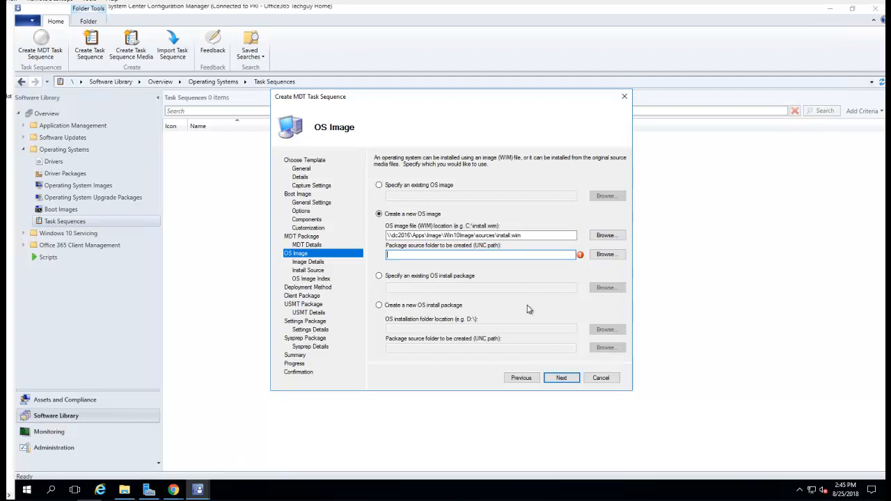
mouse_move(124, 490)
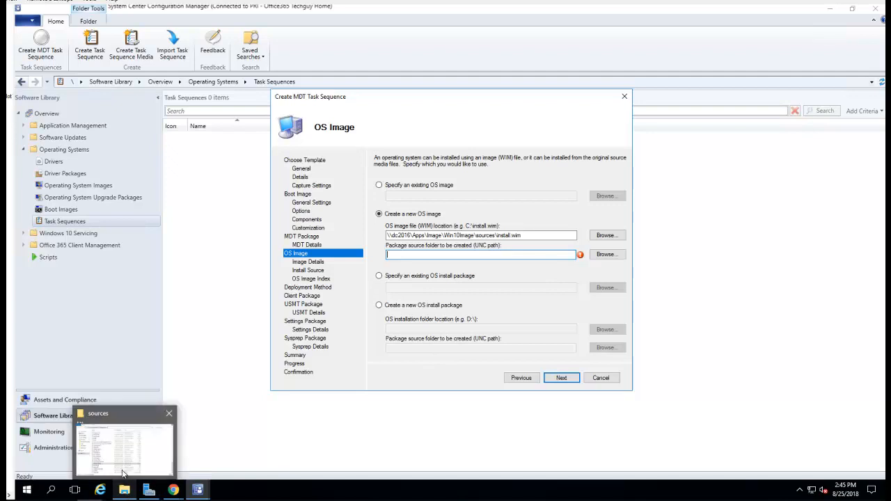
Add a Win10 folder in \\dc2016\apps\image and open it as the package source.
click(124, 443)
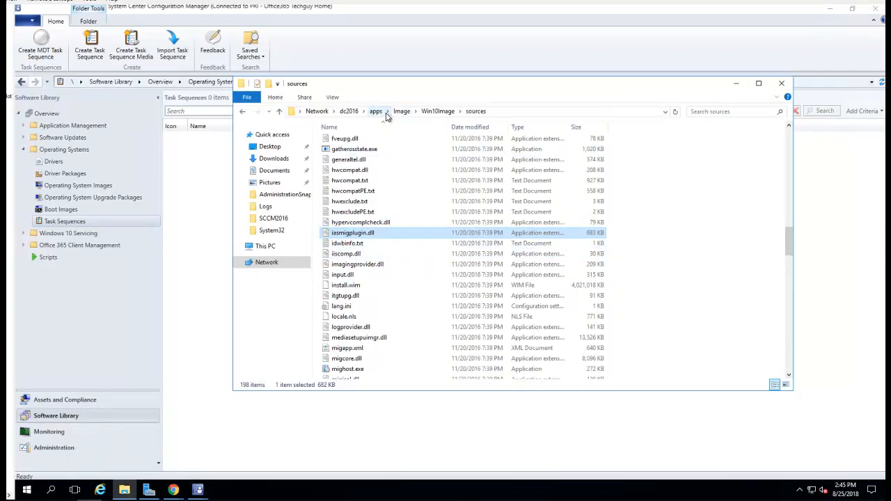
click(400, 111)
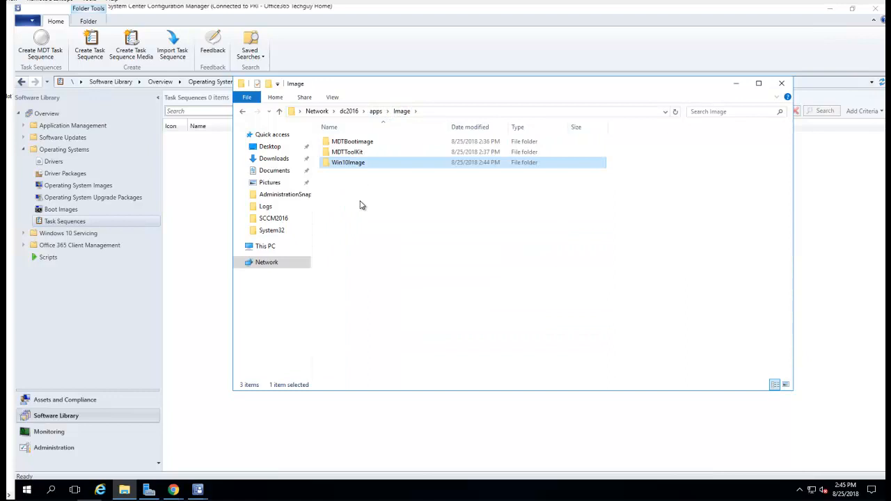
right_click(348, 161)
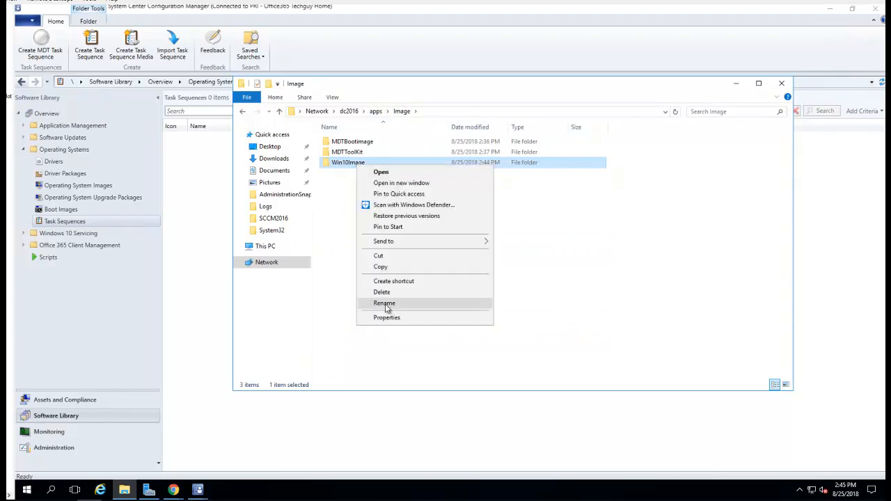
click(384, 304)
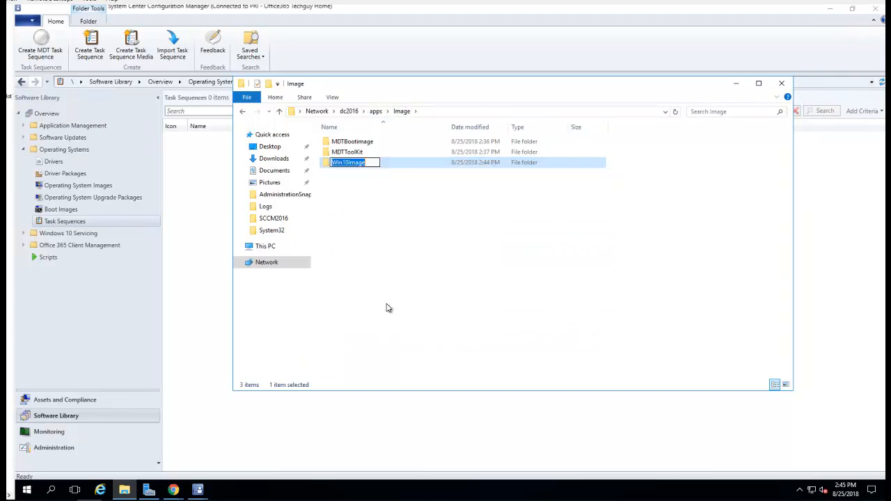
right_click(389, 310)
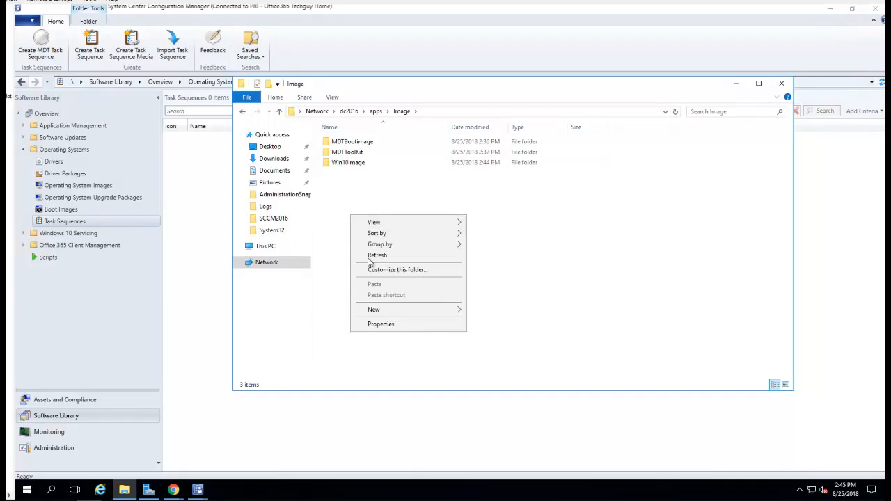
click(373, 309)
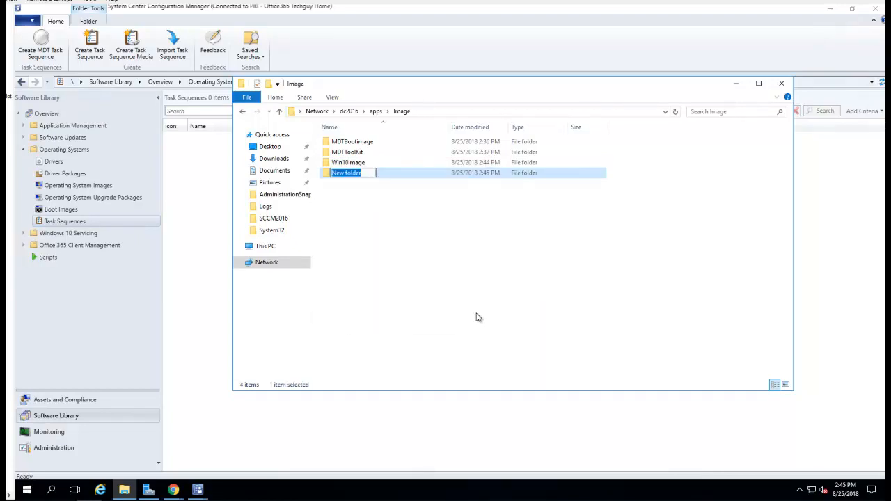
text(Win10)
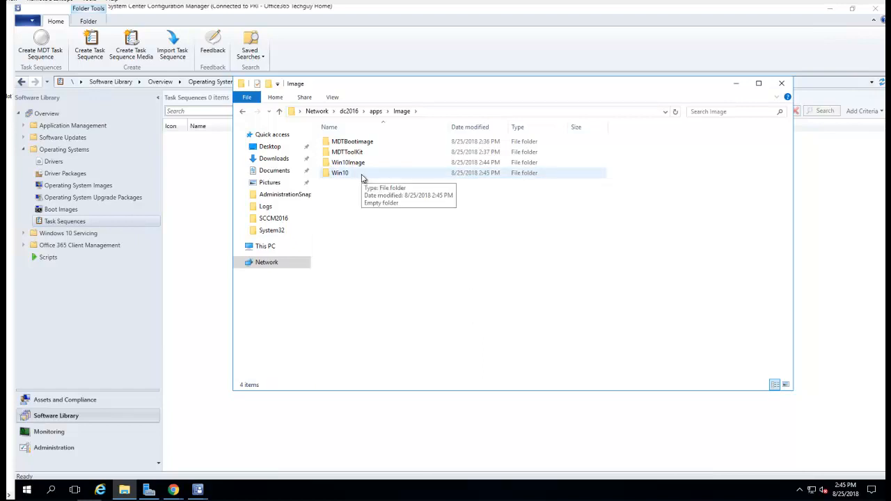
double_click(340, 173)
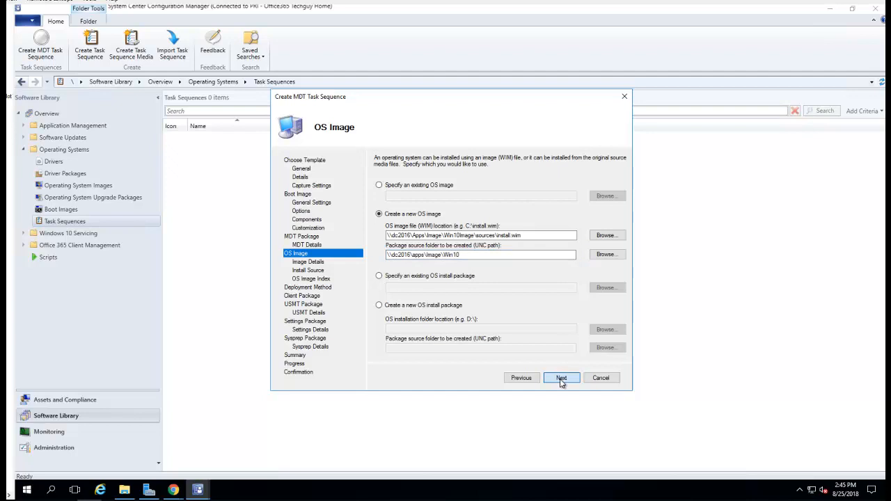
Name the OS image Win10 and keep zero-touch deployment.
click(561, 377)
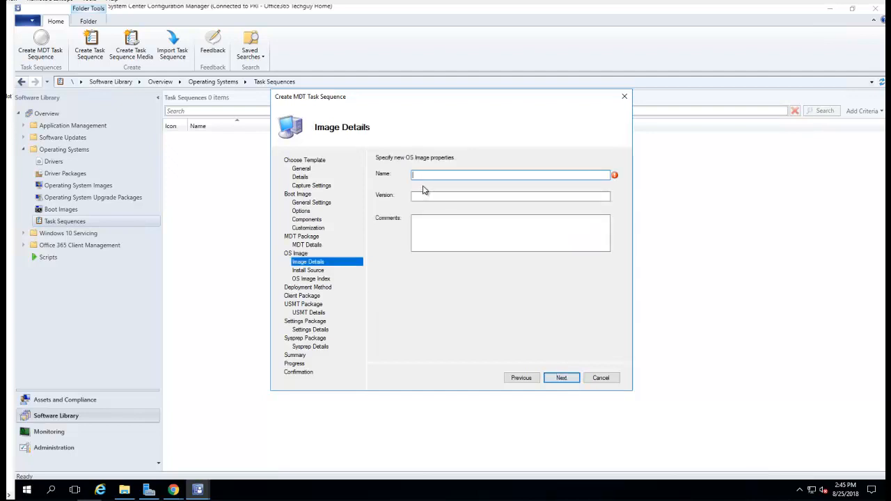
text(Win10)
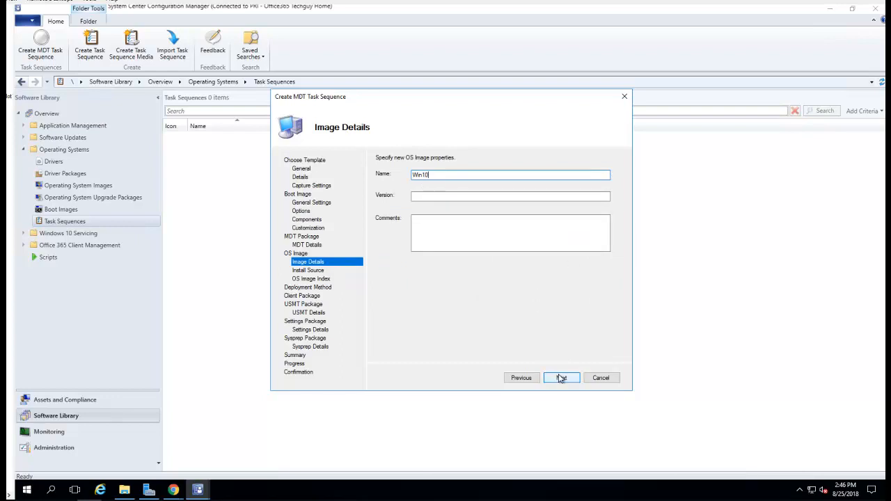
click(561, 377)
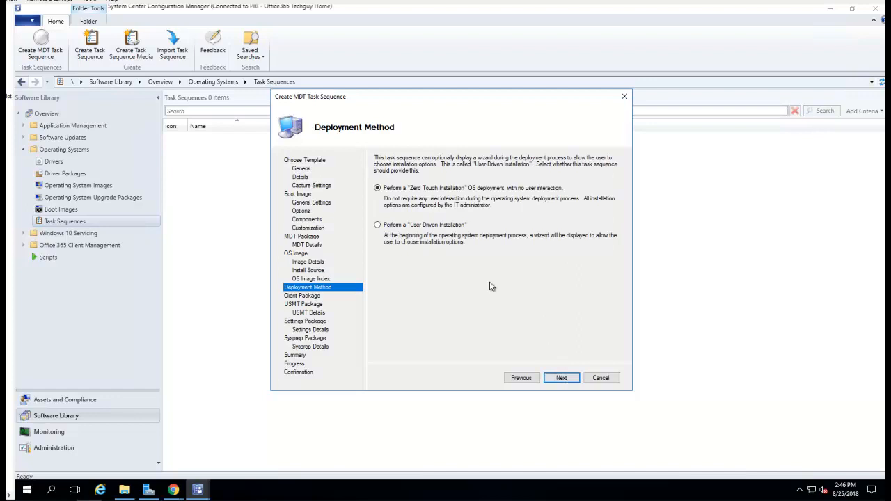
mouse_move(401, 195)
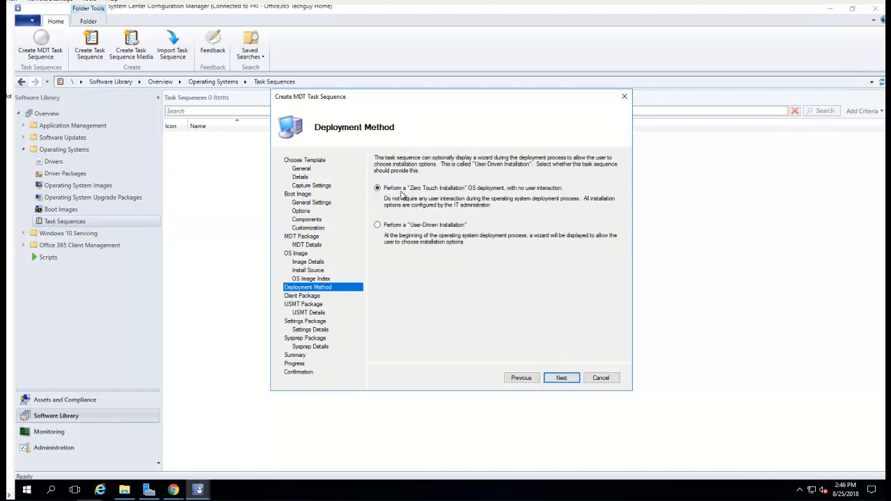
click(561, 378)
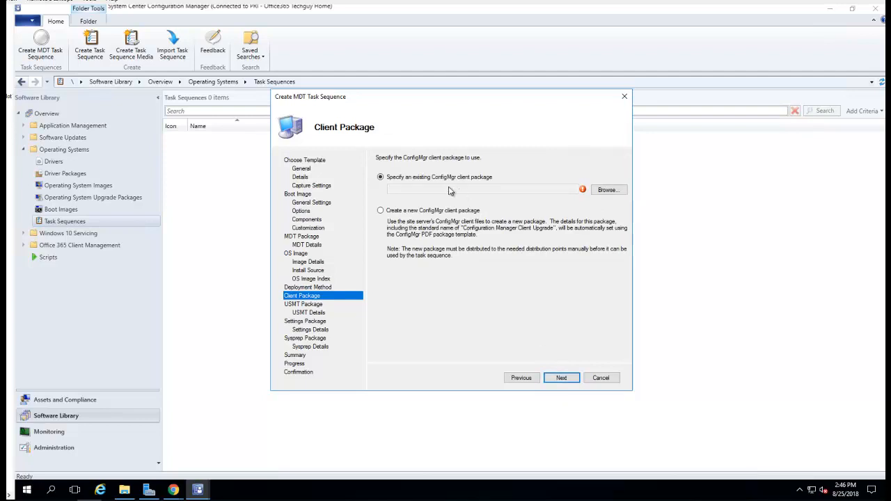
mouse_move(609, 200)
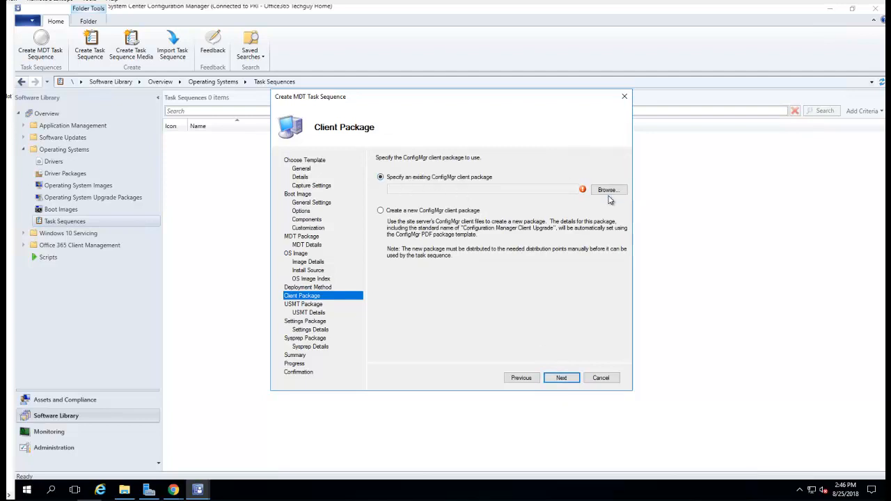
mouse_move(608, 189)
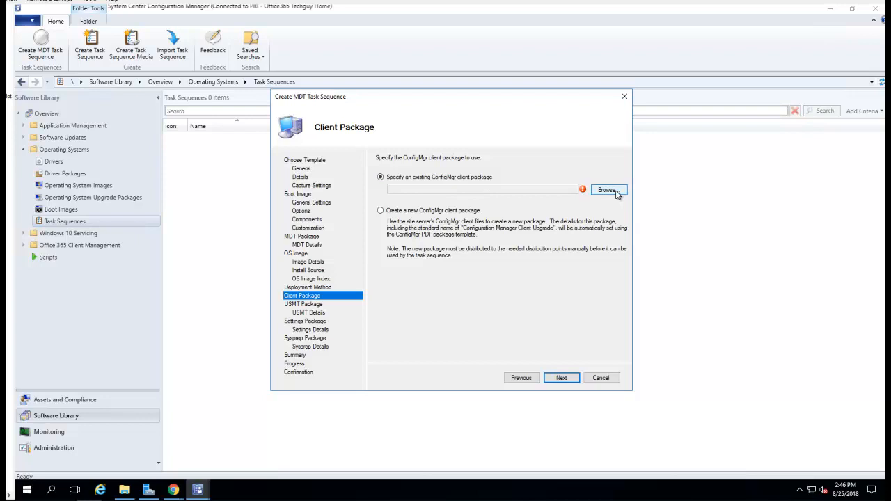
Reuse the existing Configuration Manager Client Package and continue to the USMT page.
click(607, 189)
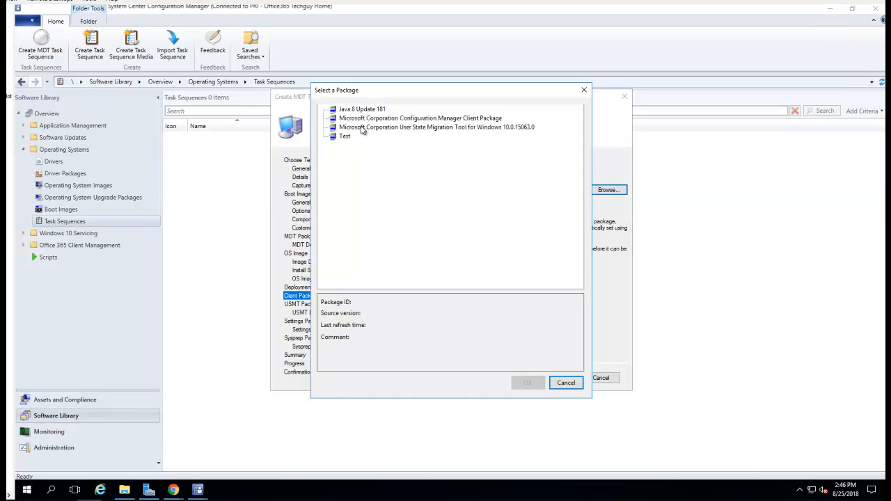
mouse_move(407, 122)
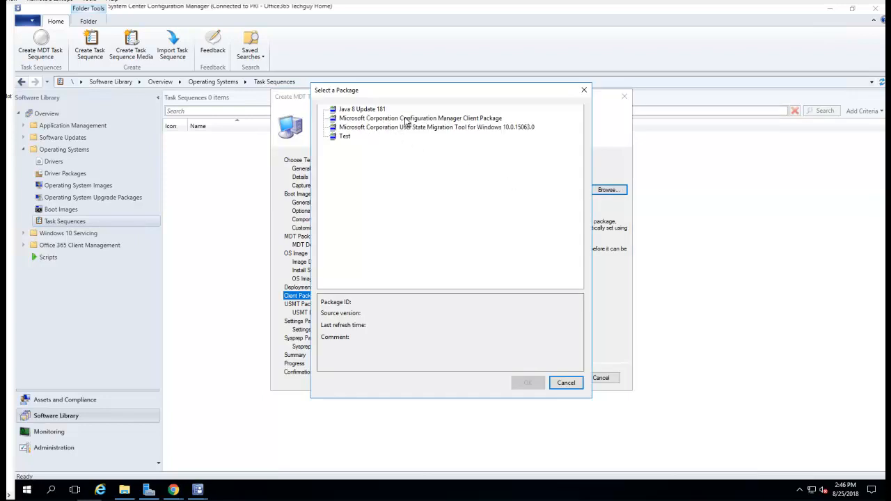
click(421, 117)
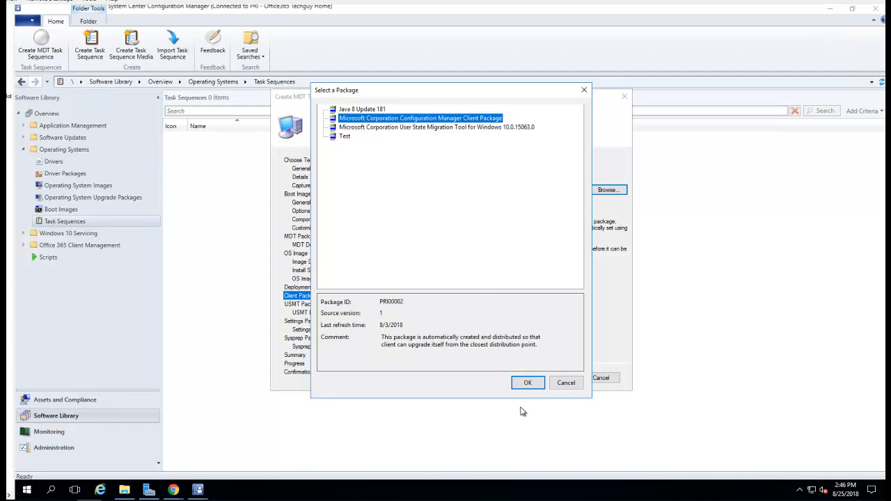
mouse_move(527, 383)
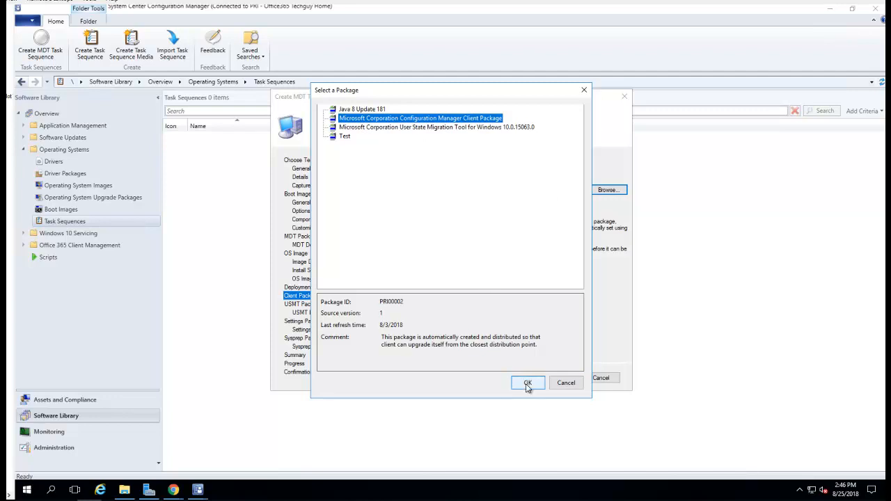
click(526, 383)
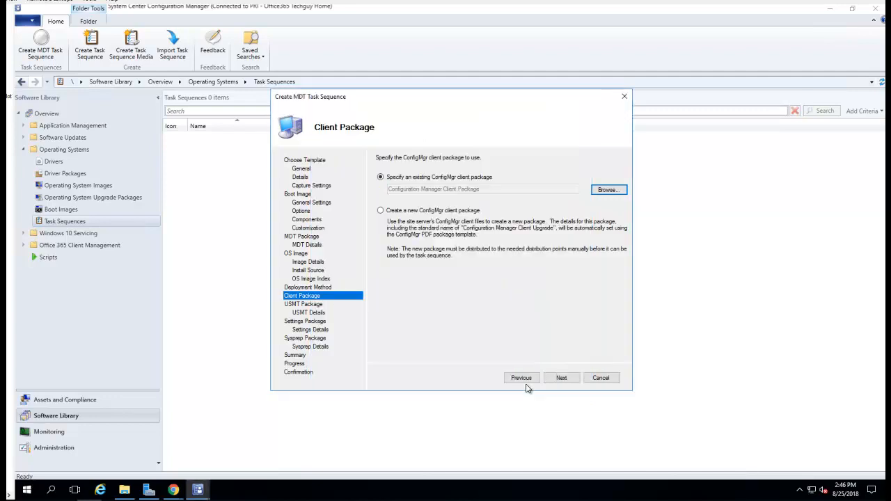
click(561, 377)
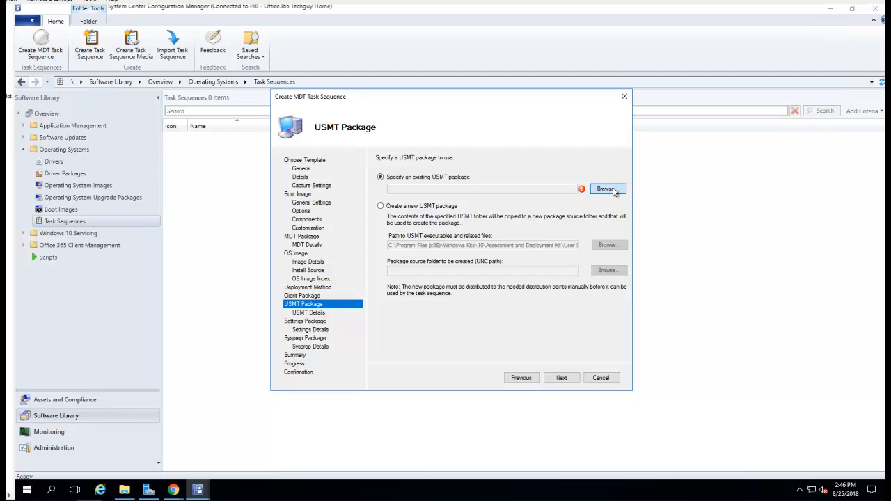
Dismiss the existing package list and choose 'Create a new USMT package'.
click(606, 190)
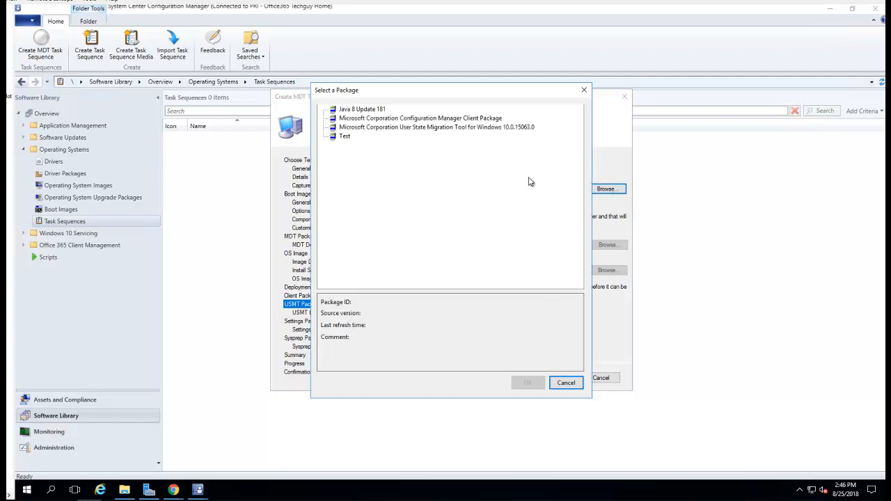
mouse_move(444, 138)
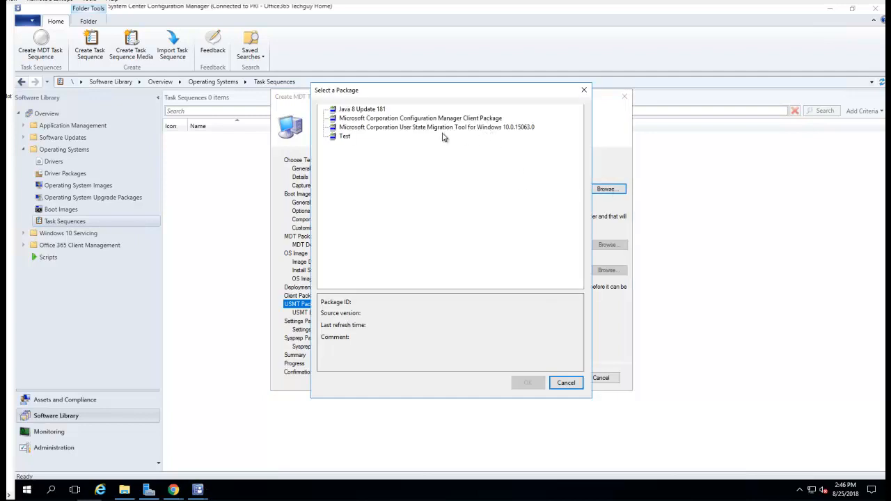
mouse_move(424, 133)
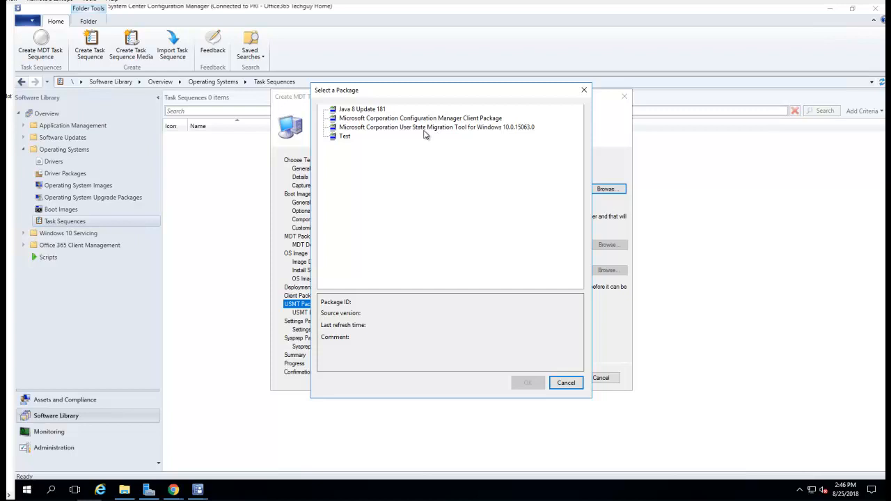
mouse_move(565, 382)
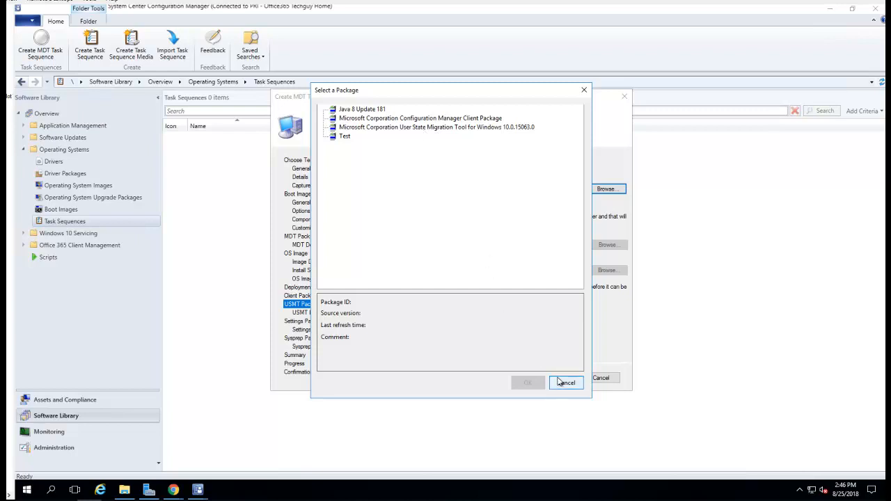
click(565, 382)
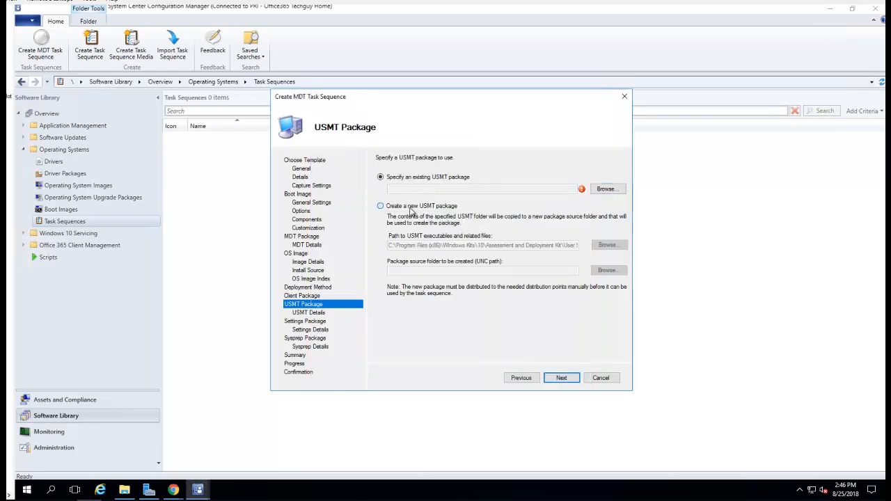
click(382, 206)
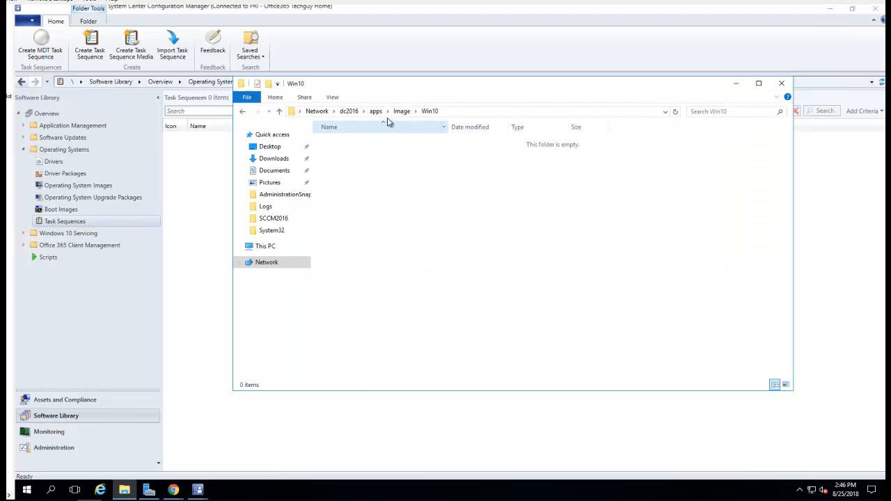
Add an empty MDTUSMT folder in the Image share and open it.
right_click(387, 233)
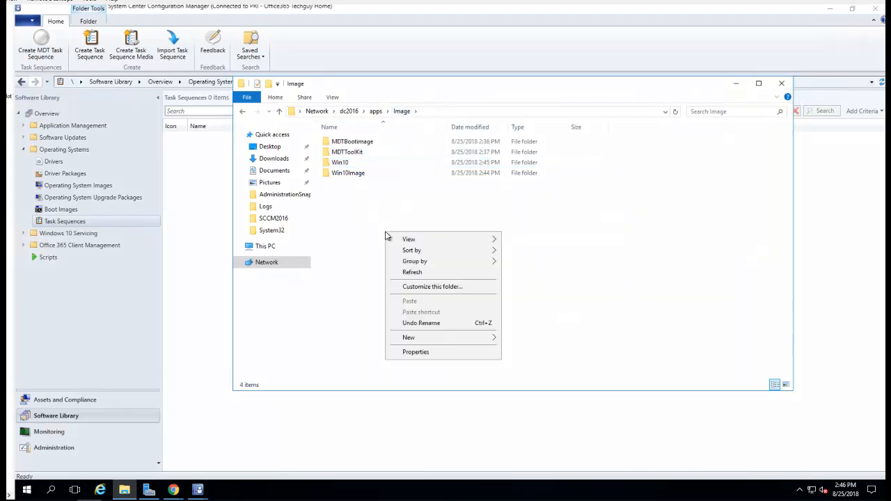
click(525, 345)
text(MDT)
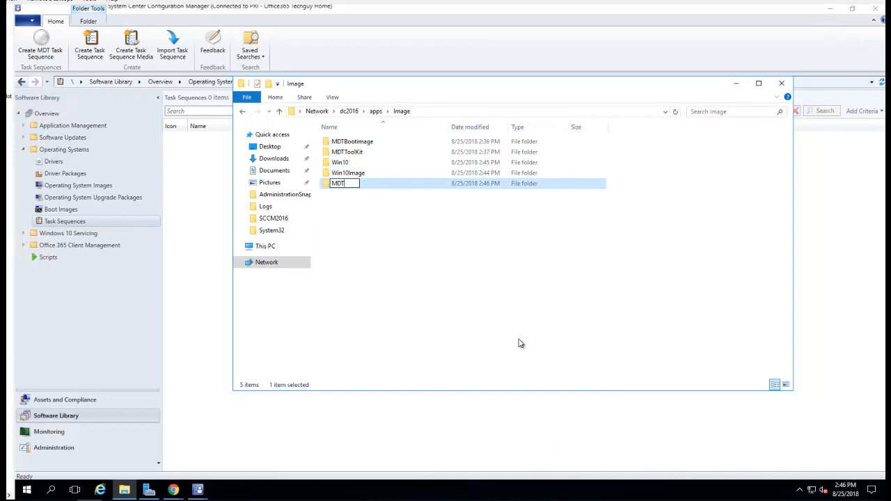
text(USMT)
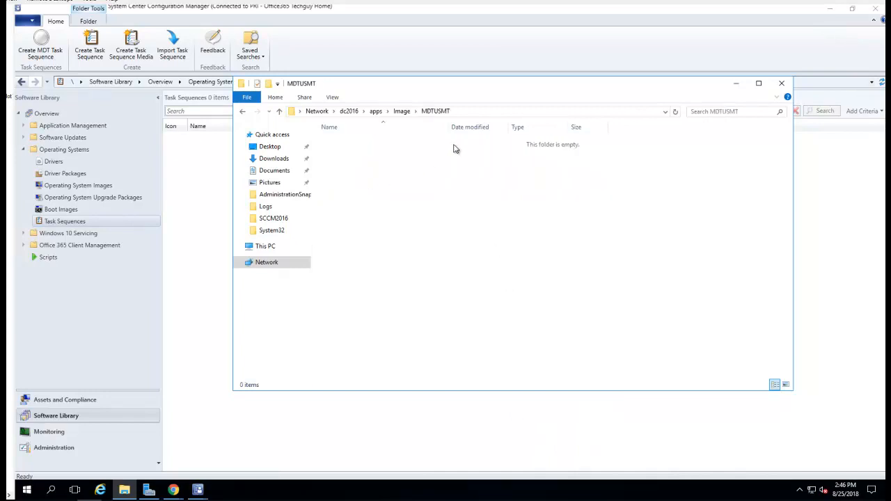
click(487, 111)
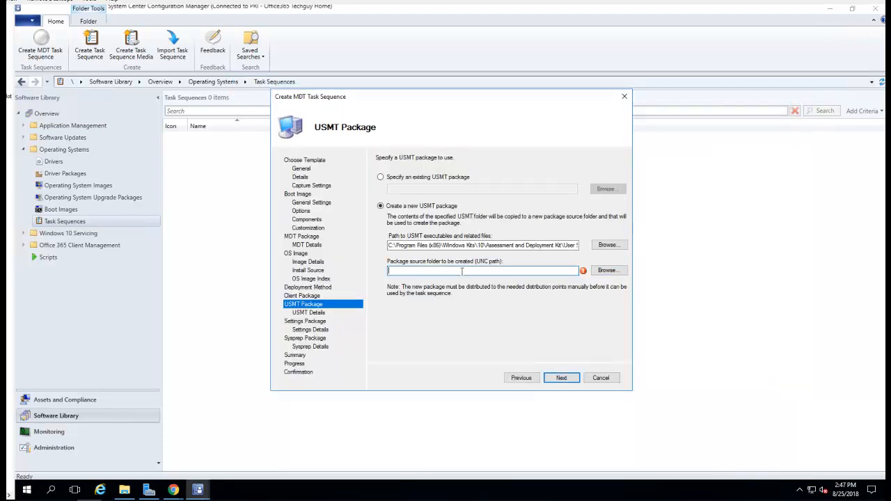
Name the USMT package MDT USMT 1.0 and choose 'Create a new settings package'.
click(560, 377)
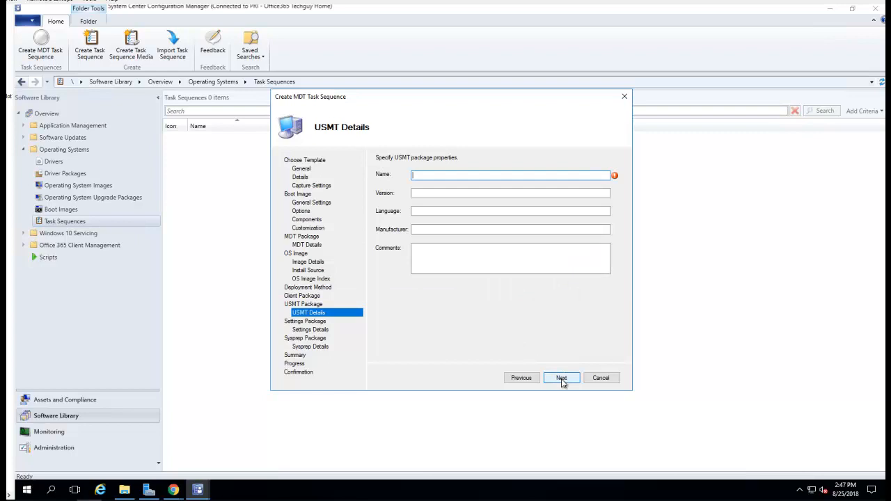
mouse_move(533, 317)
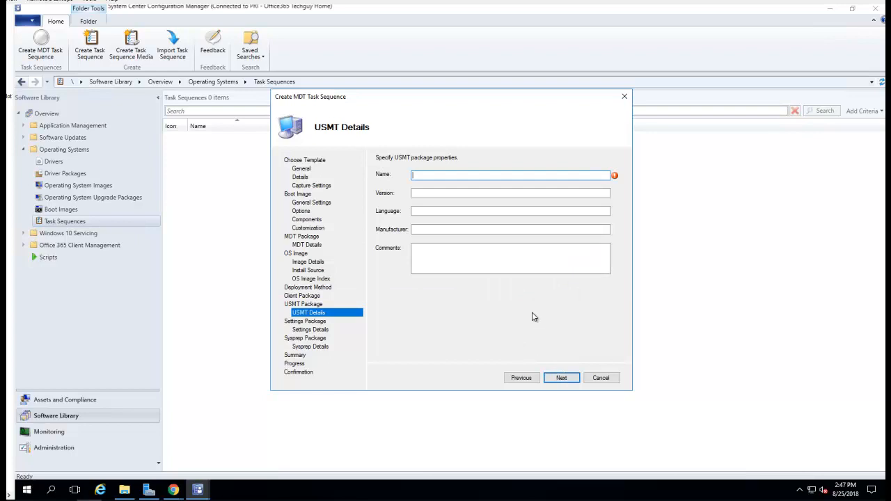
text(MDT US)
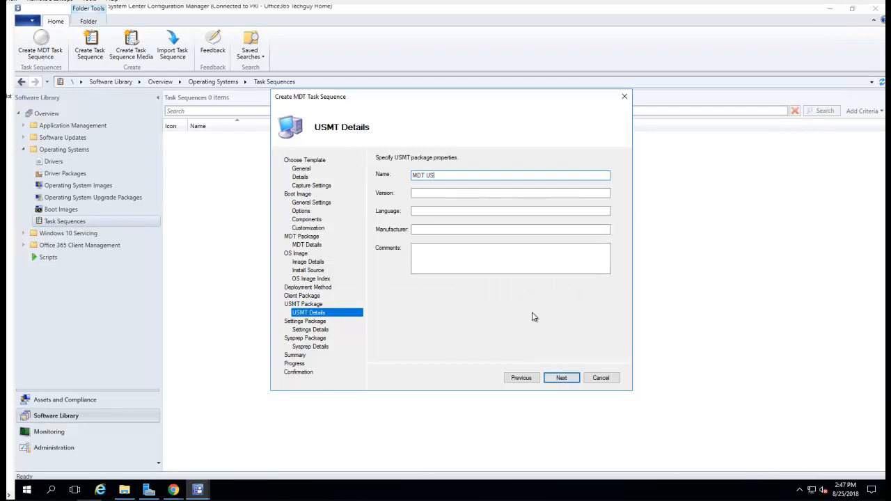
text(MT)
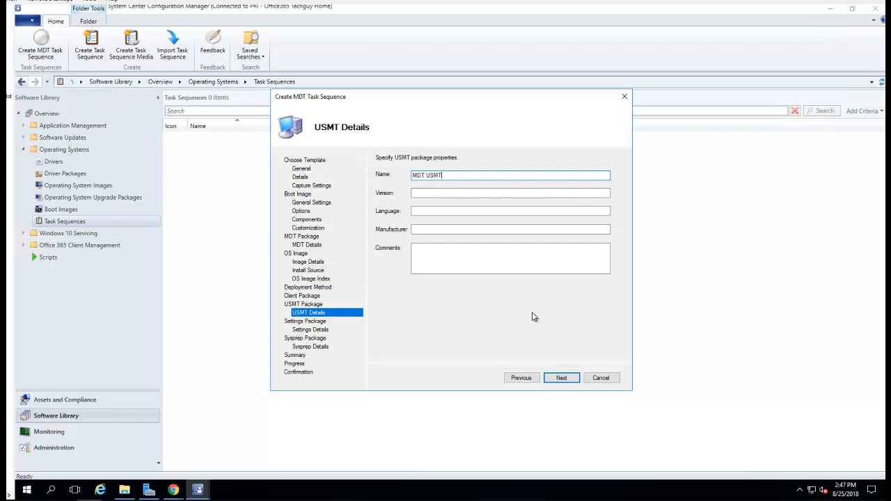
text(1.0)
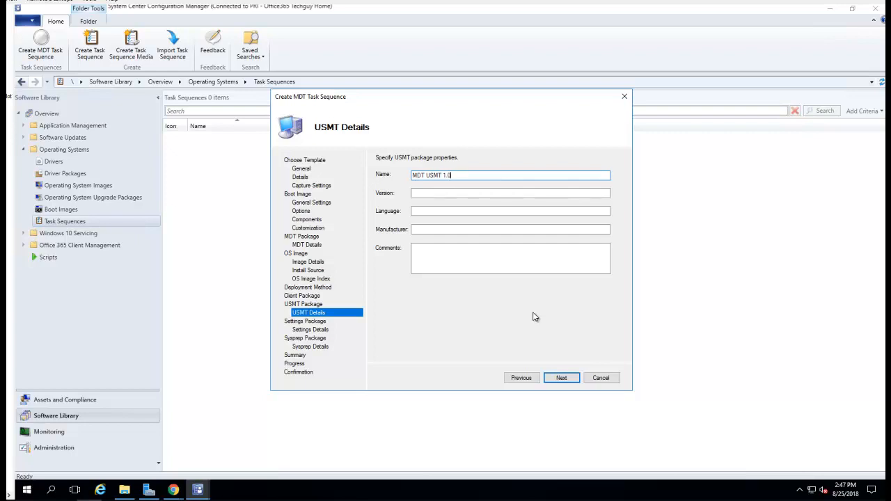
mouse_move(582, 393)
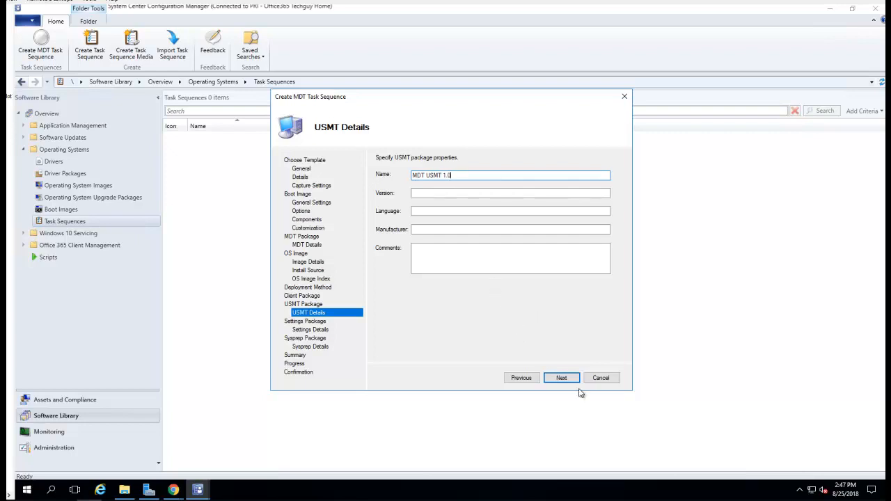
click(561, 377)
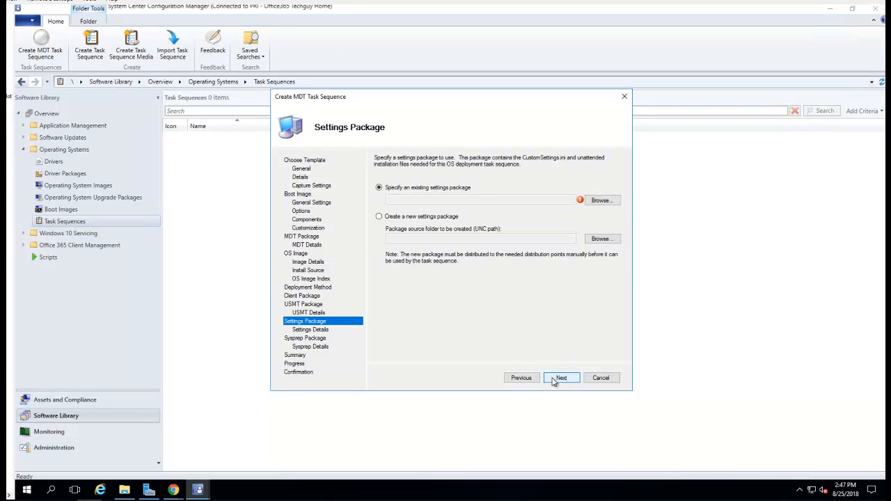
mouse_move(420, 193)
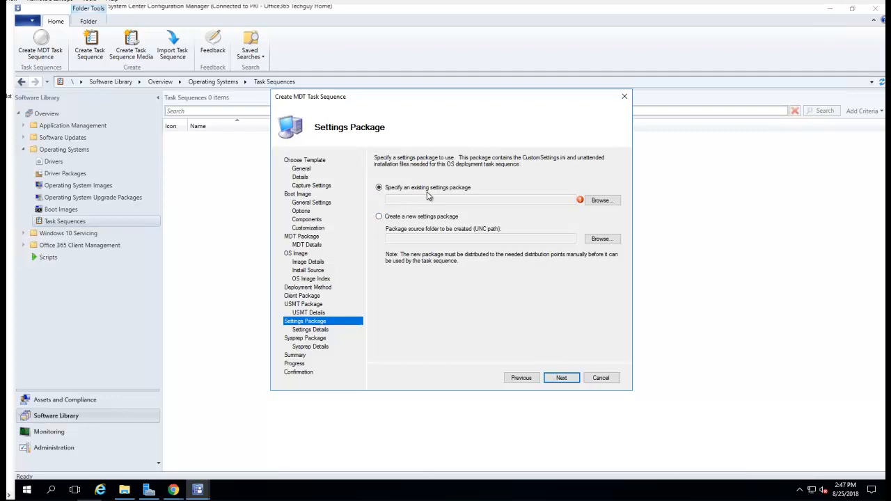
click(378, 216)
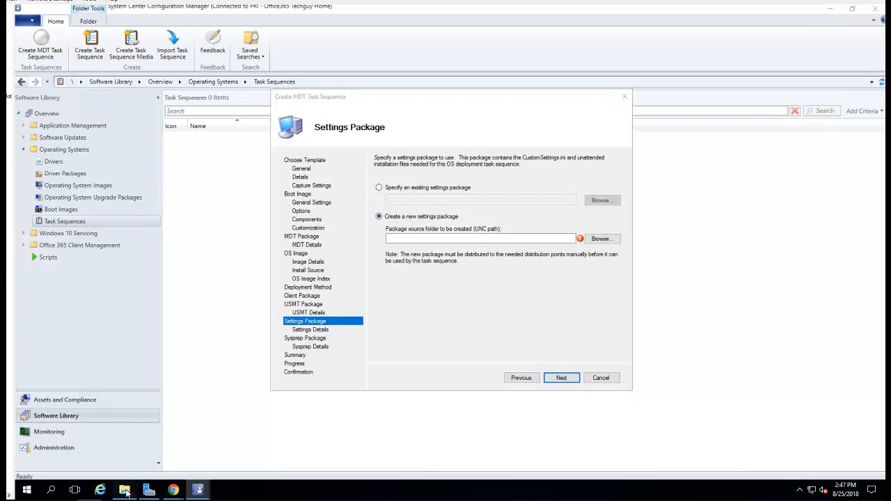
Add a MDTSetting folder in the Image folder on the dc2016 apps share.
click(124, 490)
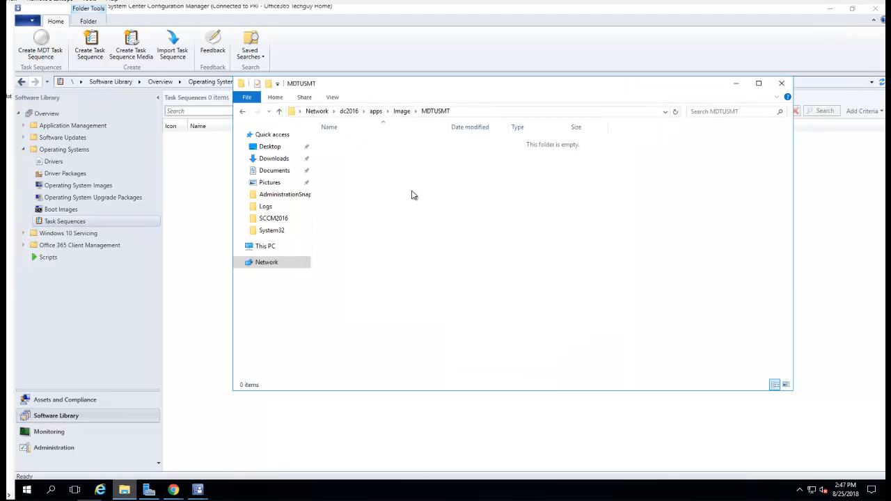
click(400, 111)
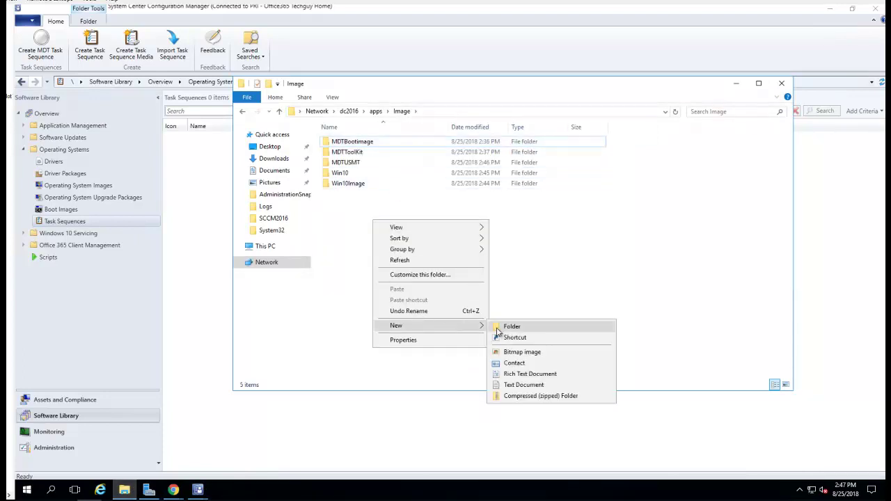
click(512, 326)
text(MDTSetiing)
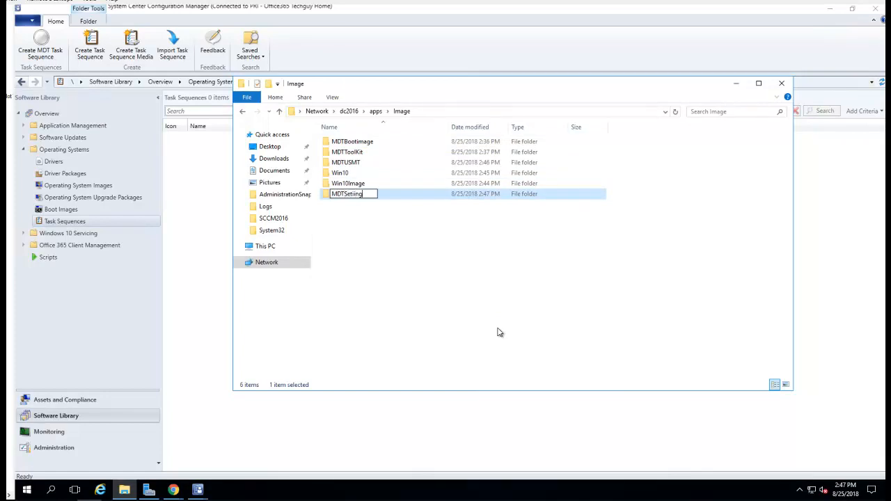
key(BackSpace)
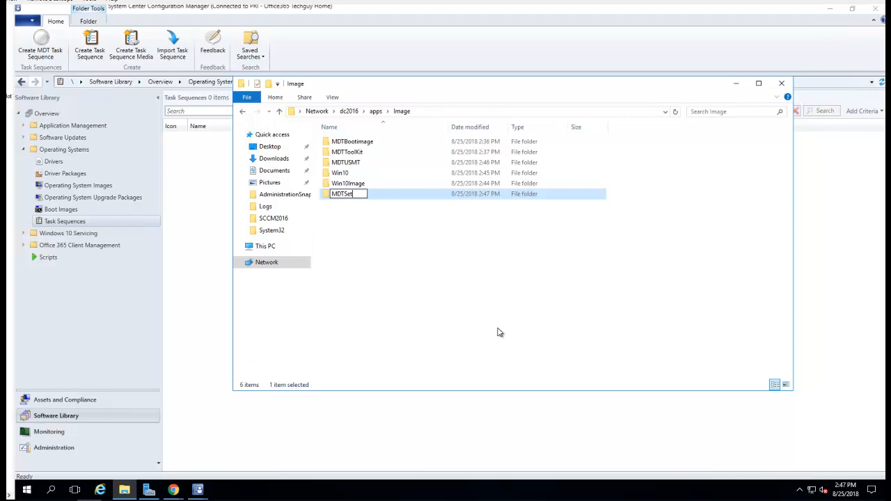
text(to)
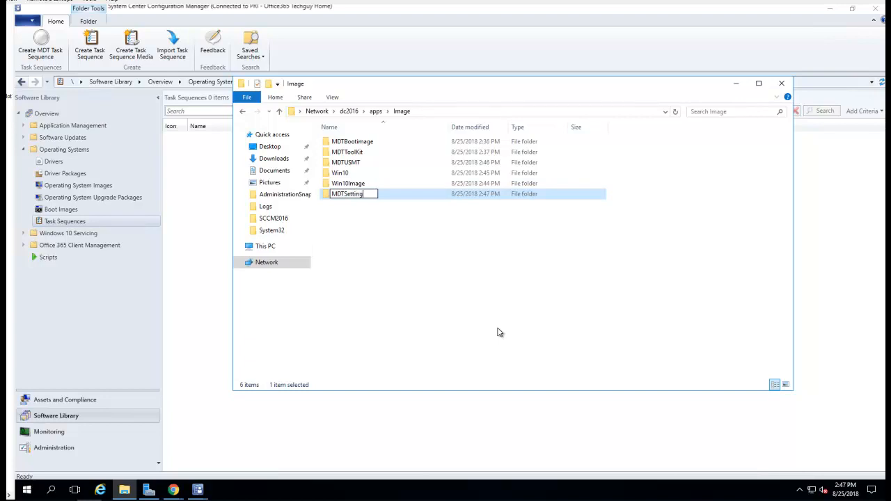
key(Return)
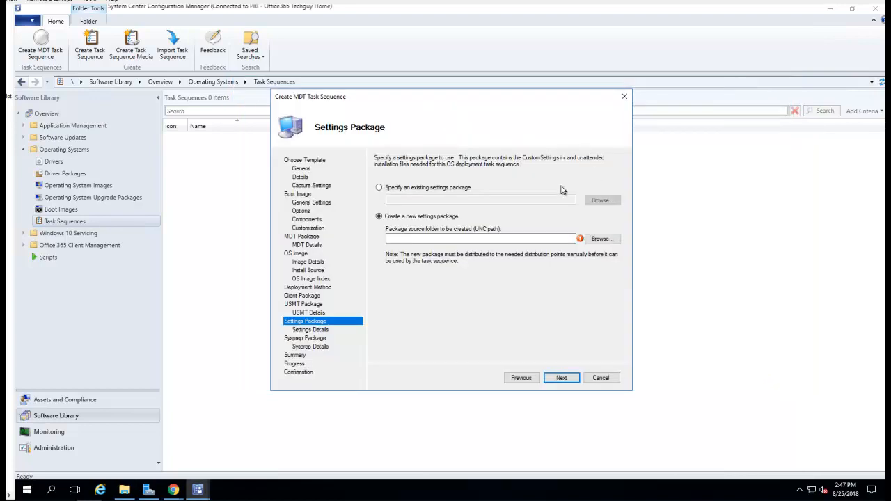
Source the settings package from \\dc2016\apps\image\MDTSetting and name it MDT Settings.
text(\\dc2016\apps\image\MDTSetting)
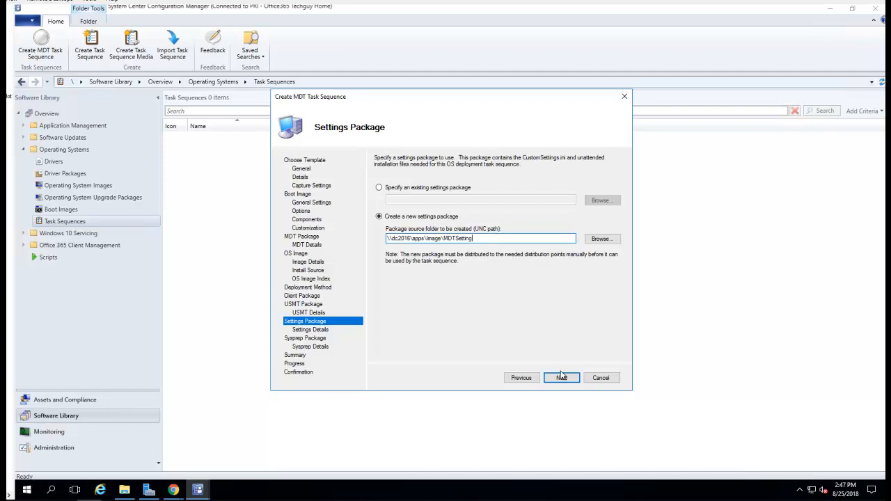
click(561, 377)
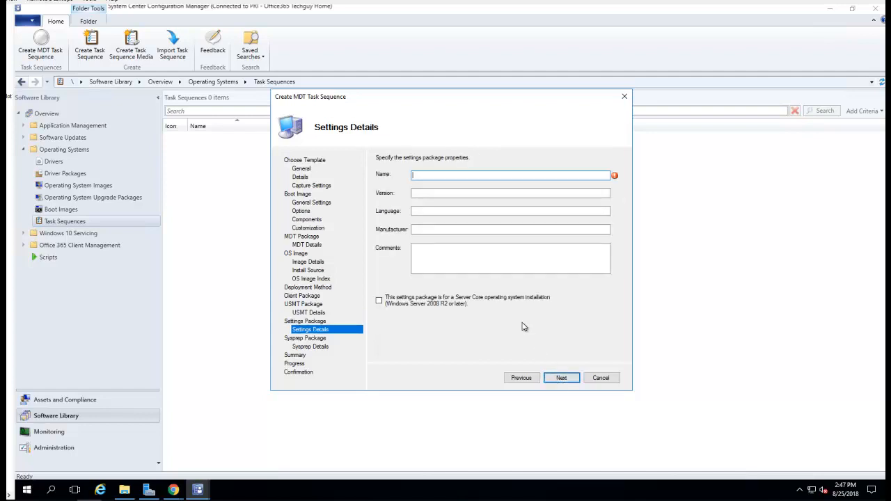
text(MDT)
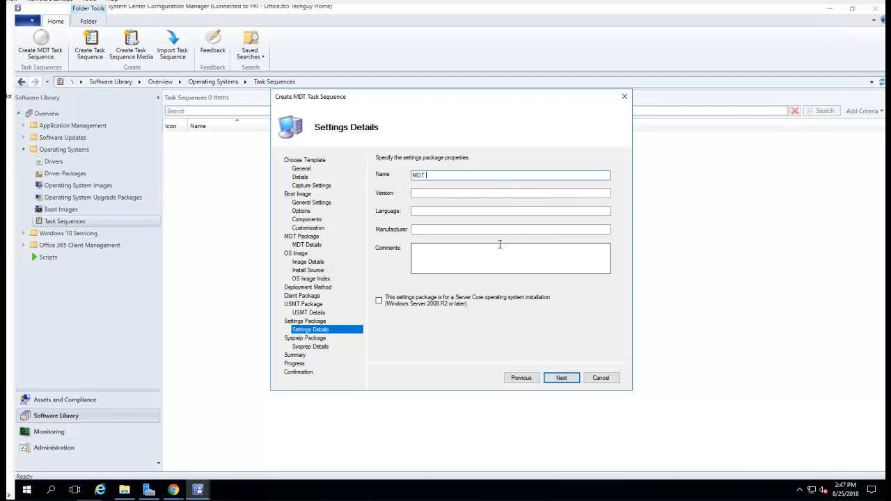
text(Settings)
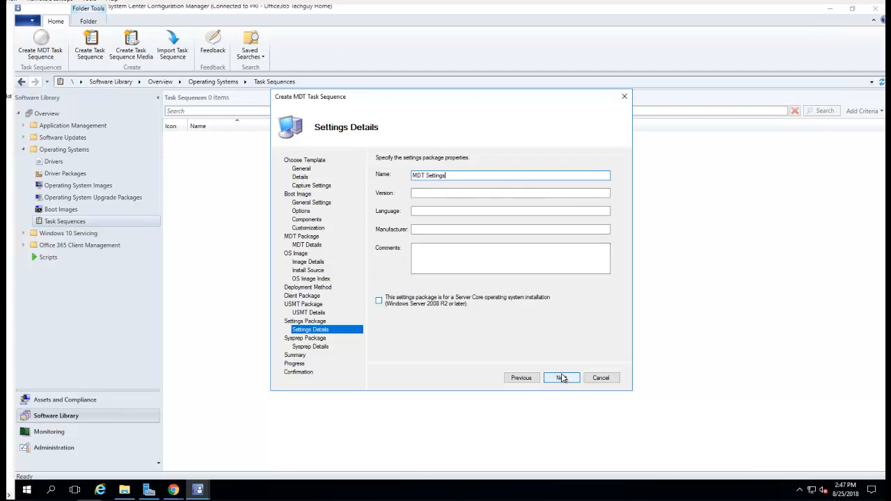
Skip the Sysprep package, accept the summary and run the wizard.
click(561, 377)
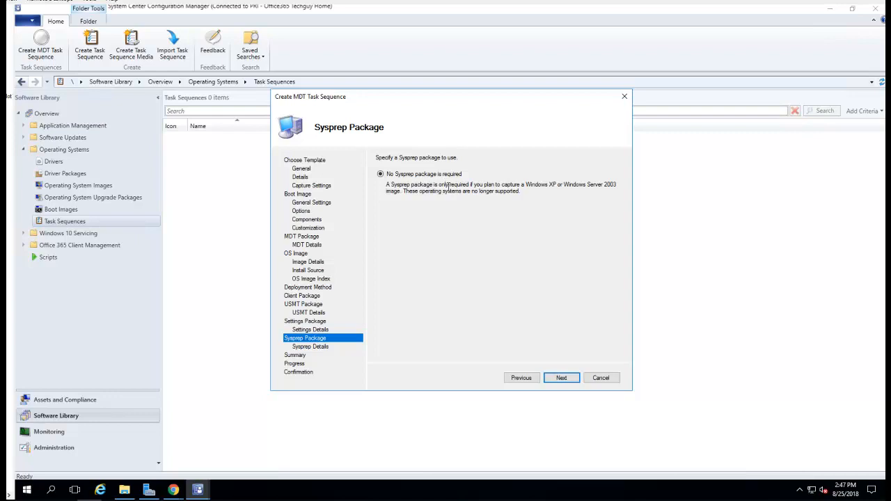
click(561, 377)
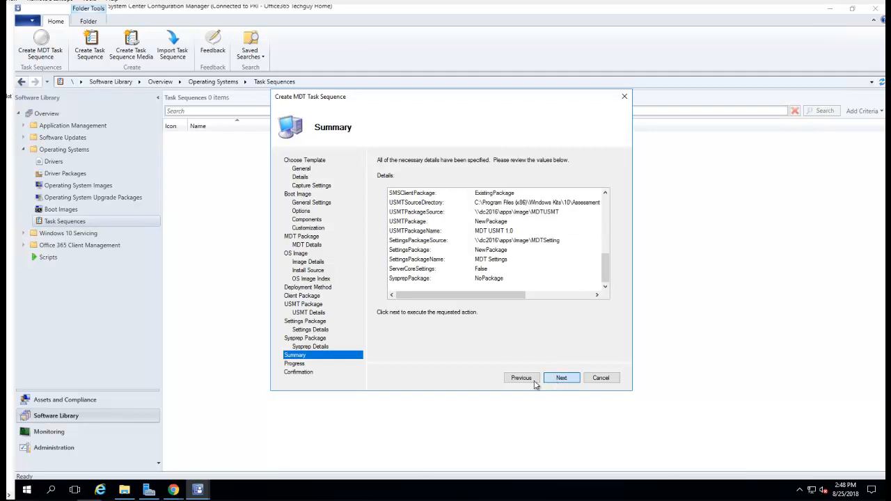
click(560, 377)
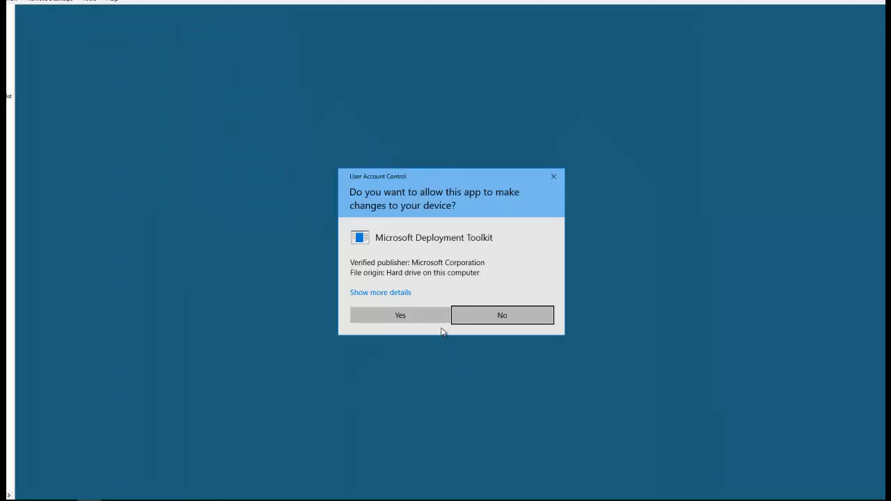
Approve the User Account Control prompt so the boot image creation begins.
click(401, 315)
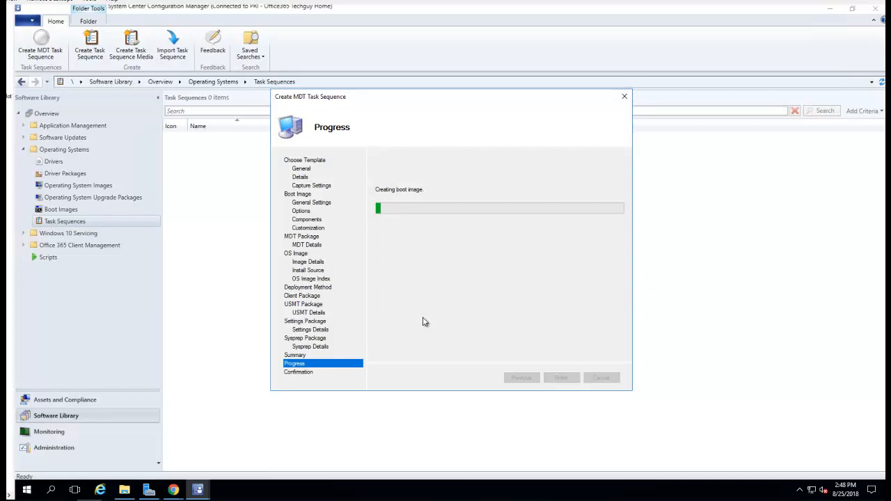
mouse_move(446, 280)
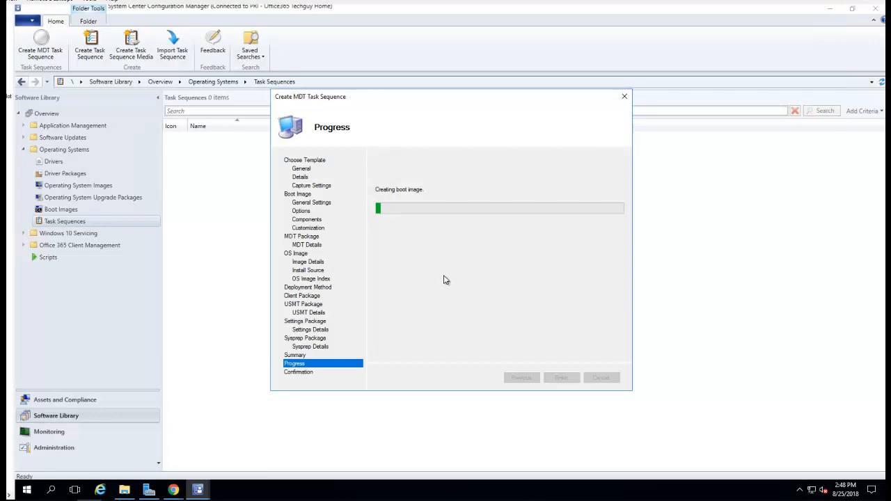
mouse_move(554, 273)
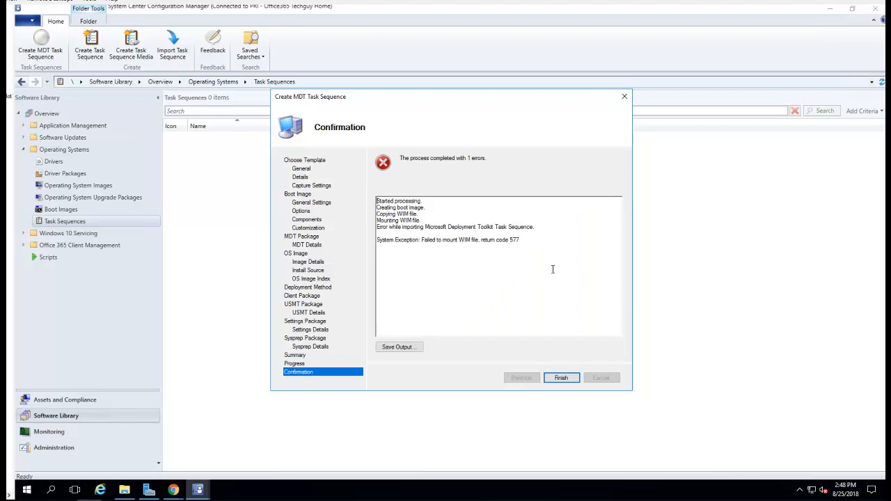
mouse_move(480, 249)
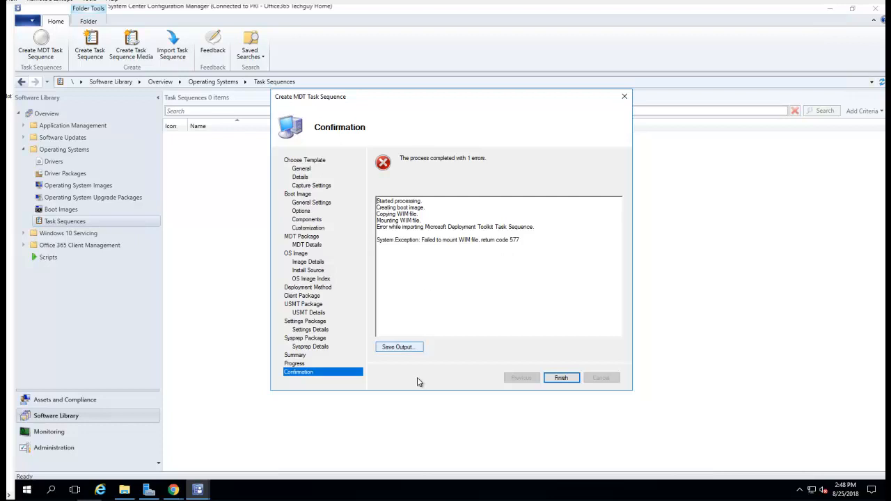
mouse_move(398, 347)
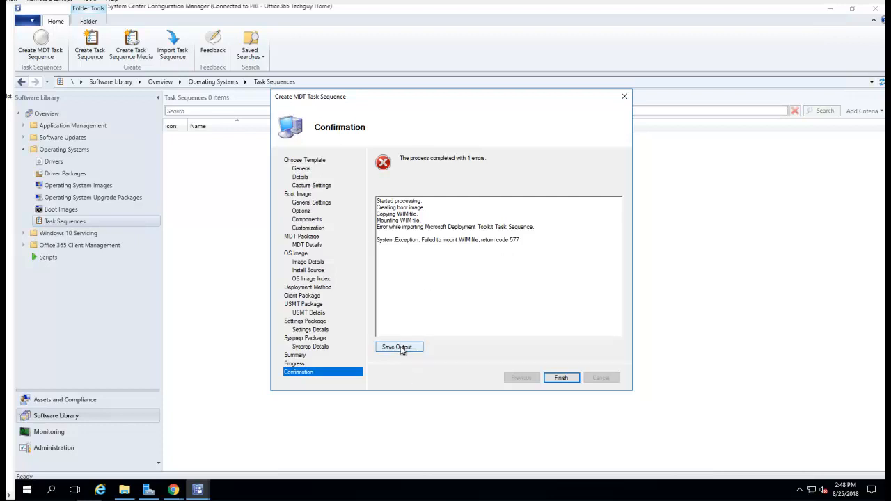
Save the wizard's output log showing the WIM mount error 577.
click(399, 346)
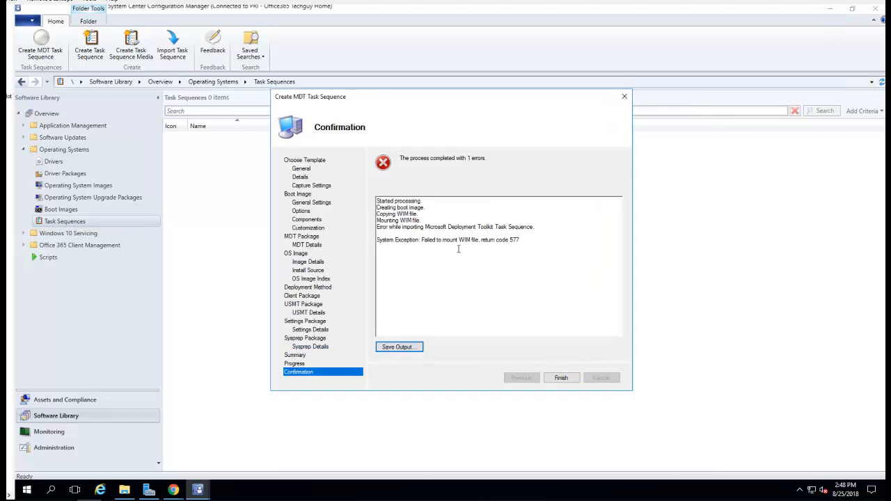
mouse_move(496, 231)
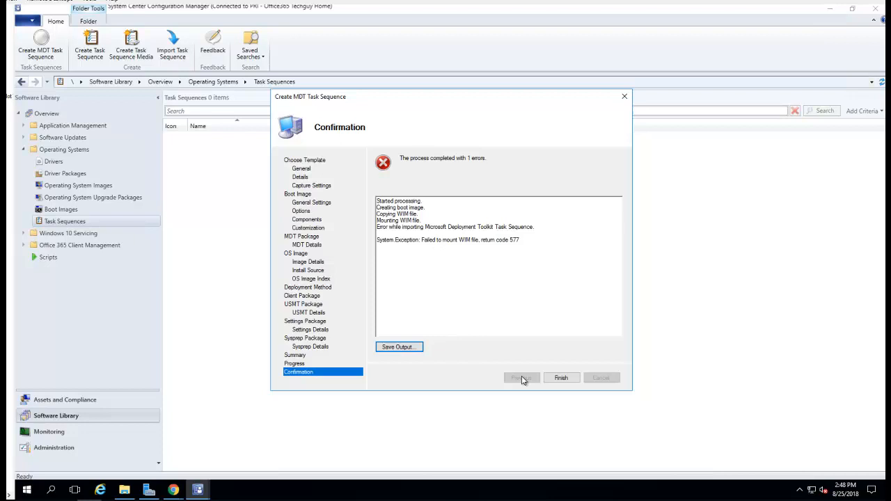
Close the finished wizard, browse the apps share's Windows10 folder, then show the Operating System Images list.
click(561, 378)
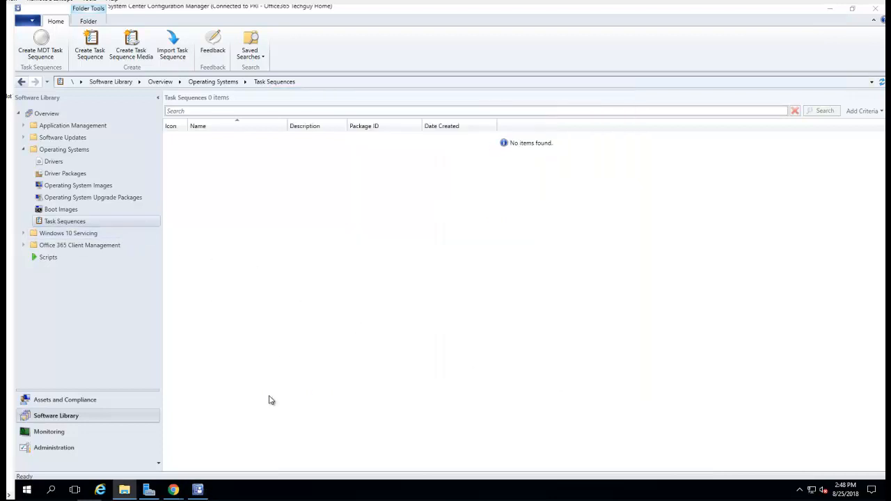
click(124, 490)
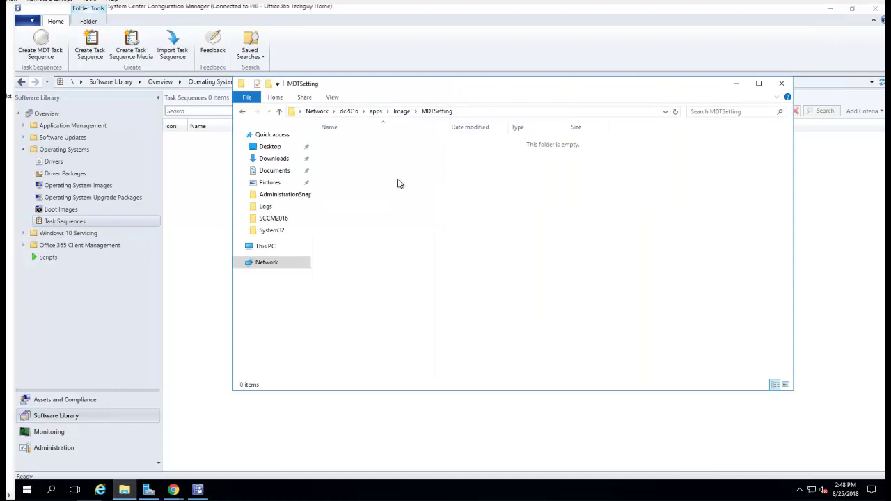
click(401, 111)
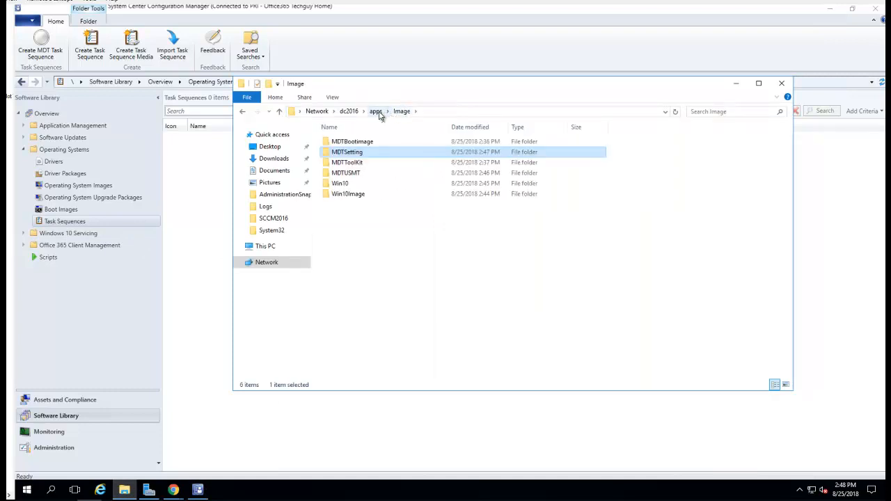
click(376, 111)
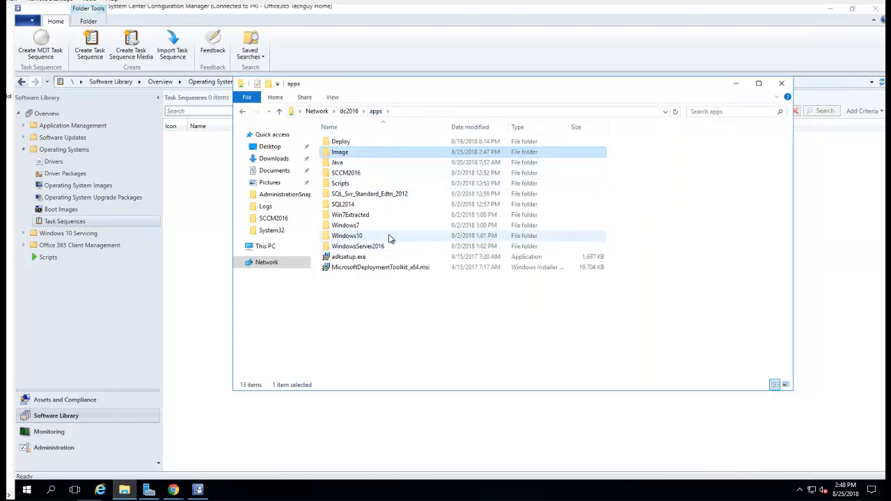
mouse_move(361, 248)
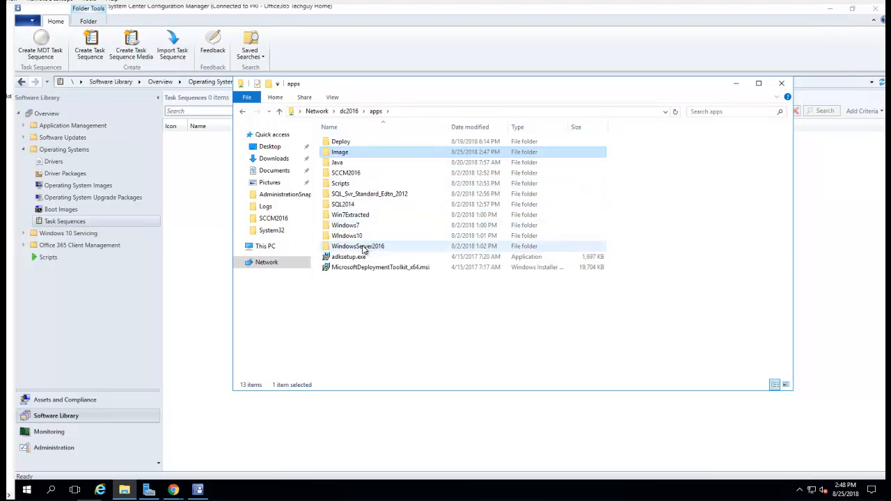
double_click(346, 235)
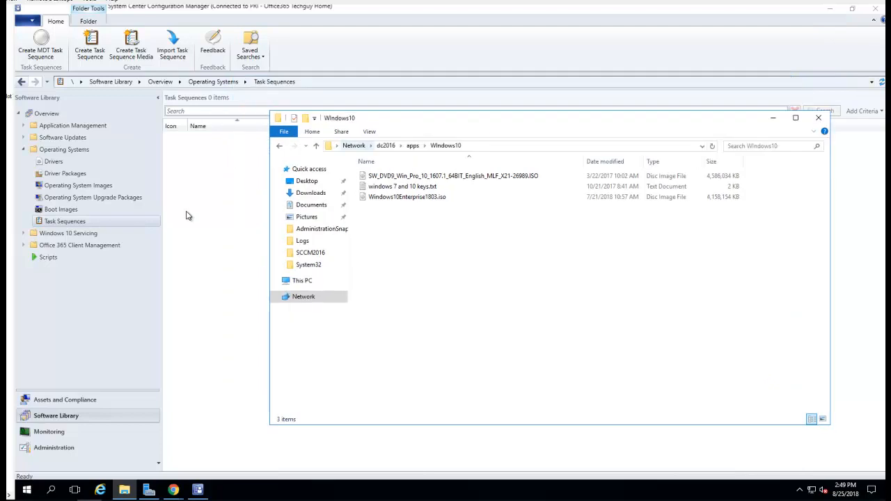
click(78, 185)
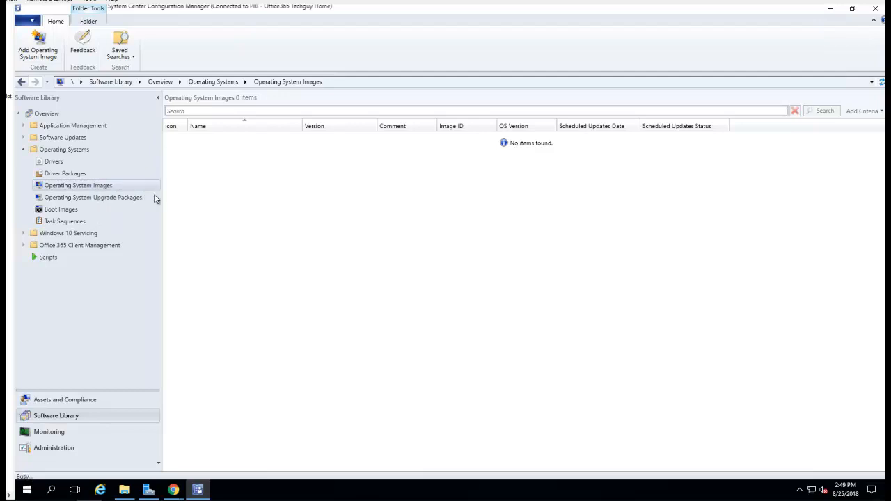
Locate the Win10image folder under apps\Image in File Explorer as the image source.
click(38, 41)
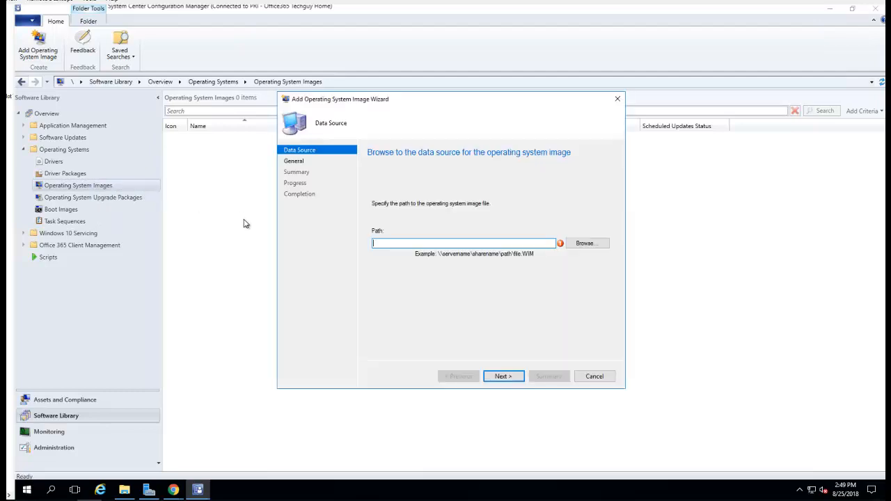
mouse_move(118, 448)
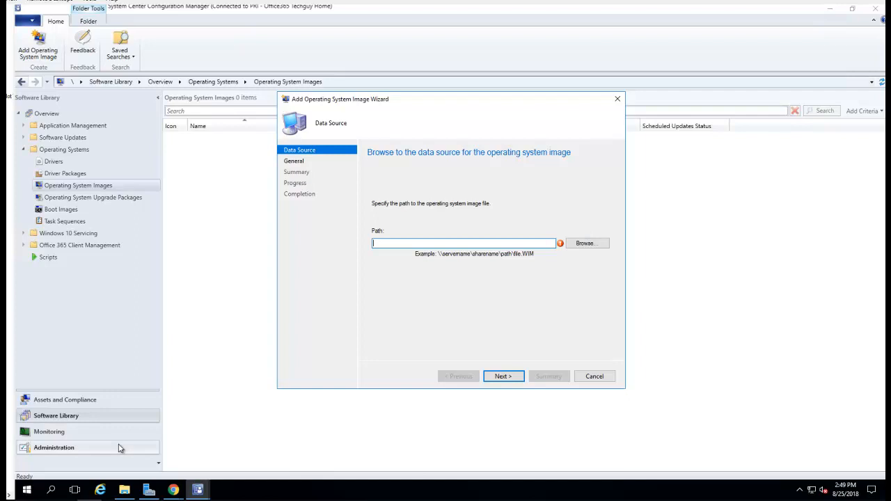
click(584, 242)
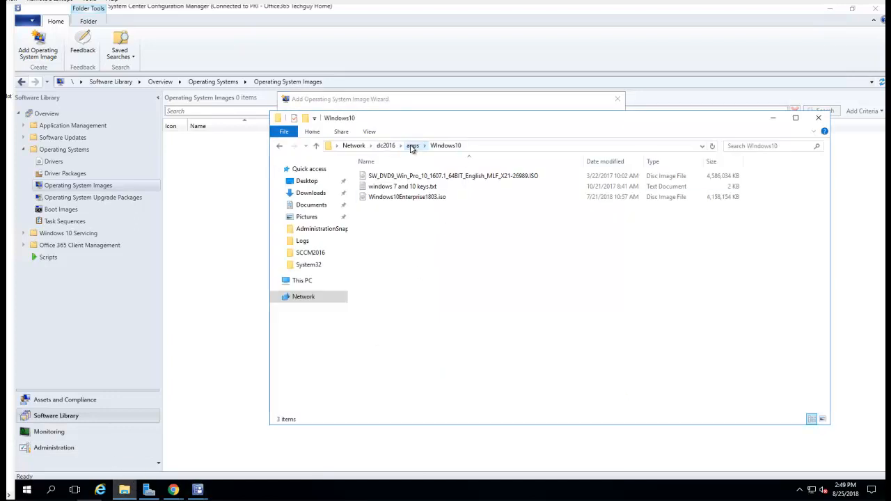
click(412, 147)
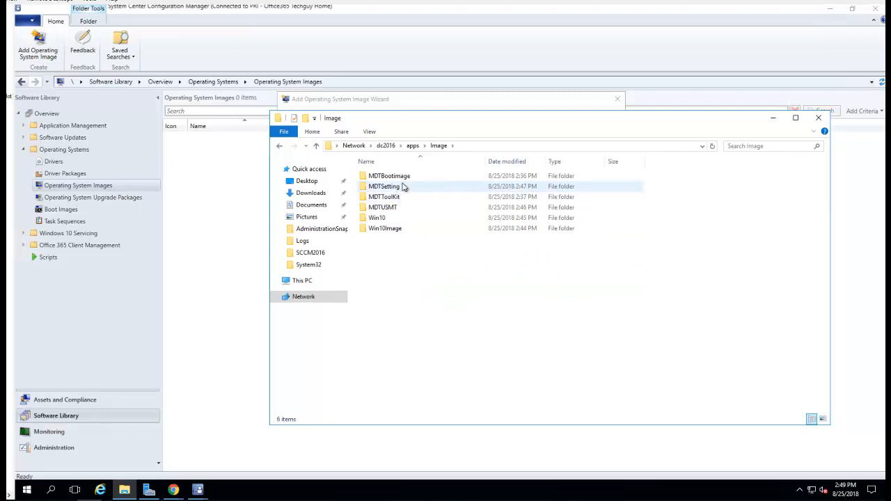
double_click(390, 175)
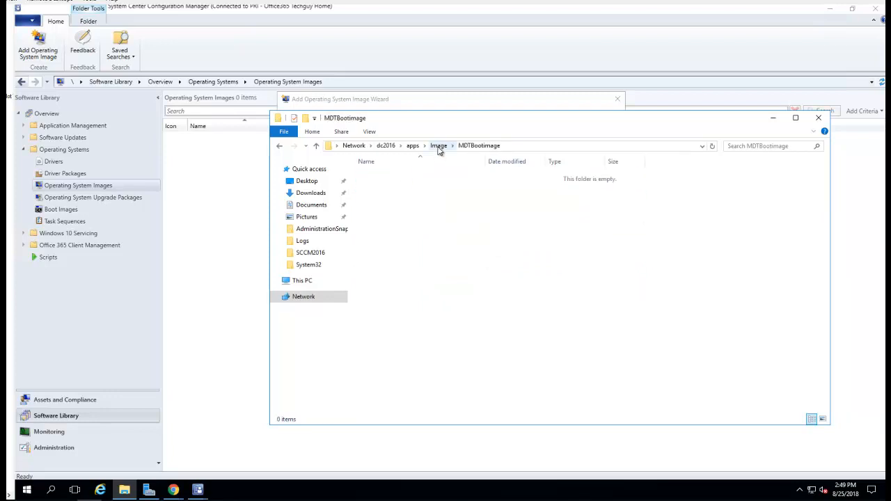
click(438, 146)
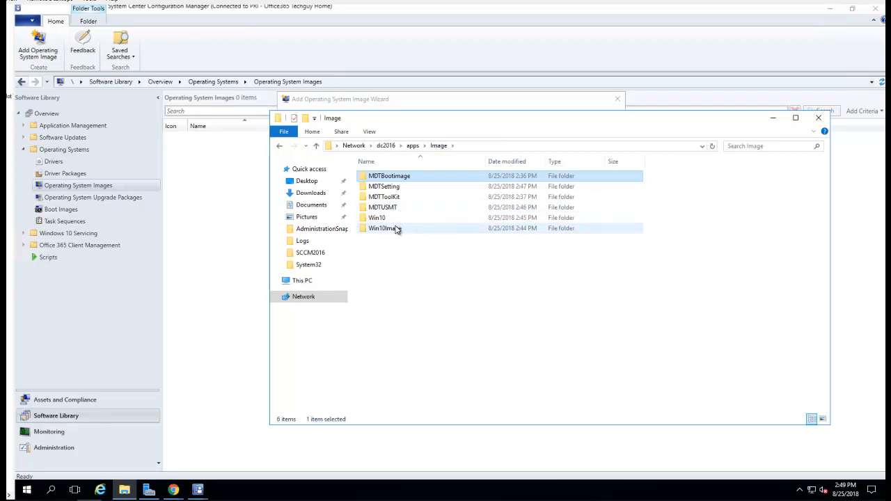
double_click(382, 228)
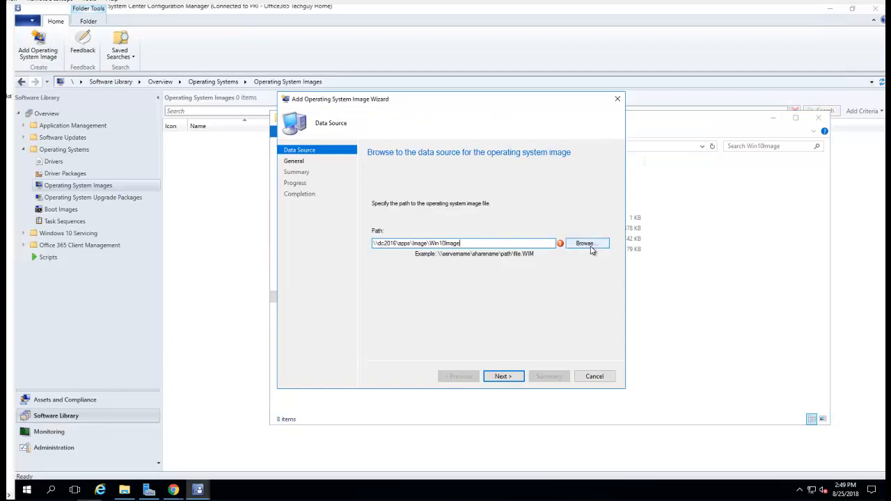
text(\)
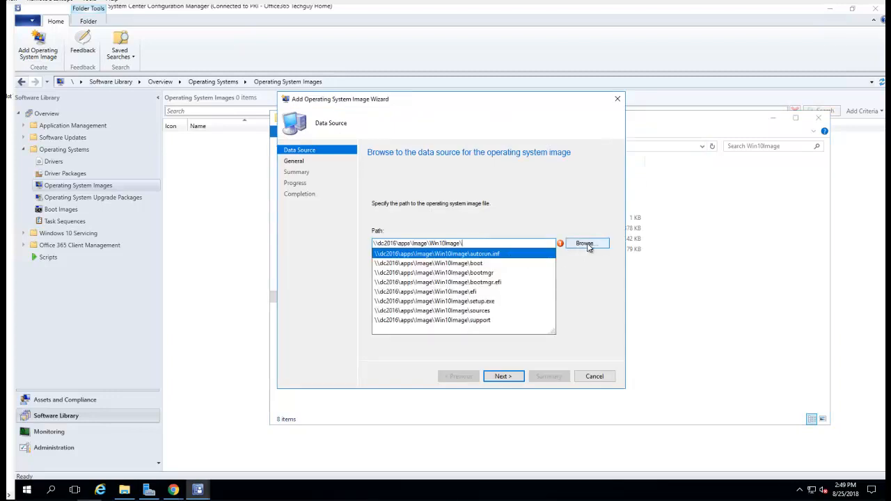
Add sources\install.wim as the Windows 10 Pro operating system image and finish the wizard.
click(584, 242)
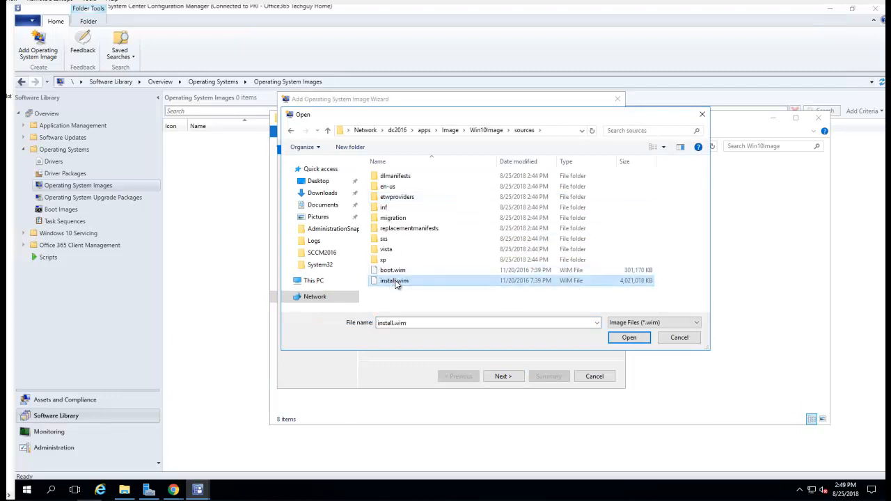
click(629, 337)
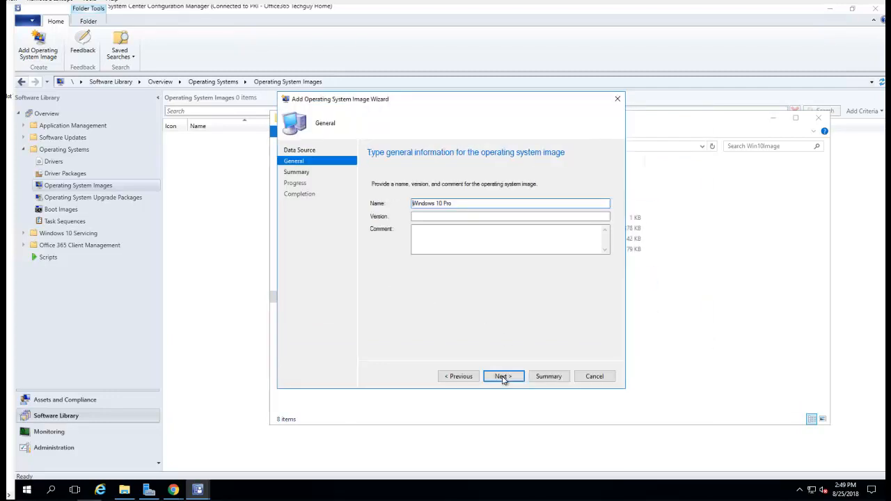
click(503, 376)
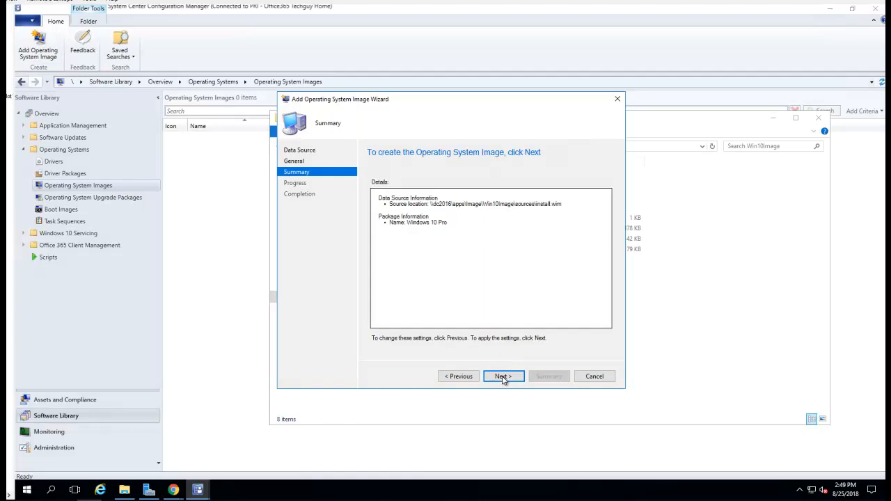
click(504, 376)
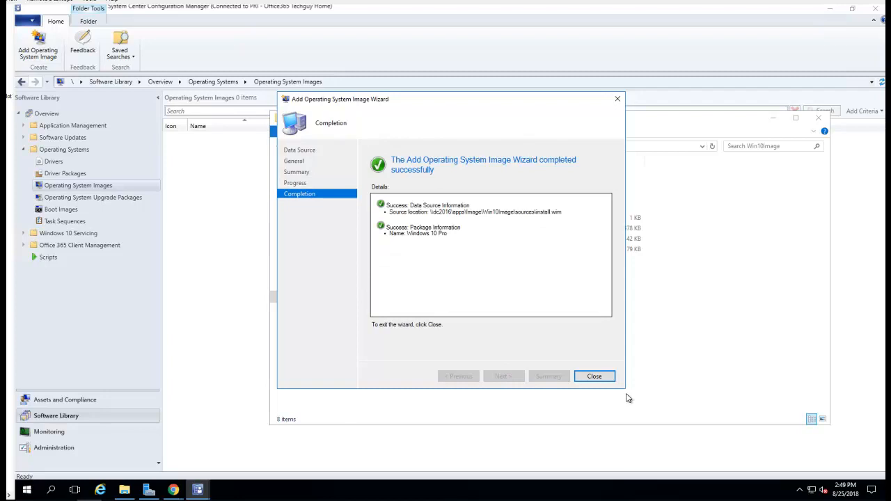
click(593, 376)
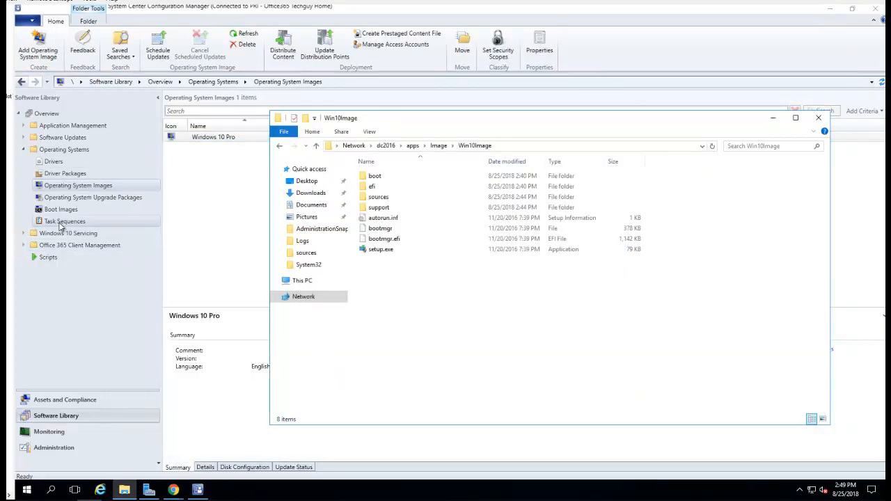
Start the Create MDT Task Sequence wizard and keep the Client Task Sequence template.
right_click(64, 220)
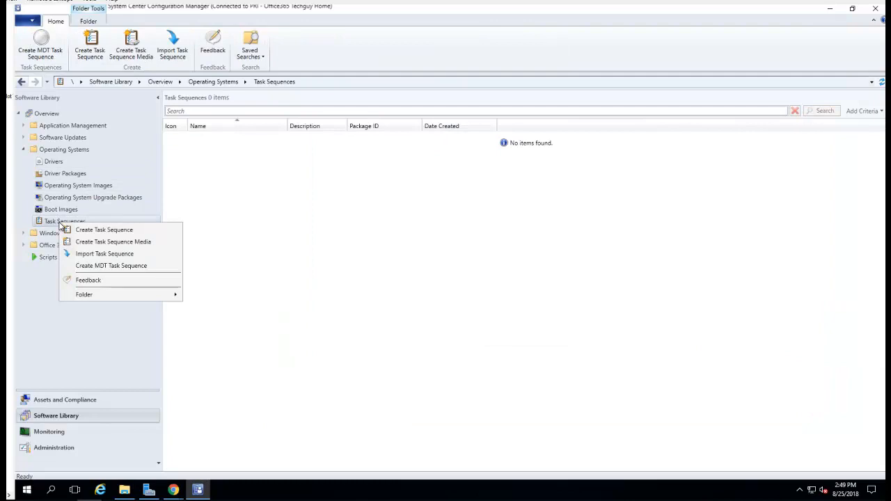
click(111, 265)
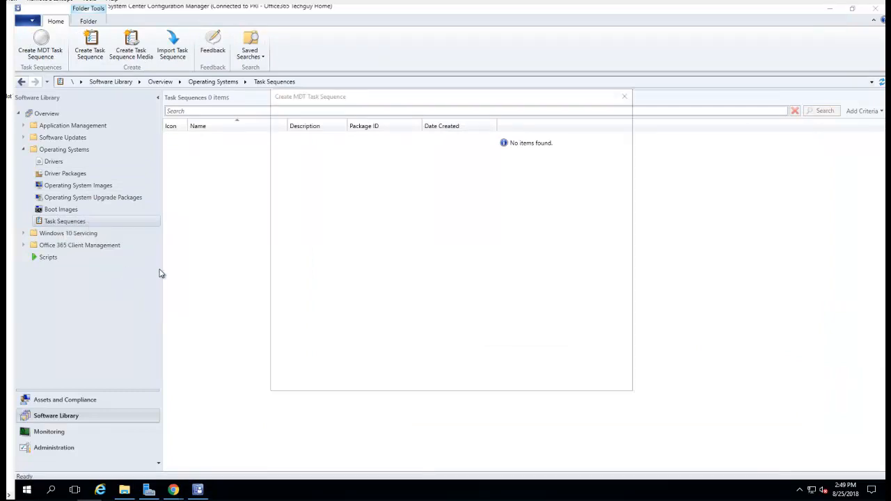
click(41, 45)
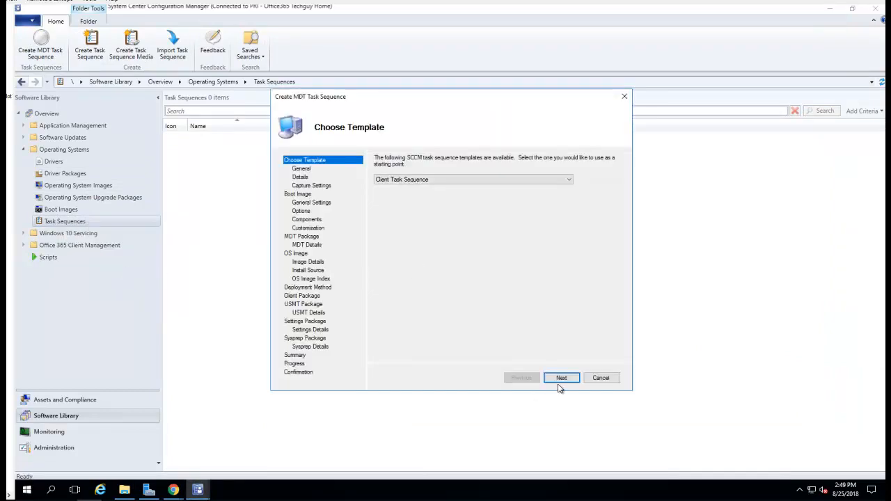
click(561, 377)
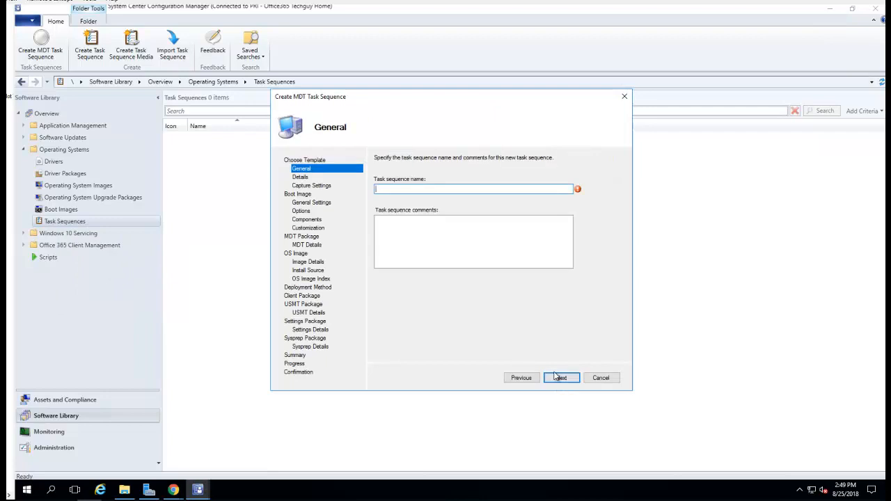
Name the task sequence 'MDT Test TS' and move on to its details.
text(MDT)
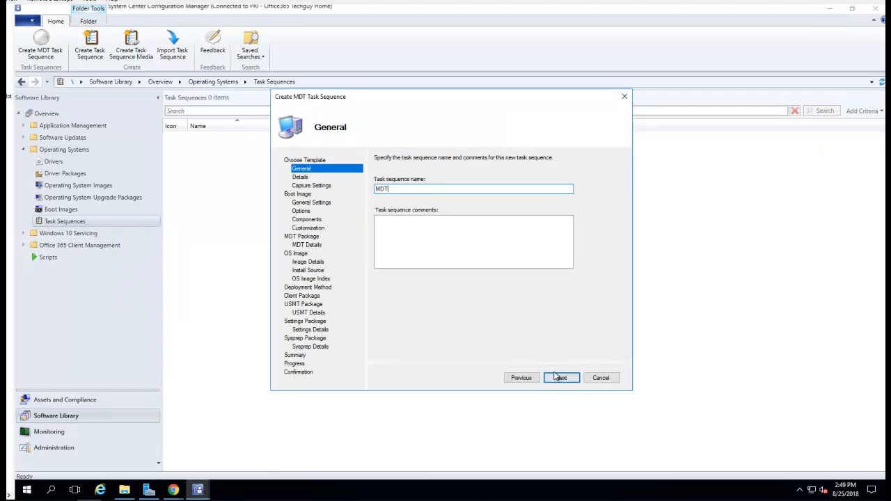
text(T)
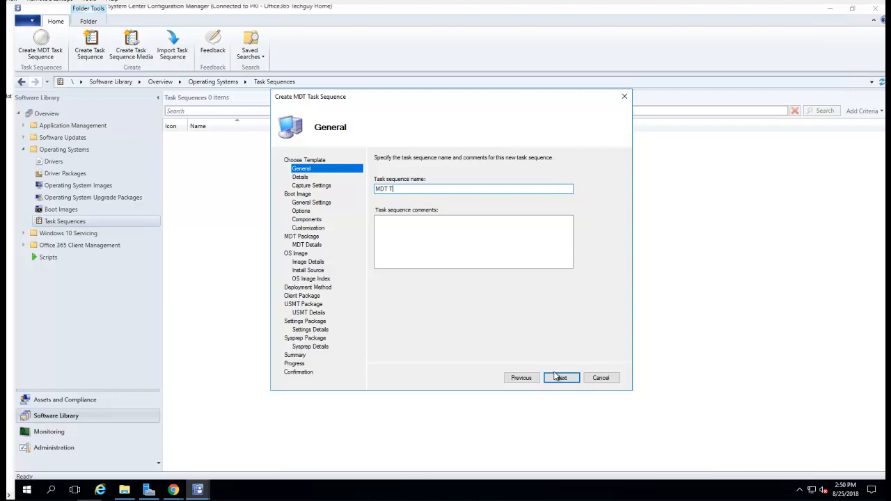
text(est)
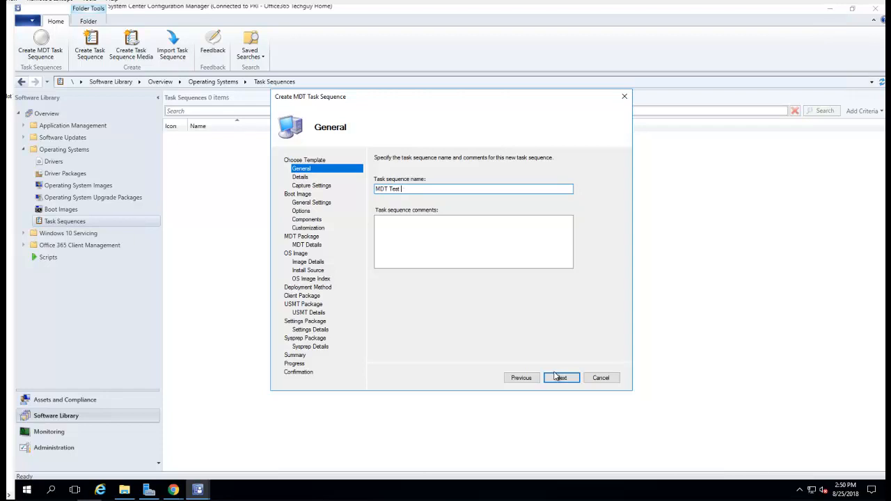
text(TS)
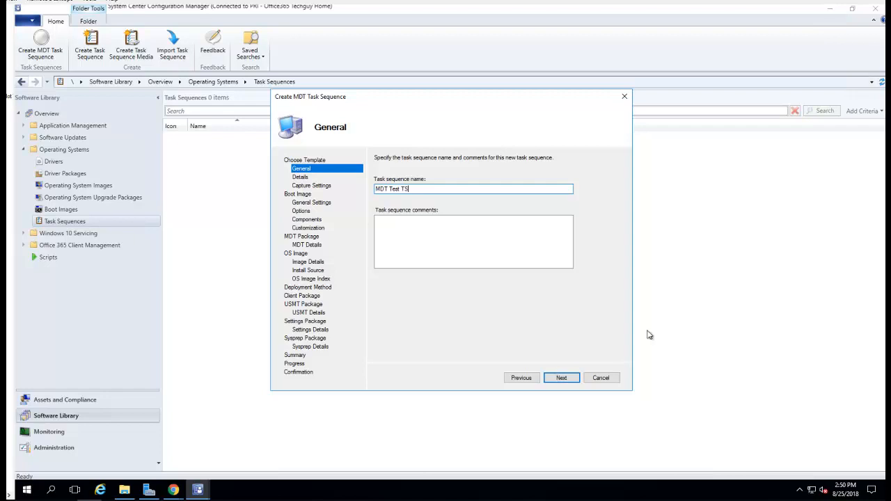
click(561, 377)
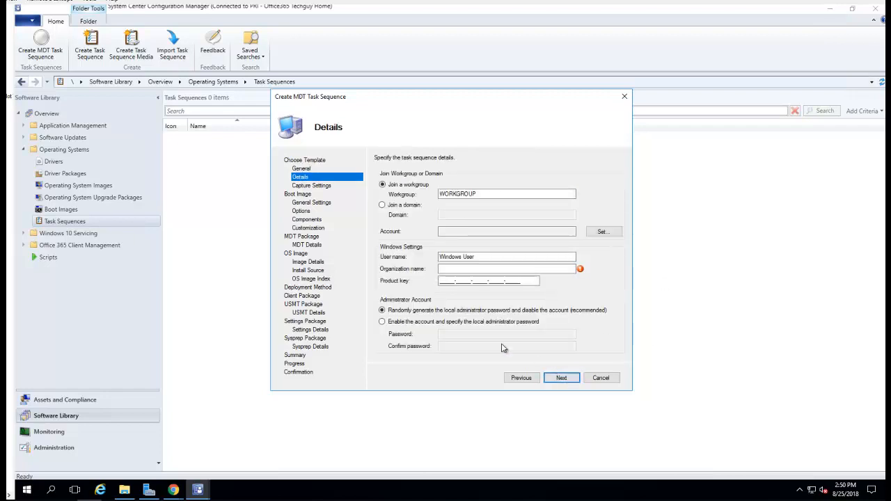
Enter Home as the organization name and keep 'never be used to capture an image'.
click(507, 268)
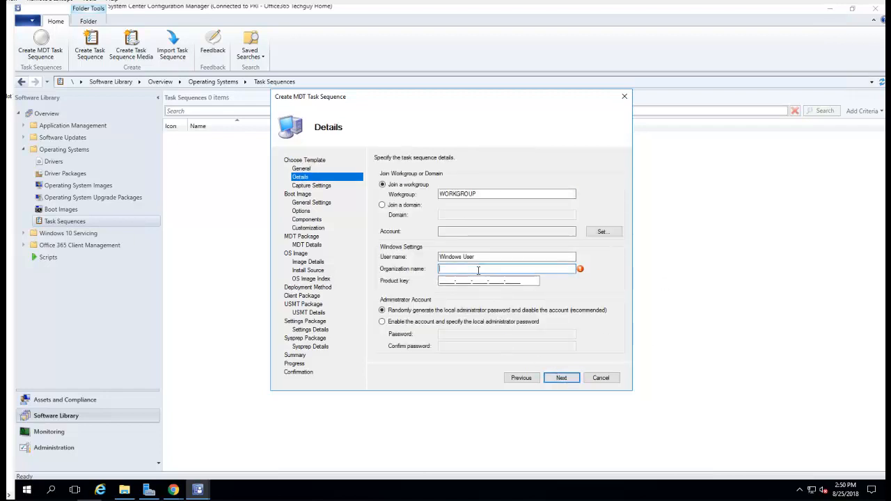
text(HO)
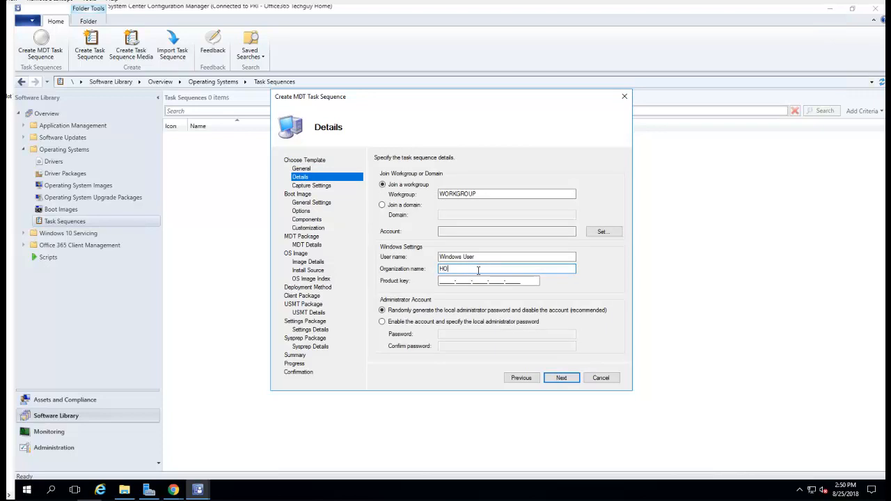
key(Backspace)
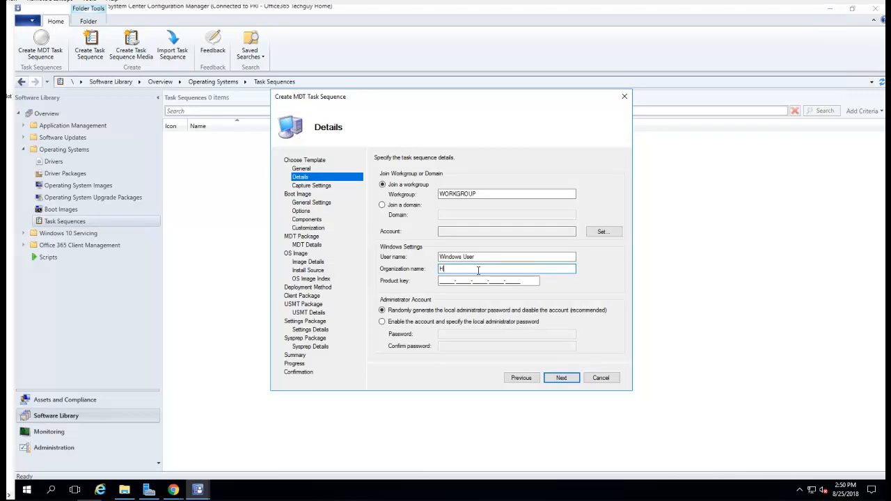
text(ome)
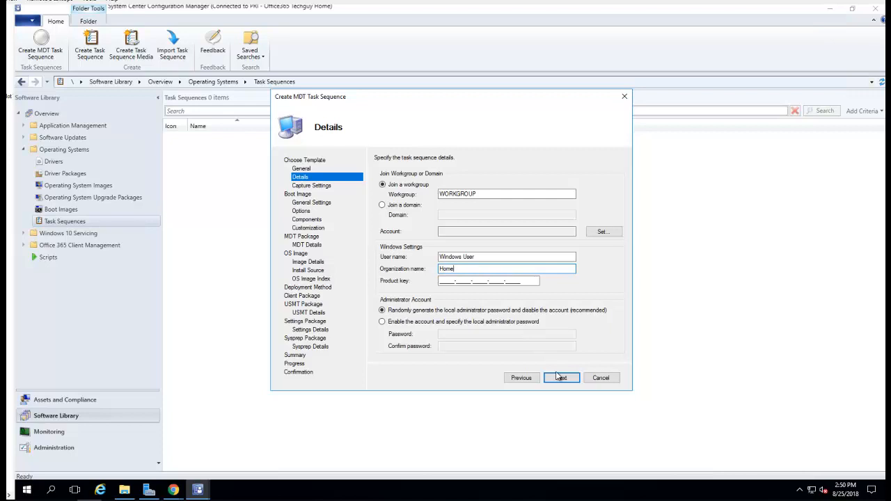
click(561, 378)
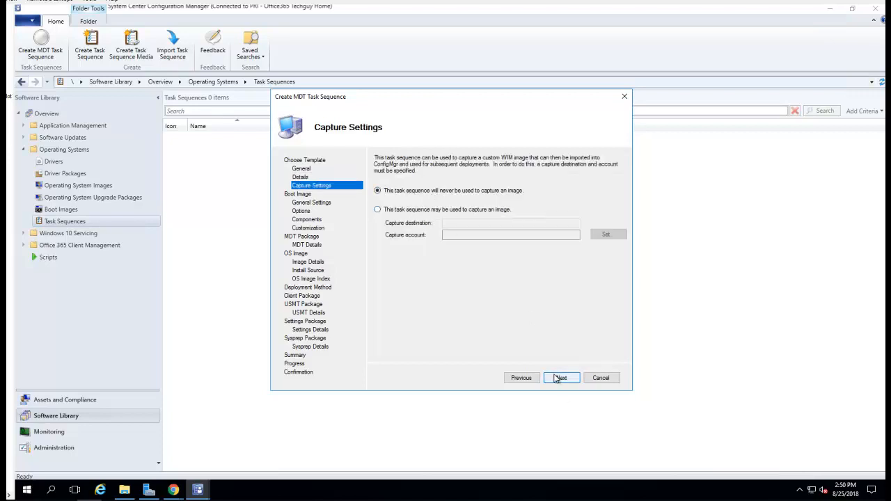
click(561, 377)
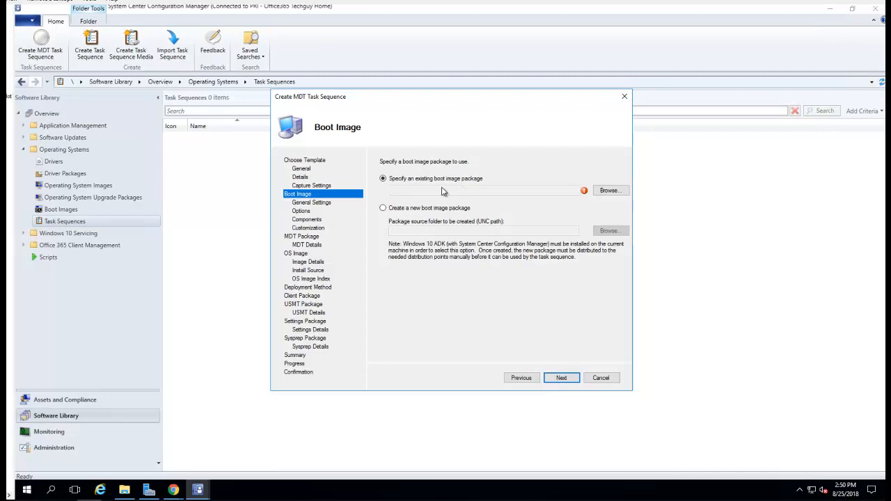
Find no existing boot image package and choose to create a new one.
click(609, 189)
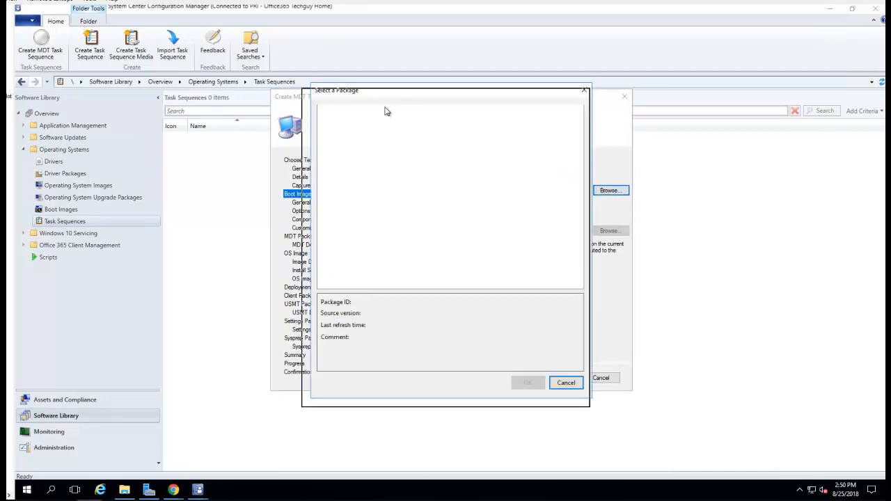
click(565, 381)
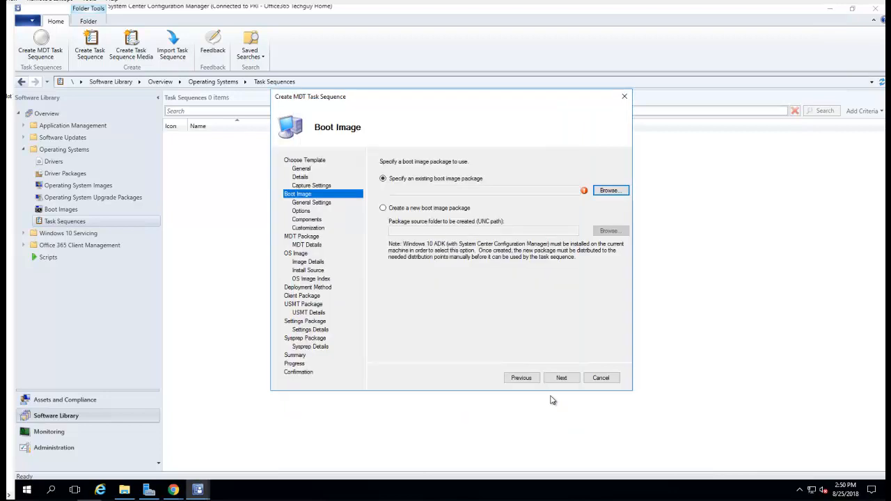
click(383, 208)
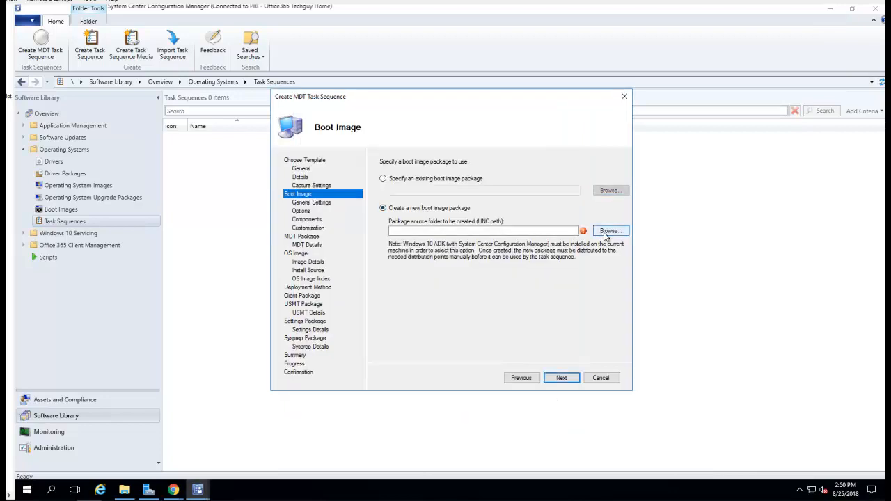
mouse_move(496, 317)
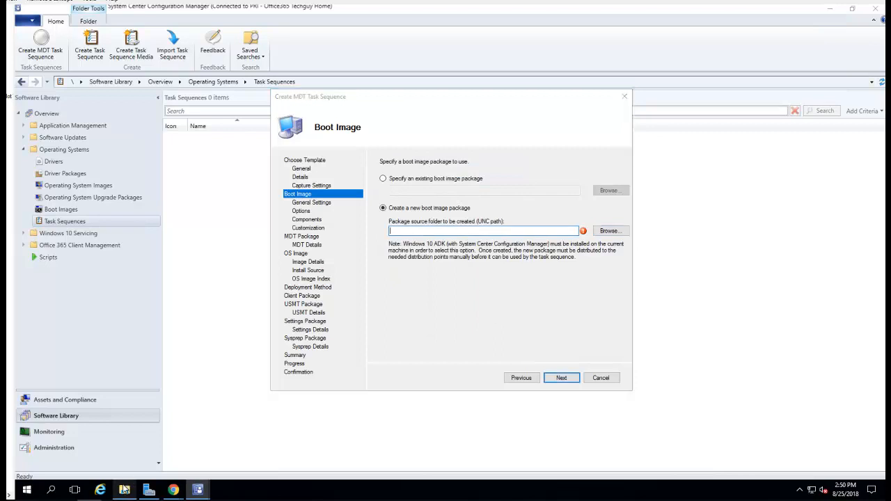
Set the boot image package source to \\dc2016\apps\Image\MDTBootimage from File Explorer.
click(610, 231)
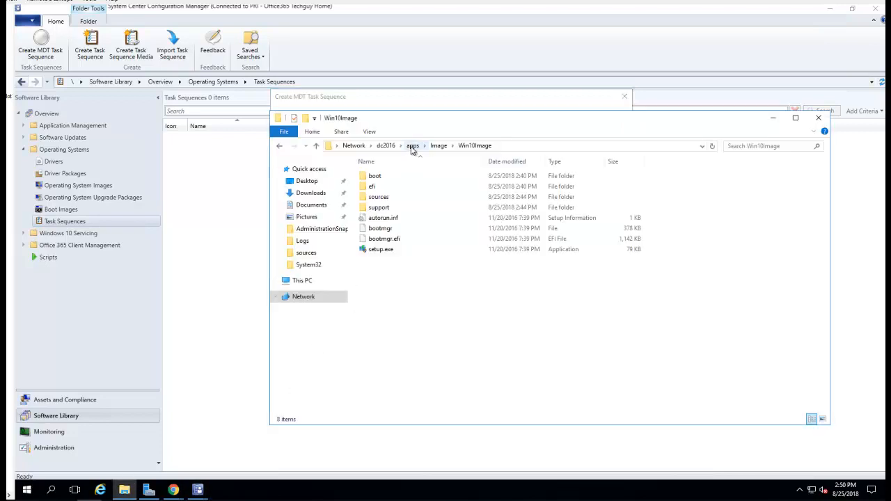
click(437, 146)
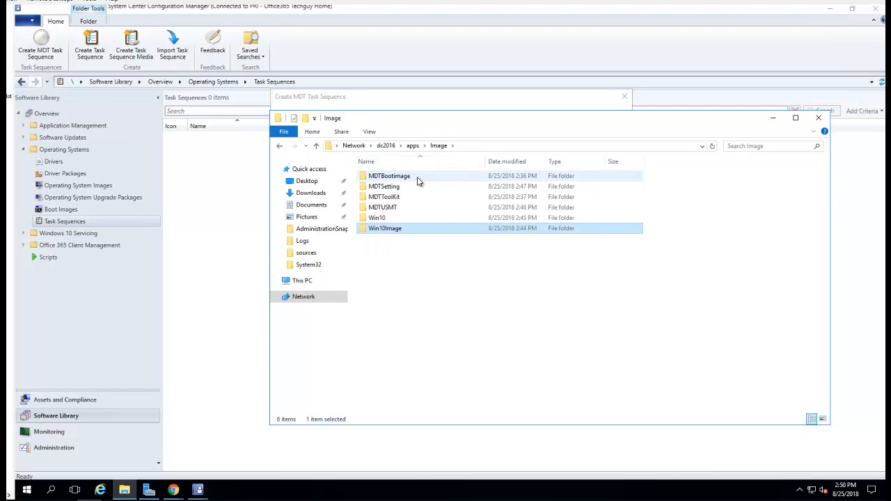
double_click(389, 175)
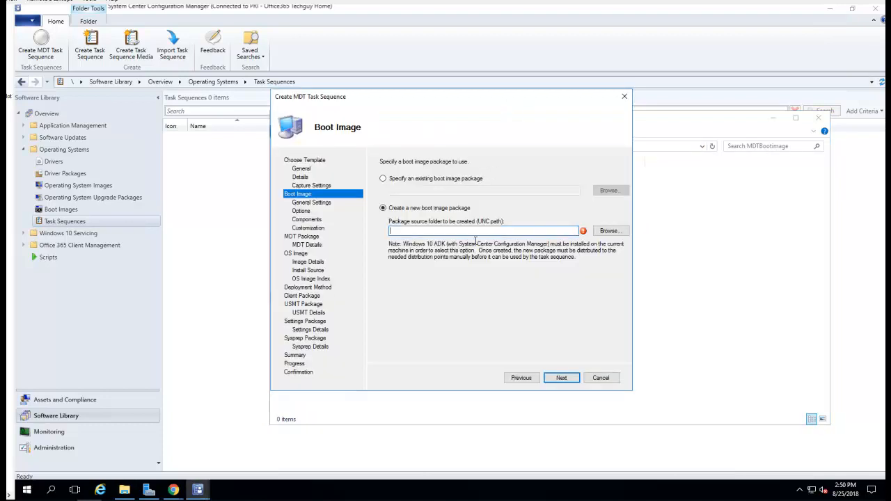
text(\\dc2016\apps\Image\MDTBootimage)
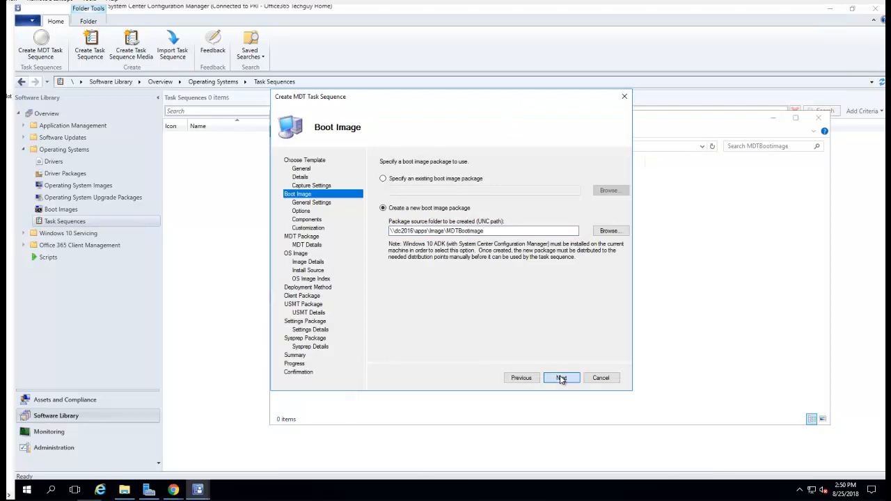
click(561, 377)
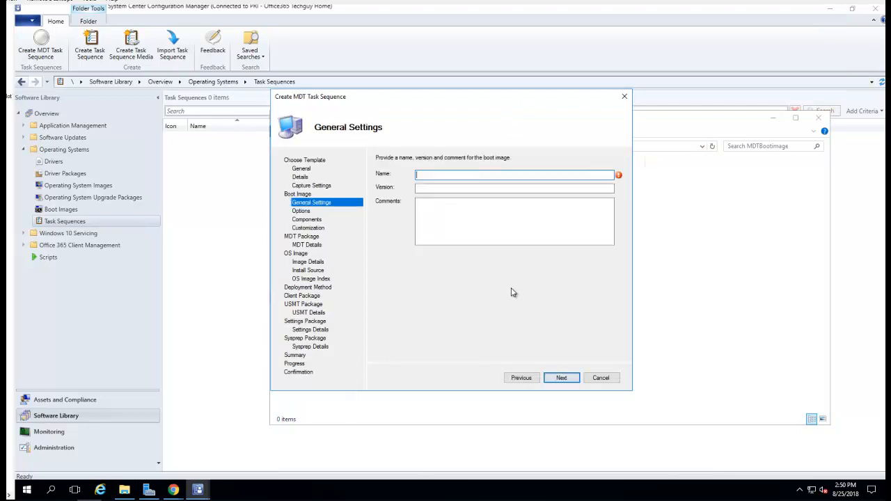
Name the boot image 'MDT Boot x64 Image' and keep default platform, components and customization.
text(MDT Boot)
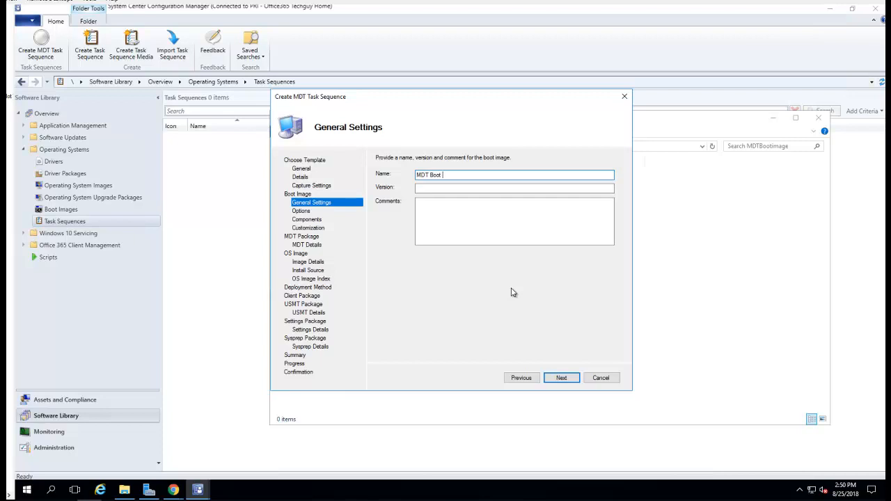
text(x64)
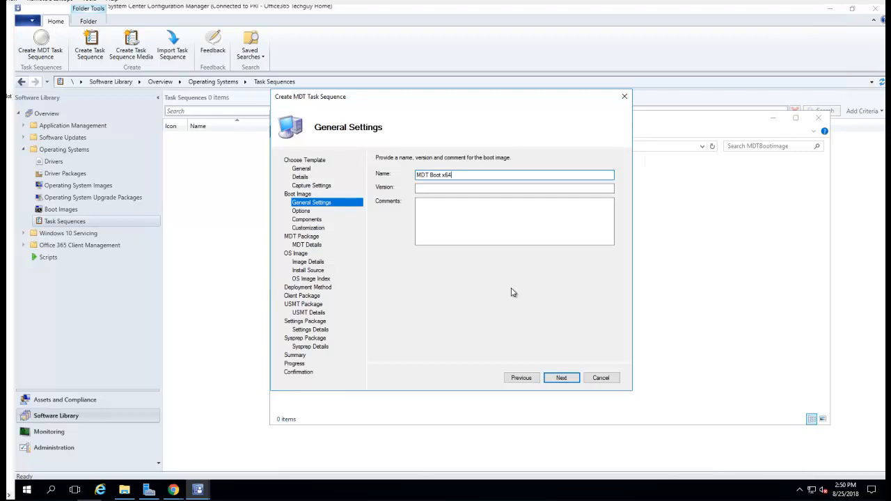
text(Image)
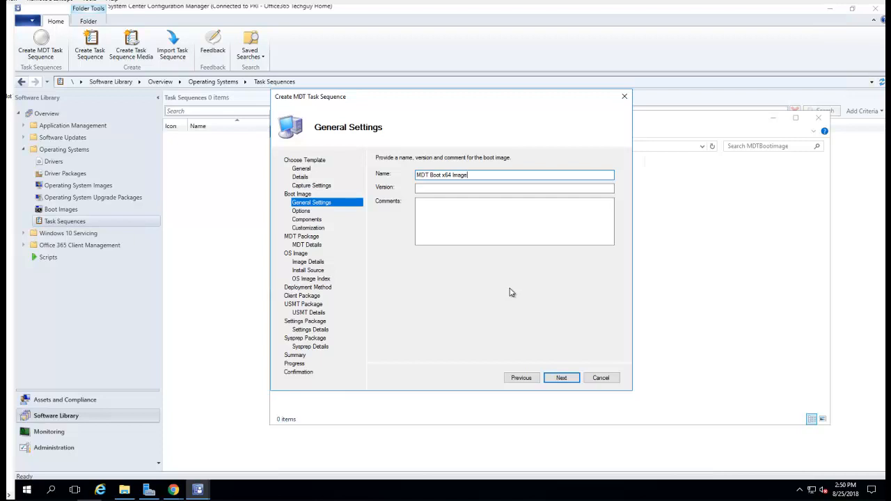
click(561, 377)
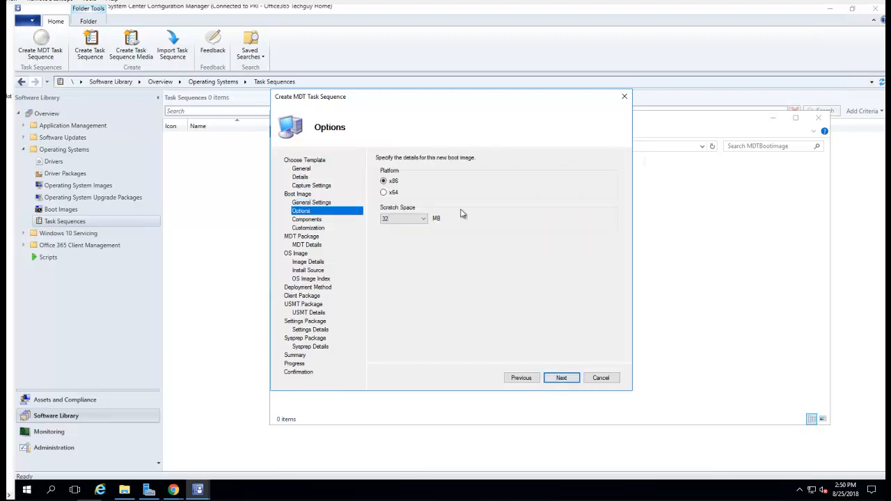
click(561, 378)
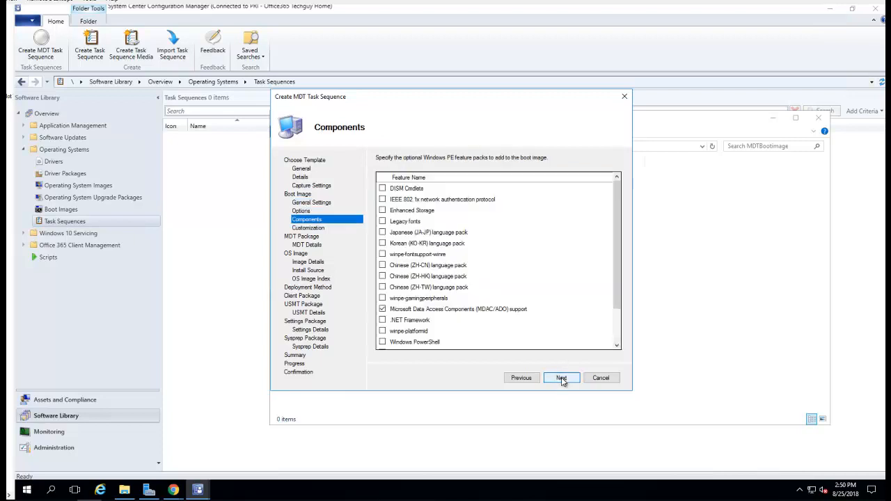
scroll(down, 3)
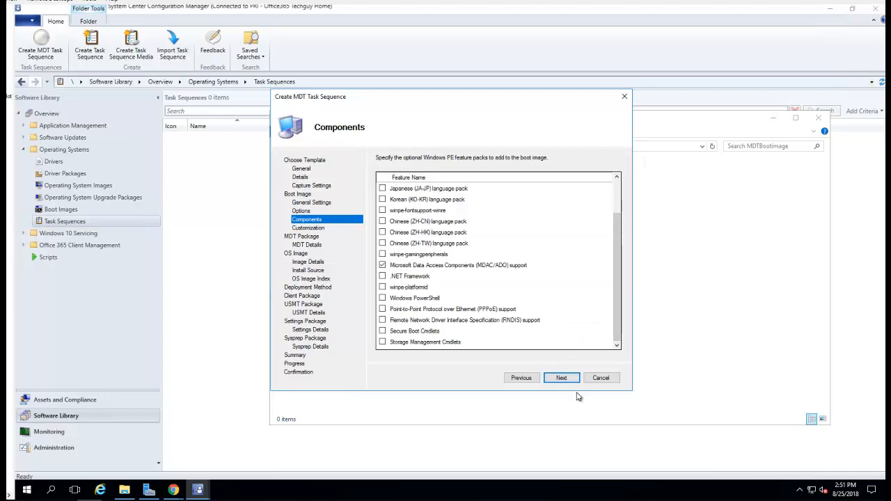
click(561, 377)
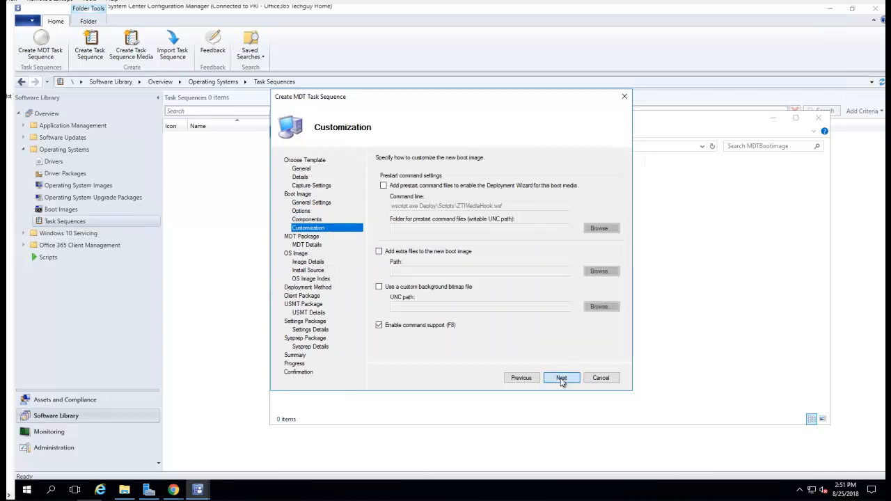
click(561, 377)
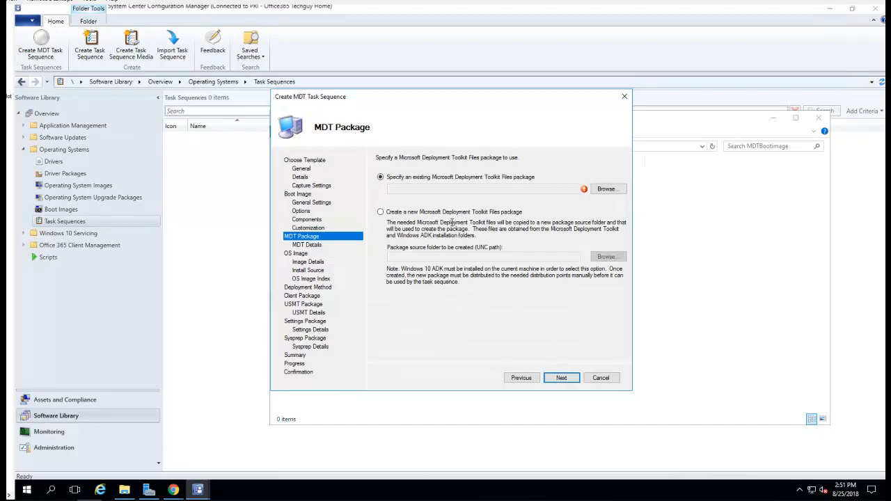
Create a new MDT toolkit package sourced from \\dc2016\apps\image\MDTToolKit.
click(381, 211)
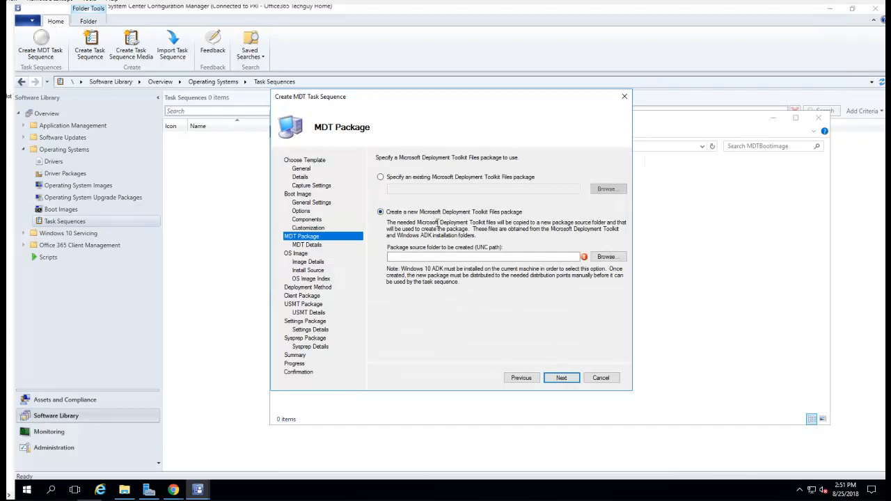
mouse_move(434, 307)
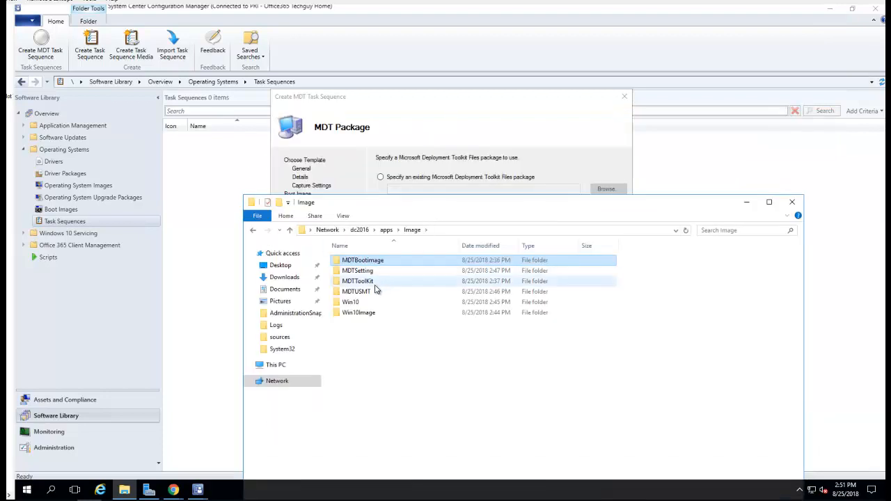
double_click(356, 281)
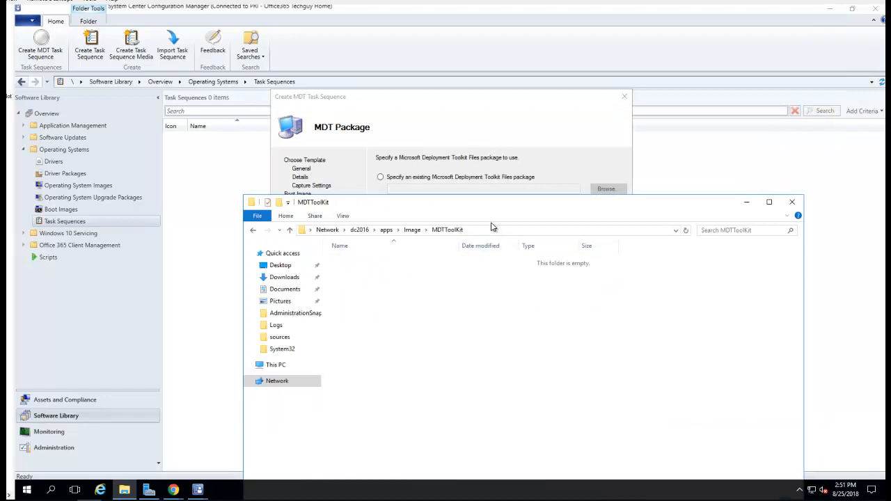
click(488, 231)
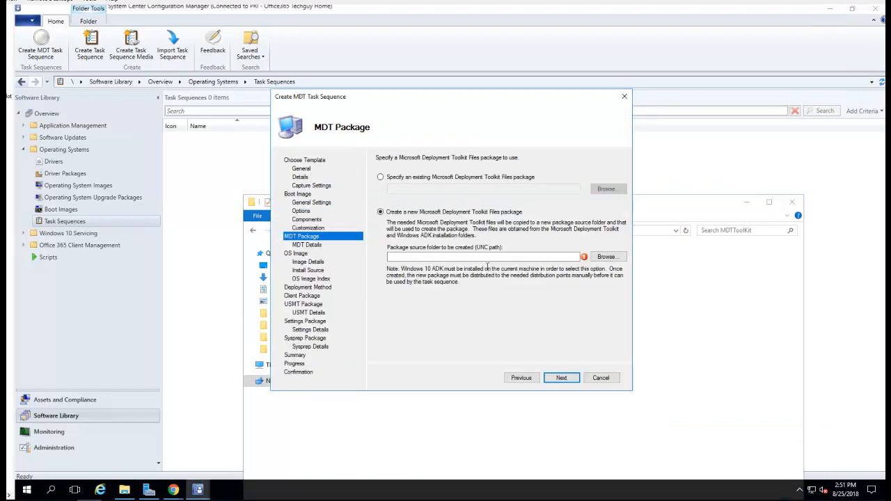
text(\\dc2016\apps\image\MDTToolKit)
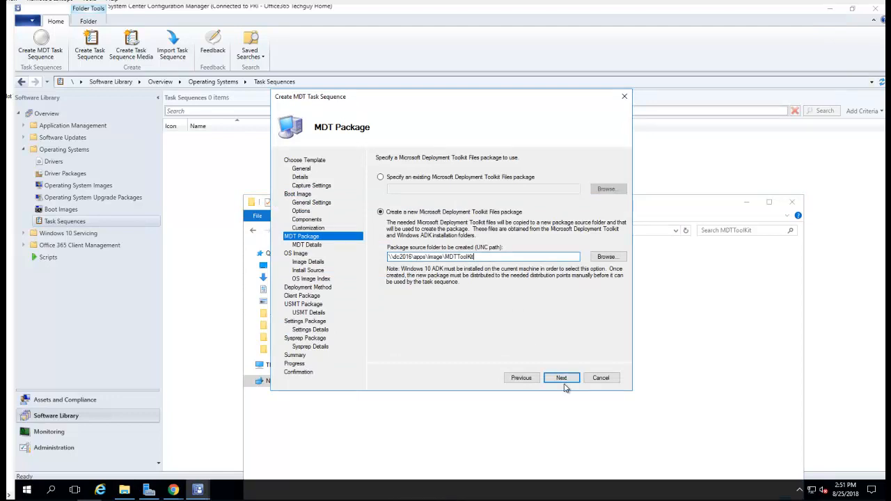
click(561, 377)
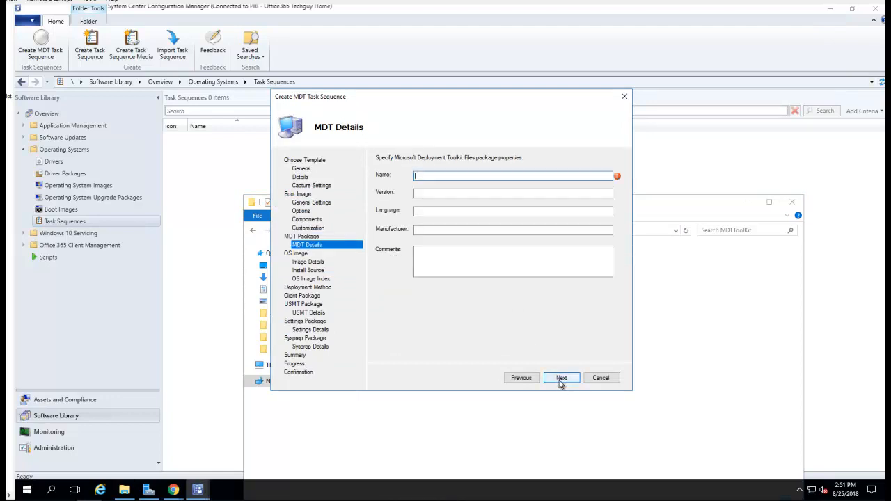
Name the toolkit package 'MDT ToolKit' and continue to the OS image step.
text(MD)
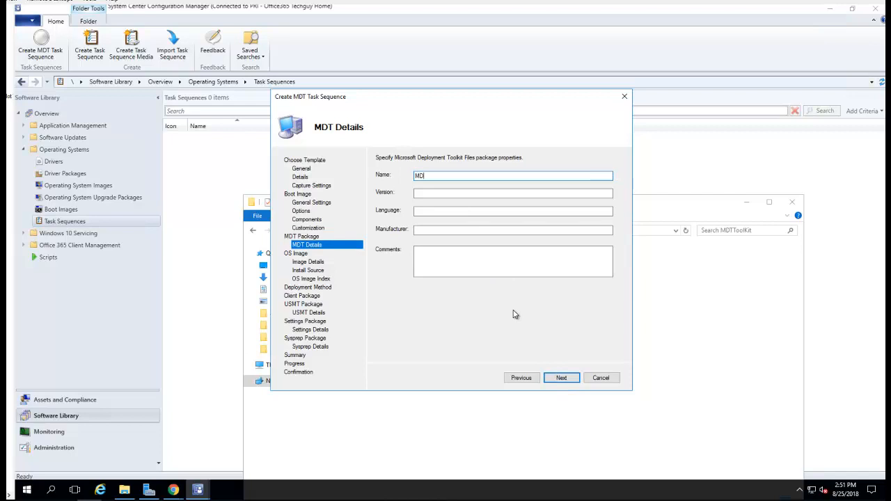
text(Tool)
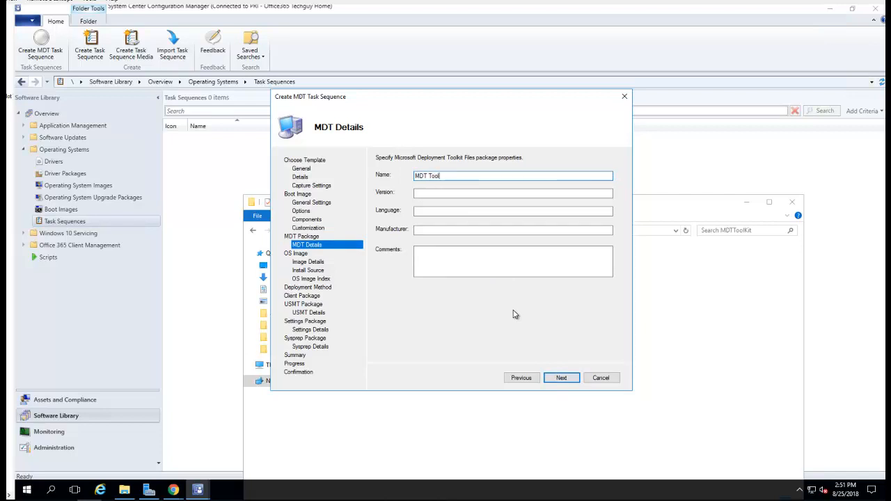
text(Kit)
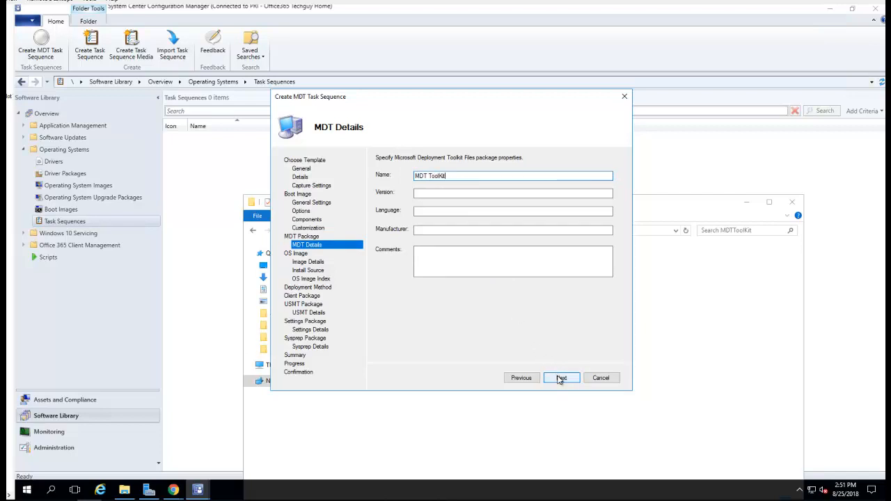
click(561, 377)
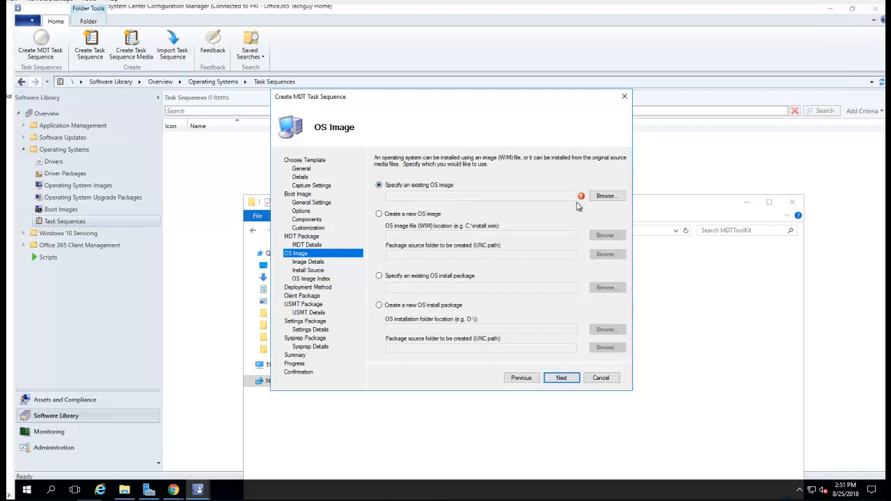
mouse_move(607, 206)
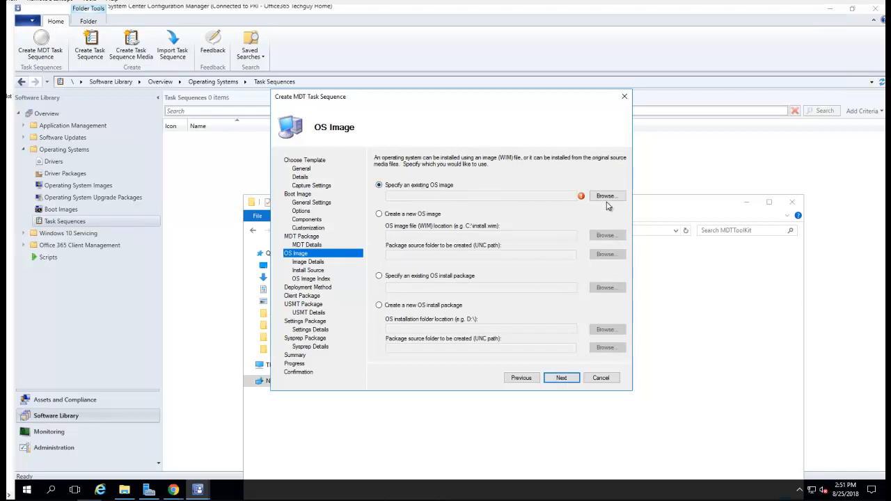
Select the existing Windows 10 Pro image and keep Zero Touch Installation.
click(607, 195)
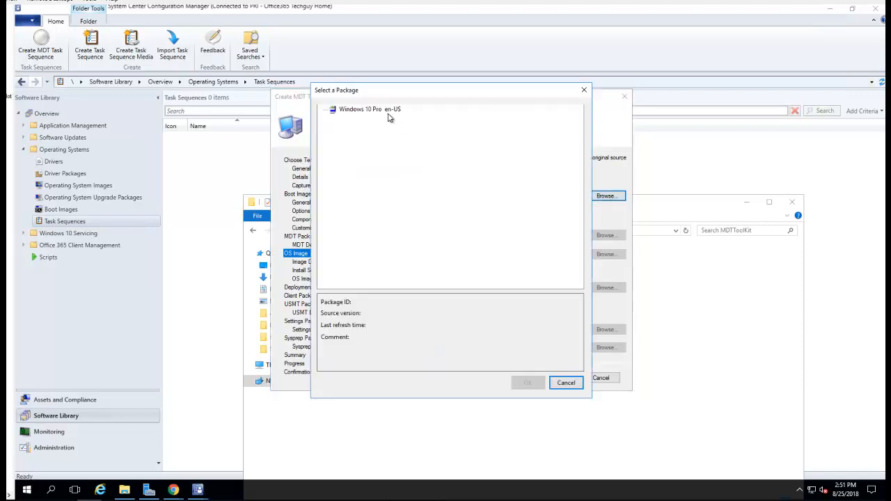
click(527, 382)
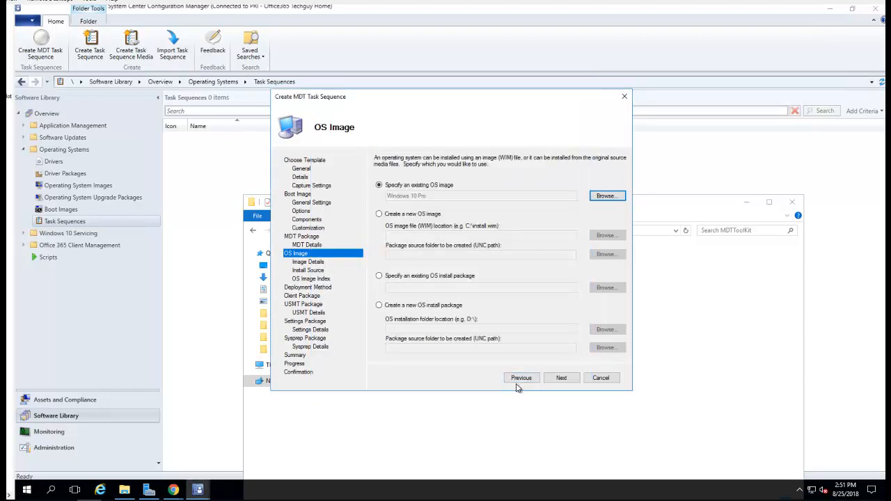
click(561, 377)
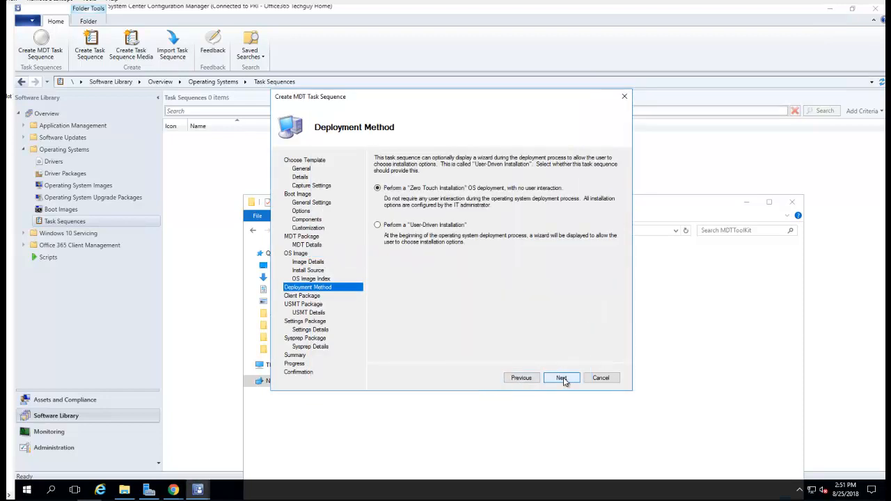
click(561, 377)
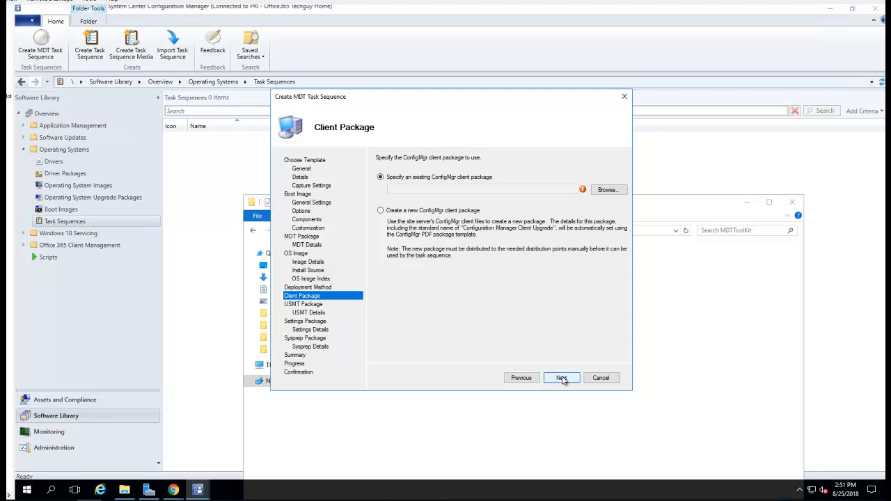
Choose the existing Configuration Manager Client Package and advance to the USMT step.
click(607, 189)
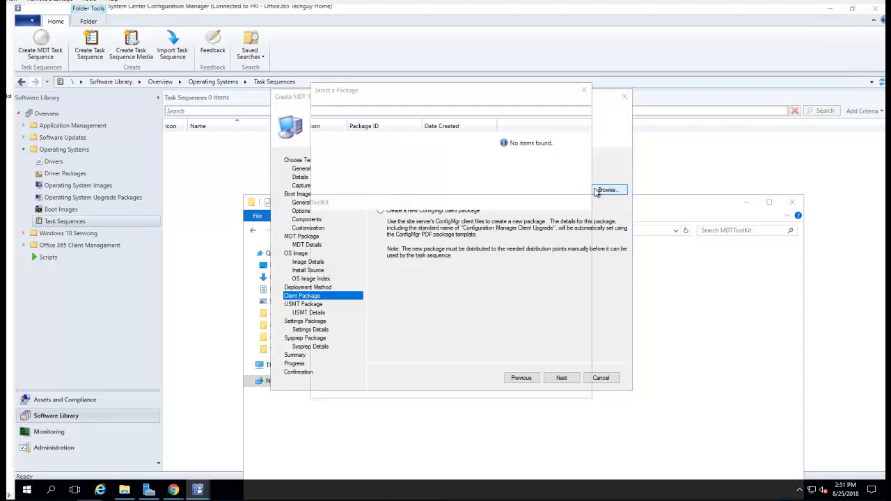
click(607, 190)
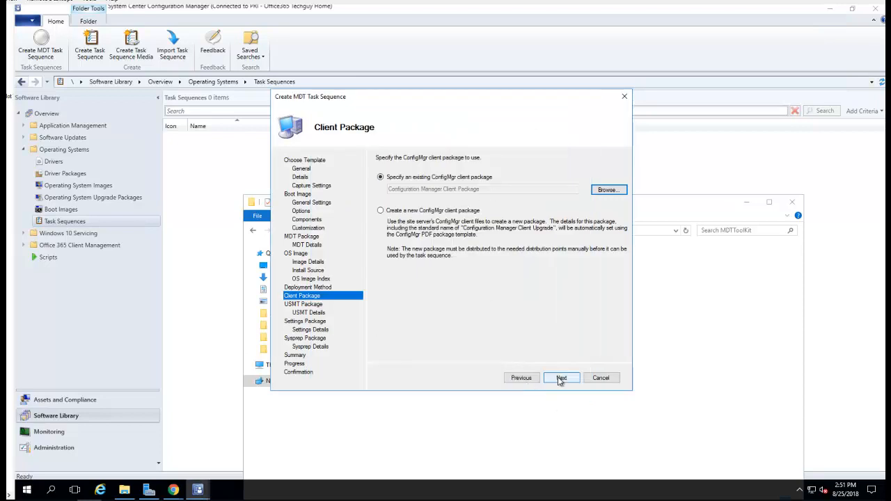
click(561, 377)
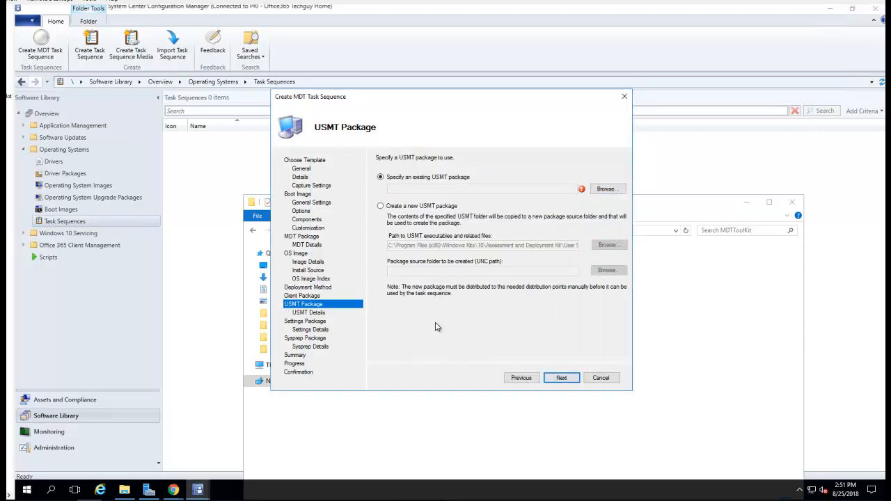
mouse_move(409, 202)
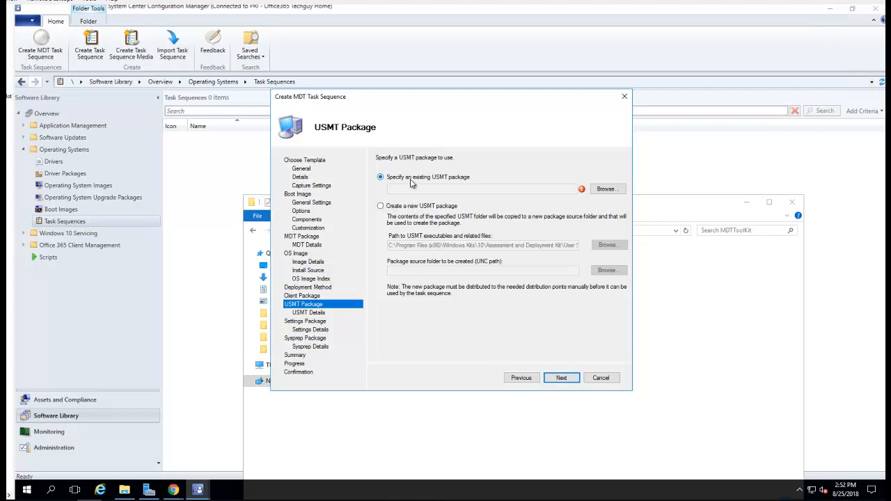
mouse_move(416, 204)
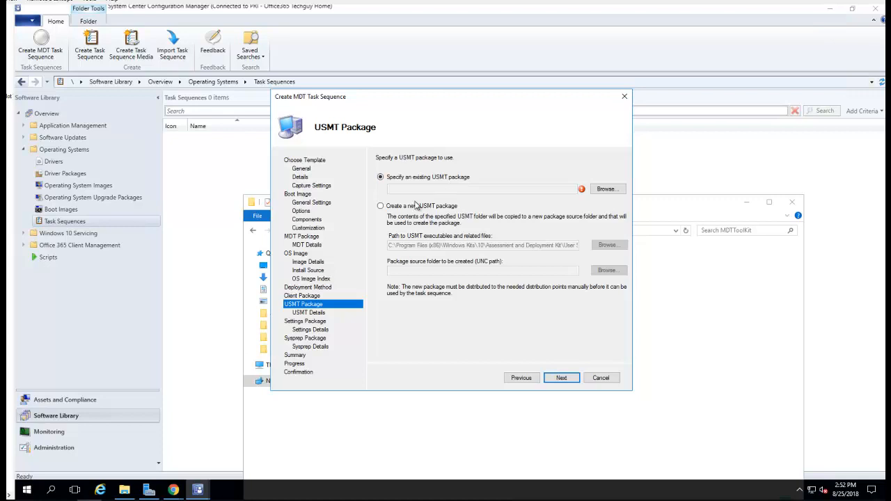
Create a new USMT package from \\dc2016\apps\image\MDTUSMT named 'MDT USMT'.
click(380, 206)
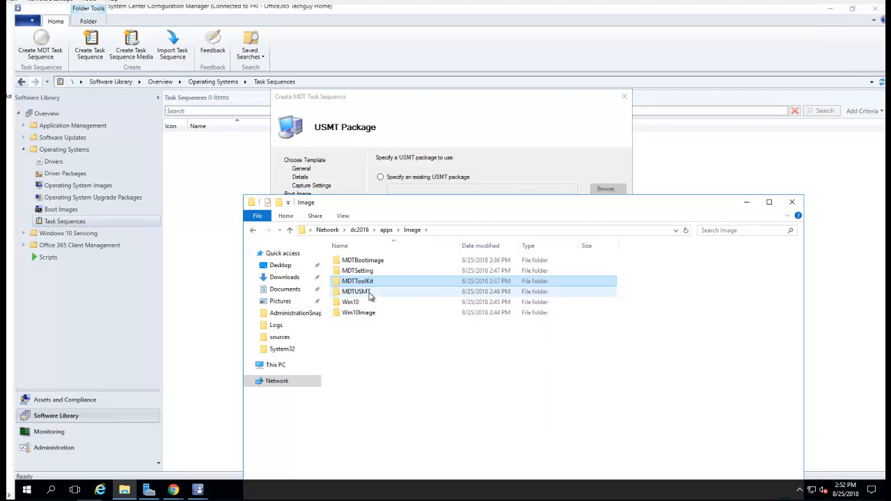
double_click(357, 290)
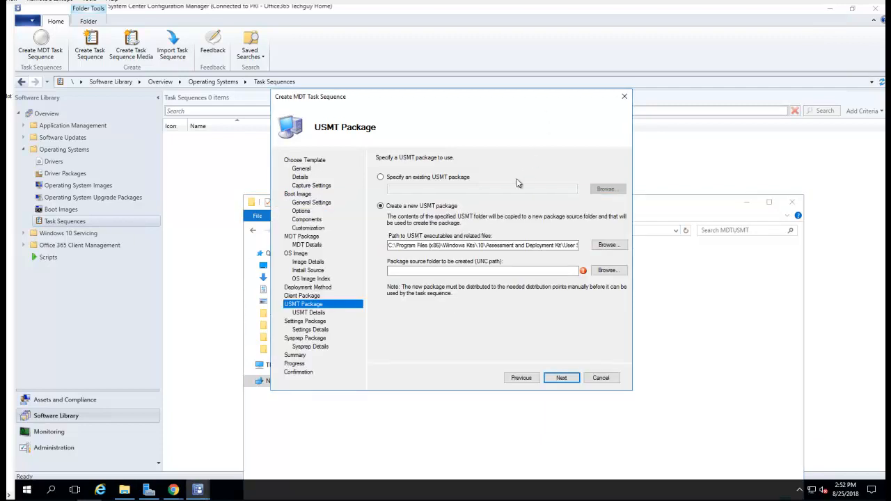
text(\\dc2016\apps\image\MDTUSMT)
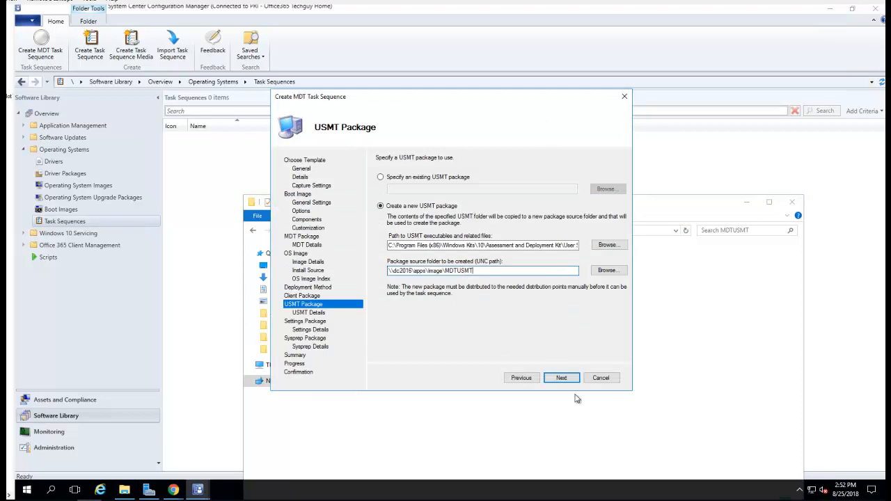
click(561, 377)
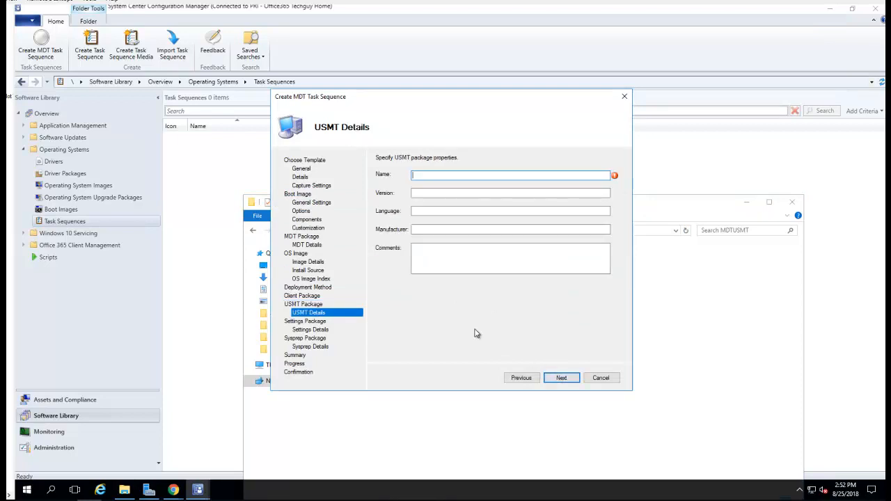
text(MDT)
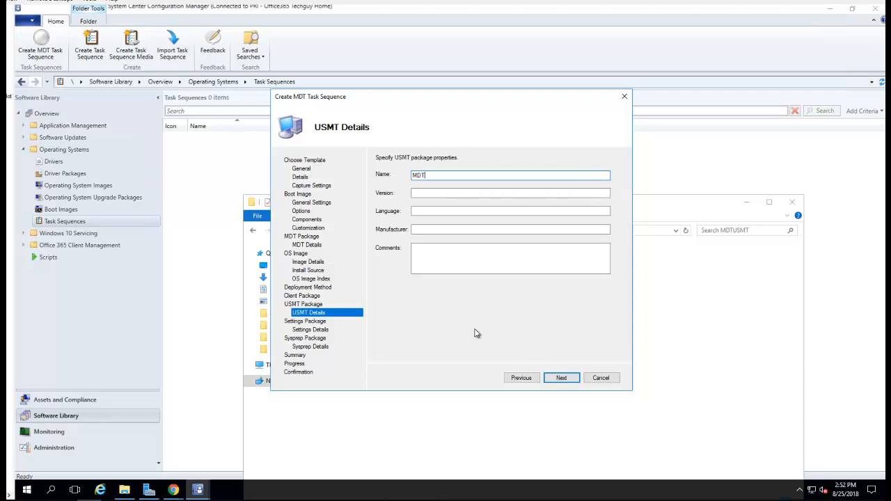
text(USMT)
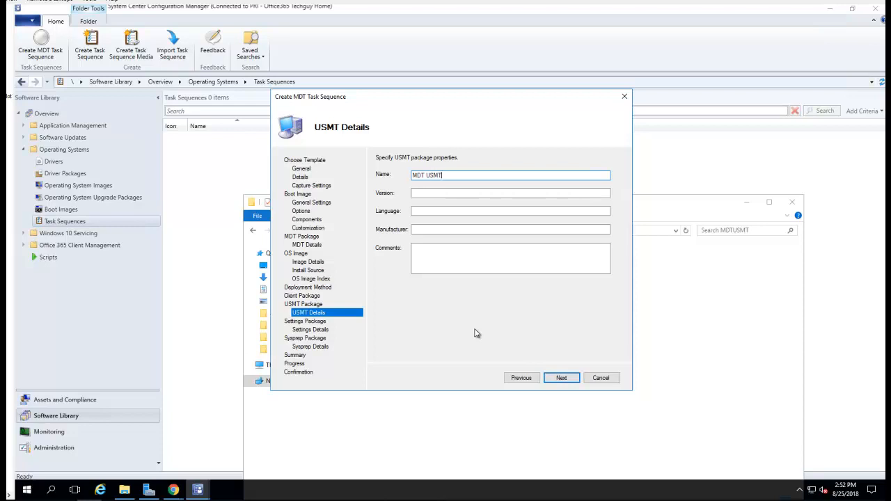
mouse_move(490, 344)
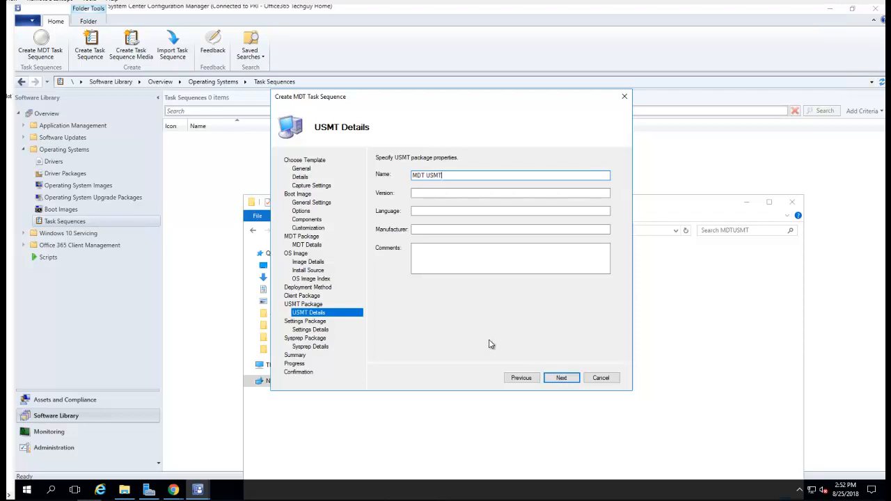
click(561, 377)
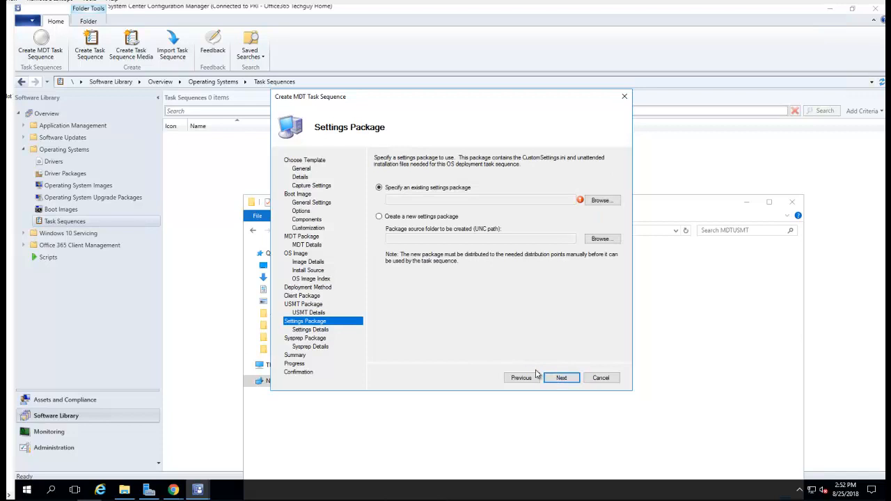
Create a new settings package from the MDTSetting folder named 'MDT Settings' and reach the summary.
click(379, 217)
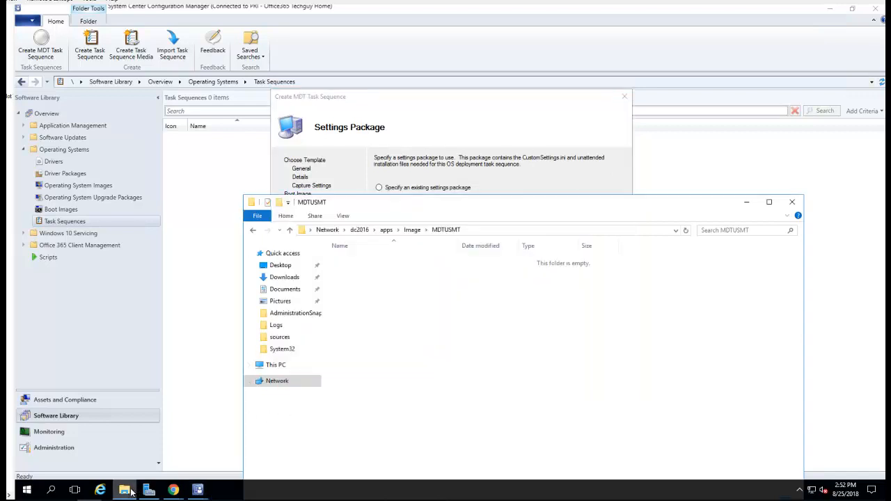
click(413, 230)
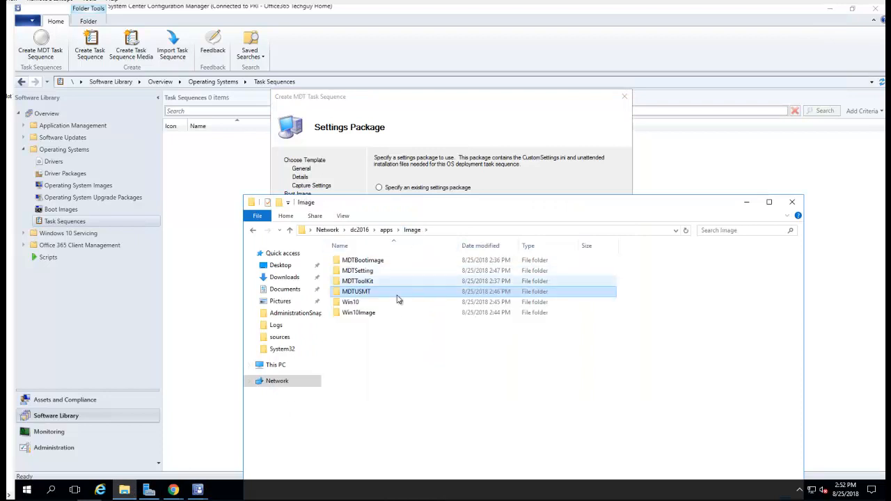
click(356, 270)
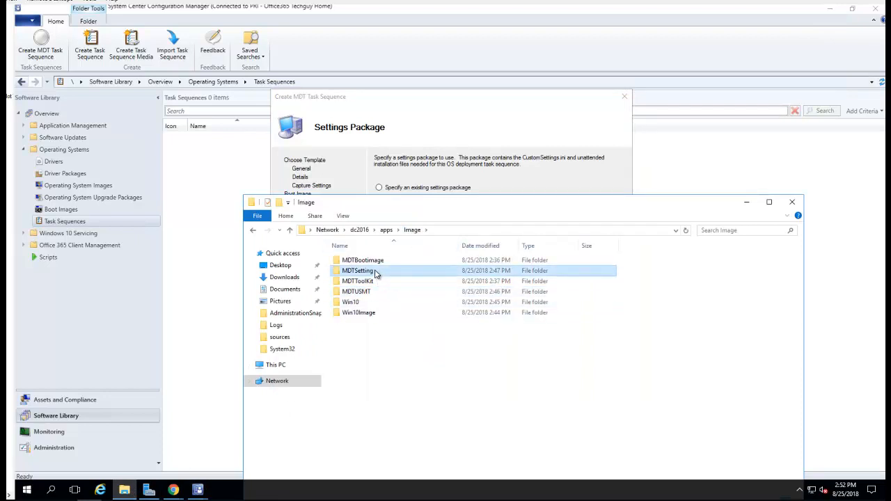
double_click(357, 270)
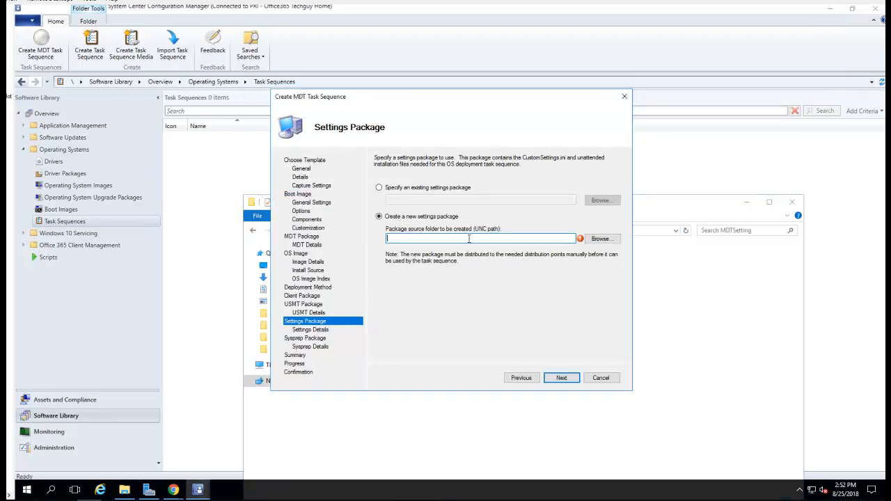
click(561, 378)
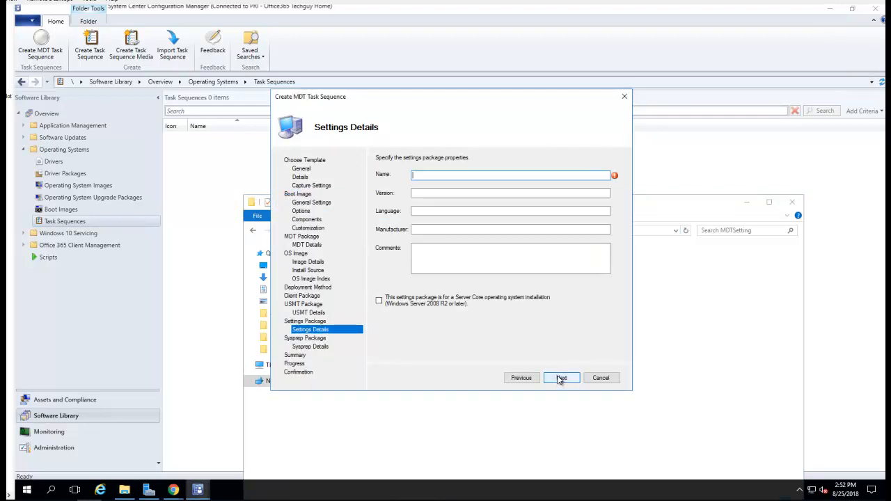
text(MDT)
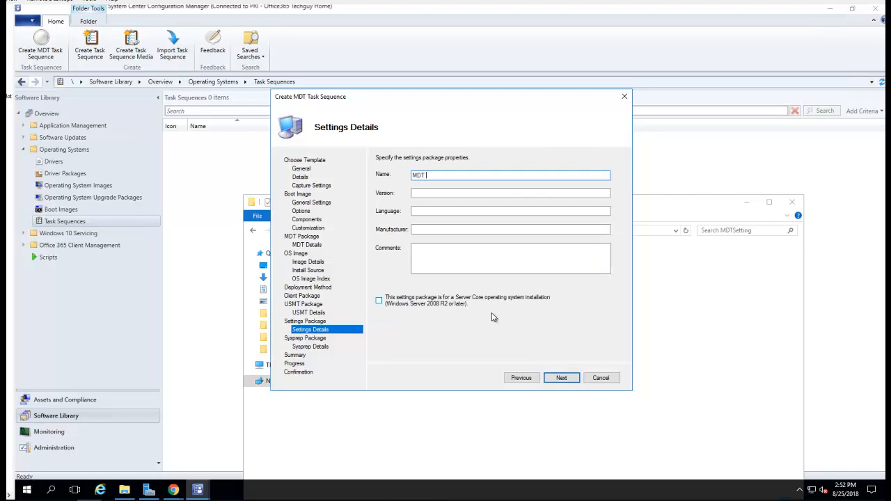
text(Settings)
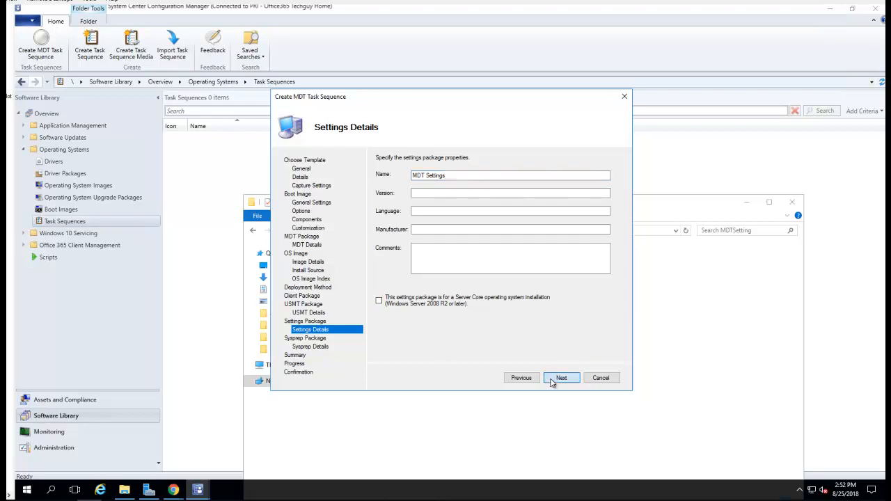
click(562, 377)
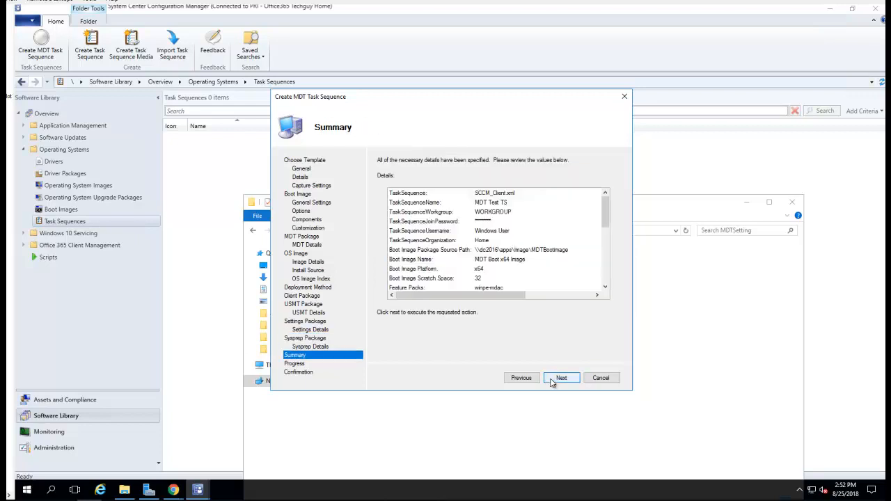
Start building the task sequence from the Summary and allow the deployment toolkit's UAC prompt.
scroll(down, 3)
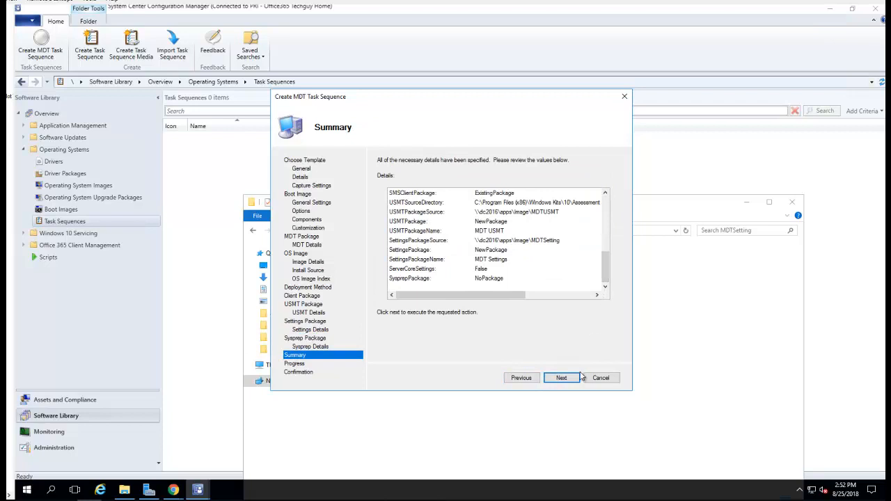
click(561, 377)
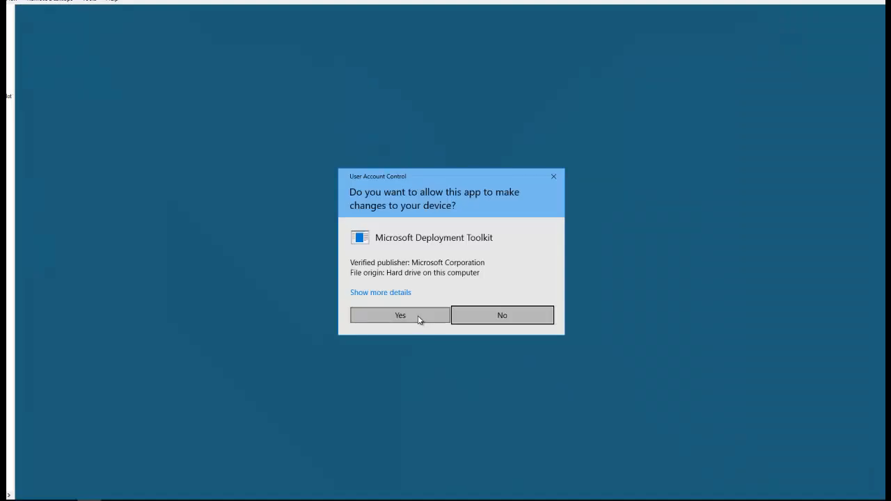
click(399, 315)
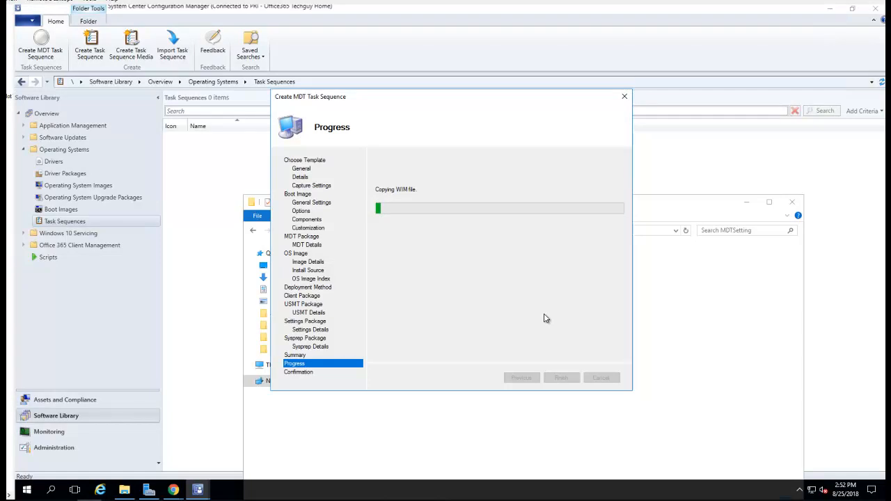
mouse_move(453, 295)
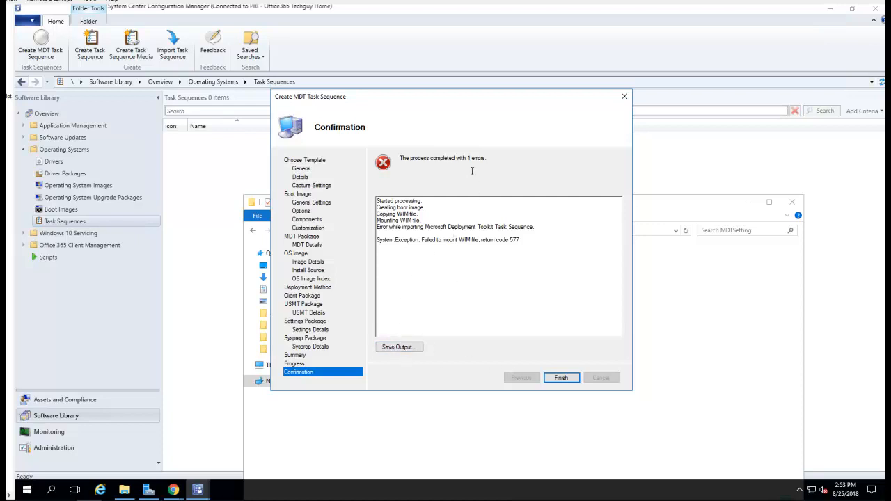
mouse_move(422, 359)
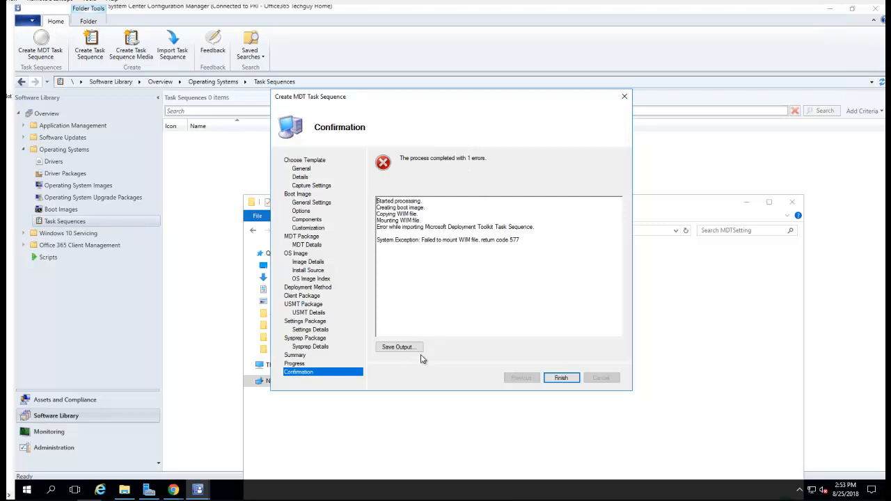
mouse_move(373, 242)
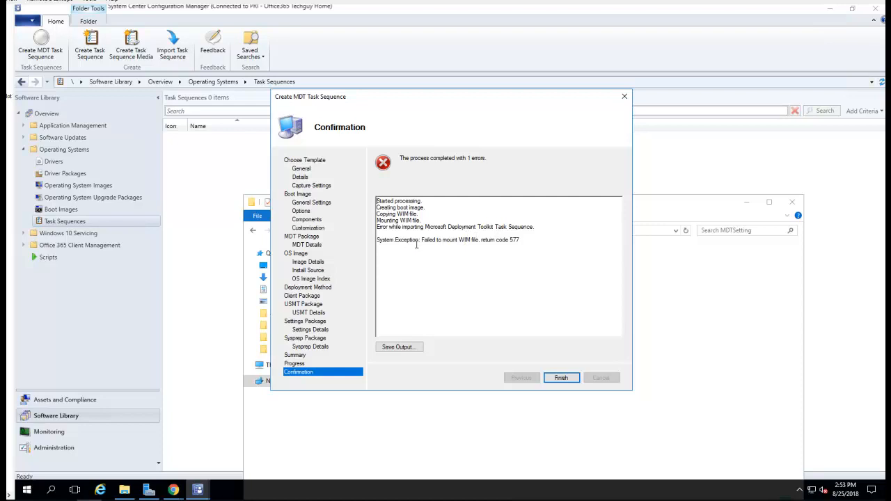
mouse_move(561, 379)
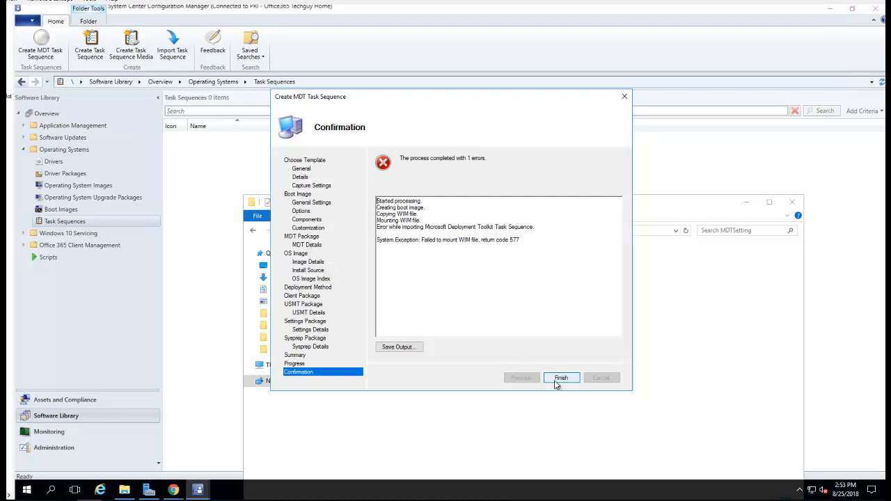